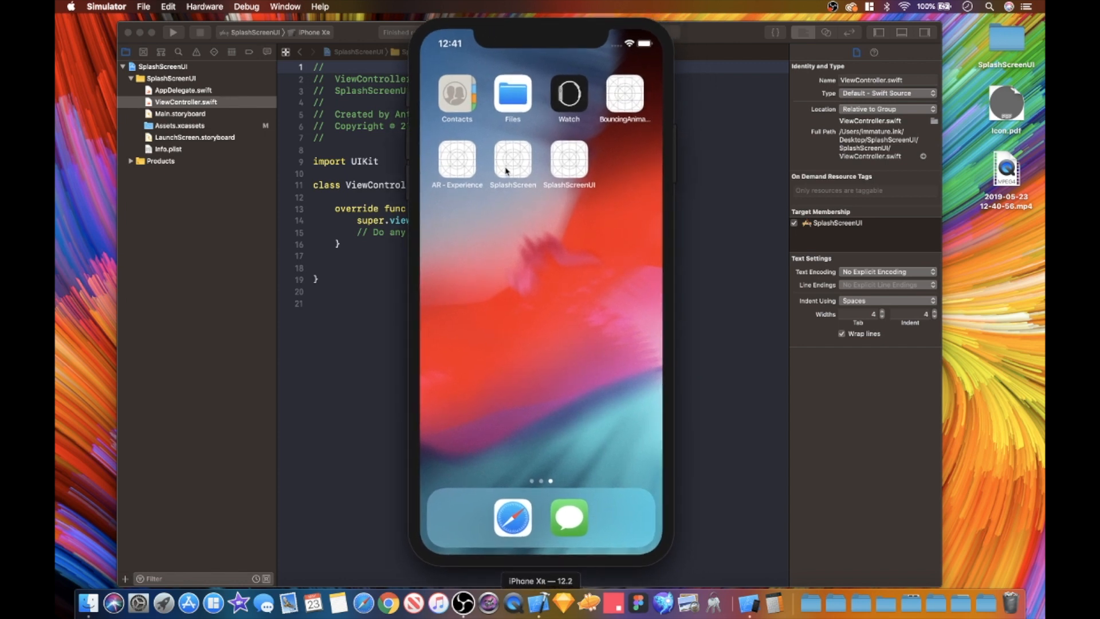
Step: Launch the SplashScreen app from the simulator home screen to show its Hello screen
click(513, 158)
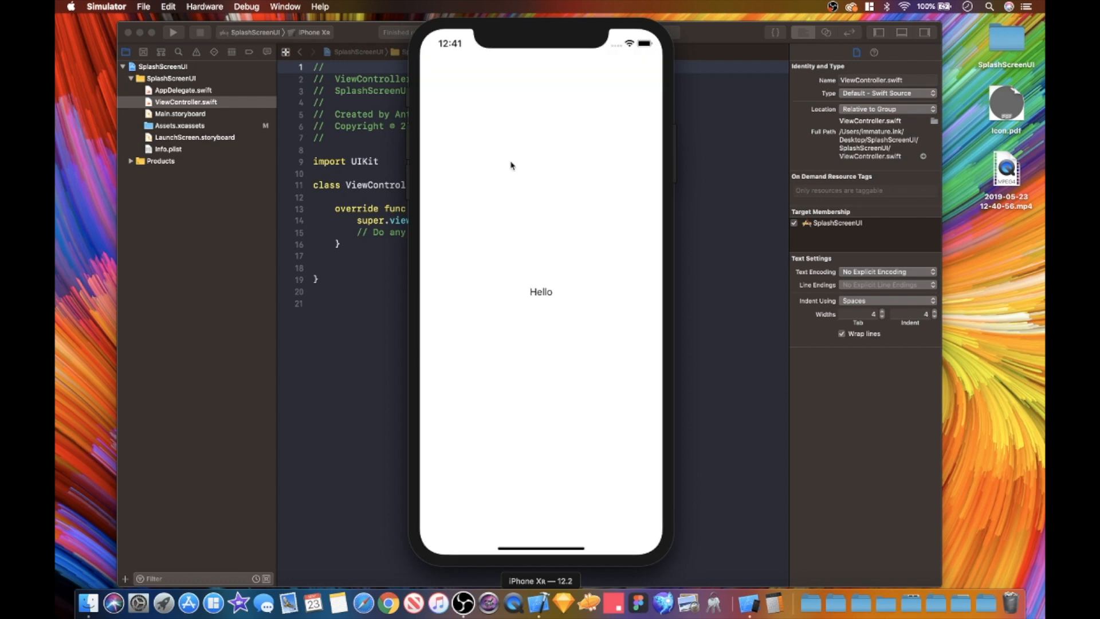
mouse_move(452, 27)
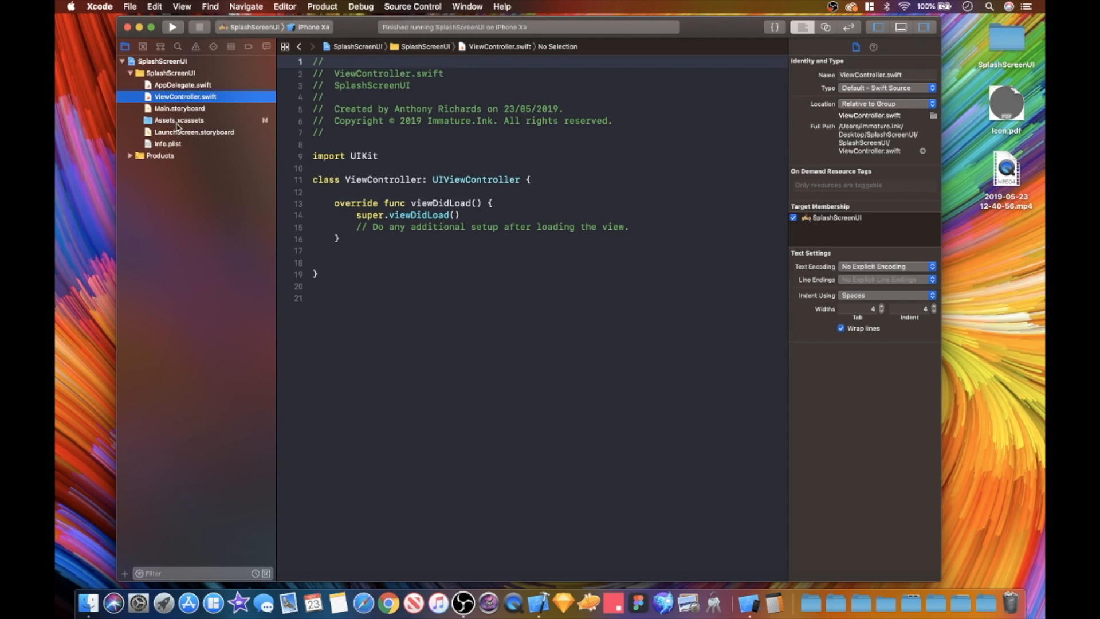
Step: Open Assets.xcassets to show the AR image set with its 1x, 2x and 3x slots
click(178, 120)
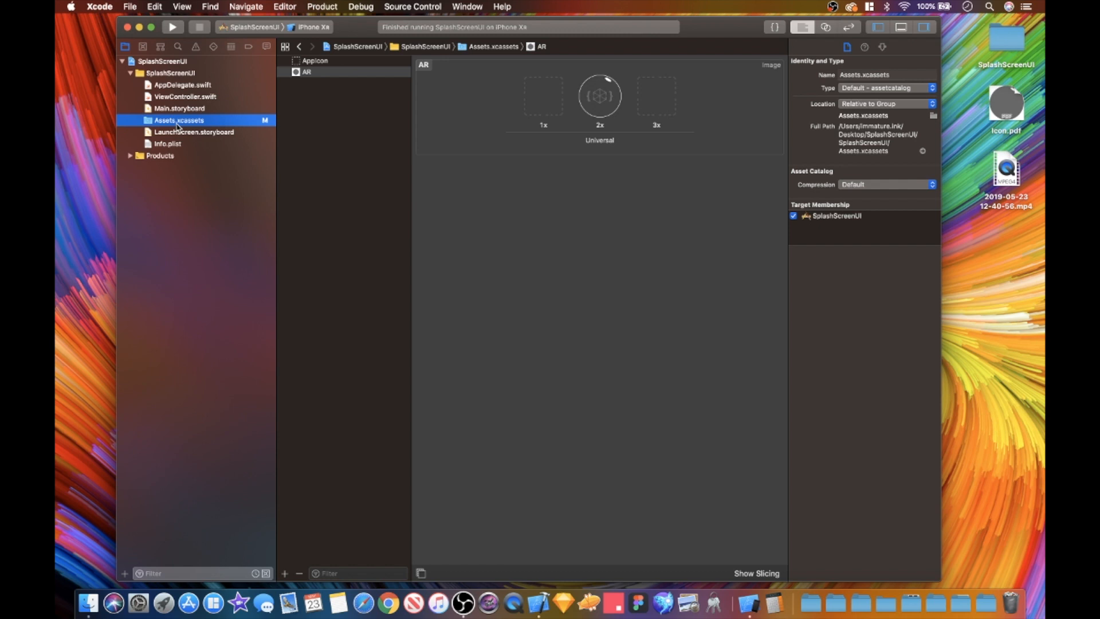
mouse_move(598, 116)
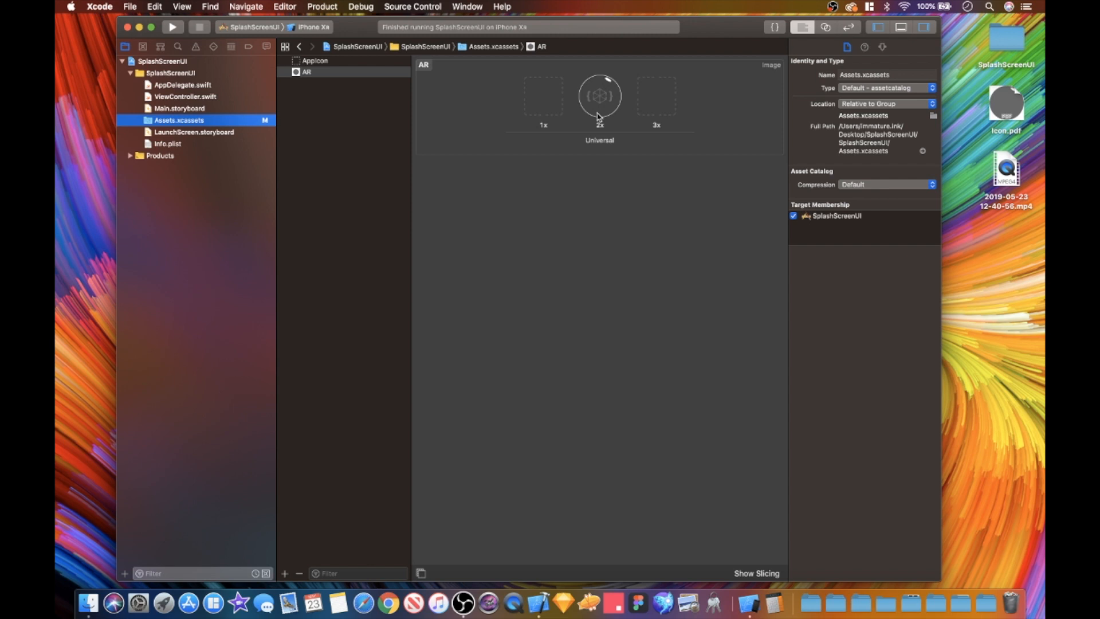
mouse_move(633, 168)
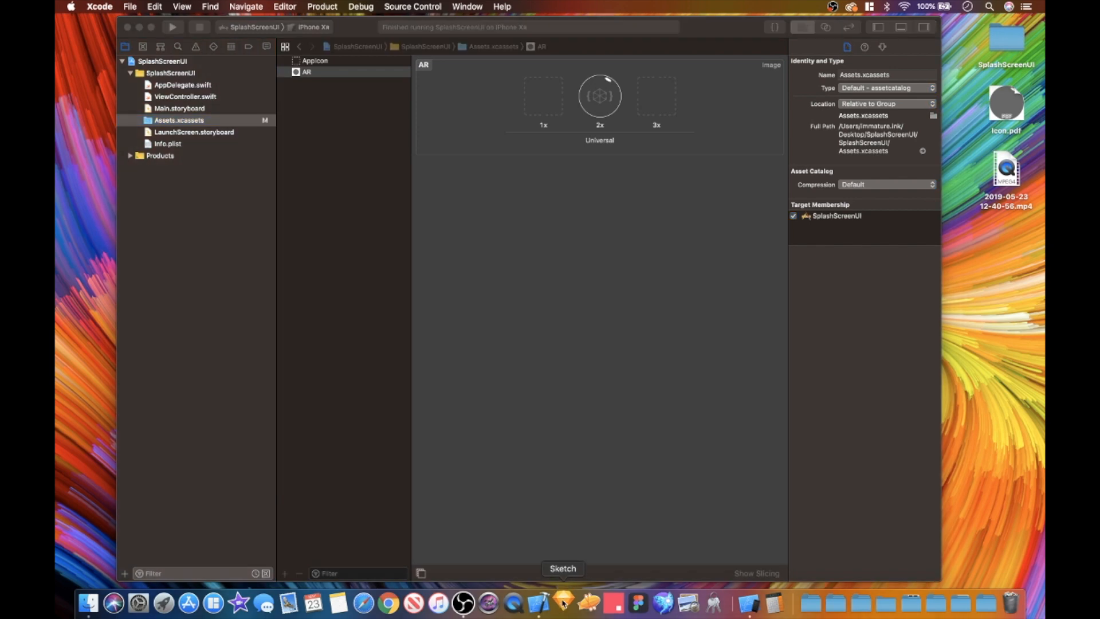
Step: Switch over to Sketch from the Dock, leaving the Xcode asset catalog behind
click(561, 601)
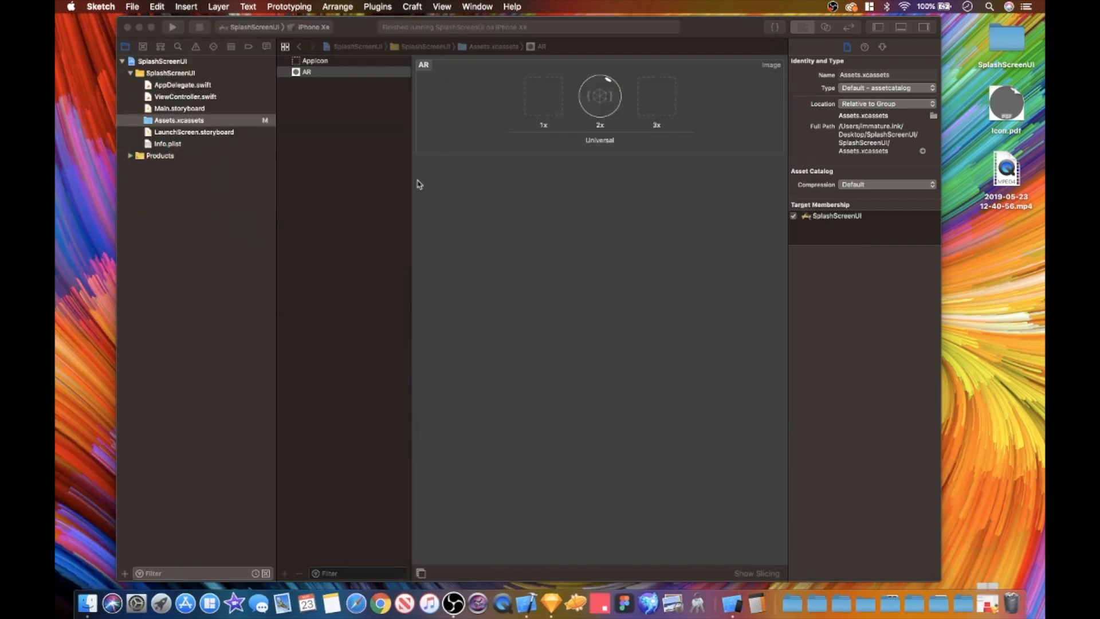
mouse_move(600, 96)
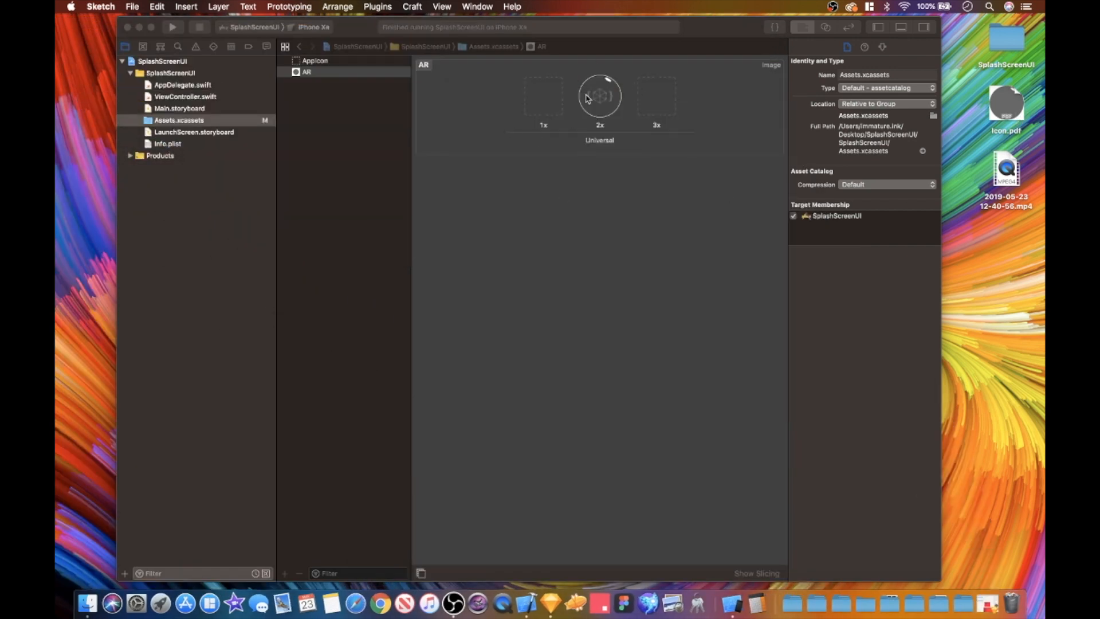
mouse_move(567, 122)
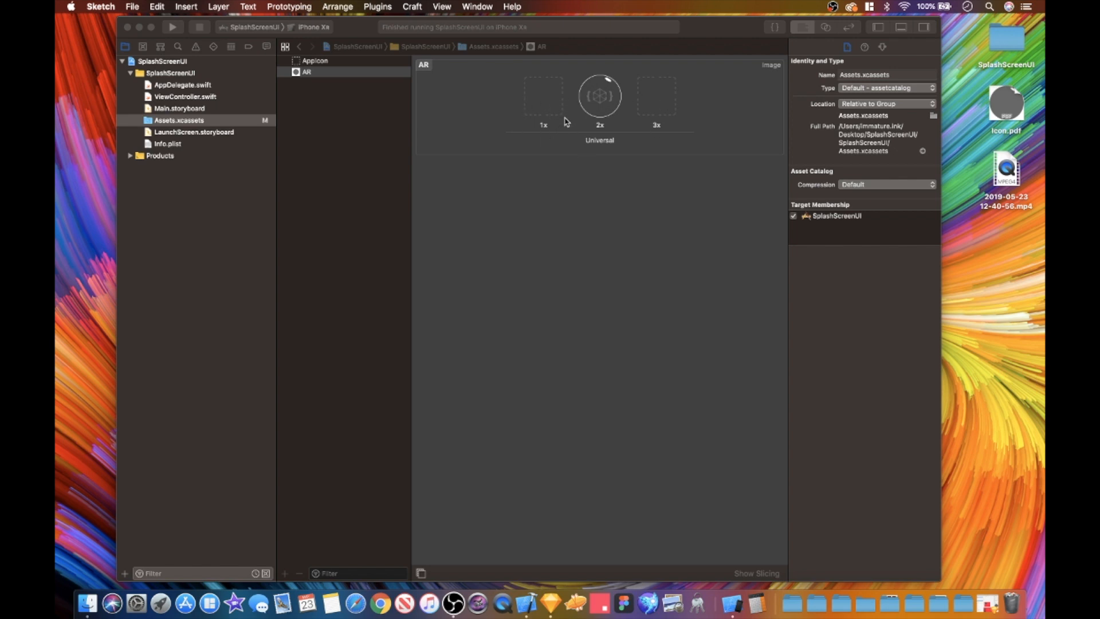
mouse_move(604, 113)
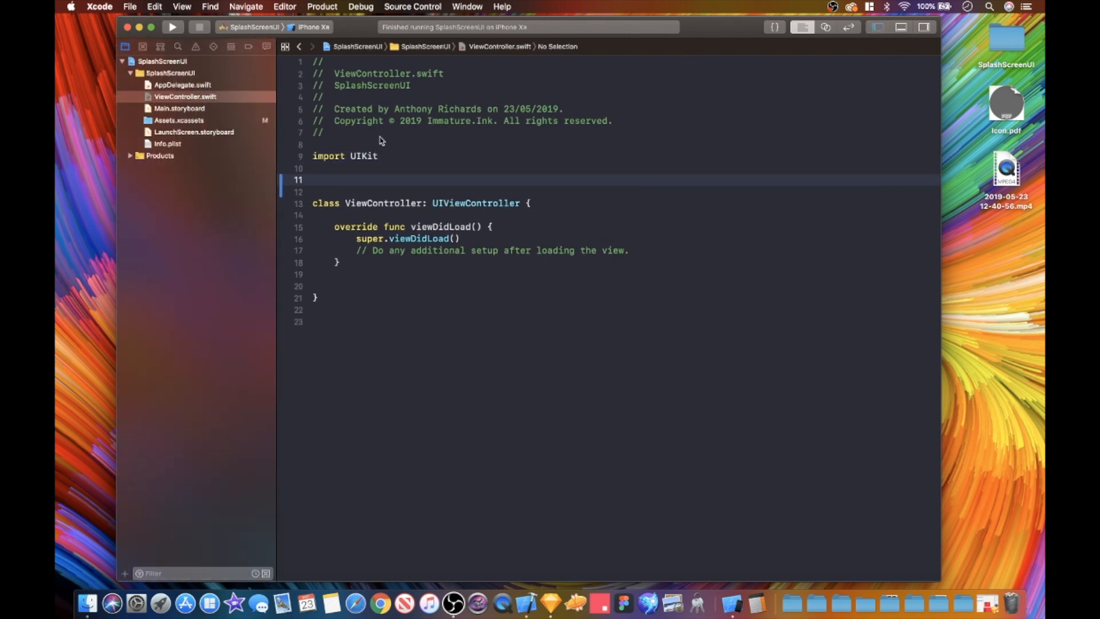
Step: Place a label reading 'Hello' at the centre of Main.storyboard's view with horizontal and vertical centring constraints
click(194, 132)
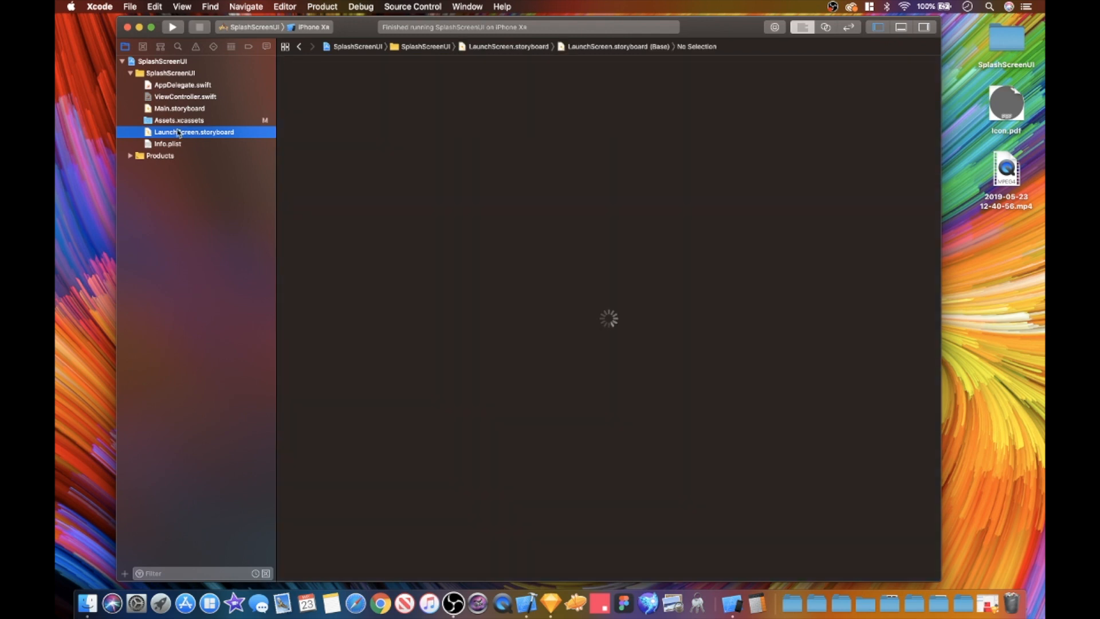
click(180, 108)
text(lab)
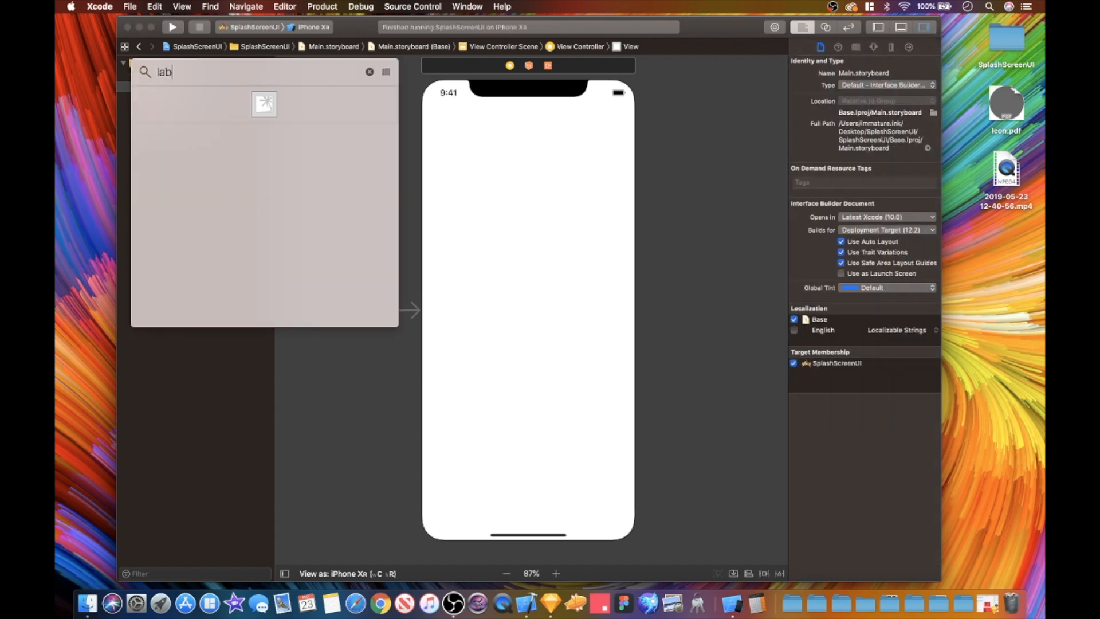
drag(263, 104, 529, 311)
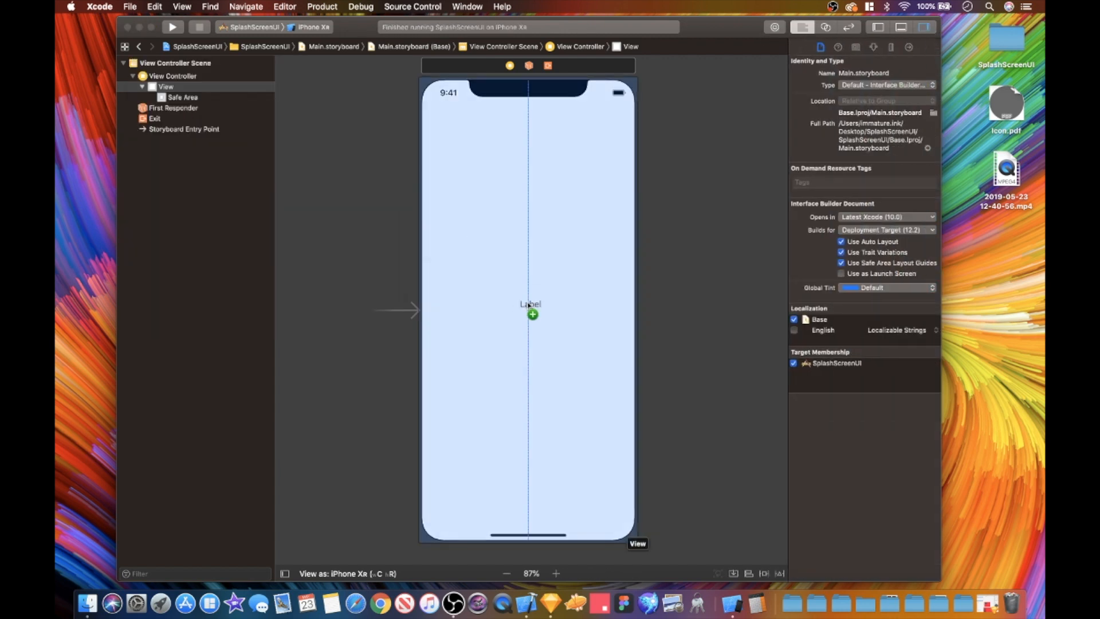
drag(529, 303, 526, 310)
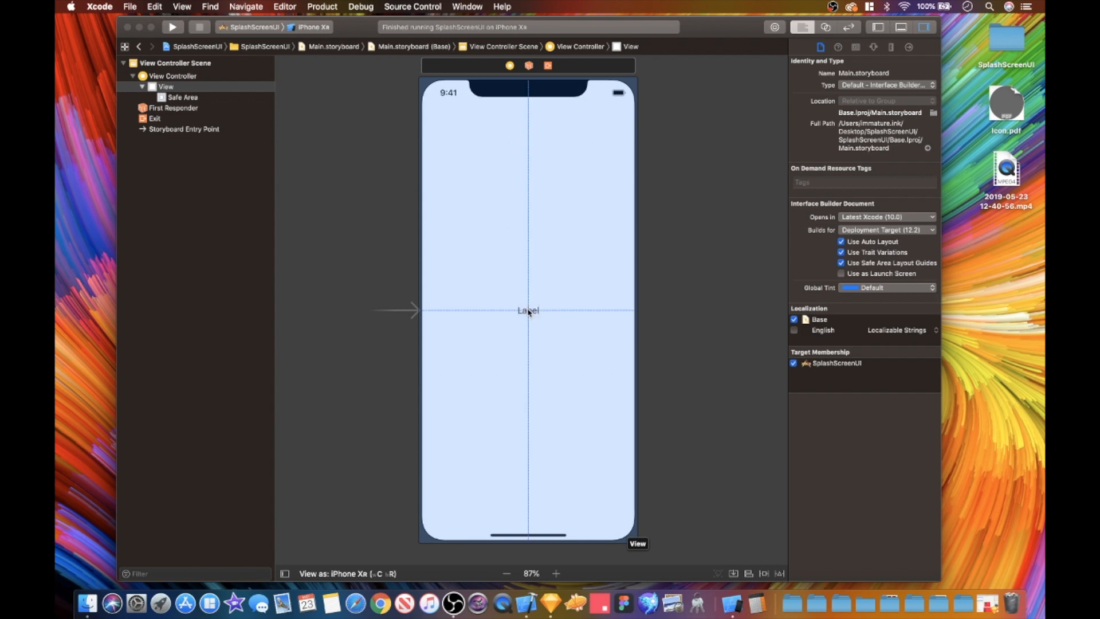
click(527, 310)
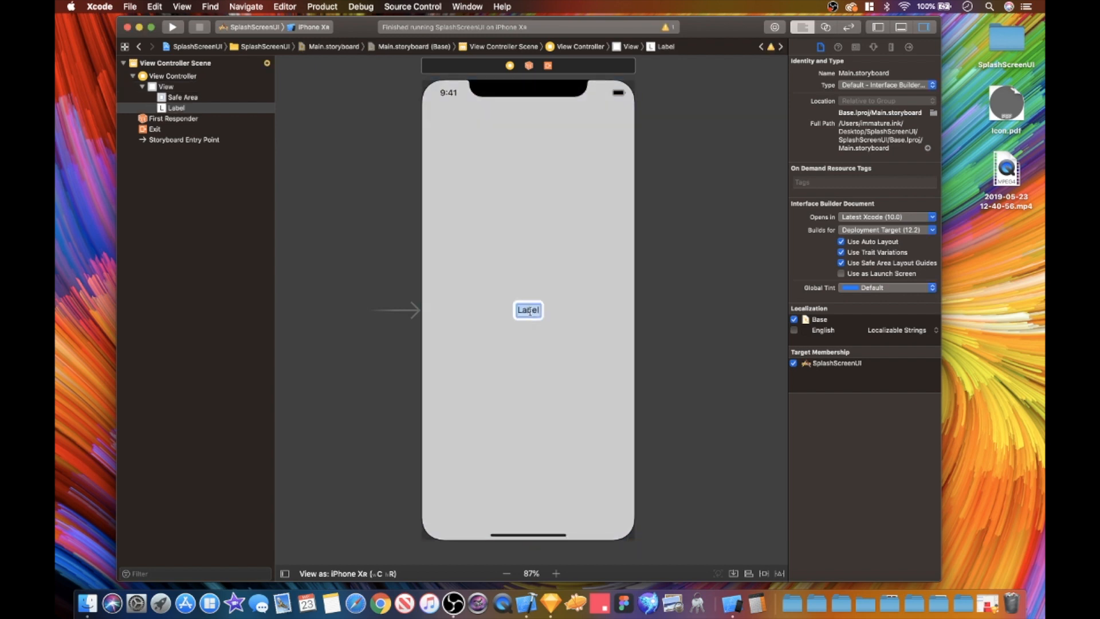
text(Hello)
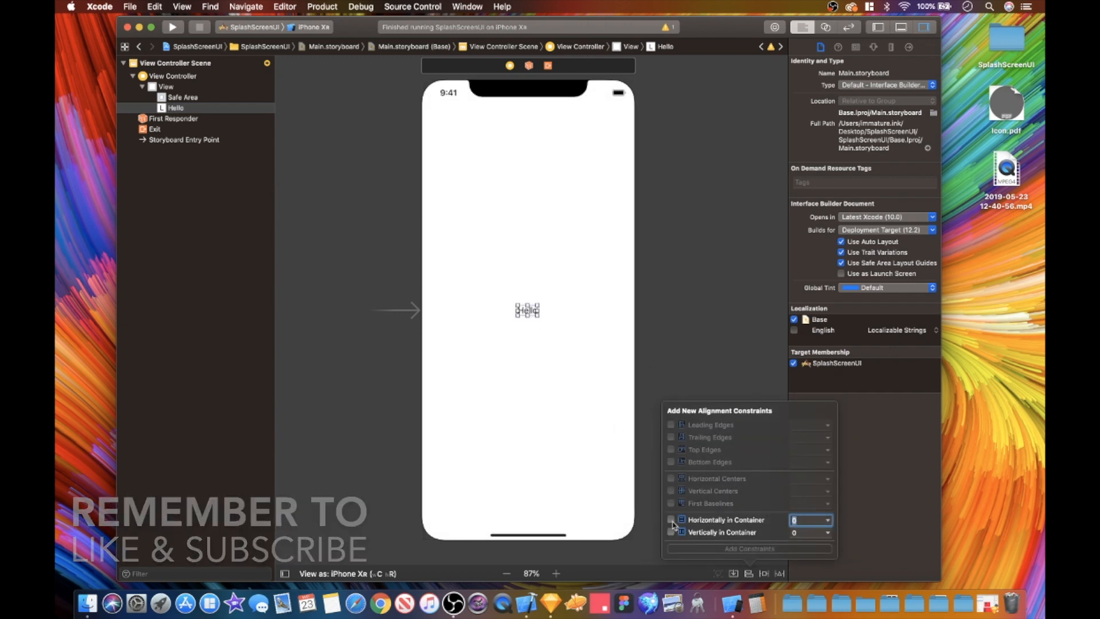
click(748, 548)
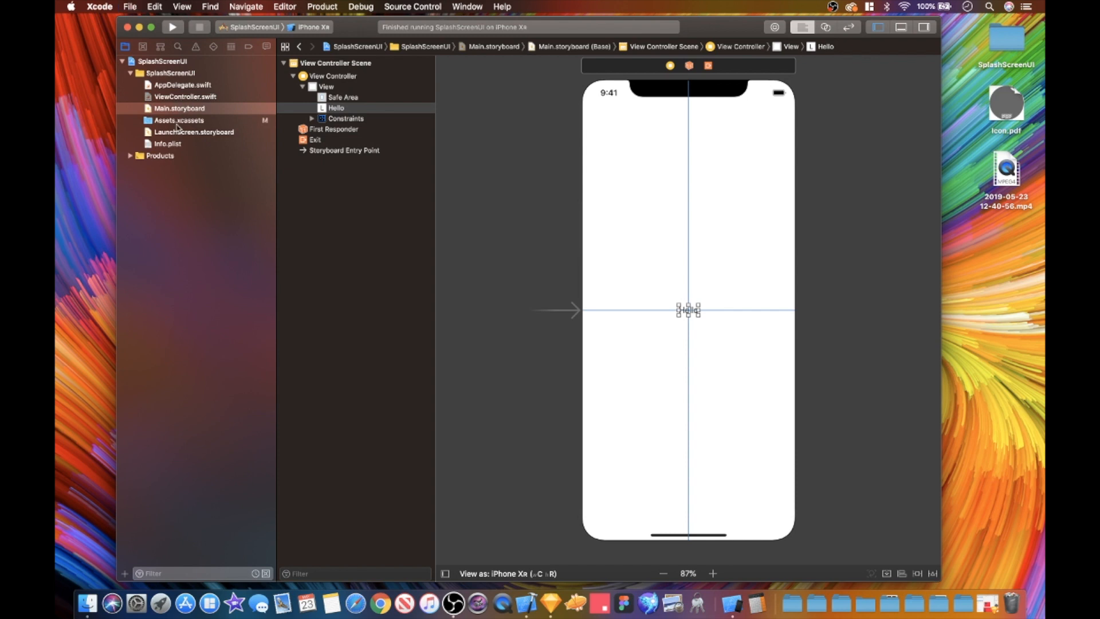
Step: Select the LaunchScreen.storyboard view and show its Attributes inspector for the background colour
click(194, 132)
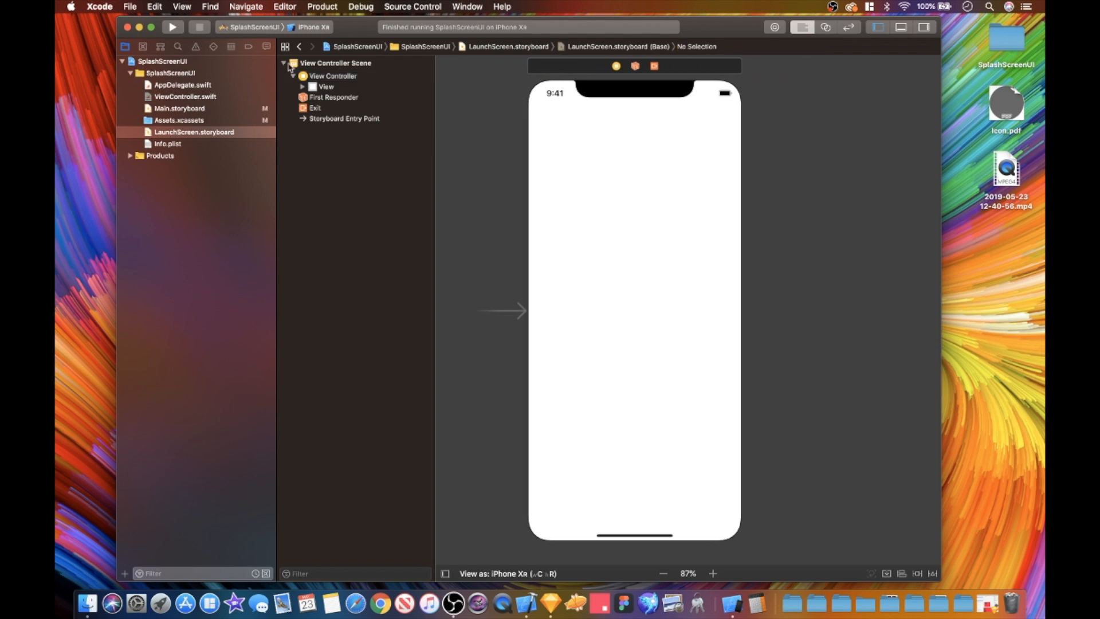
click(324, 86)
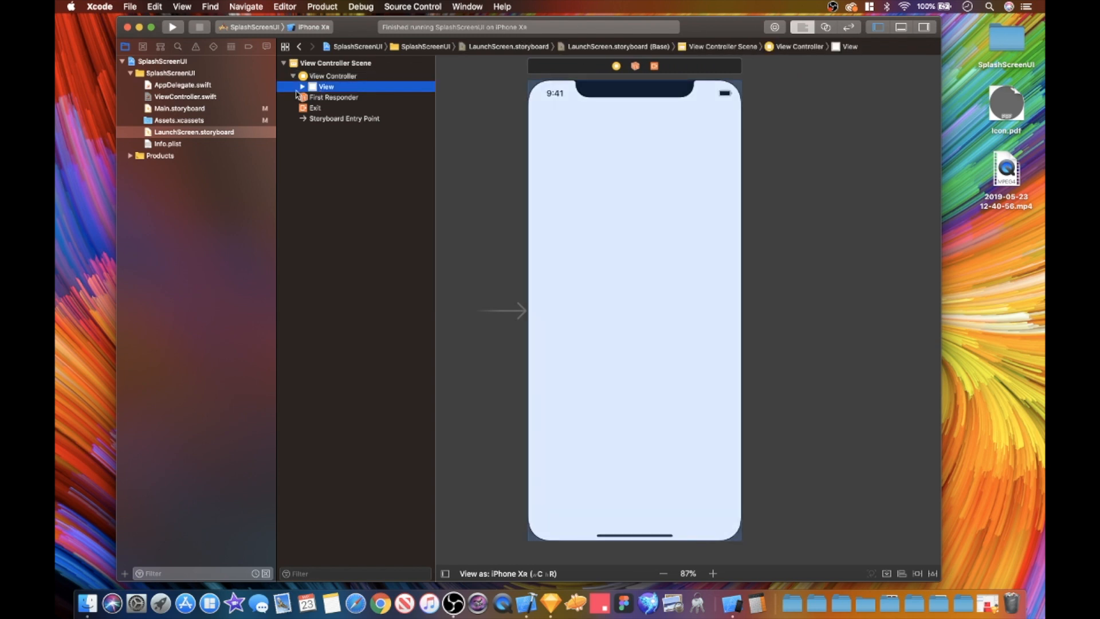
click(302, 86)
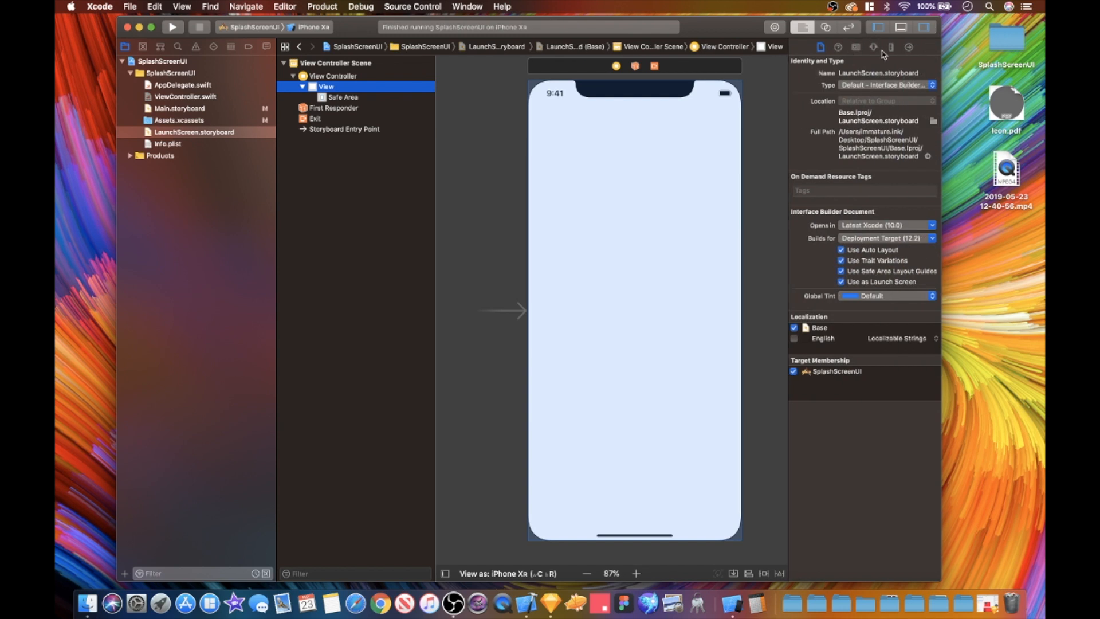
click(873, 47)
text(79)
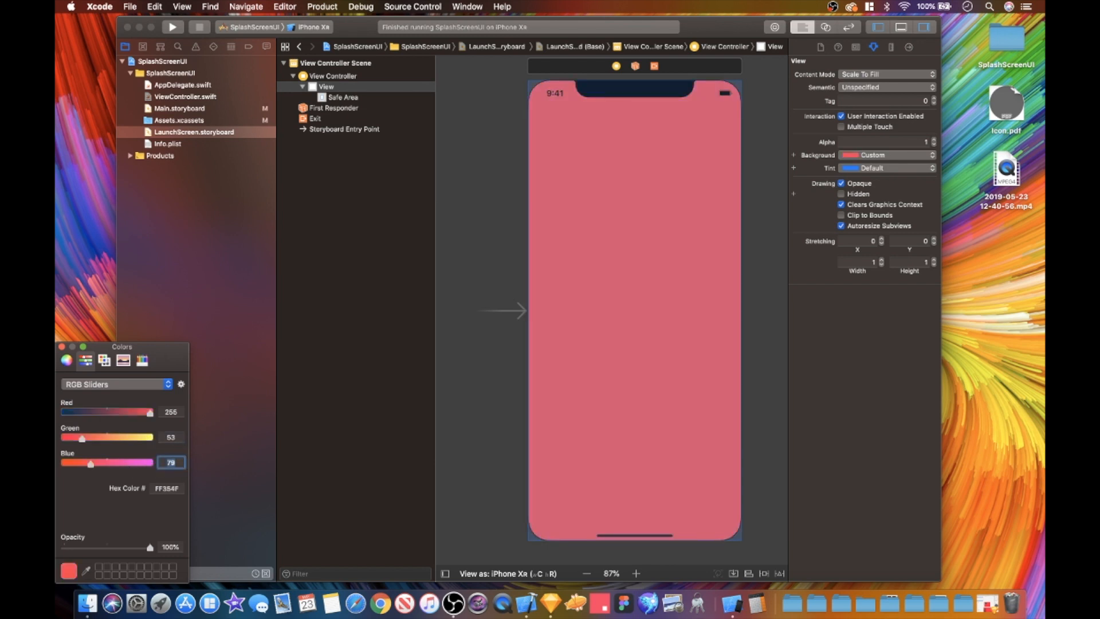
mouse_move(493, 383)
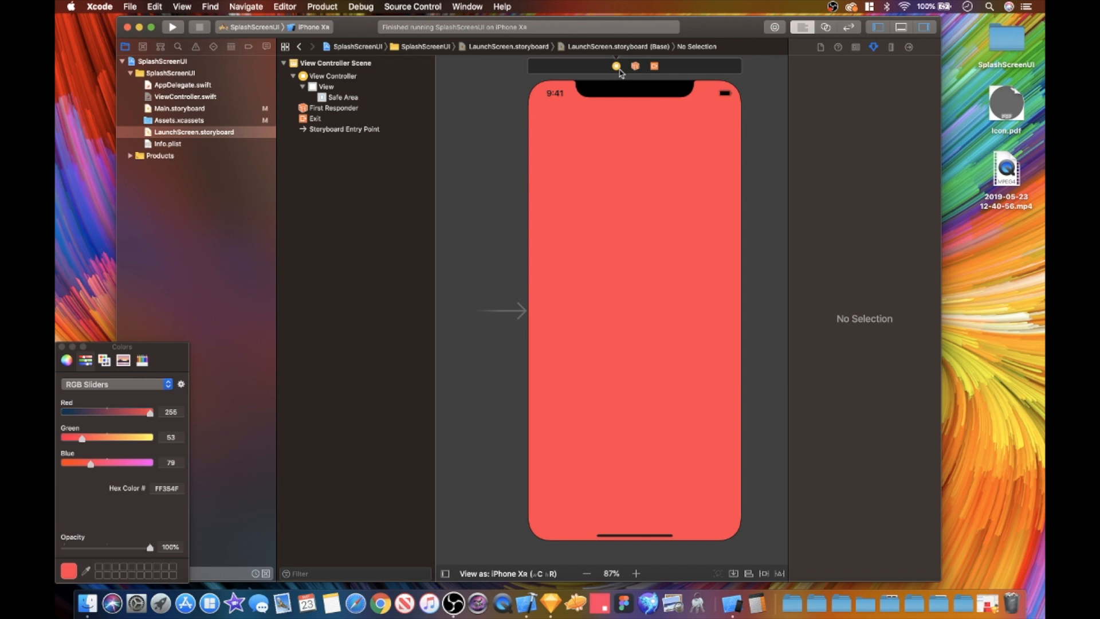
Step: Add an image view from the object library, centred horizontally and vertically in the launch screen
click(171, 411)
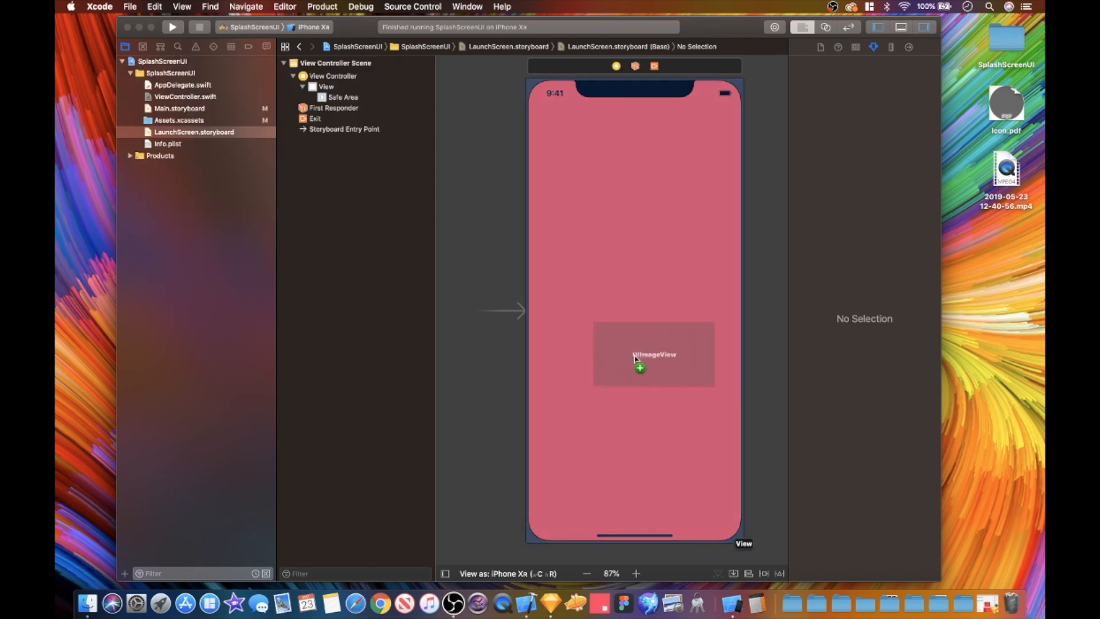
drag(639, 357, 617, 324)
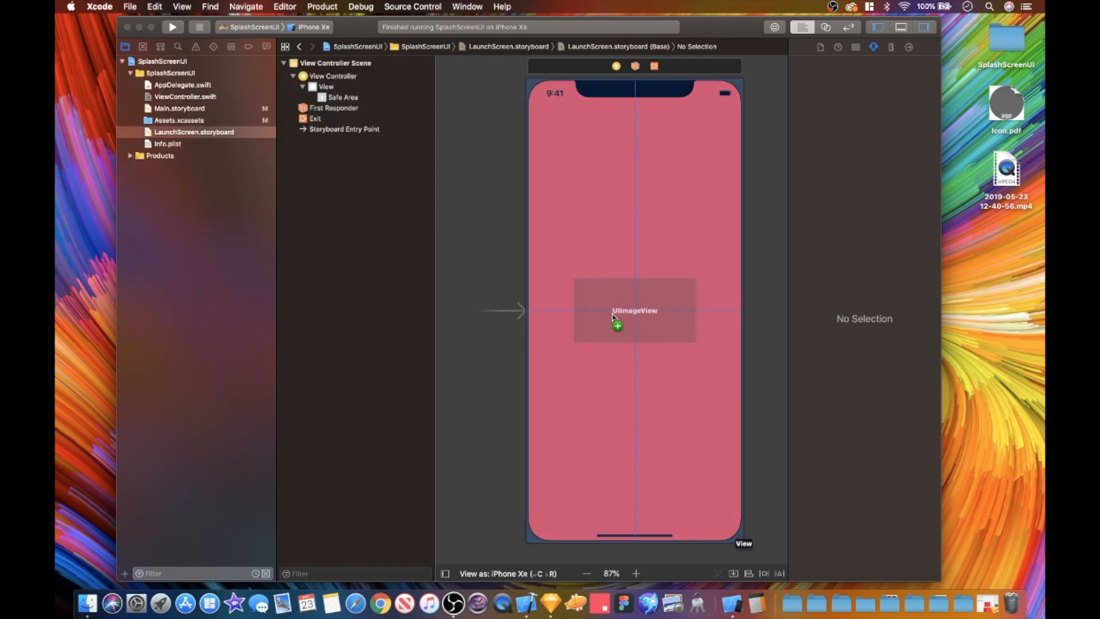
click(633, 311)
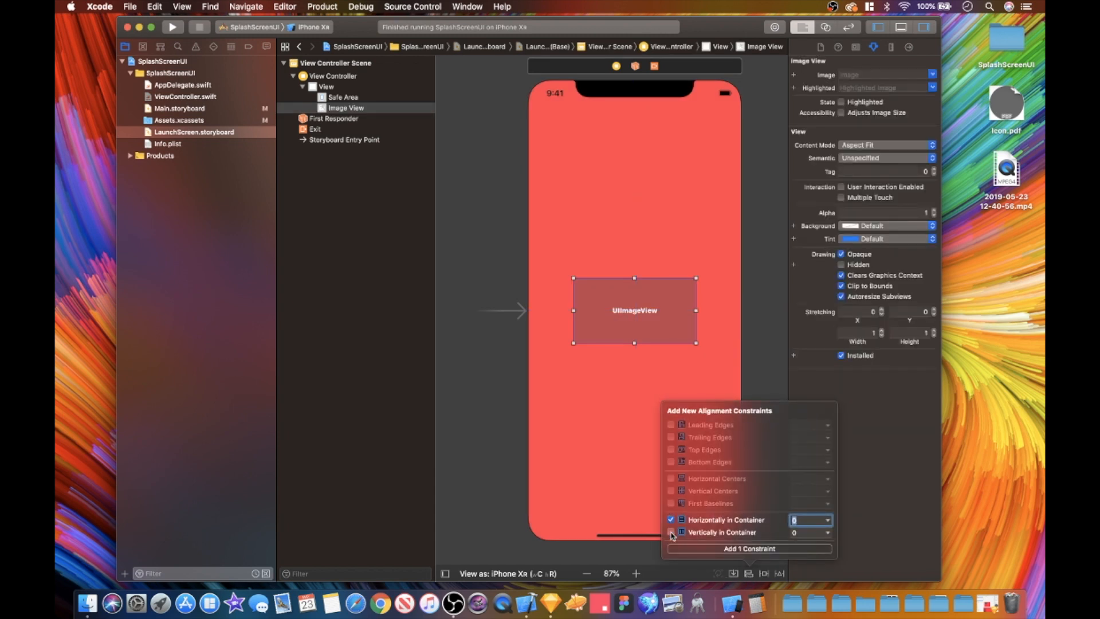
click(748, 548)
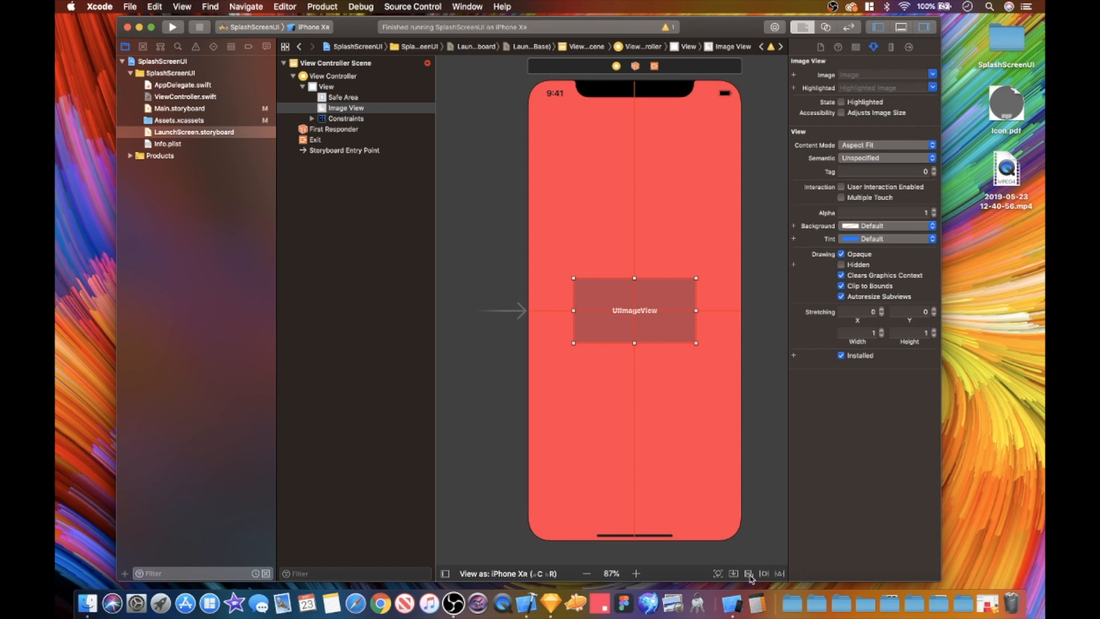
Step: Give the image view fixed 100 by 100 size constraints and set its image to AR
click(748, 574)
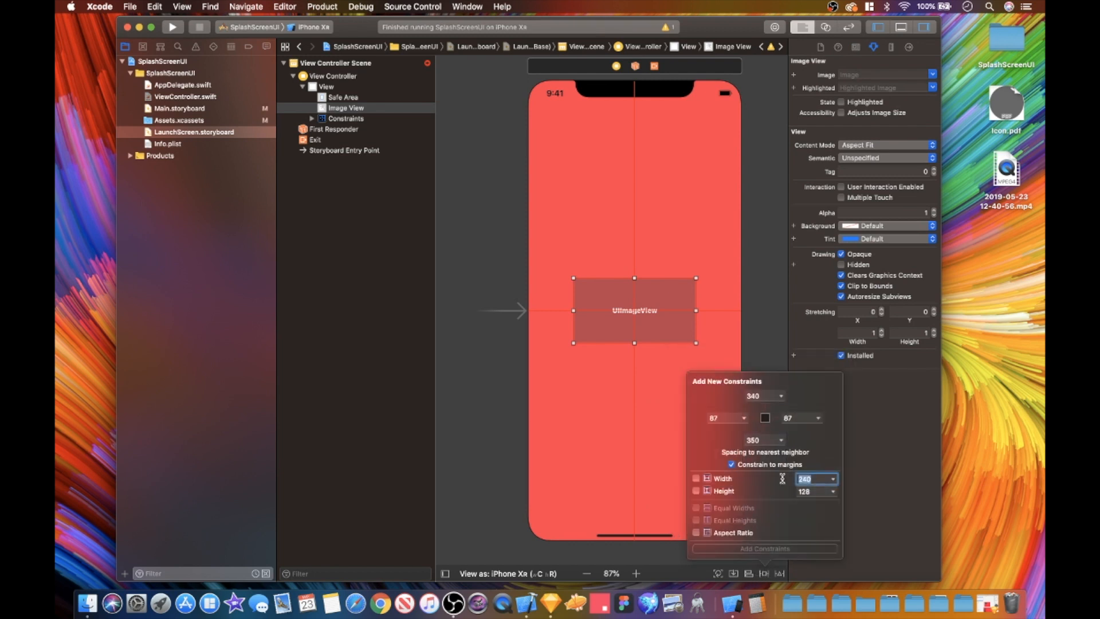
click(695, 478)
text(100)
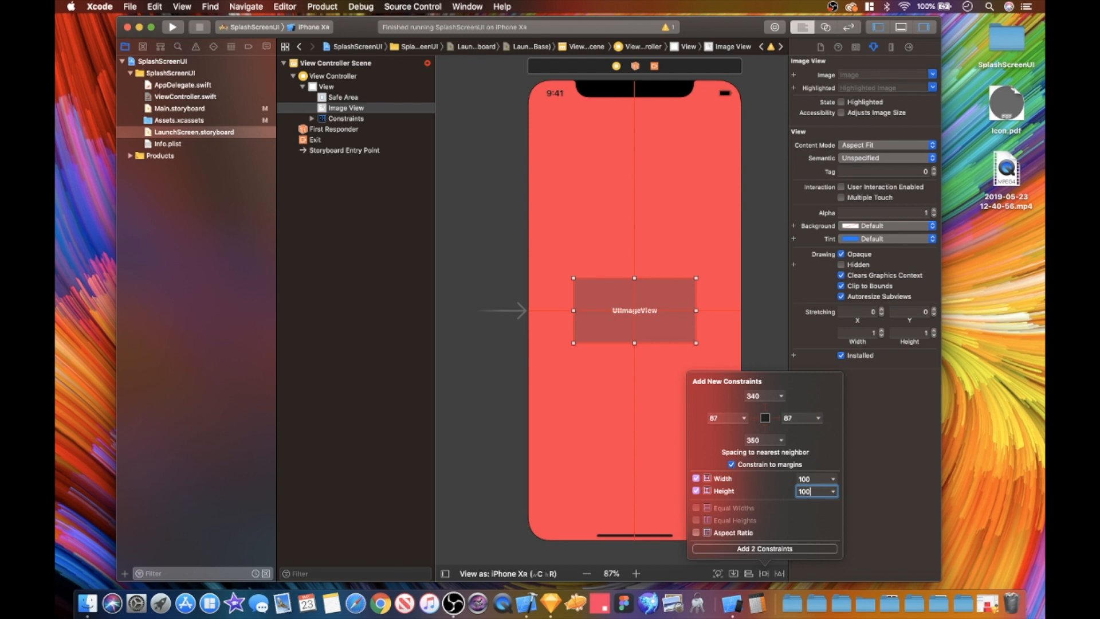
click(764, 548)
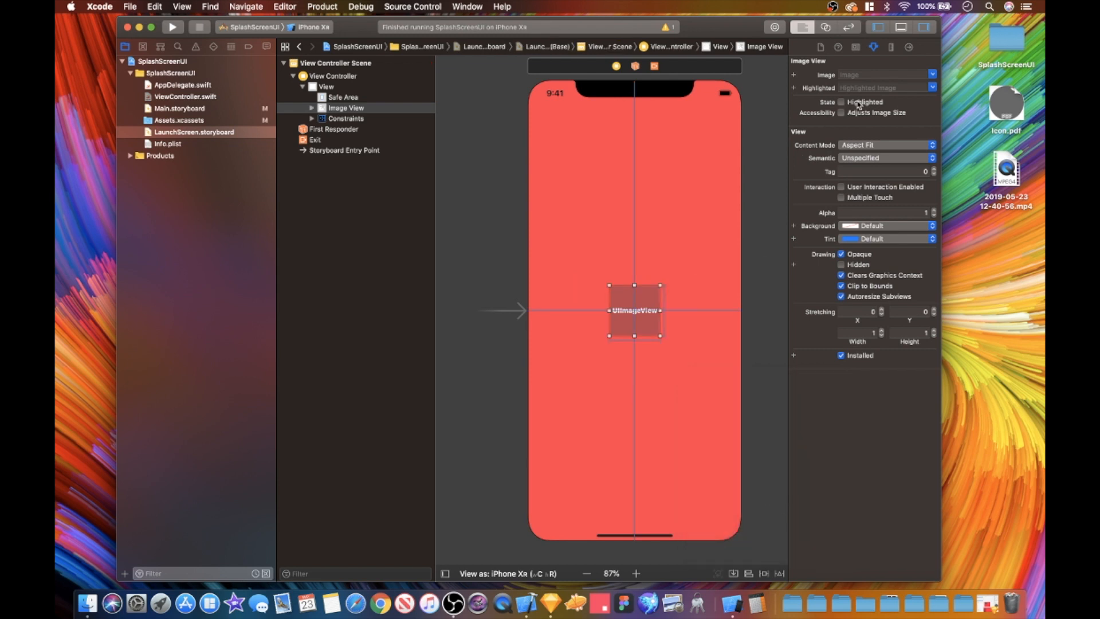
text(AR)
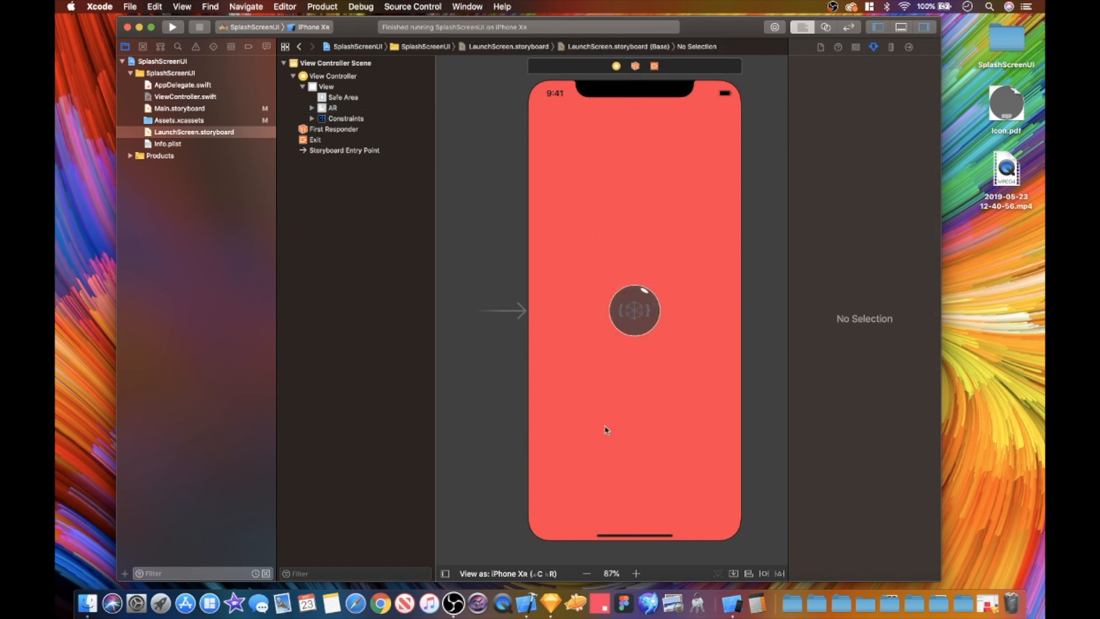
mouse_move(651, 215)
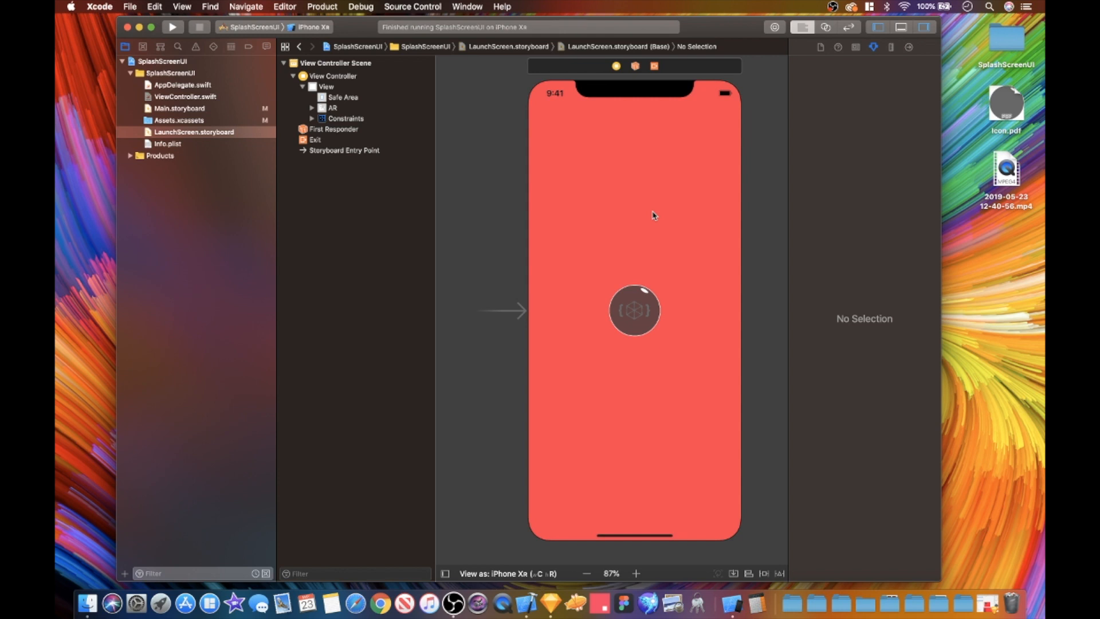
Step: Start a 'let arImage =' property in ViewController.swift, checking the logo asset's name in the catalog
click(186, 96)
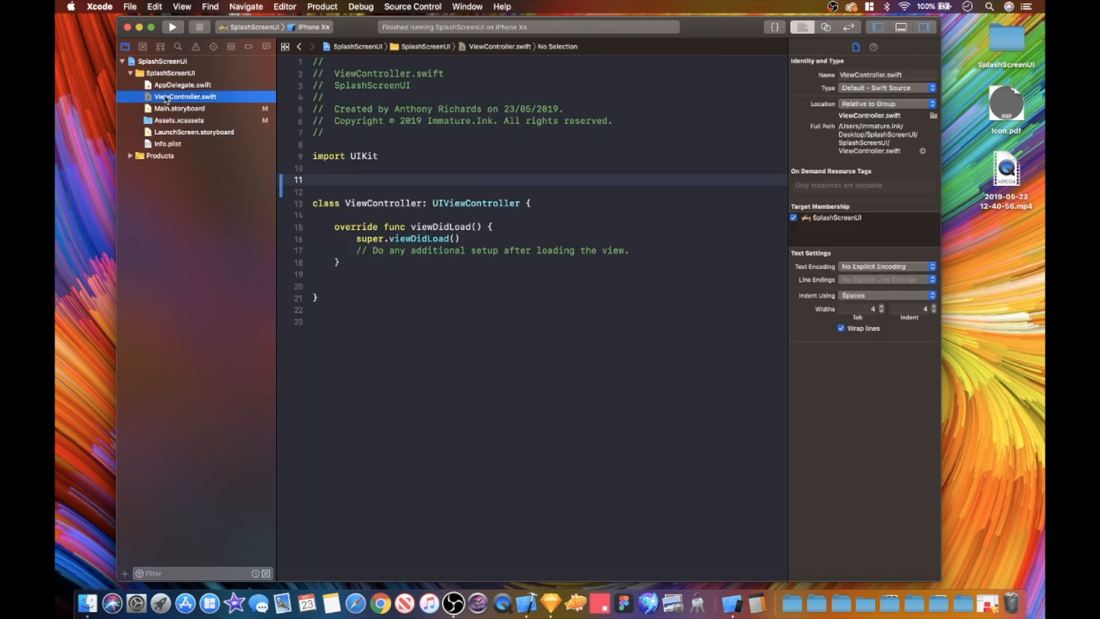
click(345, 179)
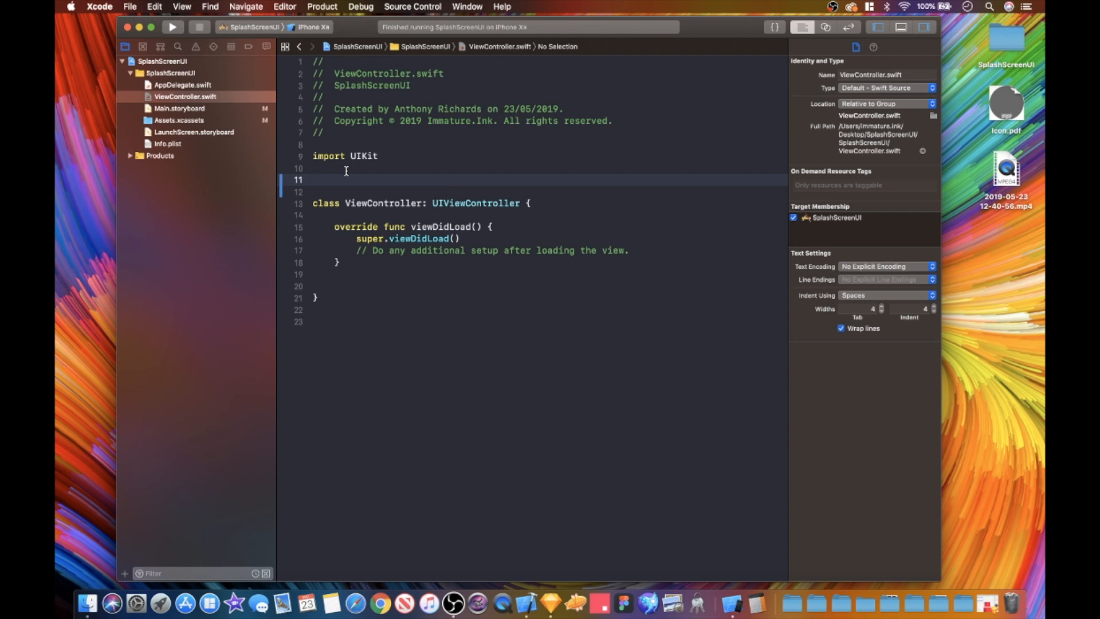
text(1)
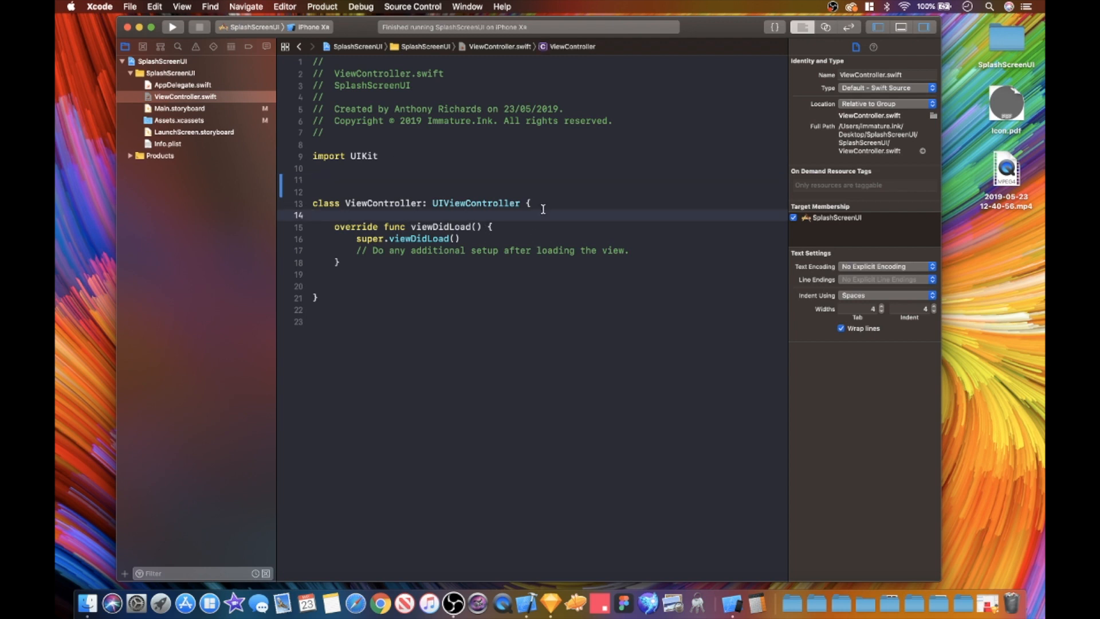
click(374, 180)
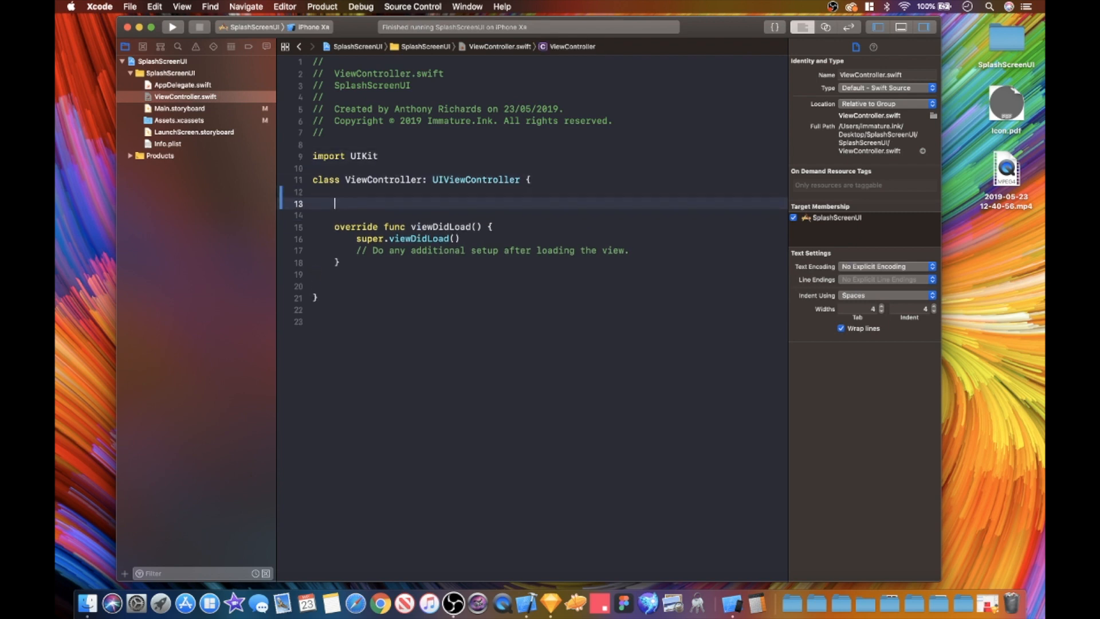
text(let)
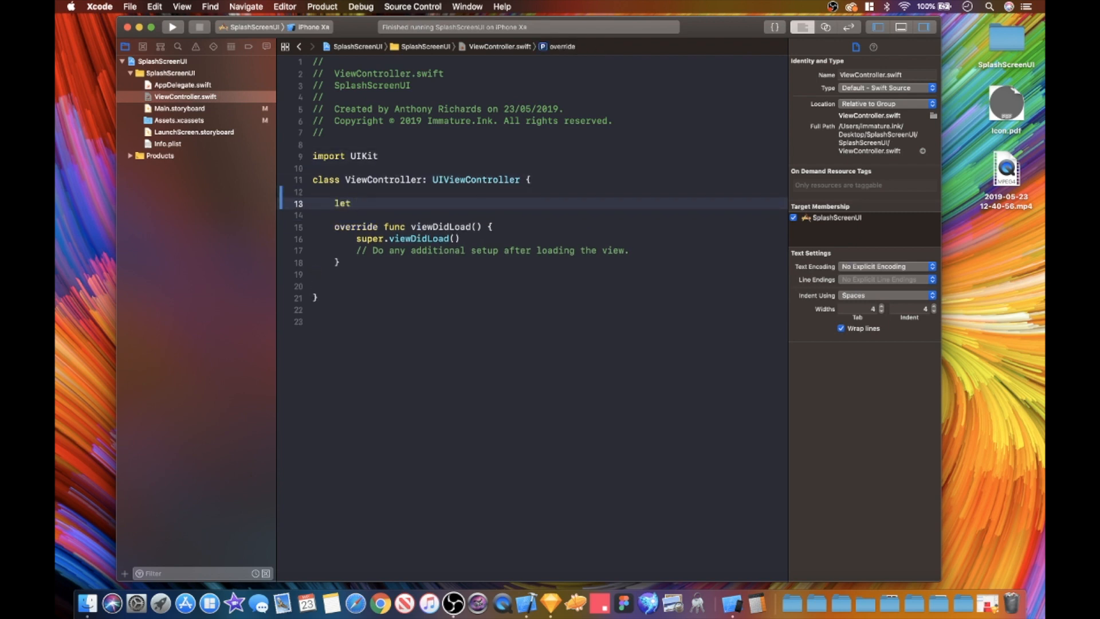
text(arImag)
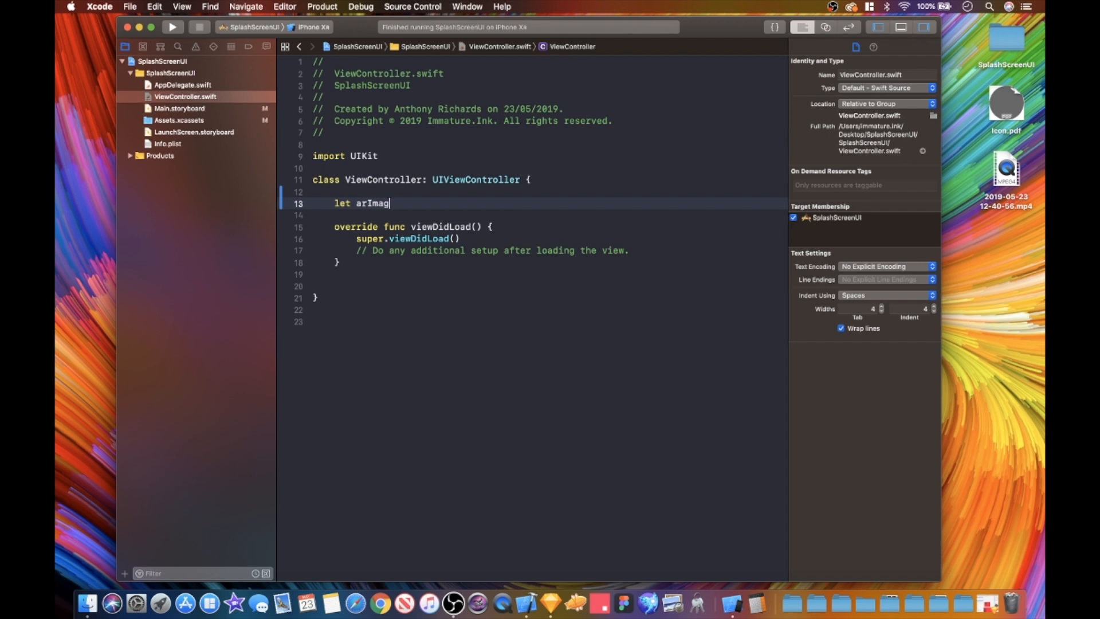
text(e)
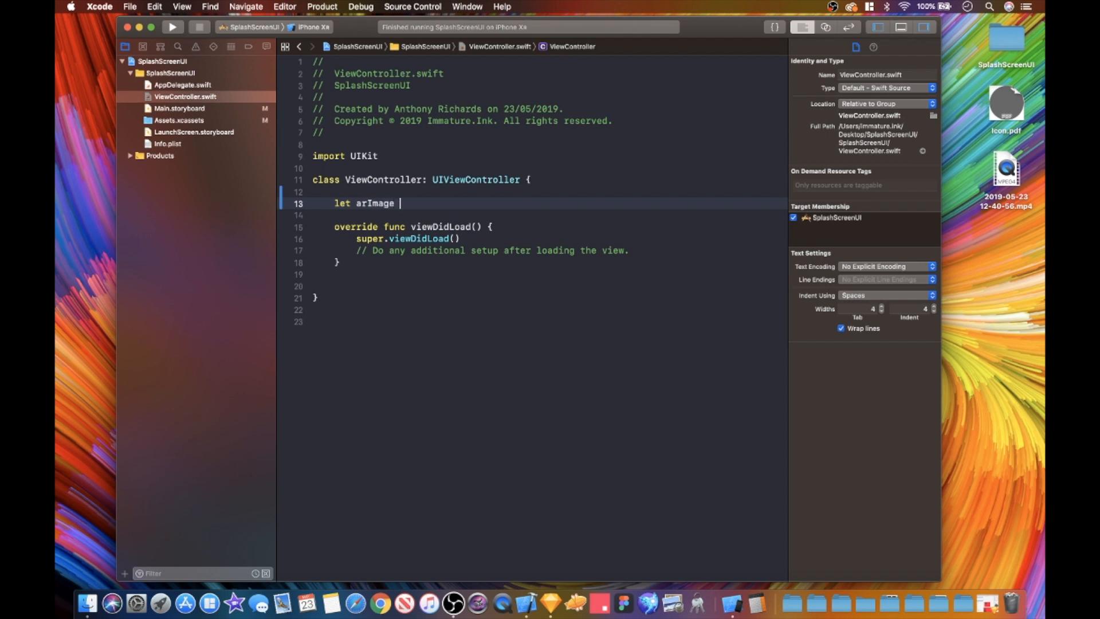
text(=)
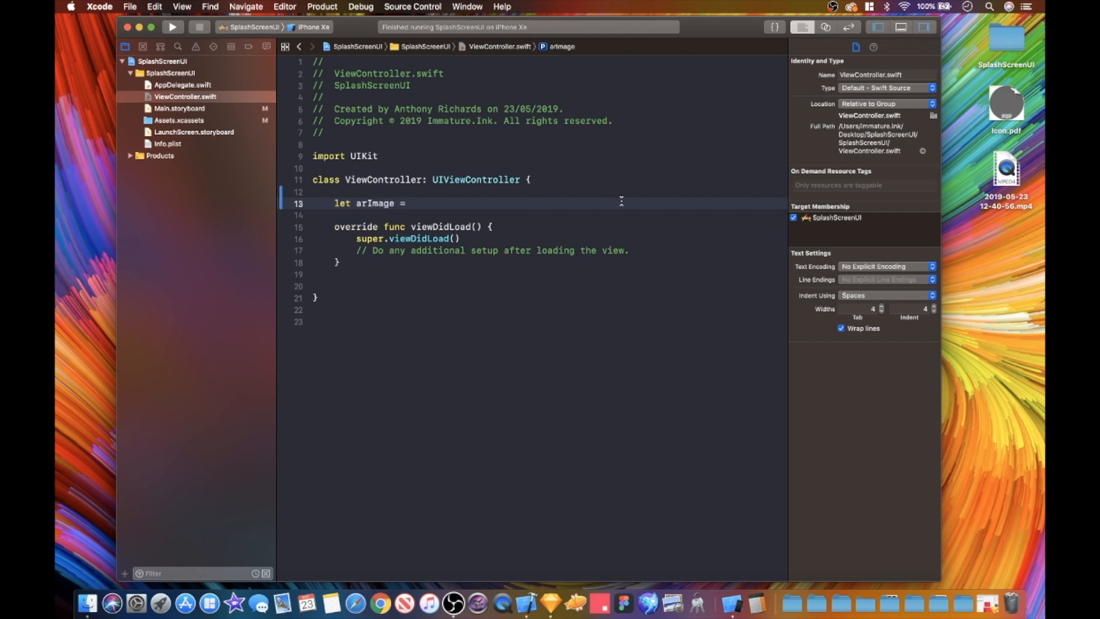
click(179, 120)
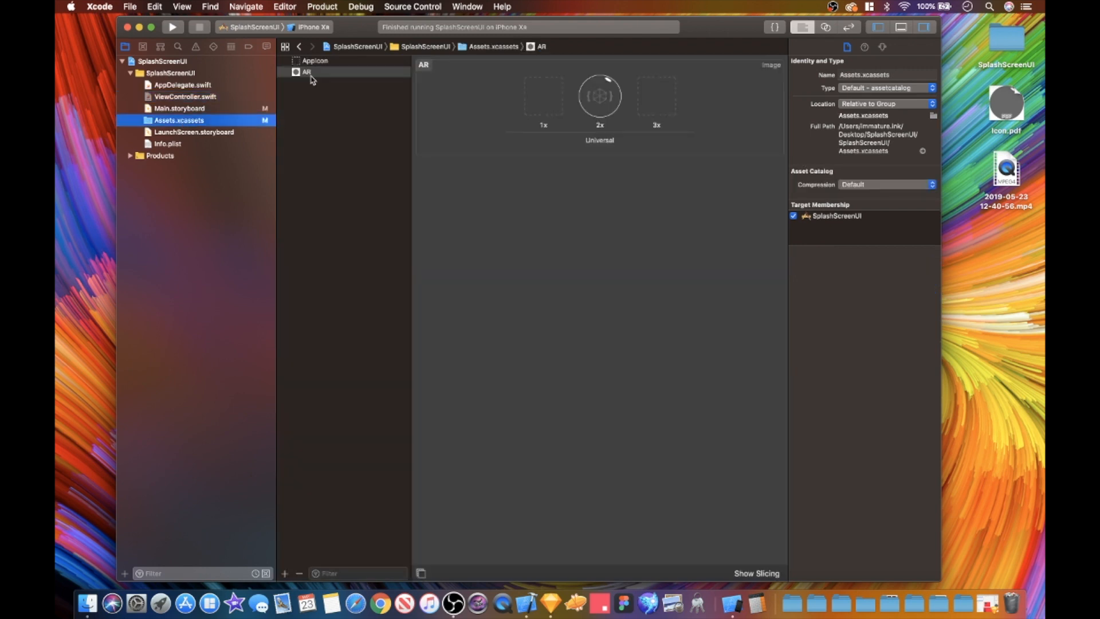
click(185, 96)
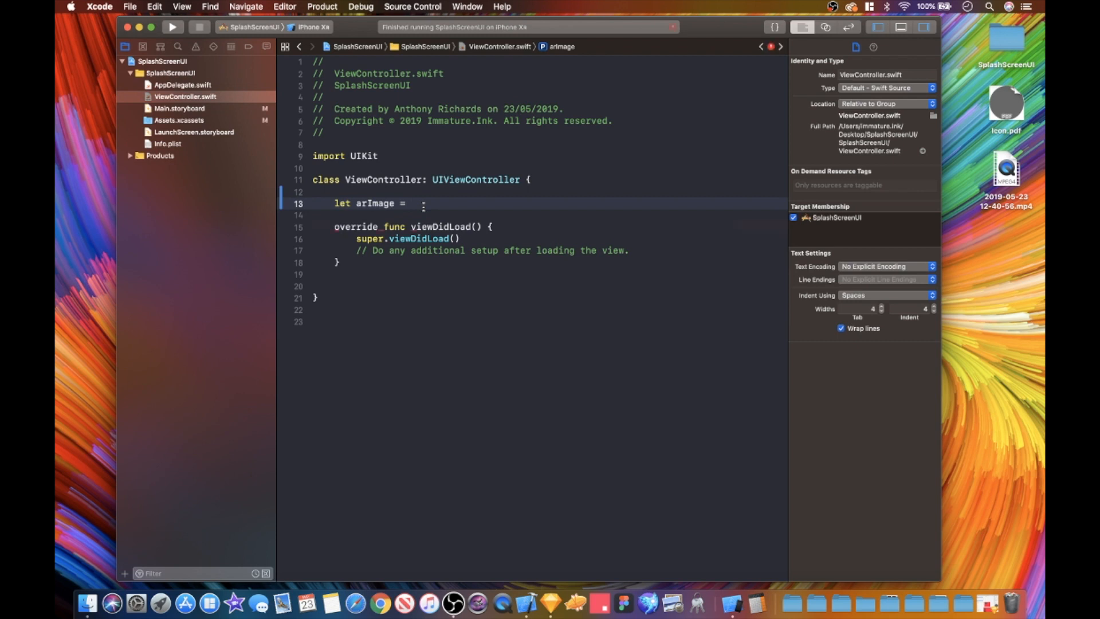
Step: Complete arImage as UIImageView(image: UIImage(named: "AR")!)
text(UI)
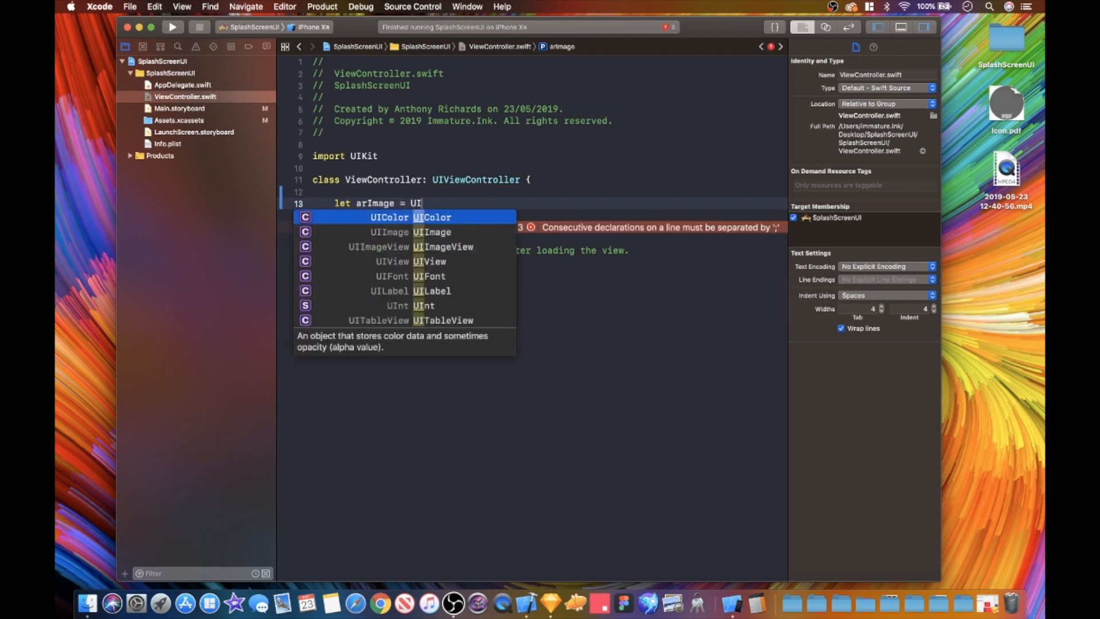
text(View)
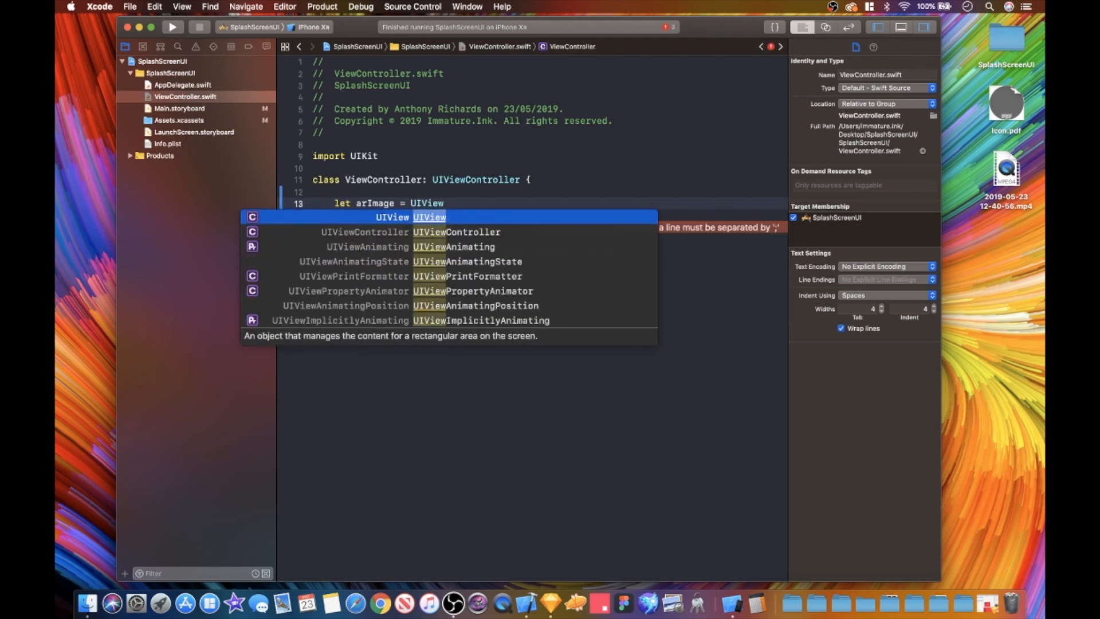
key(backspace)
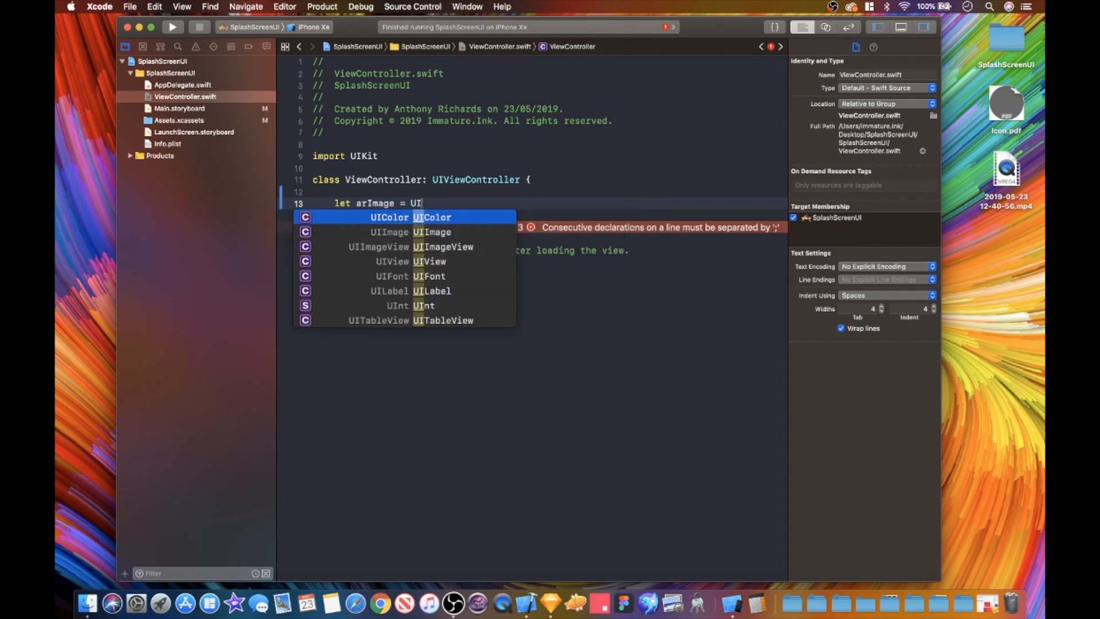
text(geView)
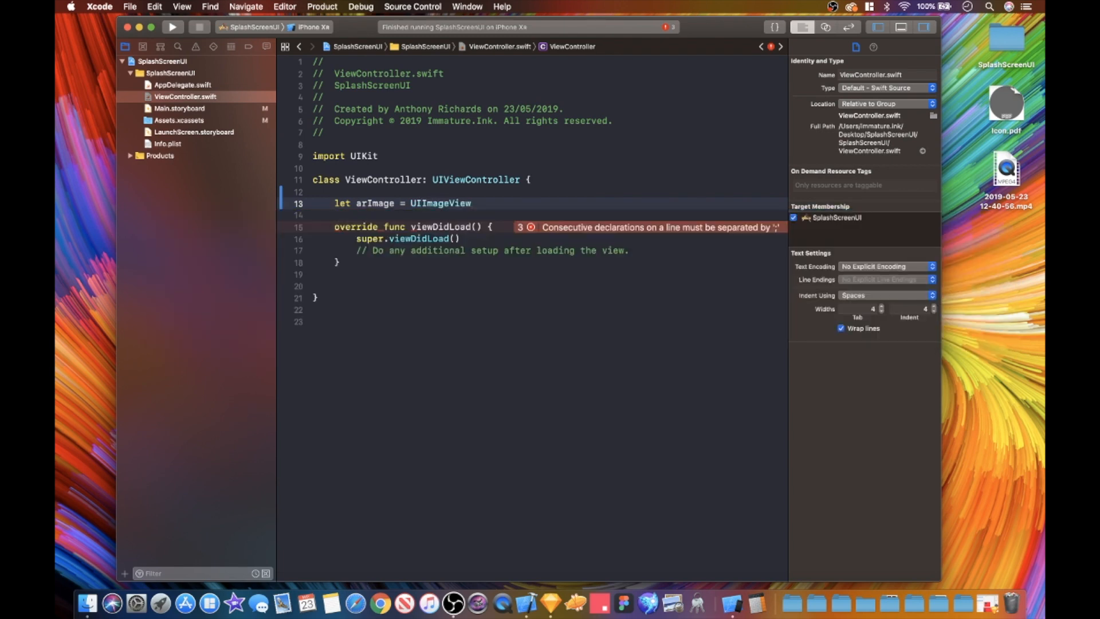
text((image: UIImage)
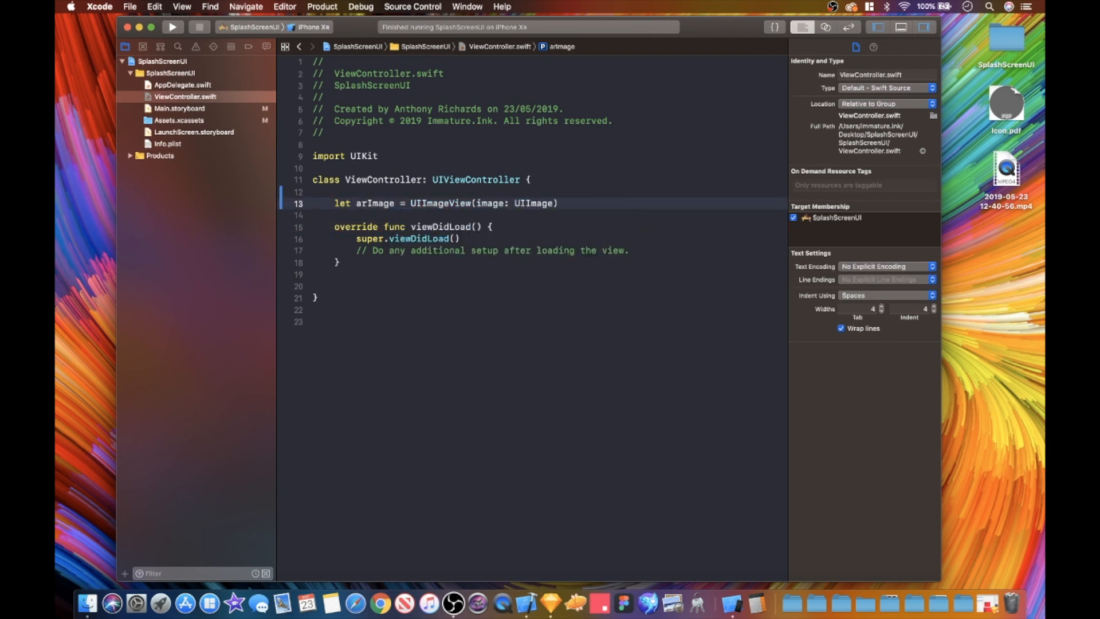
text(()
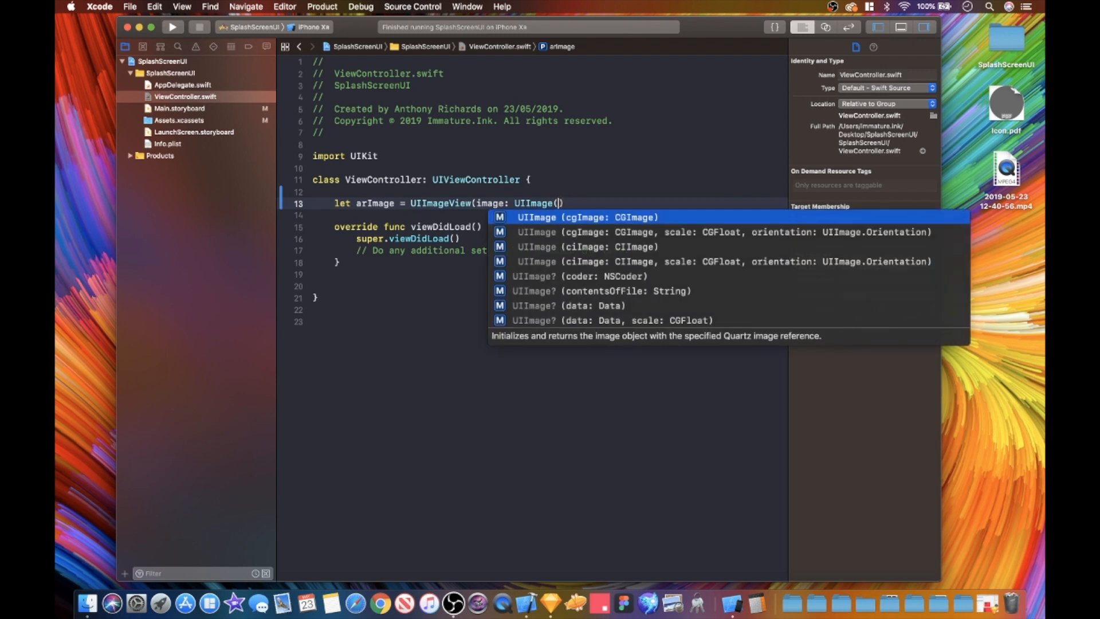
text(named: "AR)
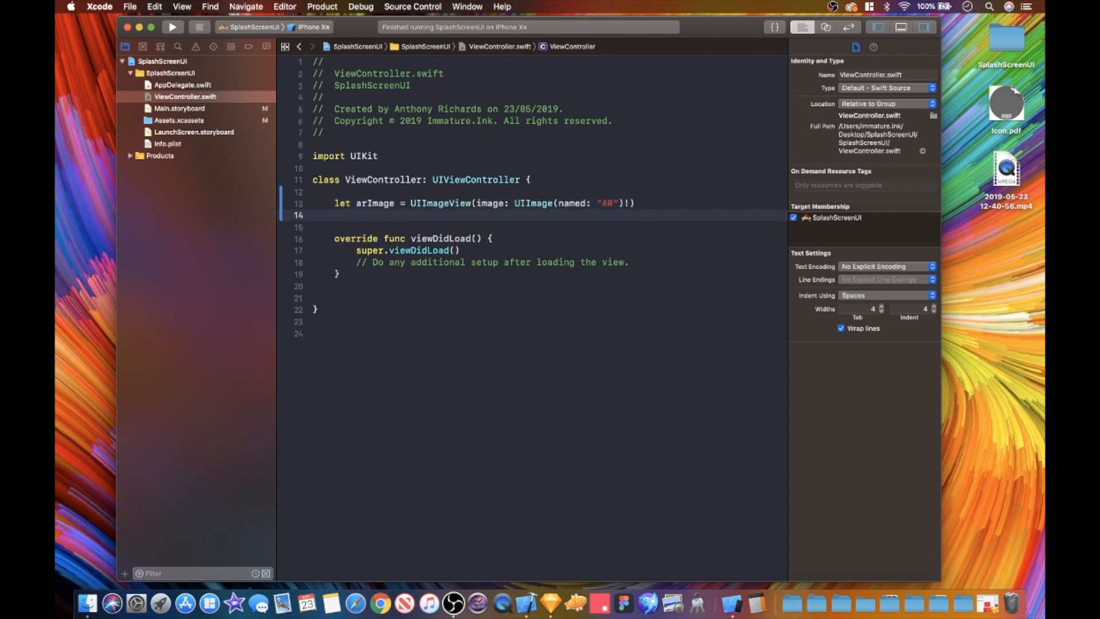
text(let sl)
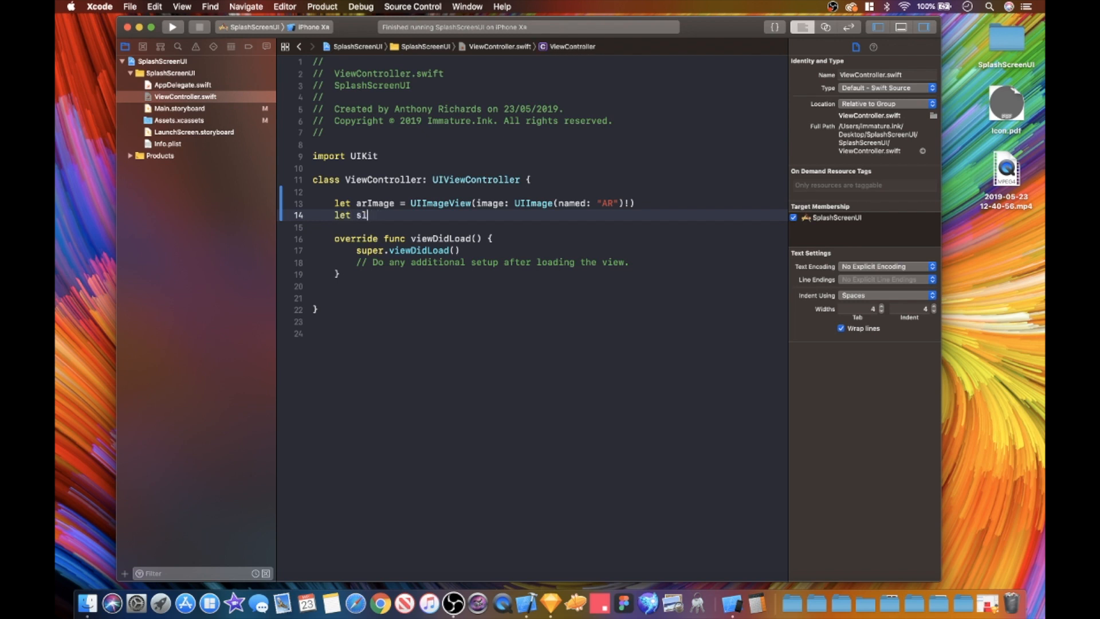
Step: Declare 'let splashView = UIView()' below the arImage property
text(plachV)
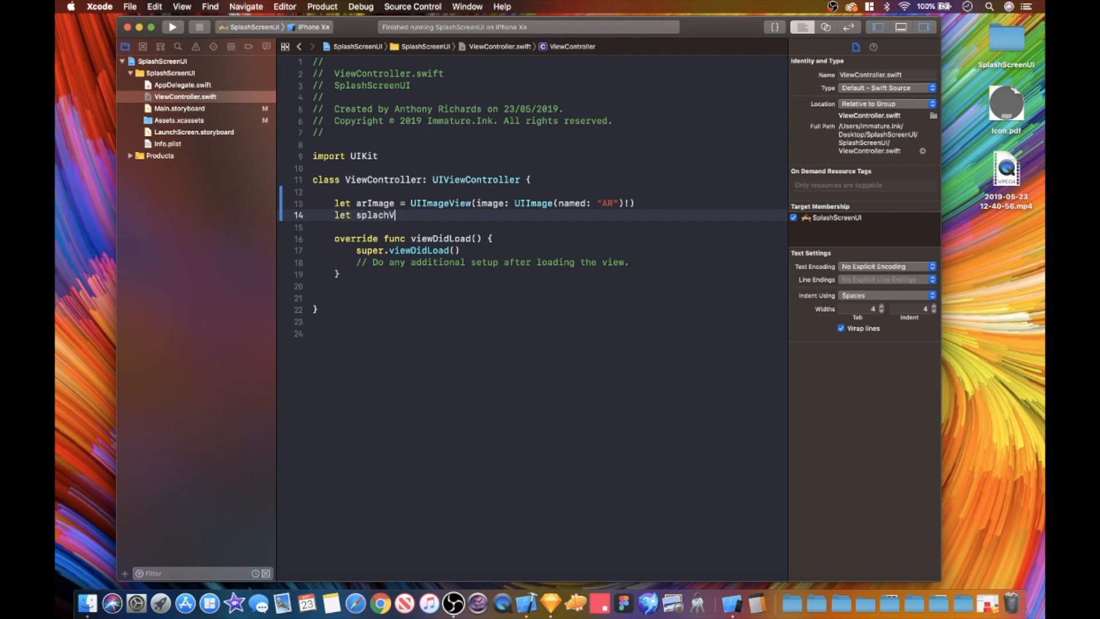
key(Backspace)
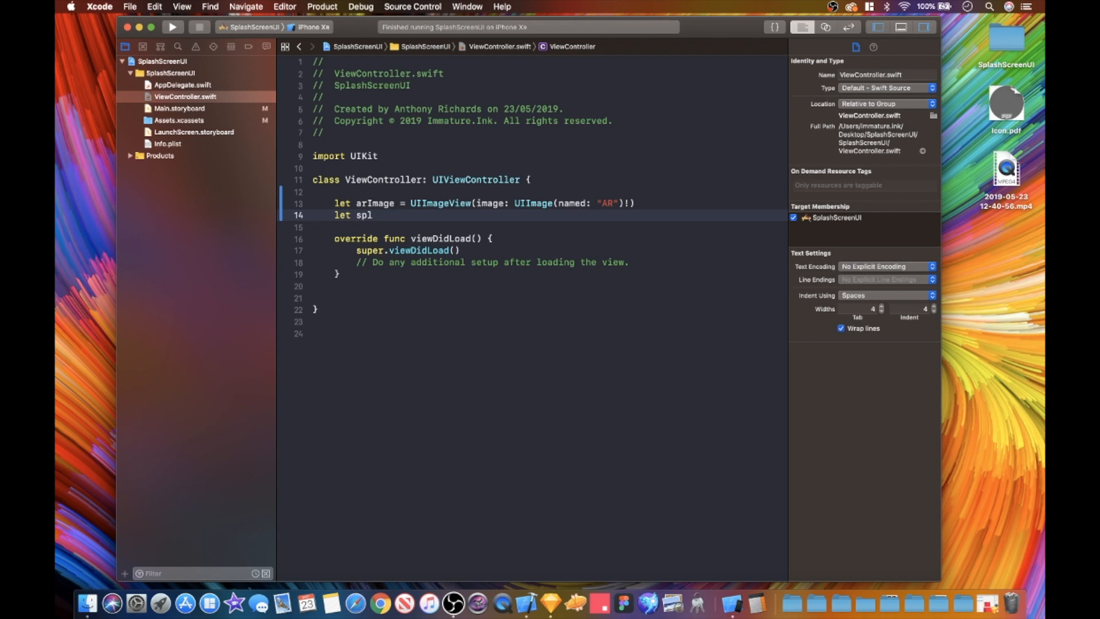
text(as)
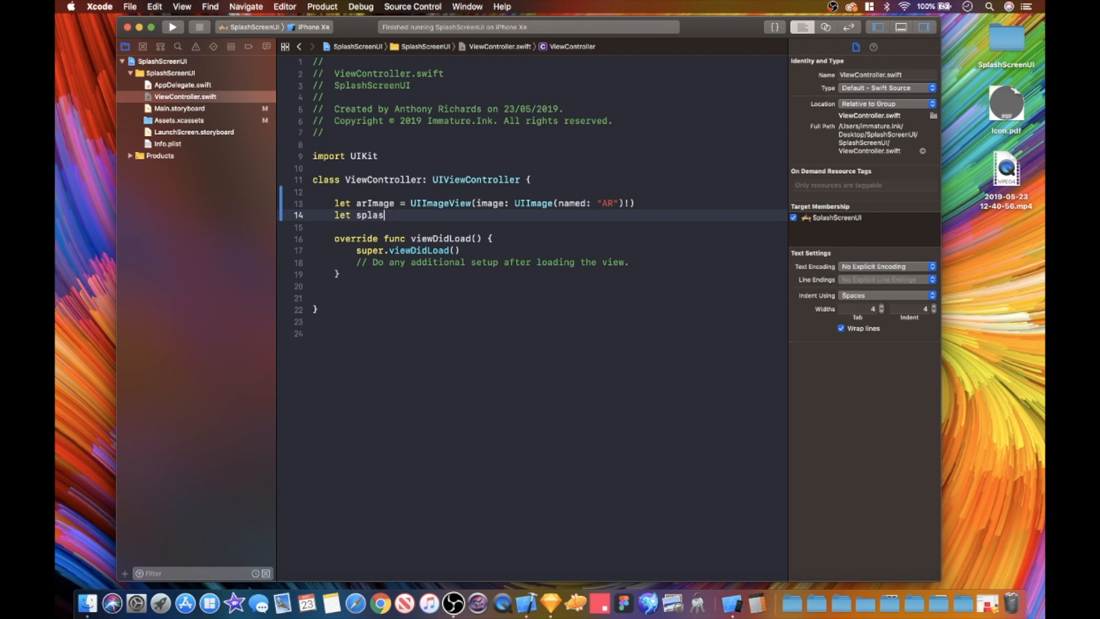
text(h)
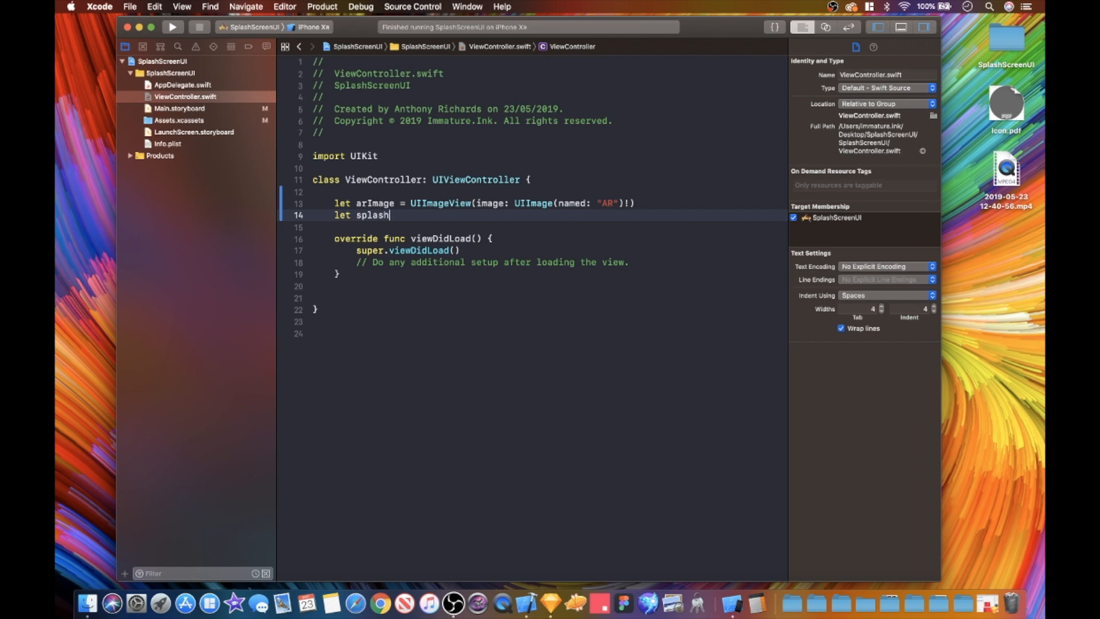
text(View)
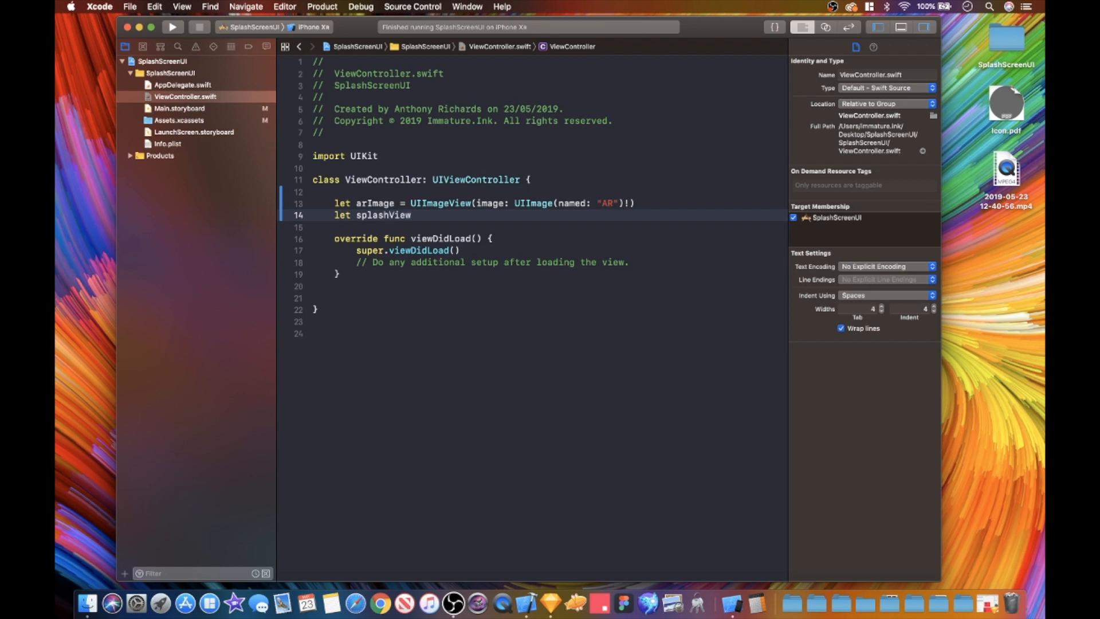
text(=)
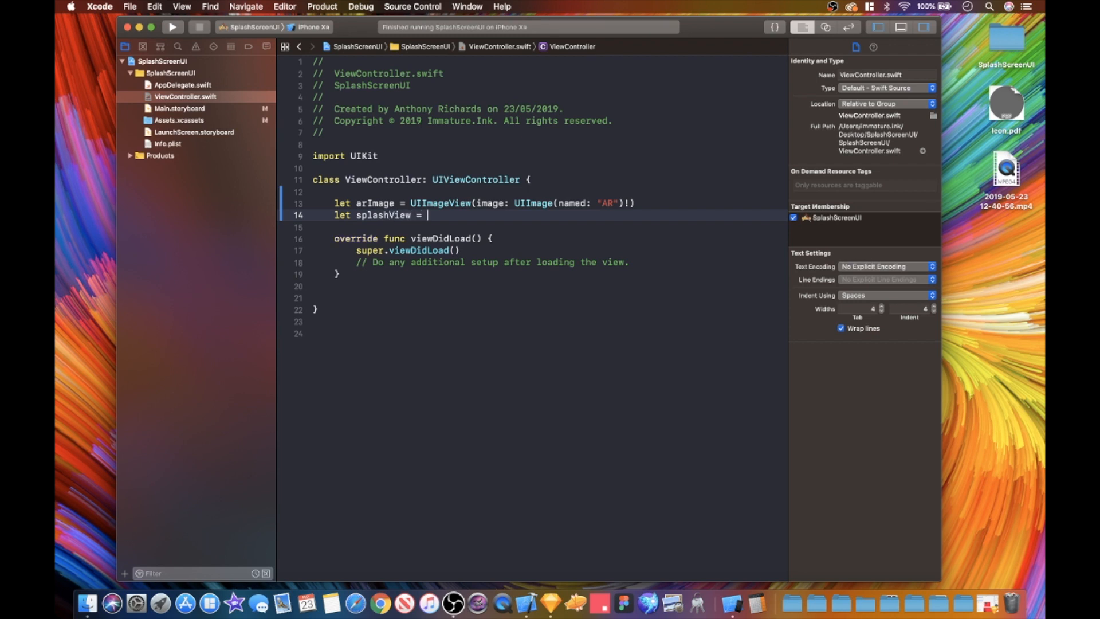
text(UI)
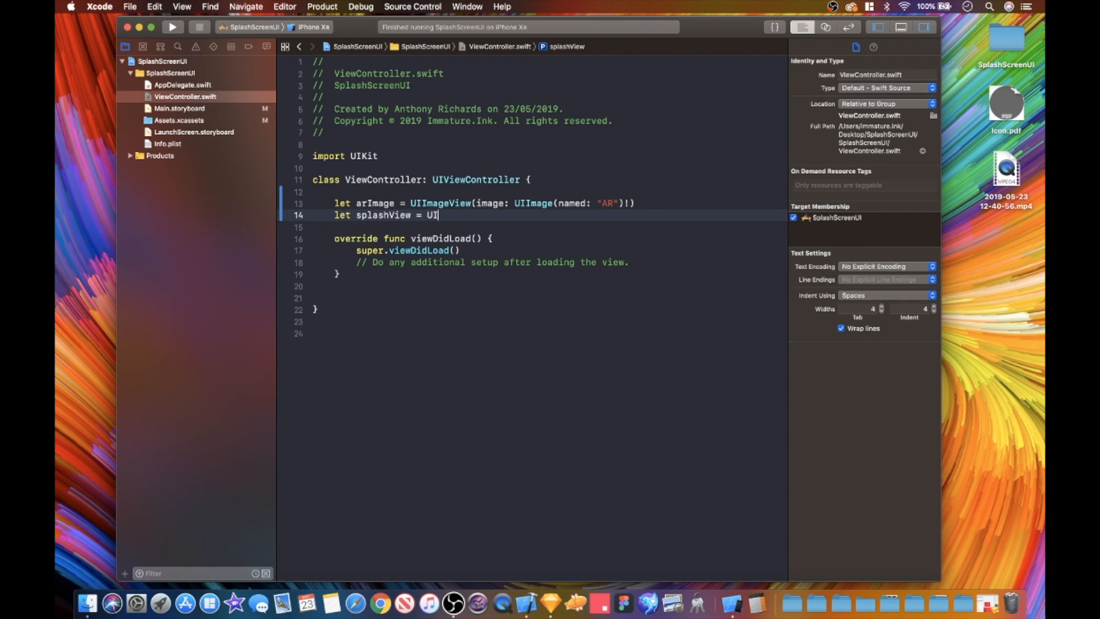
text(View)
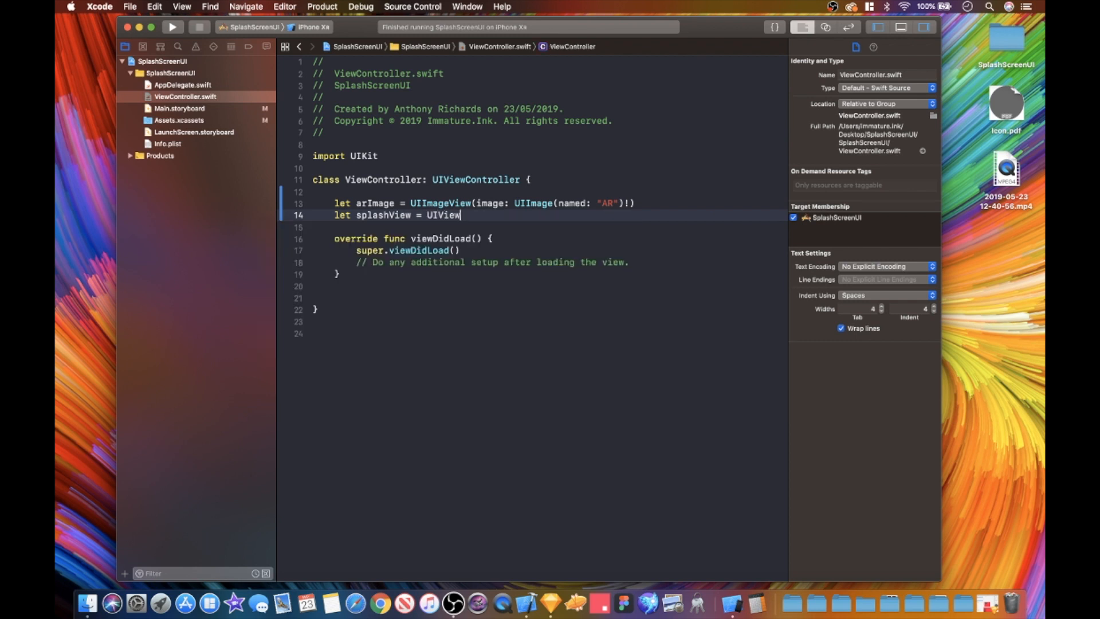
text(())
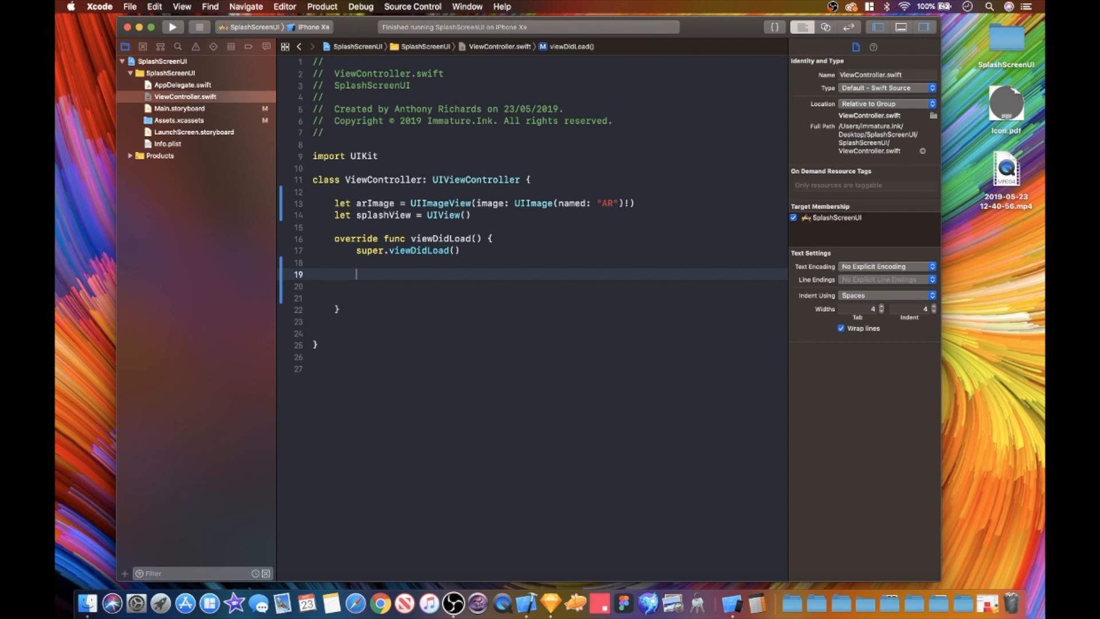
Step: Glance at Main.storyboard's Hello screen, then return to ViewController.swift
click(179, 108)
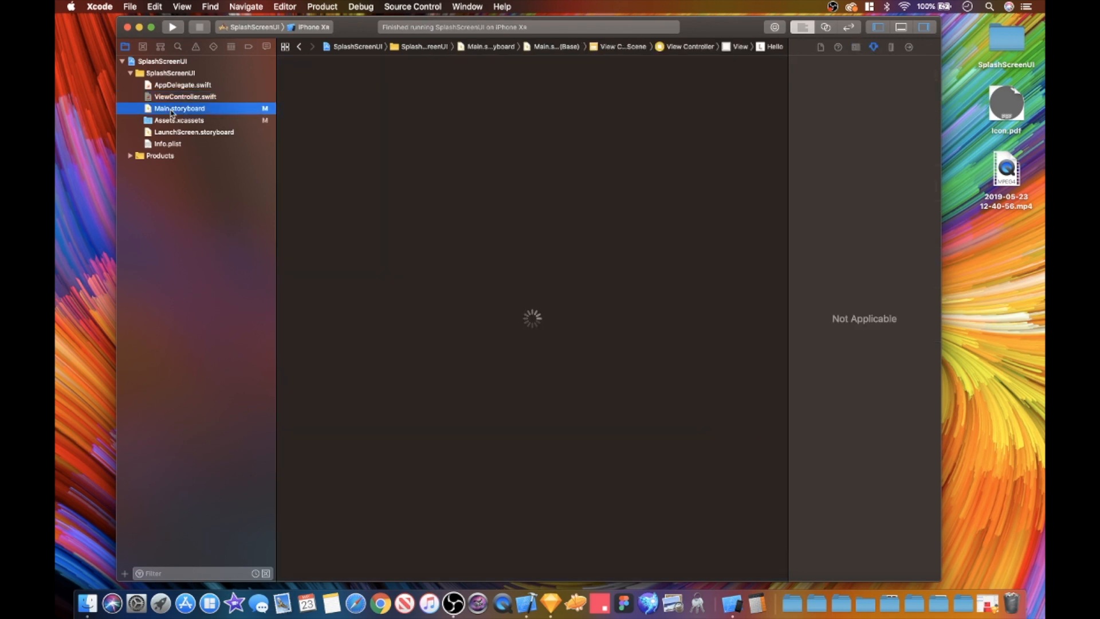
click(179, 107)
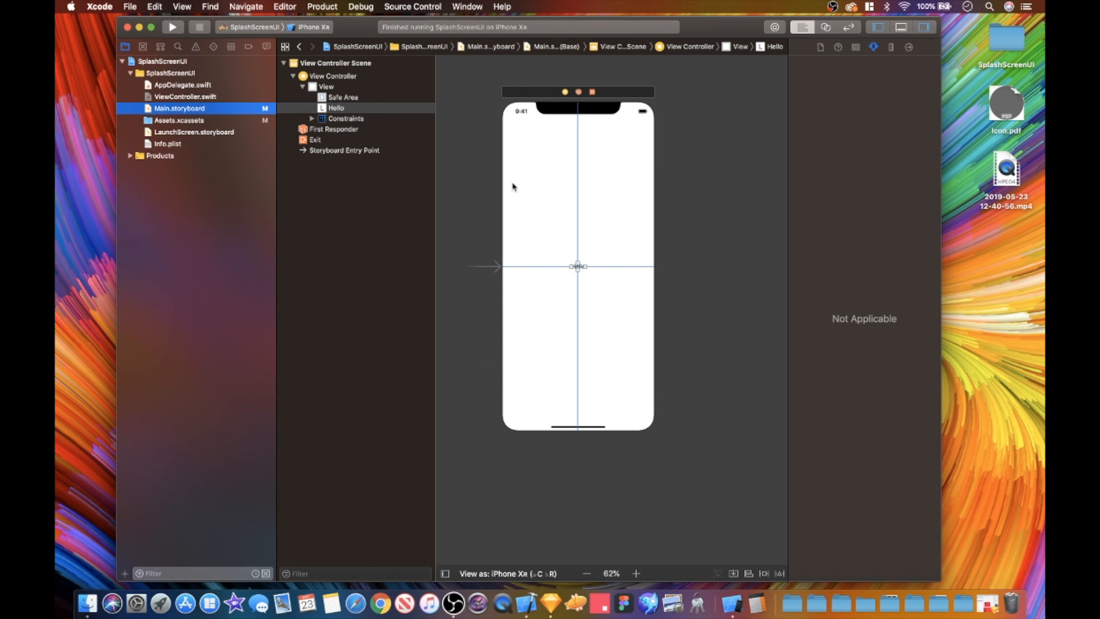
mouse_move(529, 377)
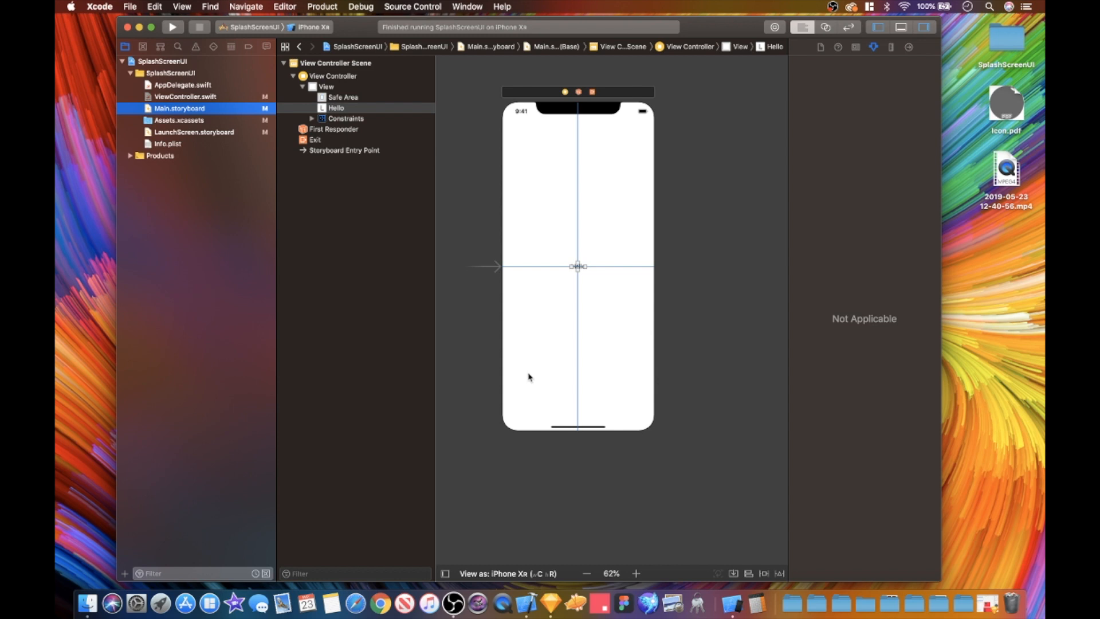
mouse_move(514, 123)
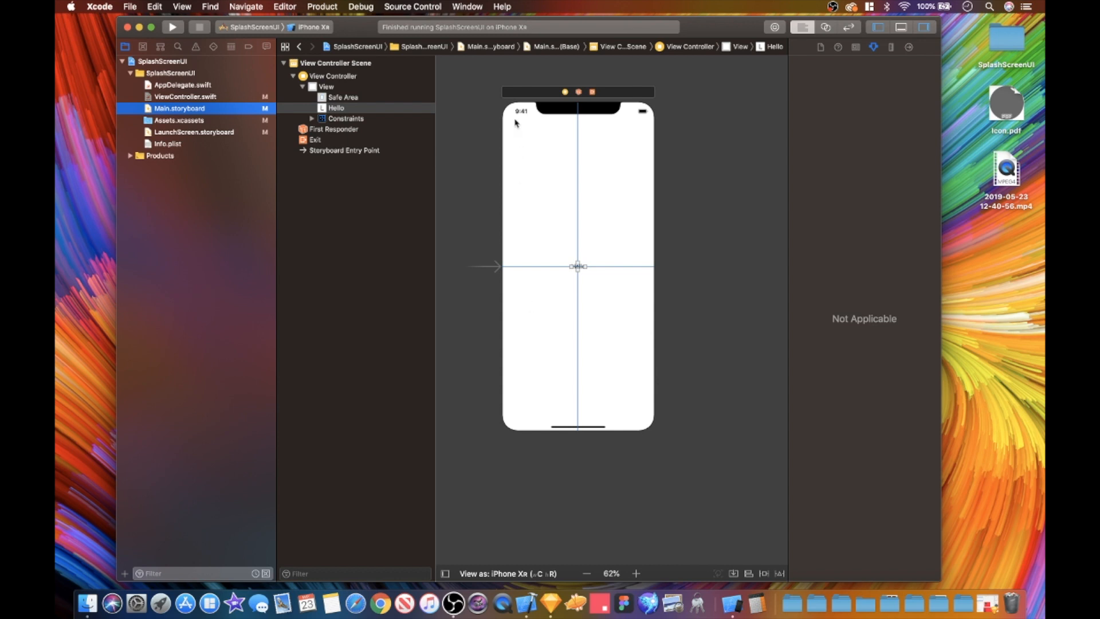
mouse_move(556, 224)
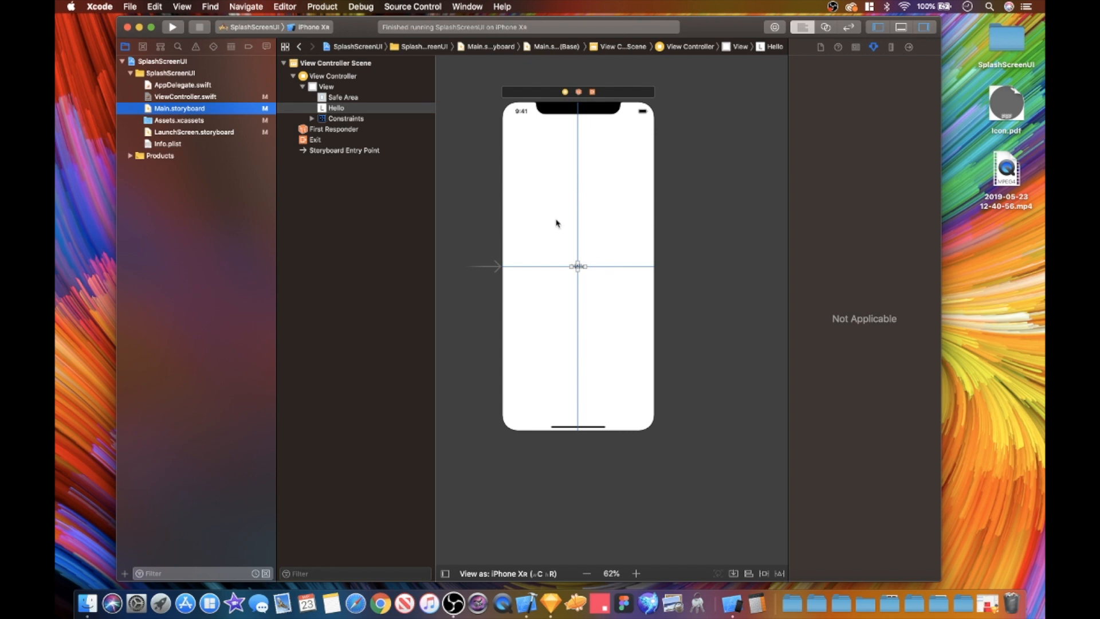
mouse_move(542, 258)
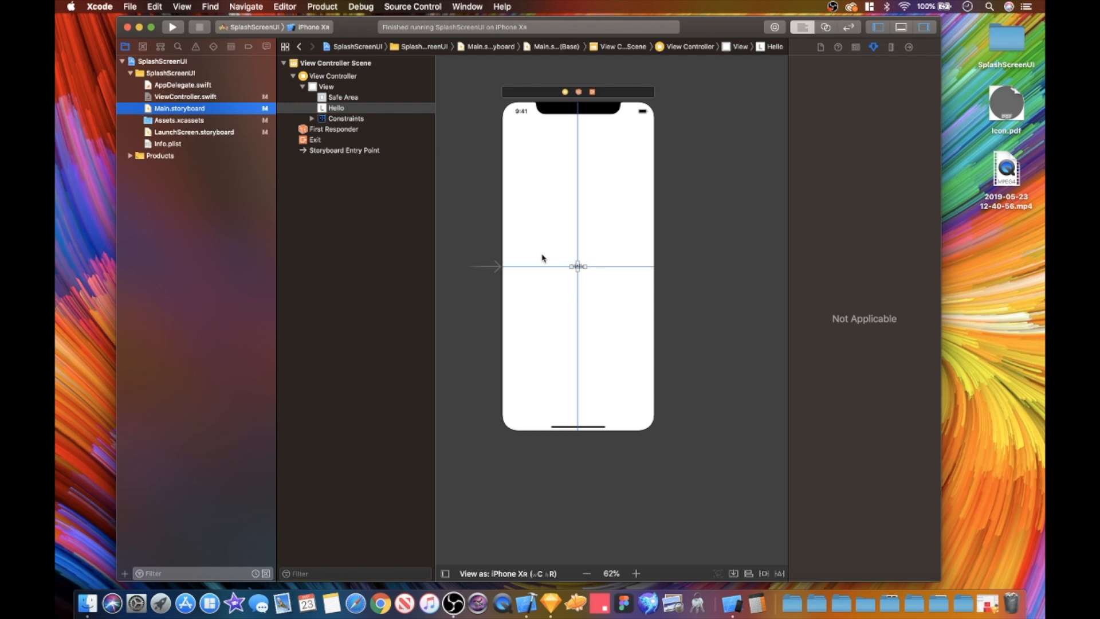
mouse_move(516, 120)
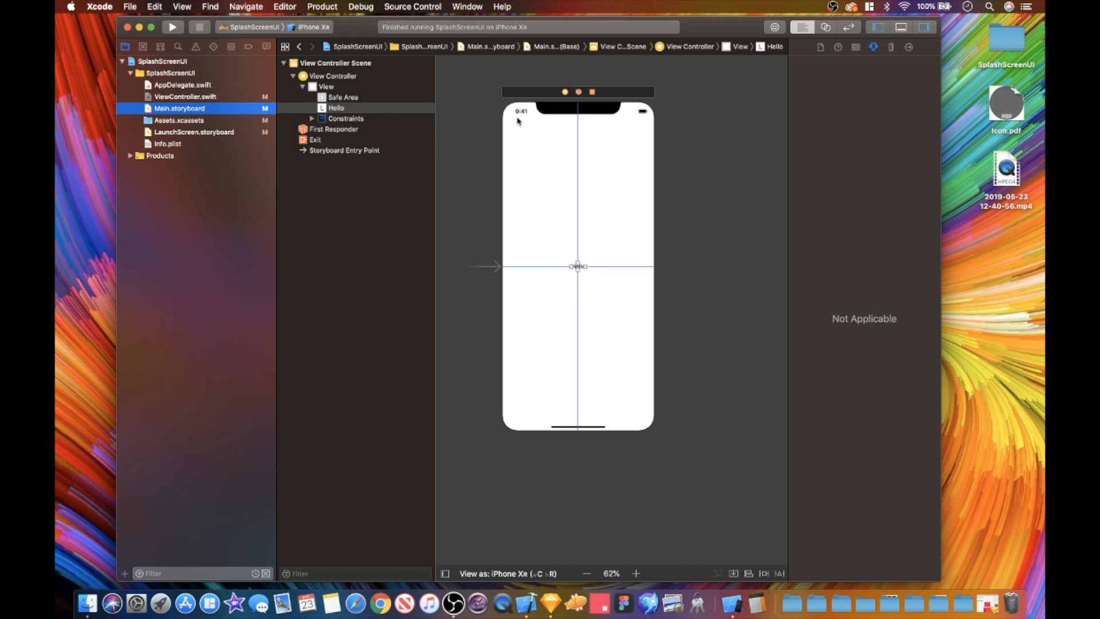
mouse_move(642, 427)
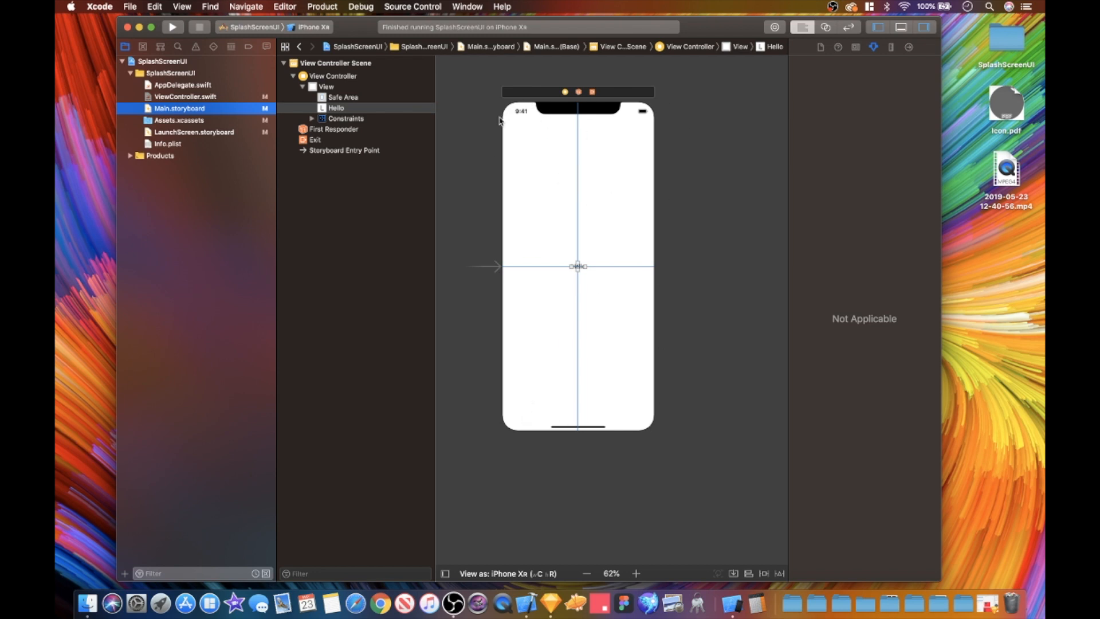
click(186, 97)
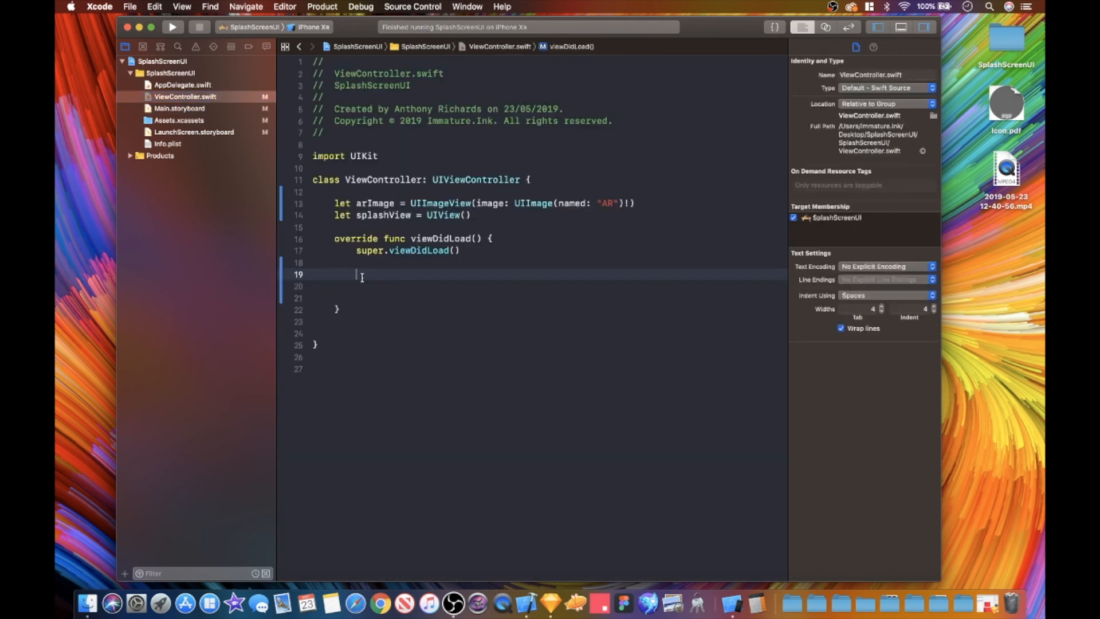
Step: In viewDidLoad set splashView.backgroundColor to UIColor(red: 255/255, green: 53/255, blue: 79/255, alpha: 1.0)
text(spla)
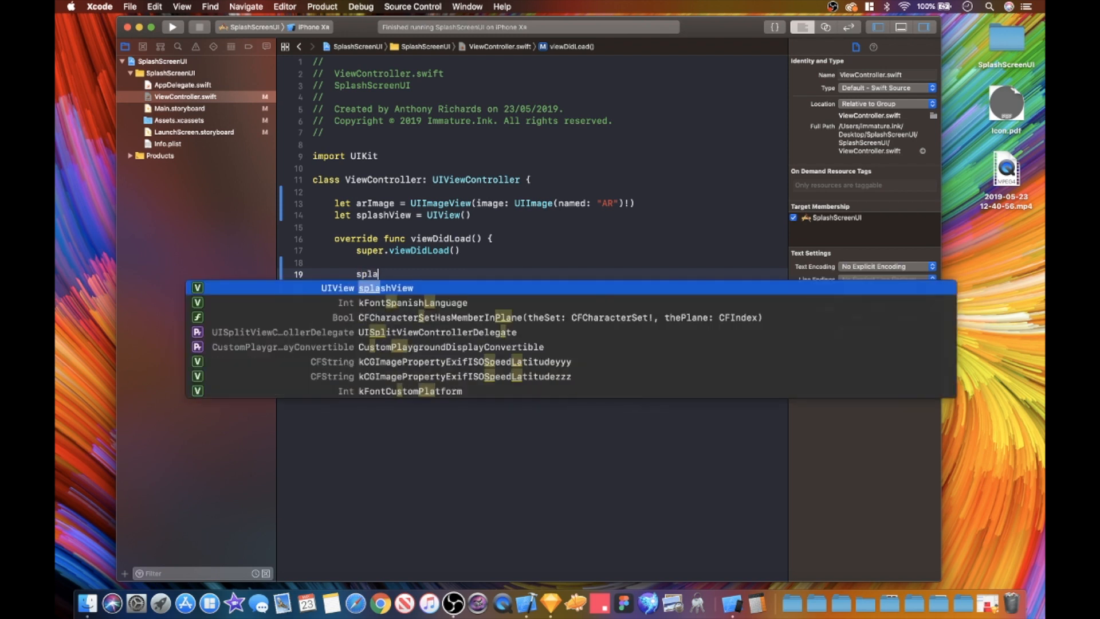
text(splashView.)
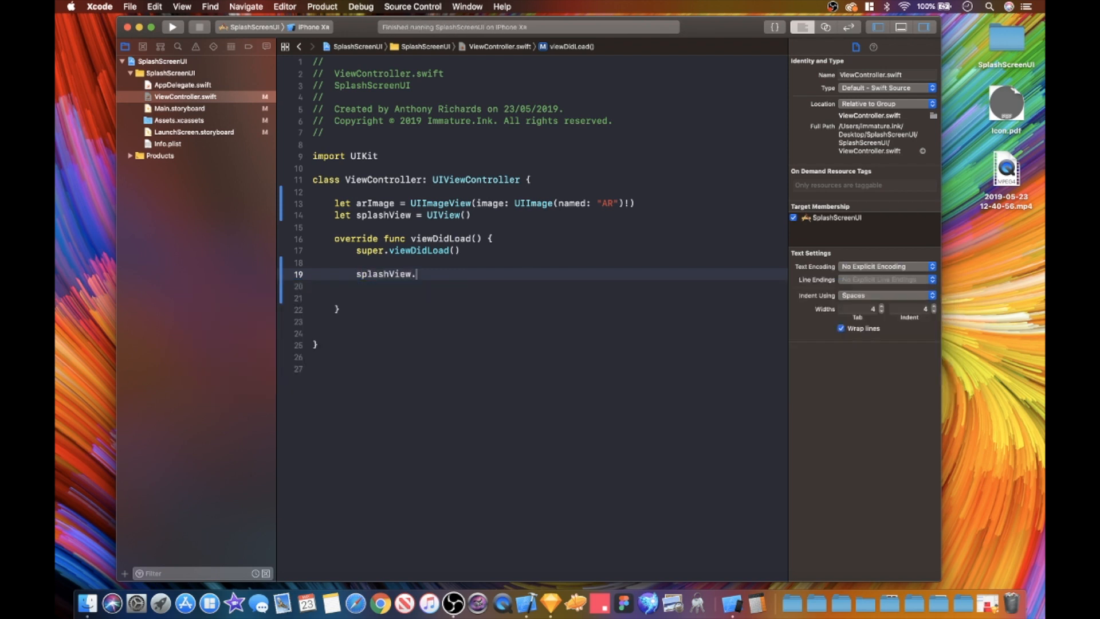
text(backgroundColor = UIColor)
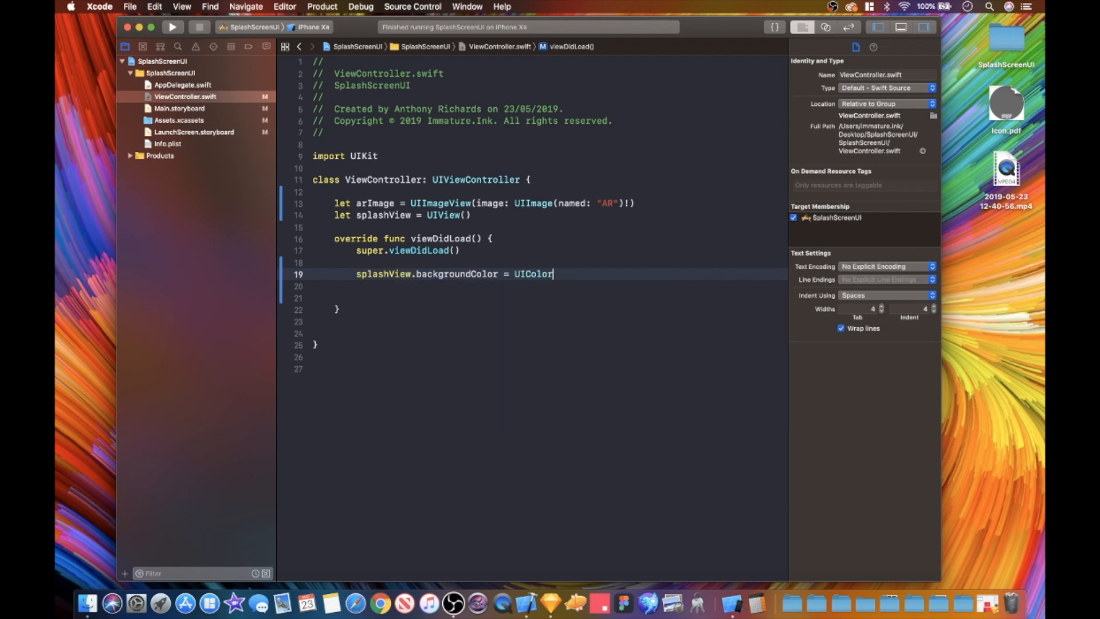
text(()
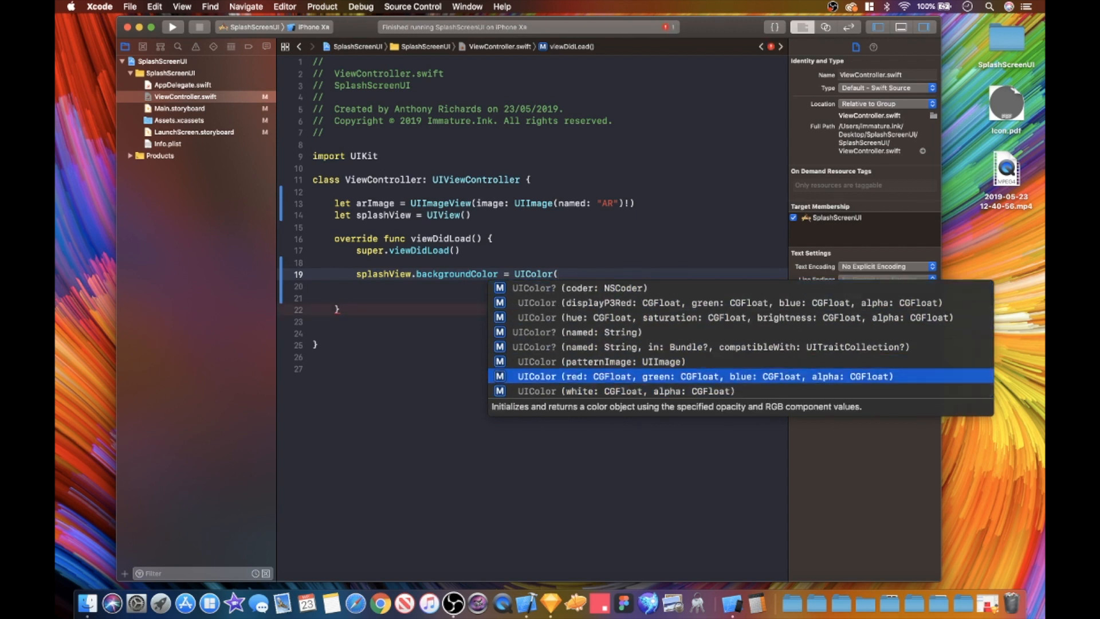
click(701, 376)
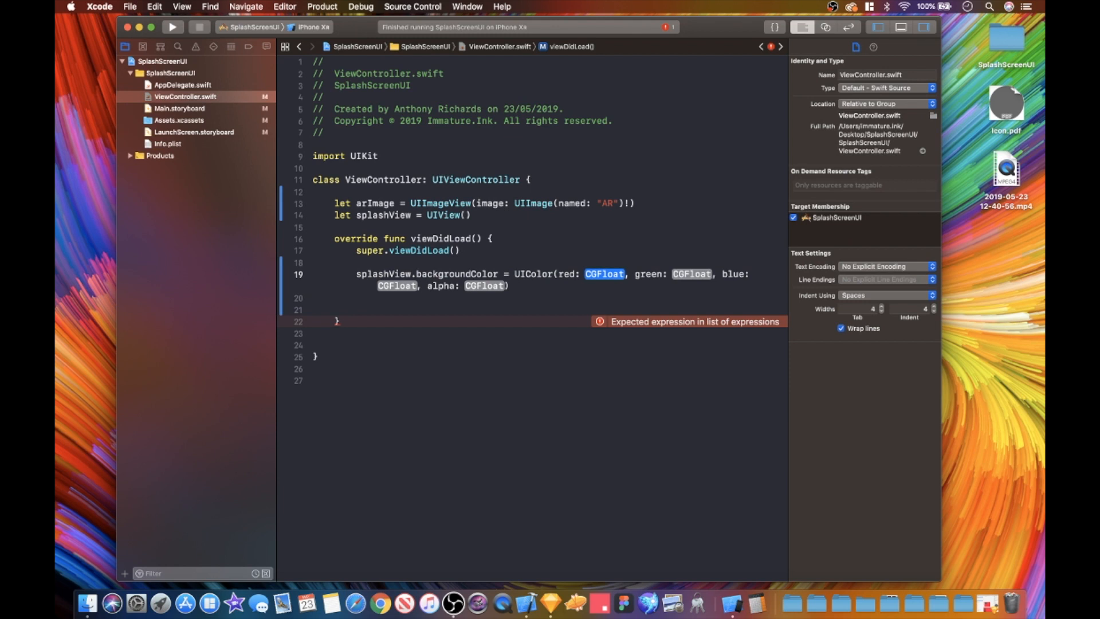
text(255)
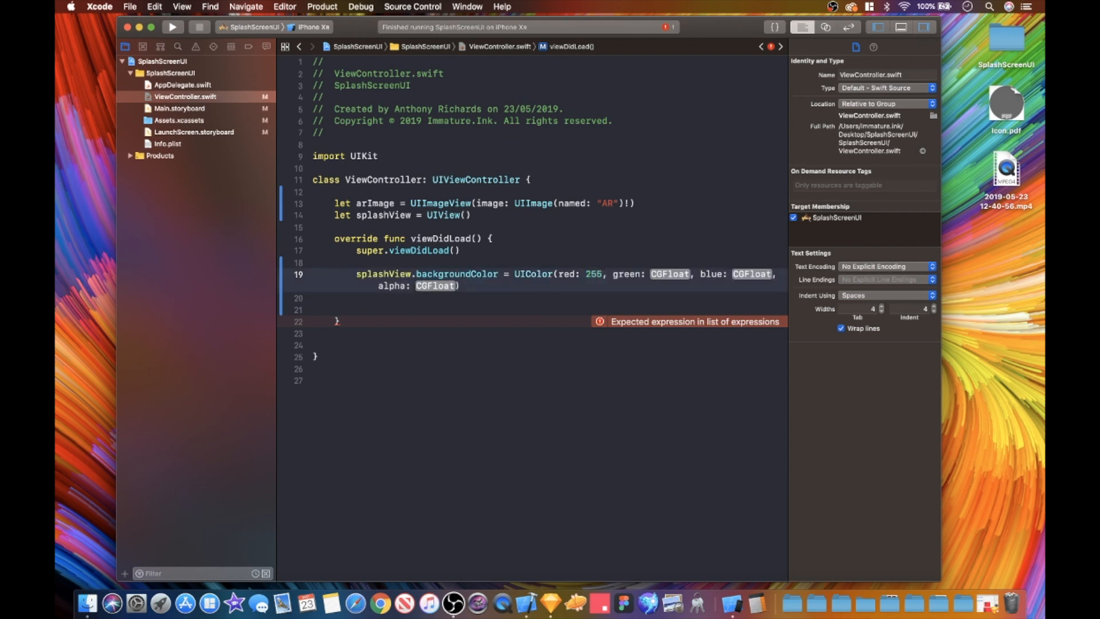
text(/2)
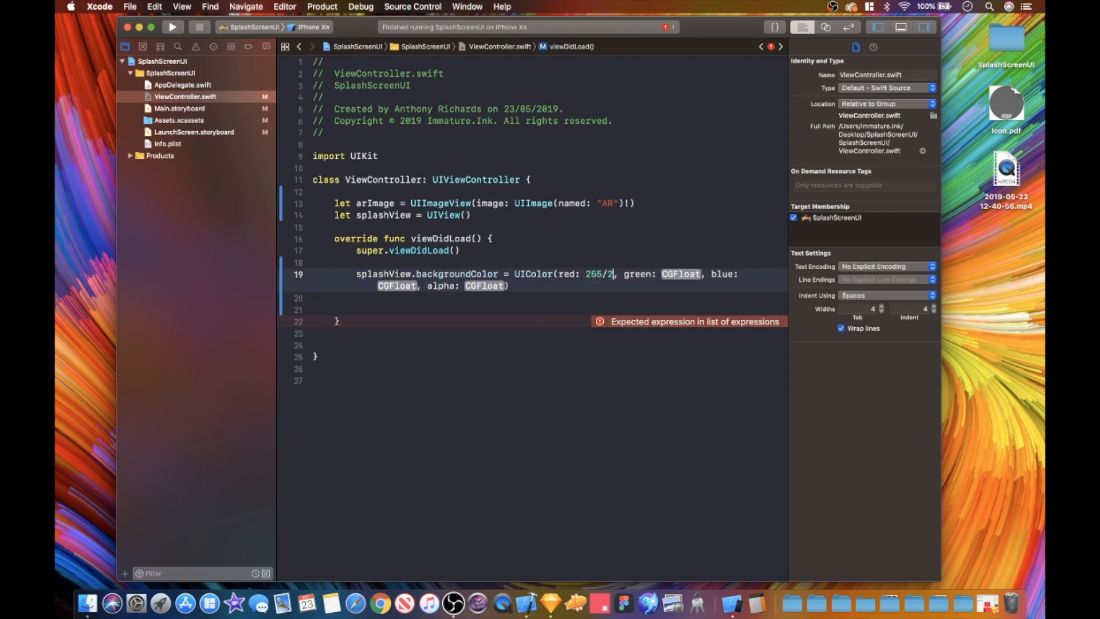
text(55)
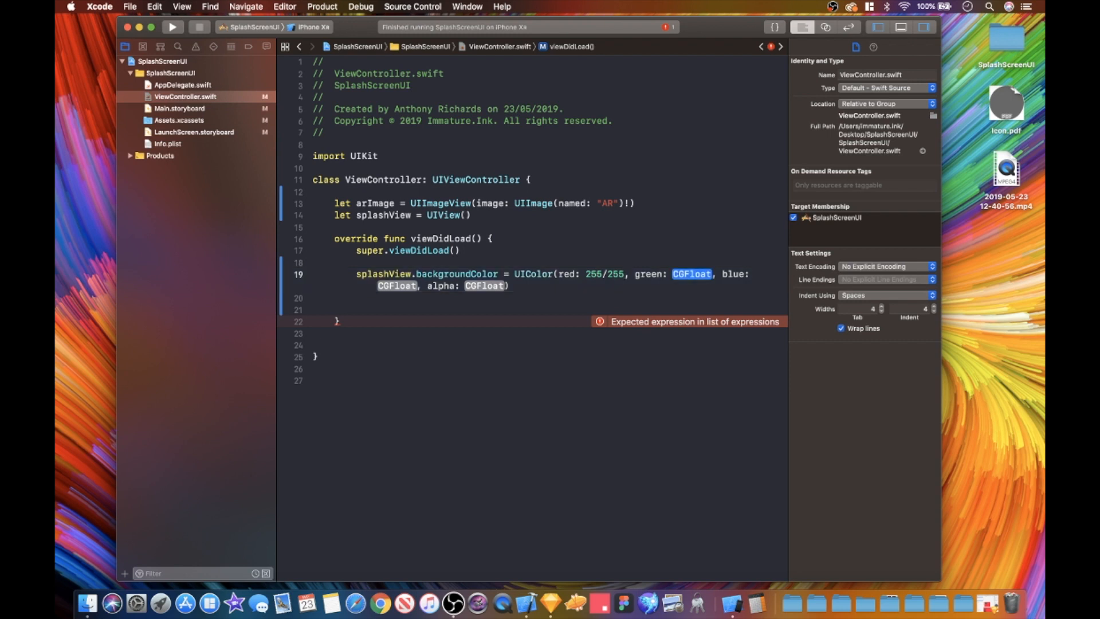
text(53)
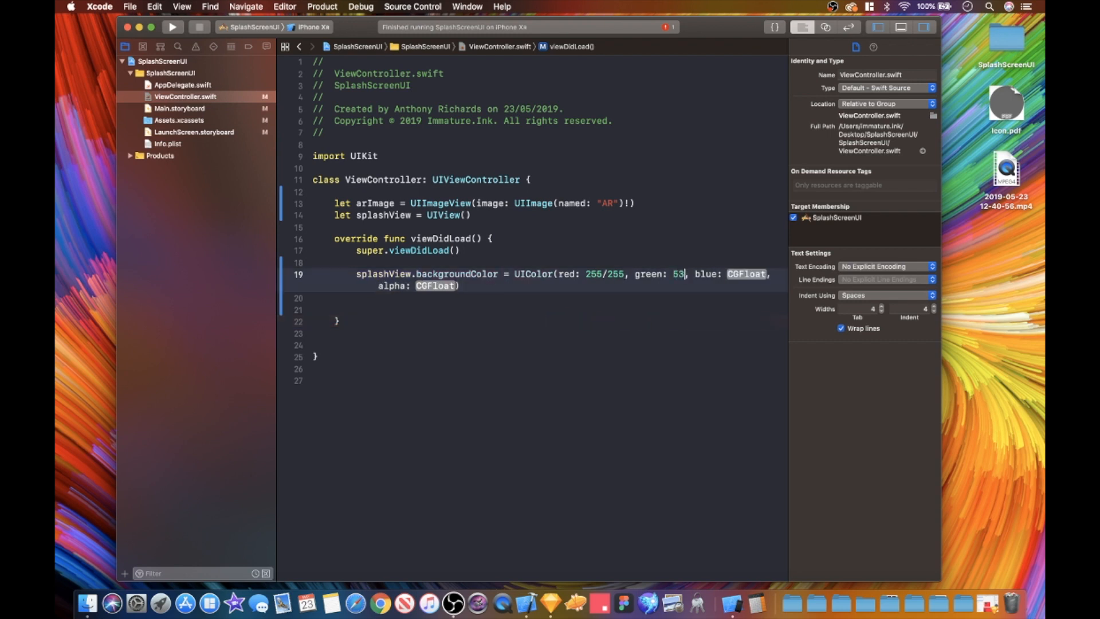
text(/255)
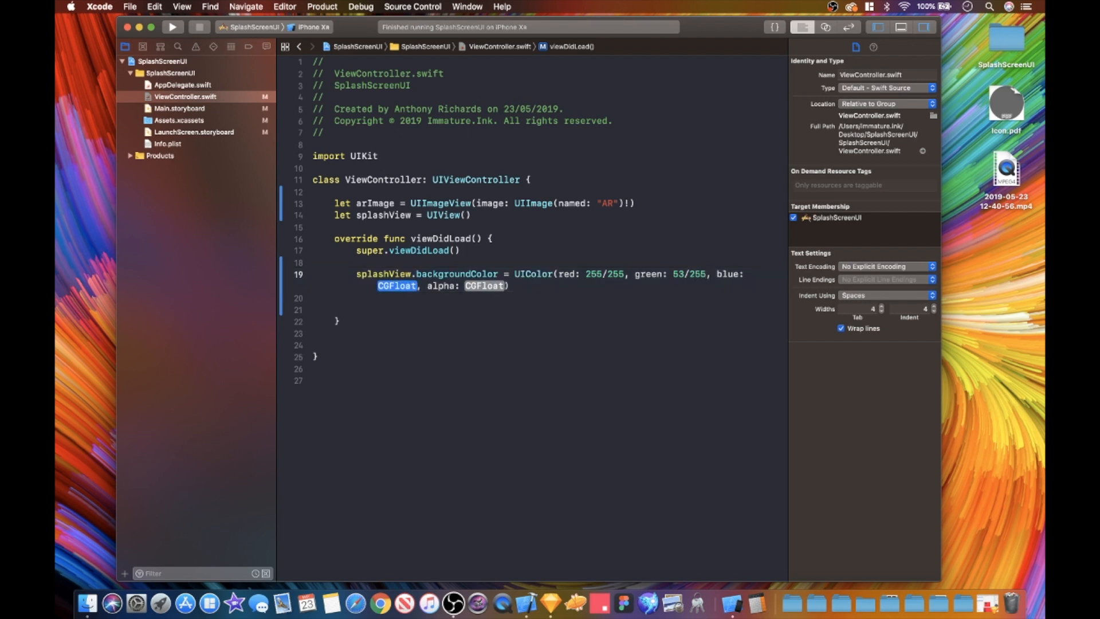
text(79/2)
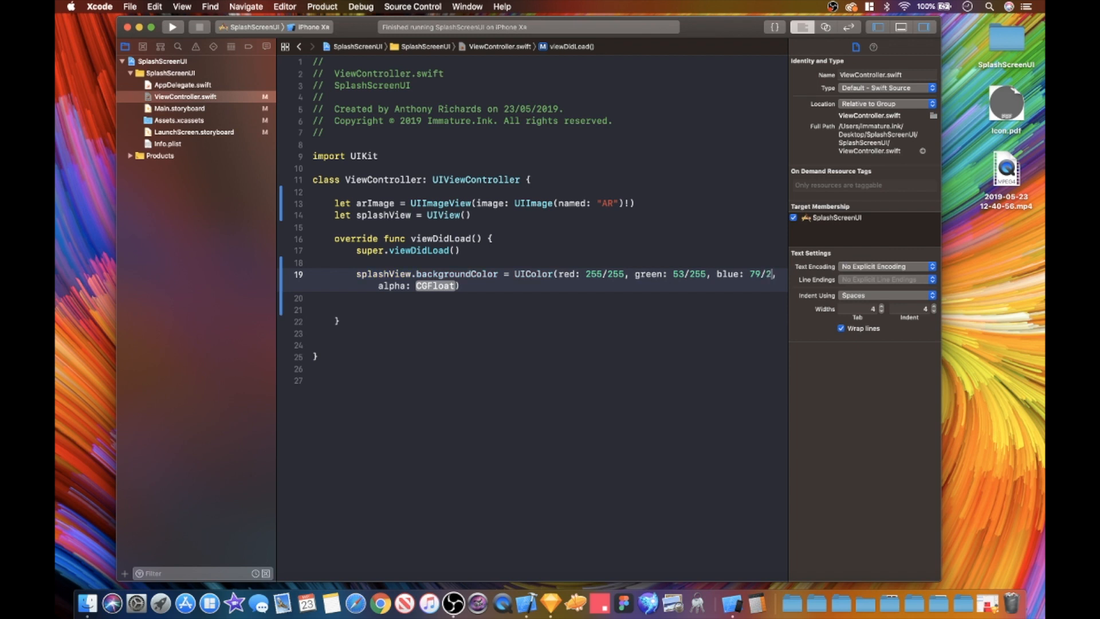
text(55)
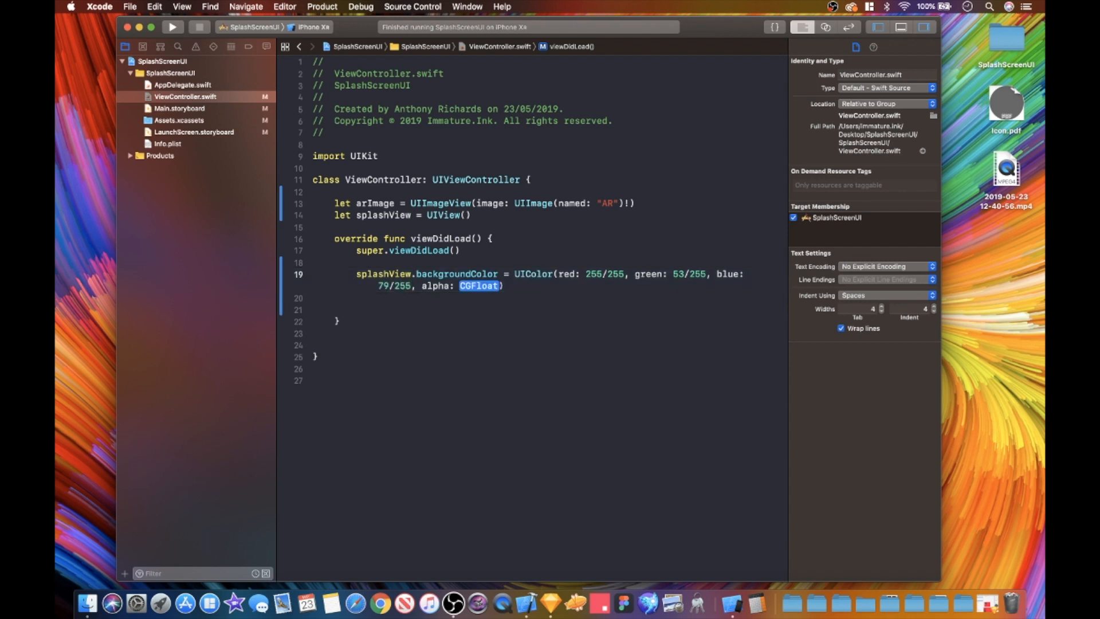
text(1)
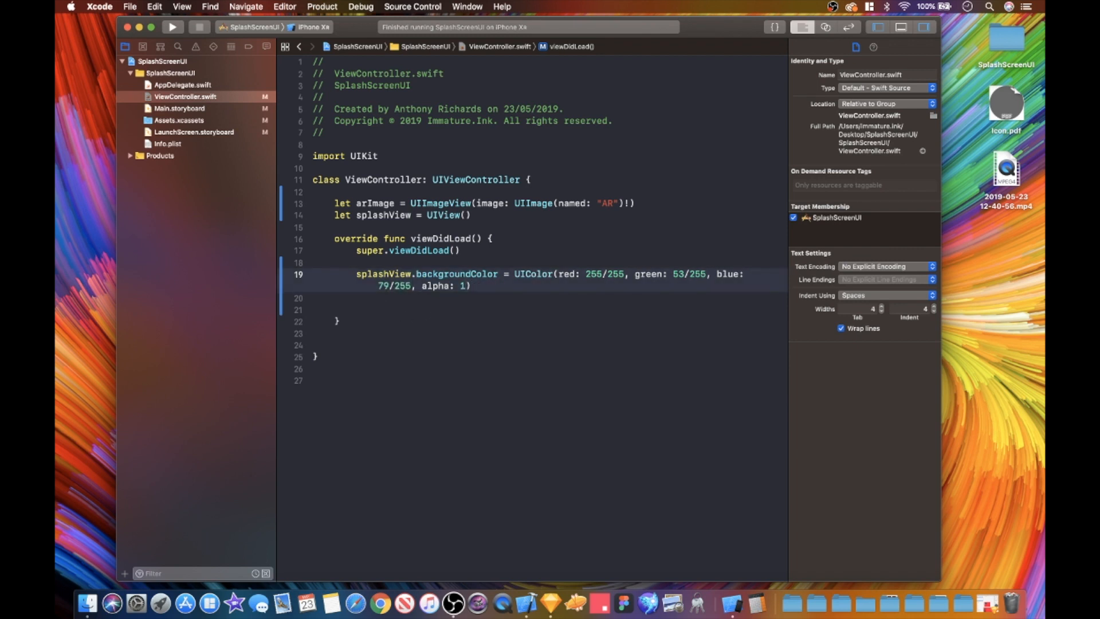
text(.0)
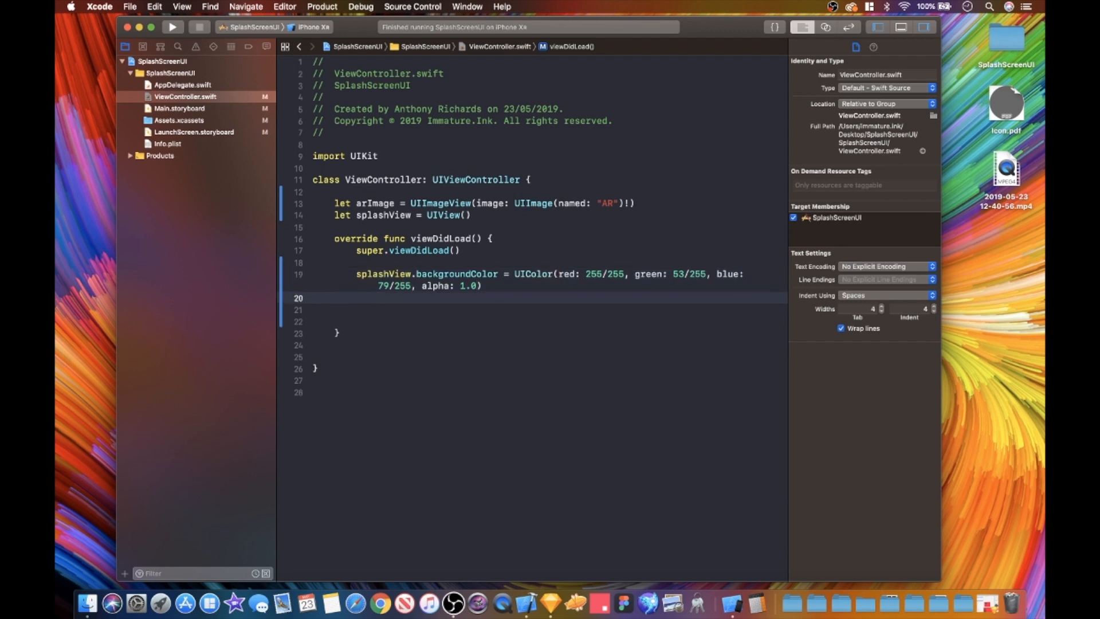
Step: Add splashView to the view and set its frame to CGRect(x: 0, y: 0, width: view.bounds.width, height: view.bounds.height)
click(356, 298)
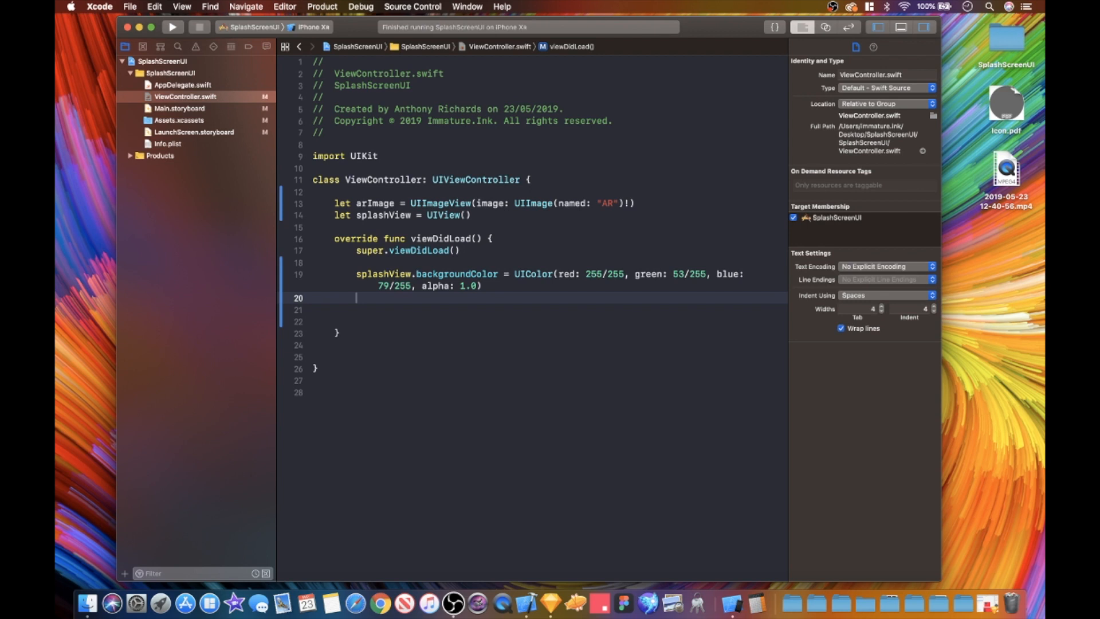
text(view.addSubview(view: UIView)
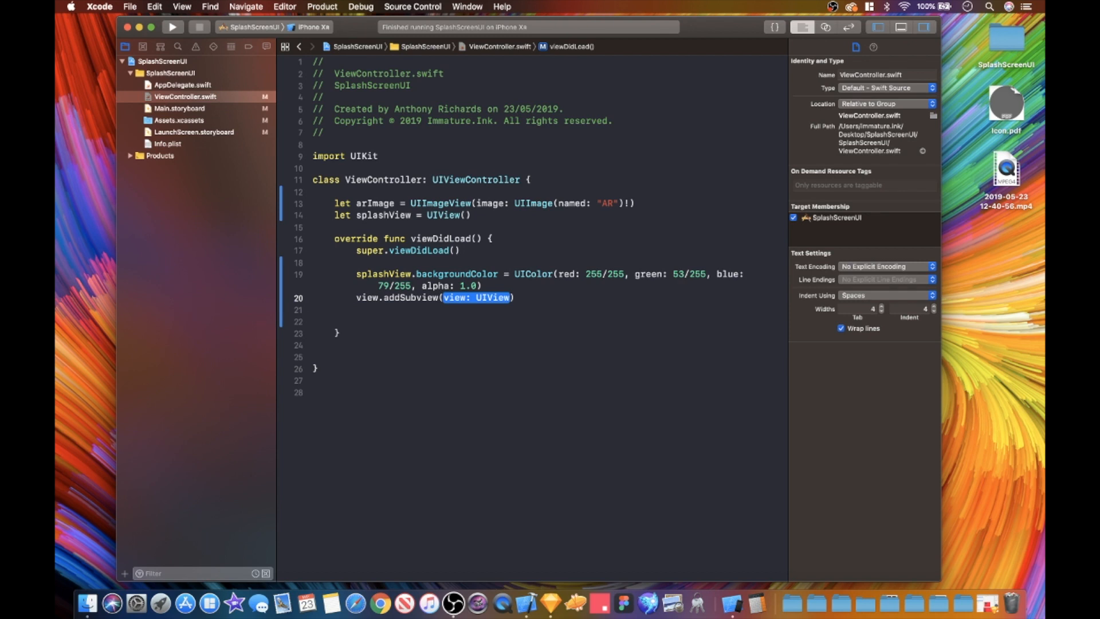
text(splashView)
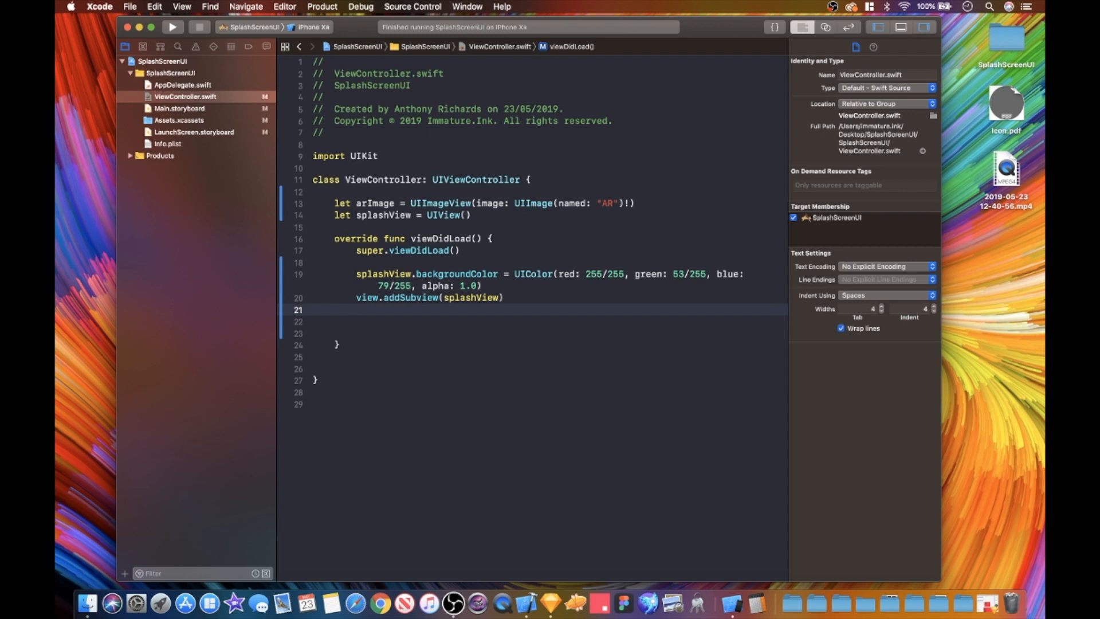
text(splashView)
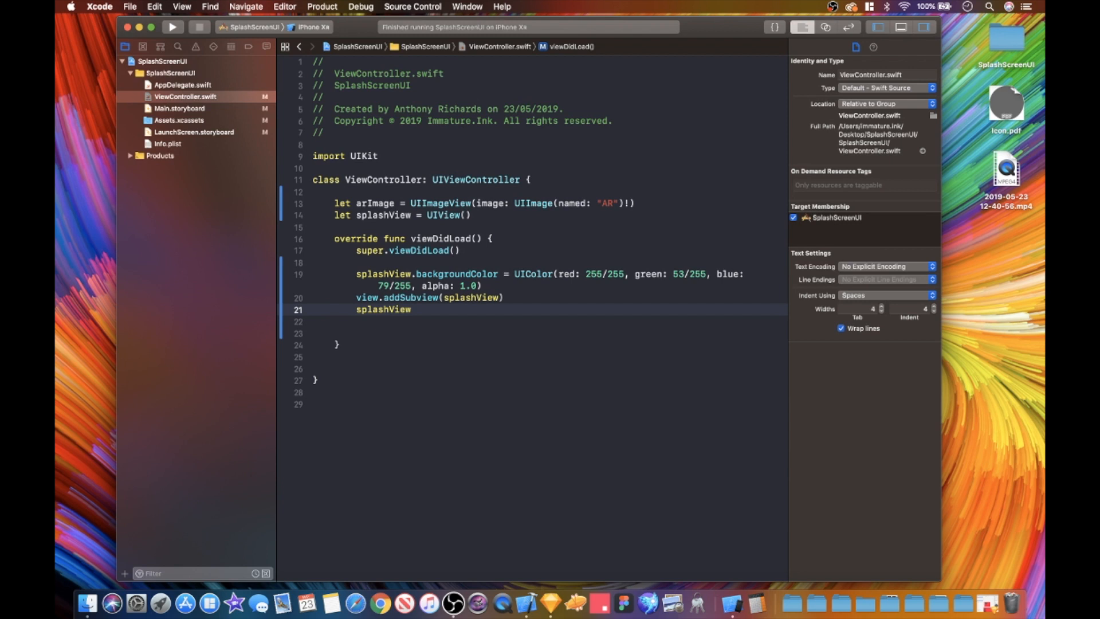
text(.frame)
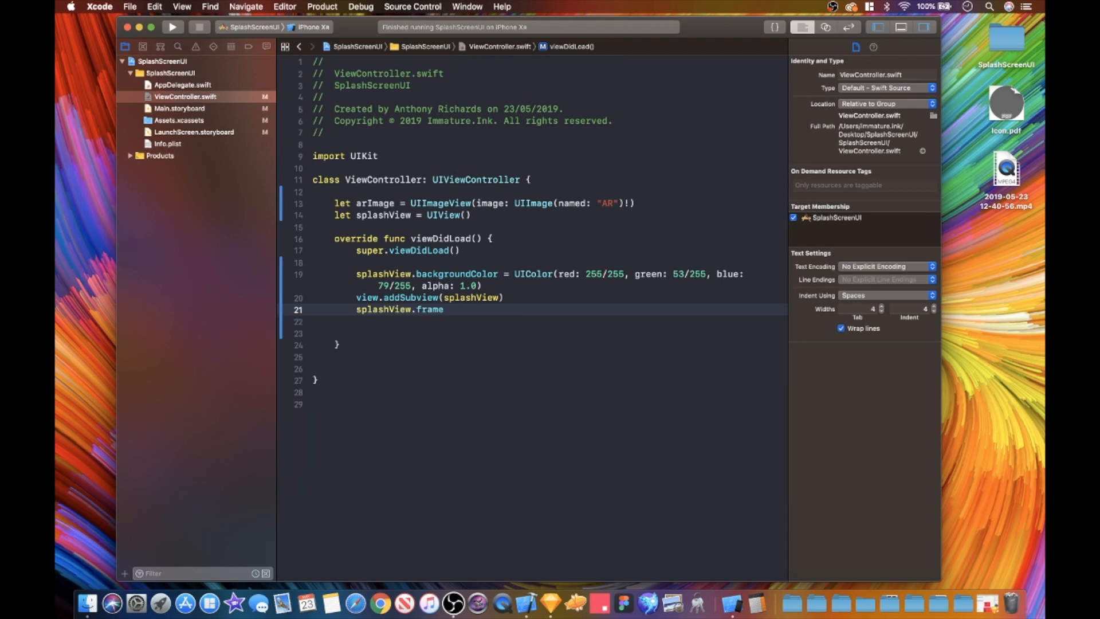
text(= CG)
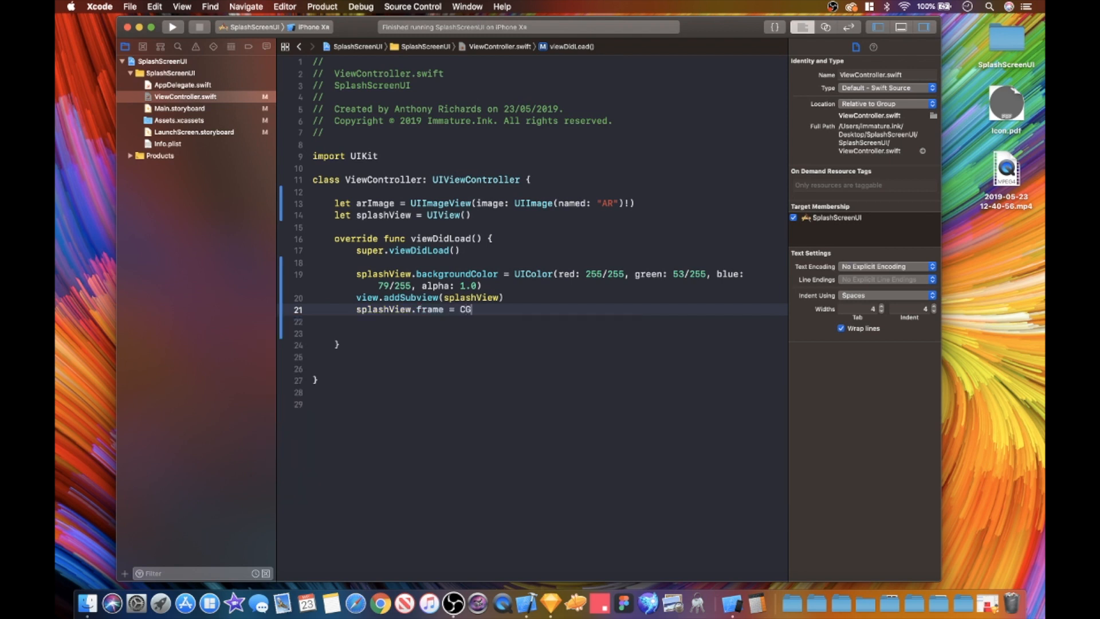
text(Rect)
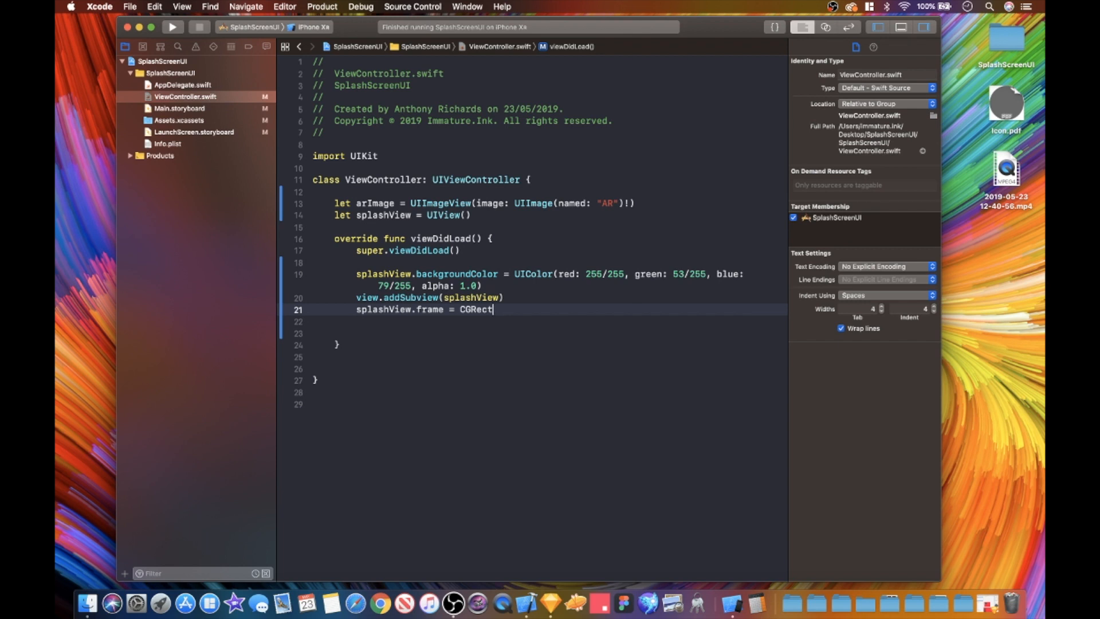
text(()
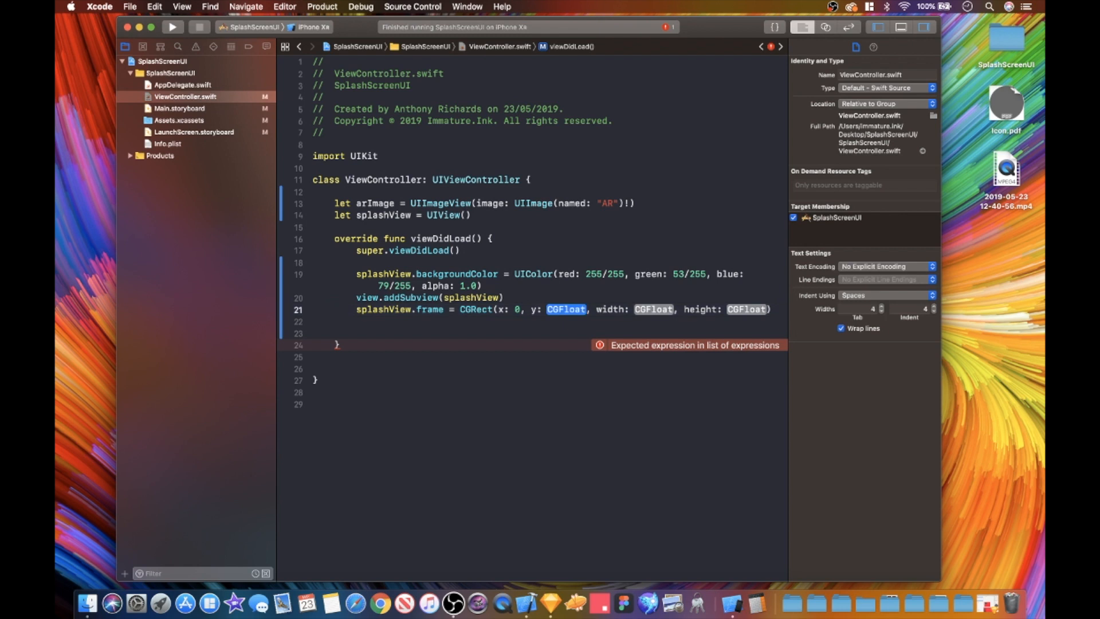
text(0)
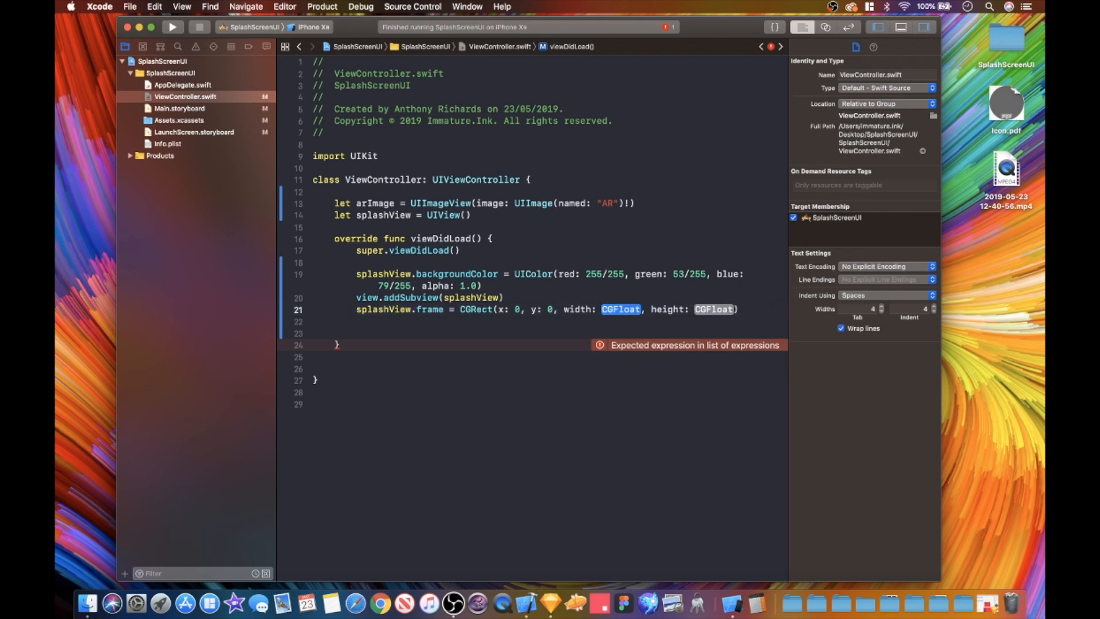
text(view.bounds.width)
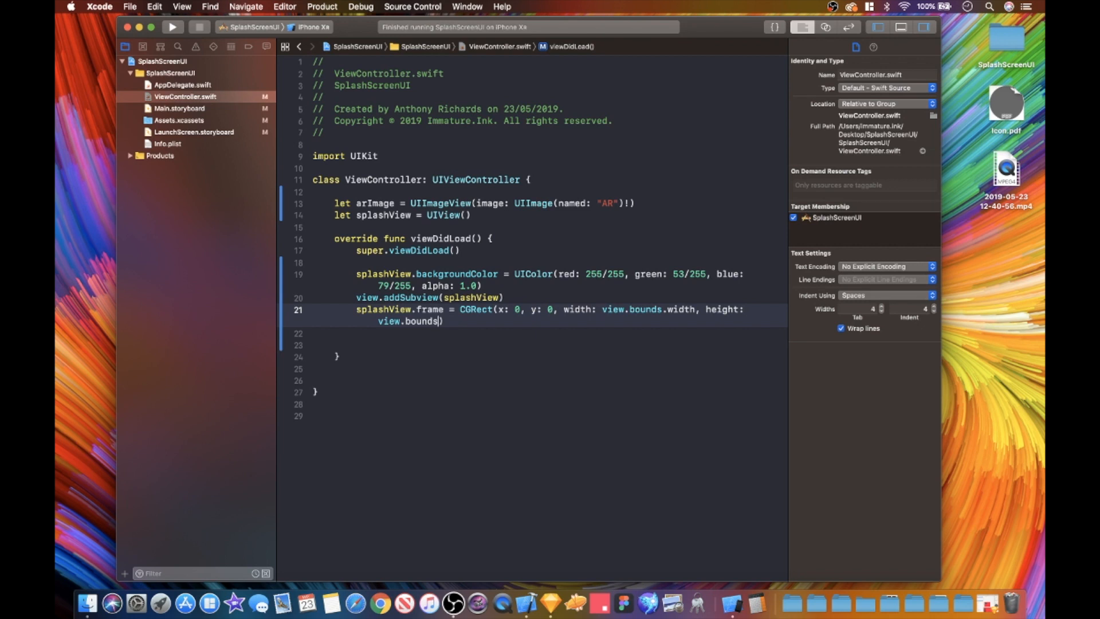
text(.height)
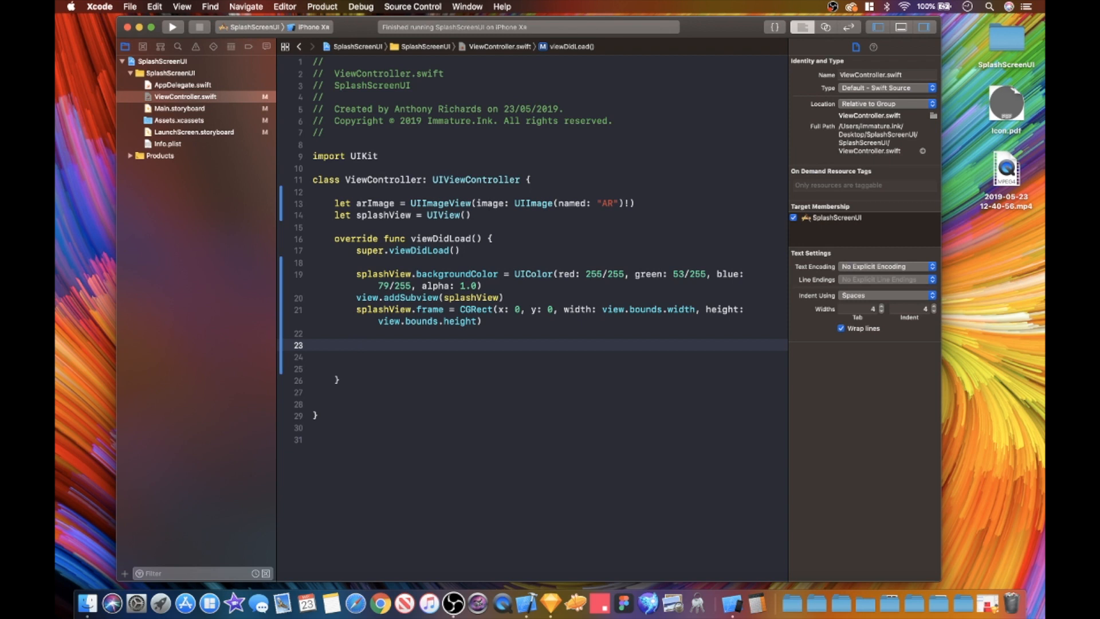
click(194, 132)
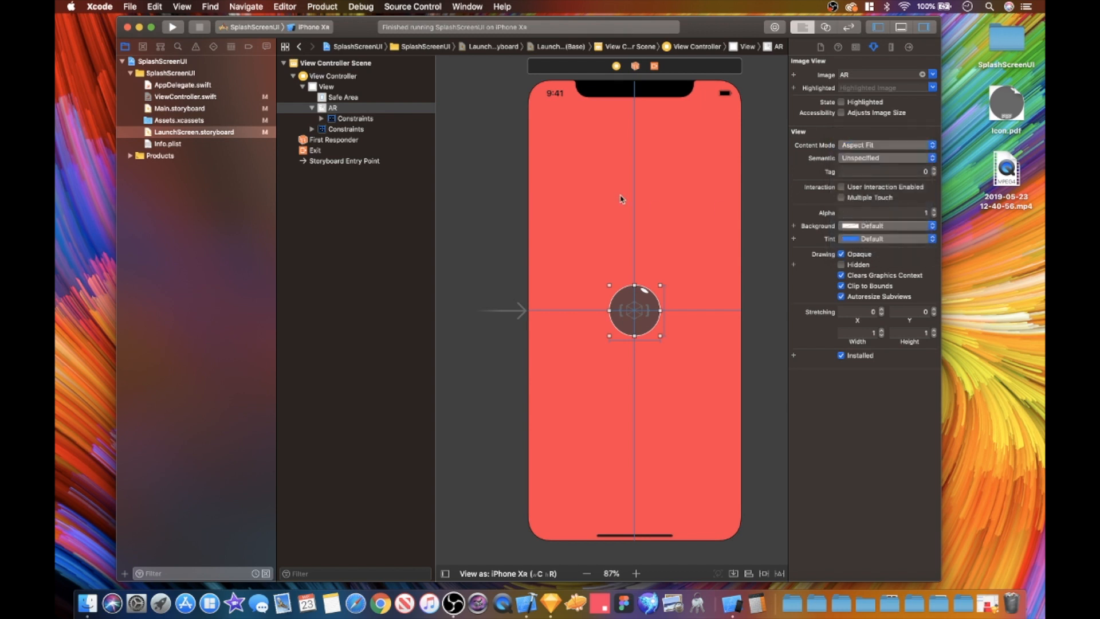
click(185, 96)
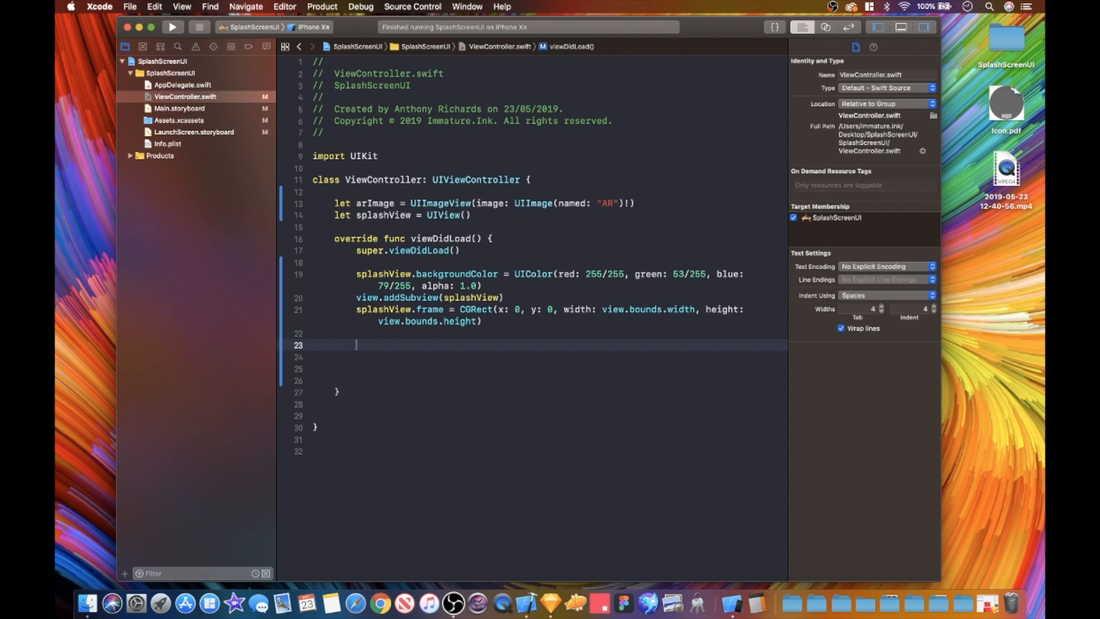
Step: Set arImage.contentMode = .scaleAspectFit in viewDidLoad
text(arImage)
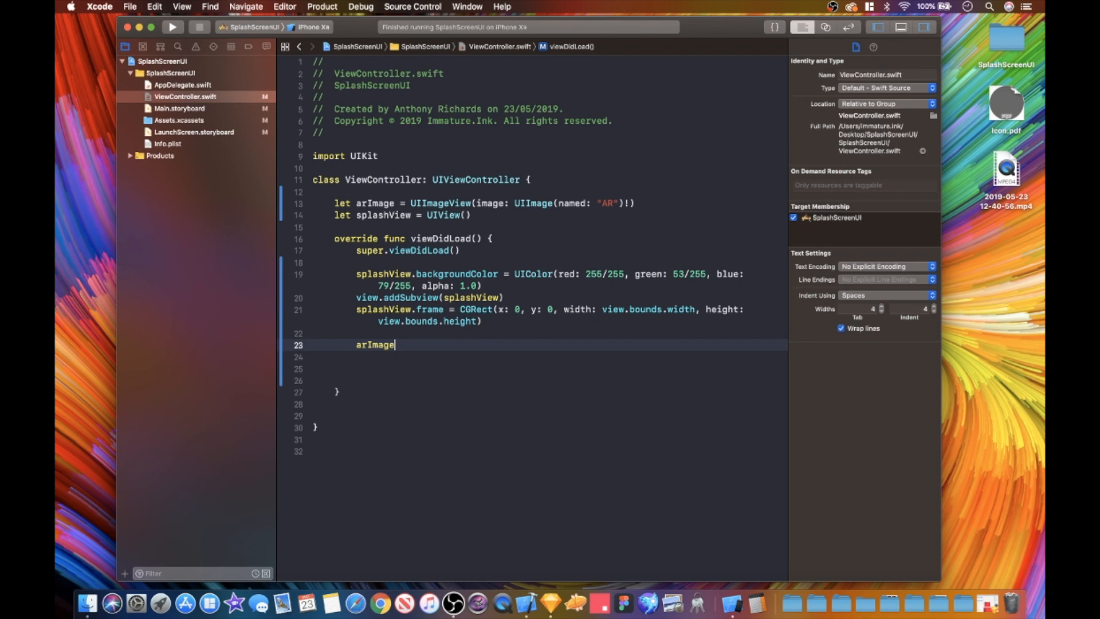
text(.contentMode)
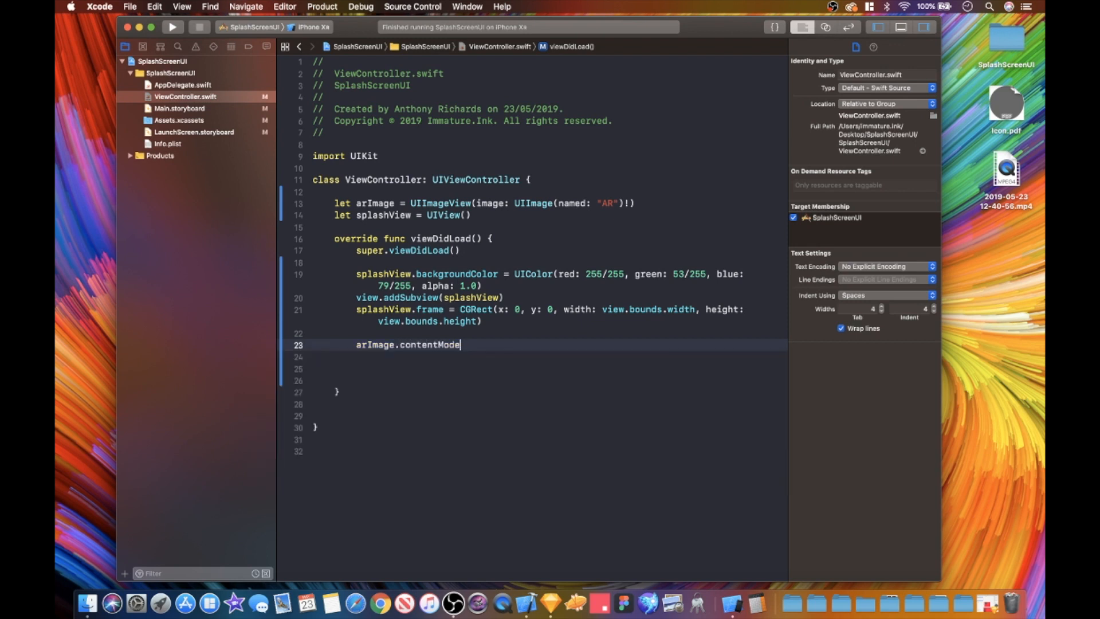
text(=)
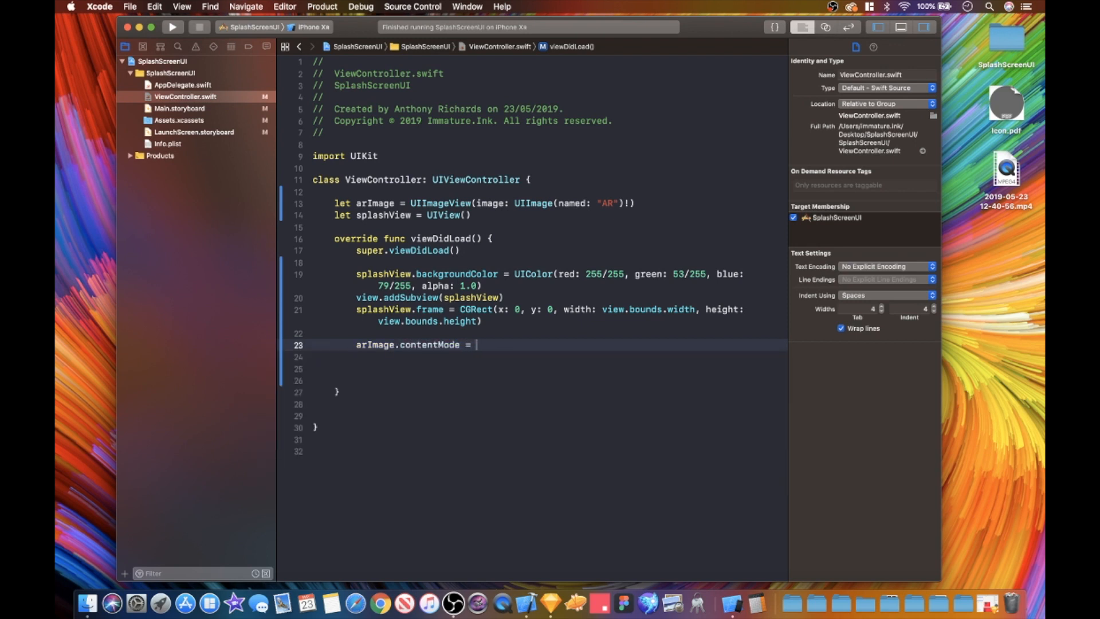
text(.scaleAspectFit)
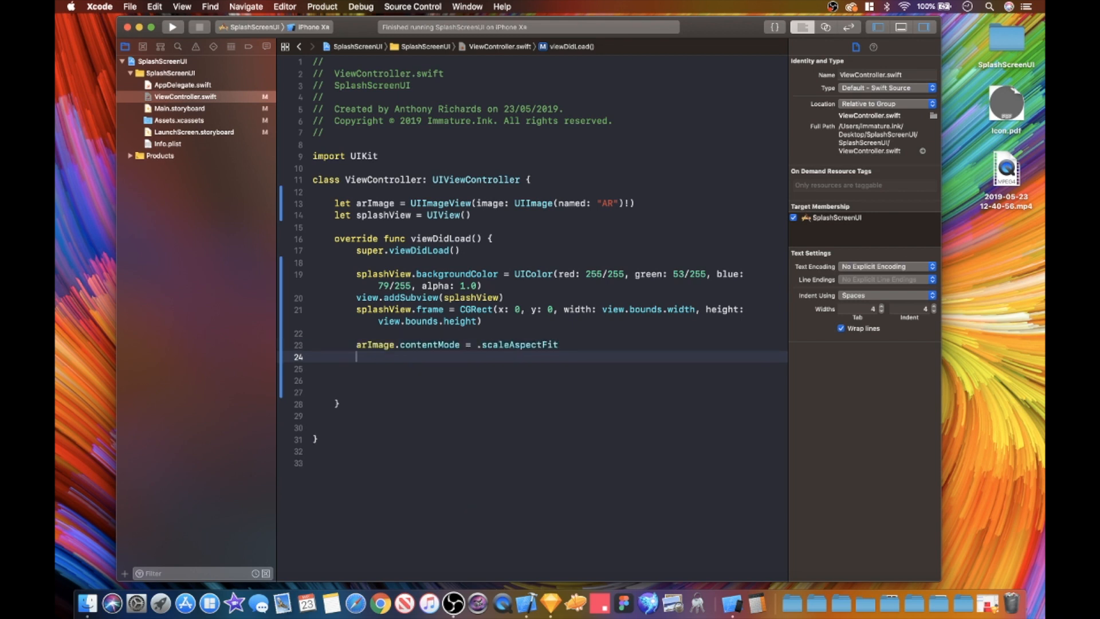
Step: Add arImage to the splash view with splashView.addSubview(arImage) and continue on a new arImage line
text(splashView.add)
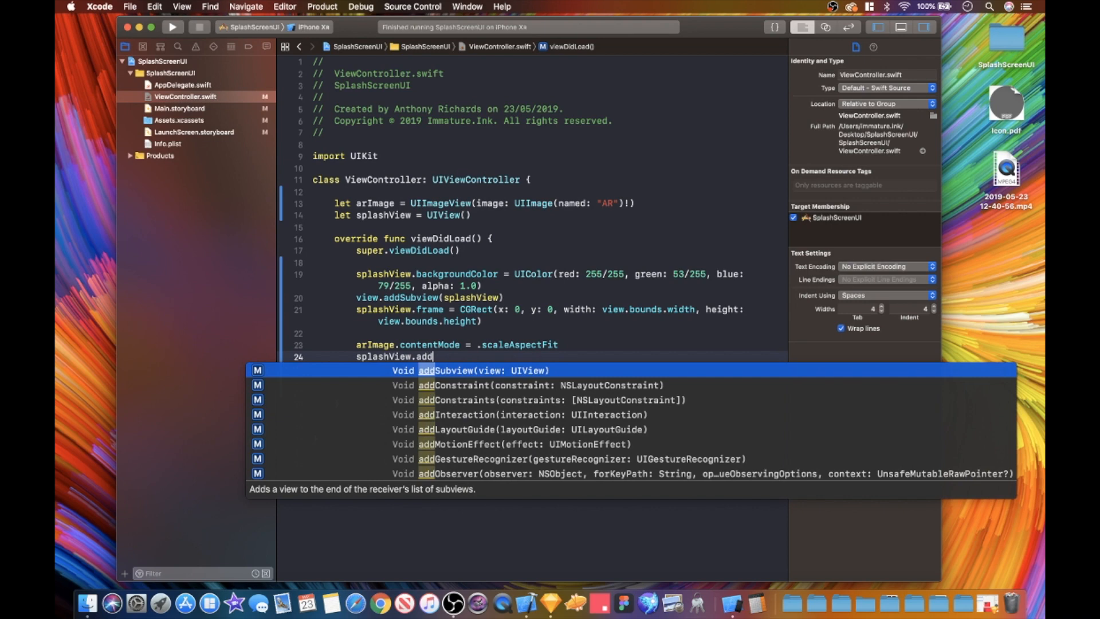
text(Subview(arImage)
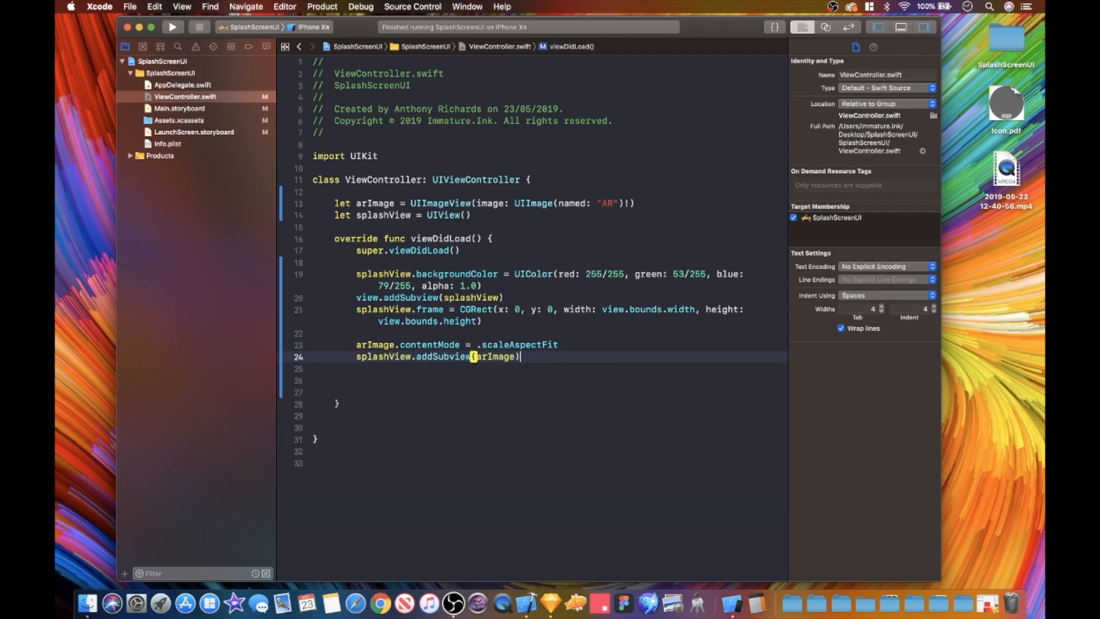
text(ar)
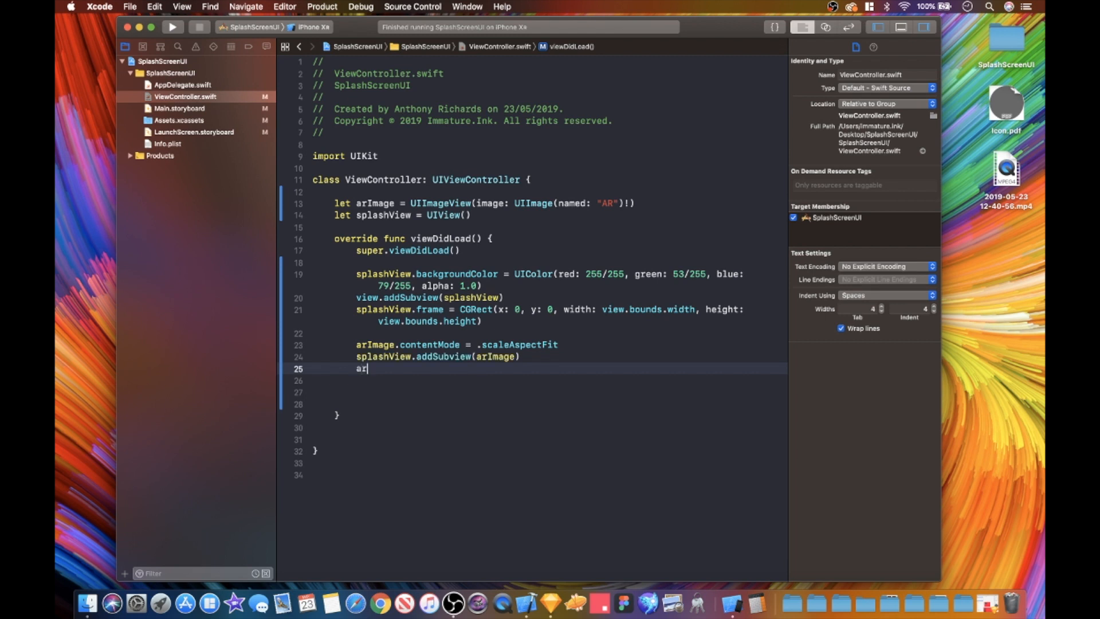
text(Image)
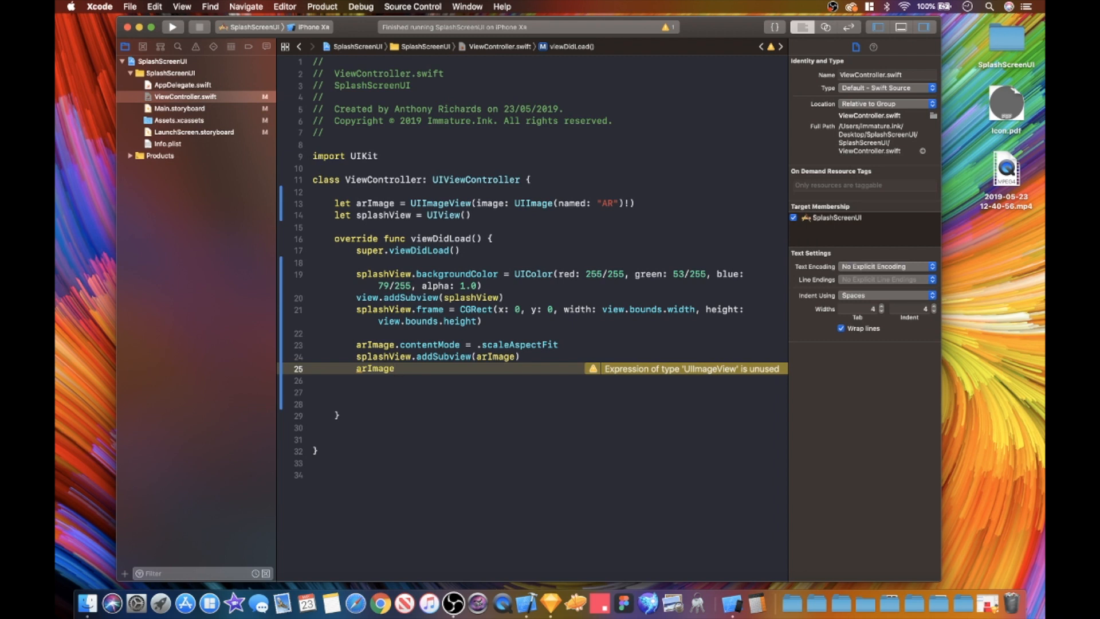
click(396, 368)
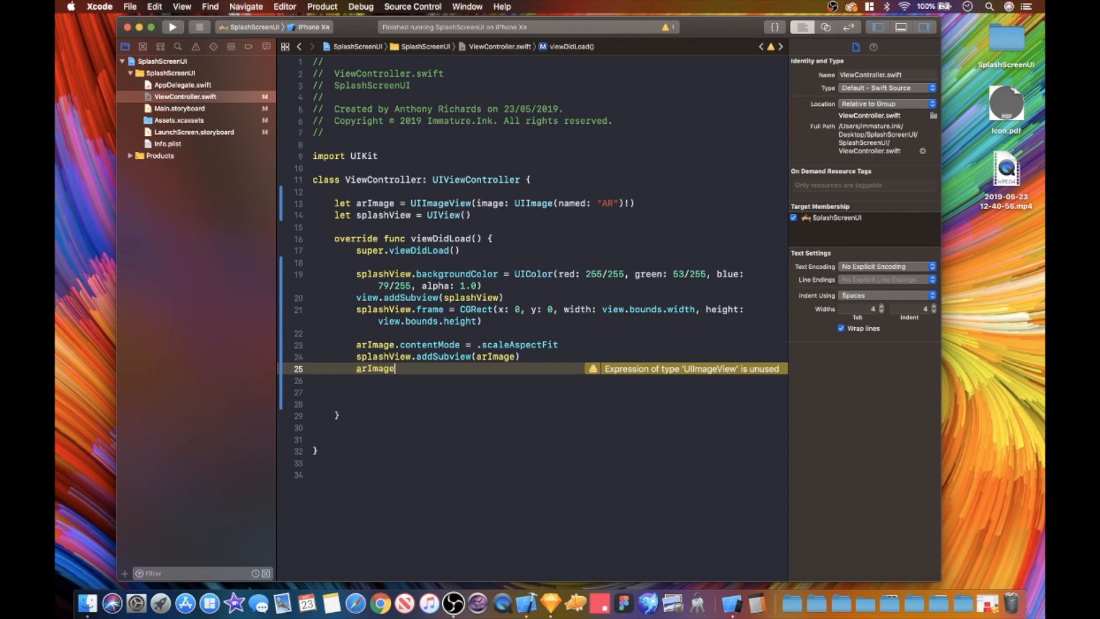
Step: Begin arImage.frame = CGRect with x at splashView.frame.maxX - 50
text(.)
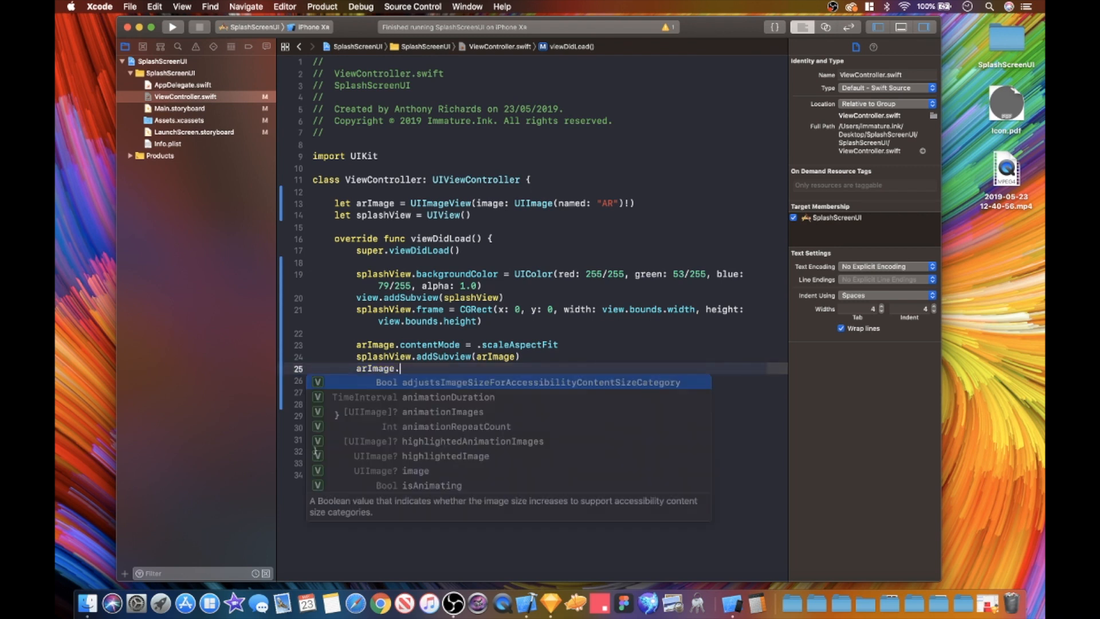
text(frame)
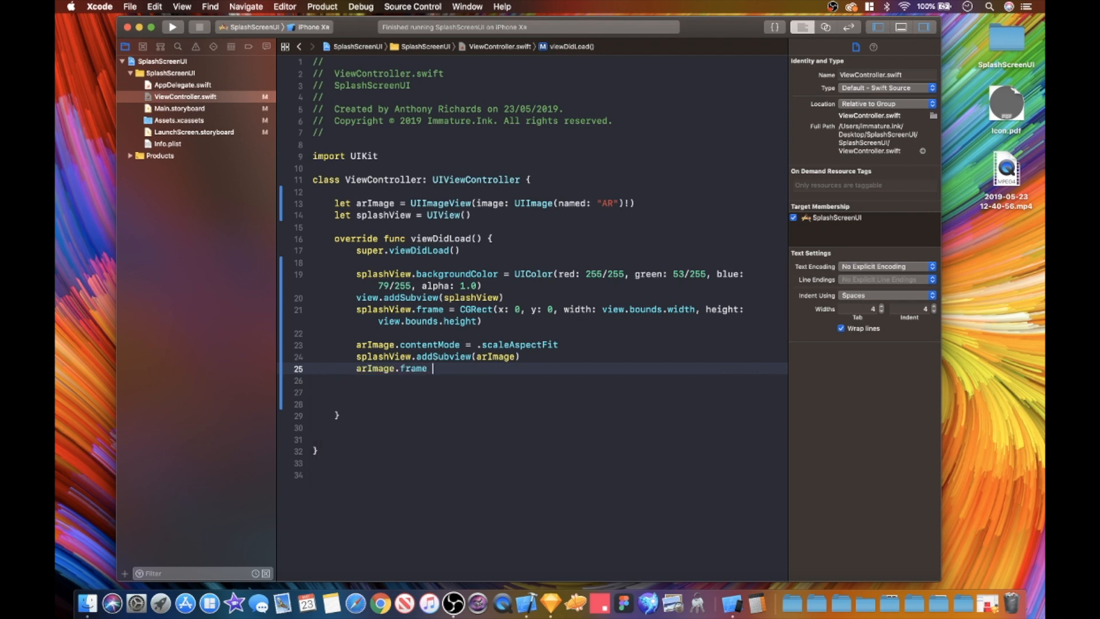
text(=)
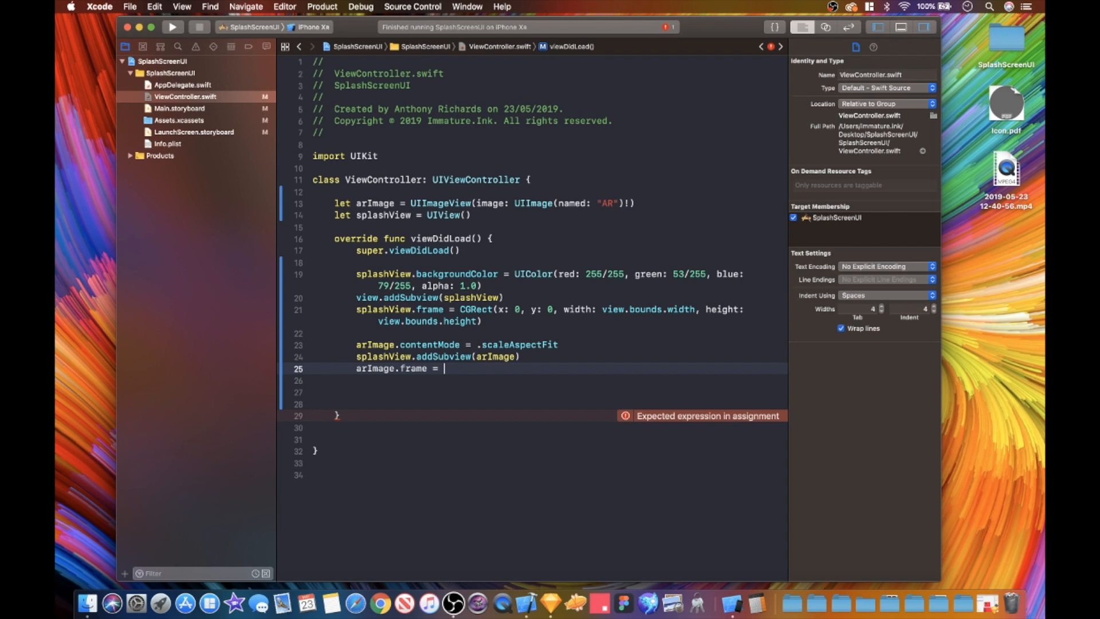
text(CGRect)
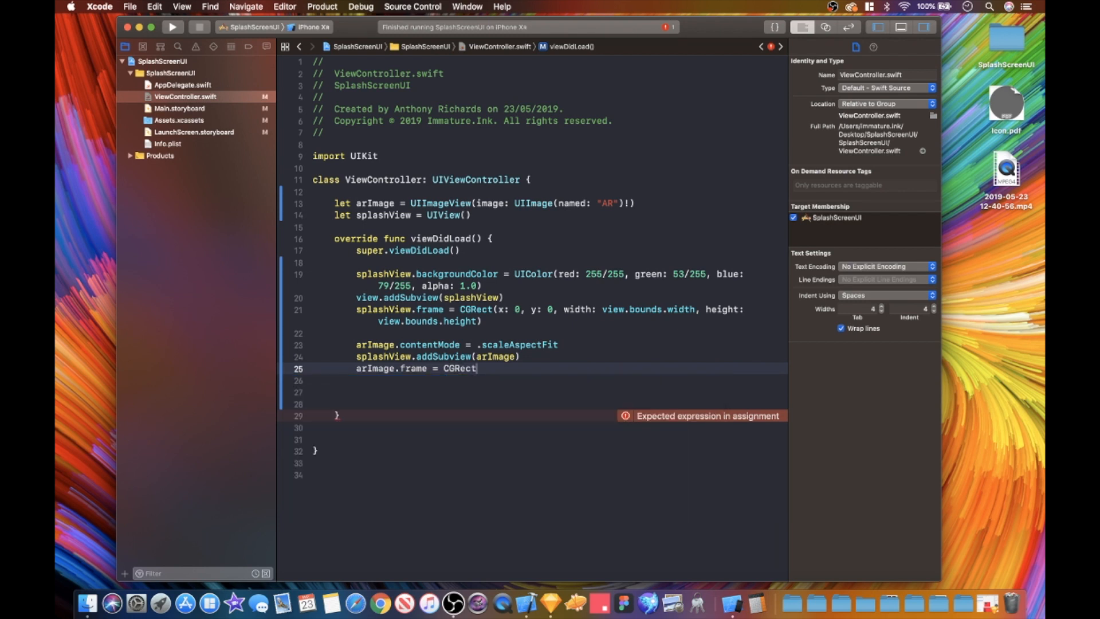
text(()
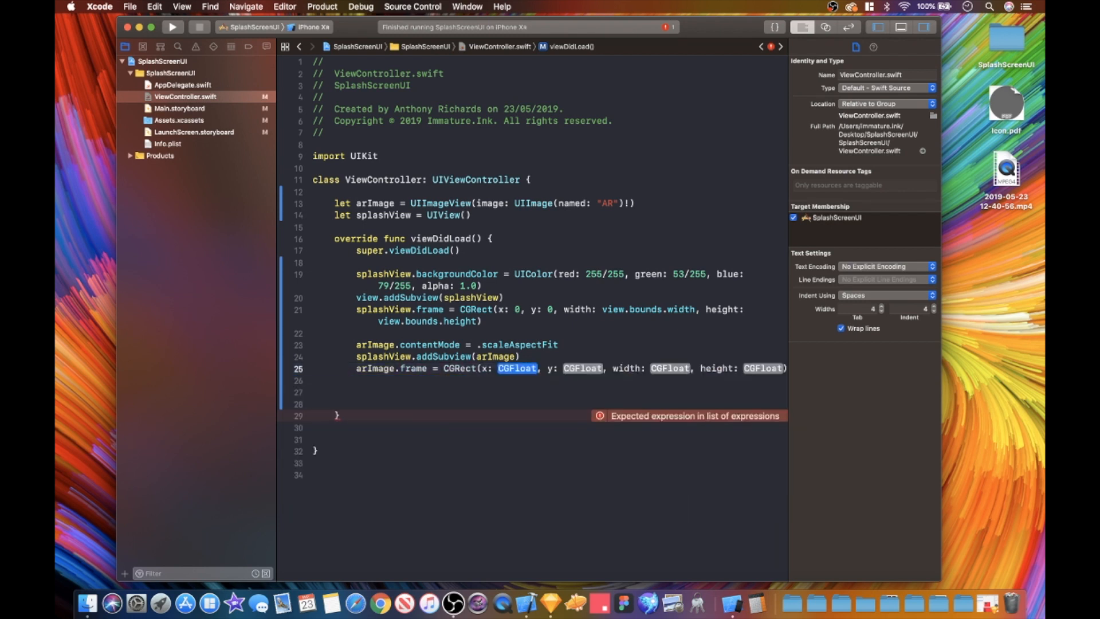
text(splashView)
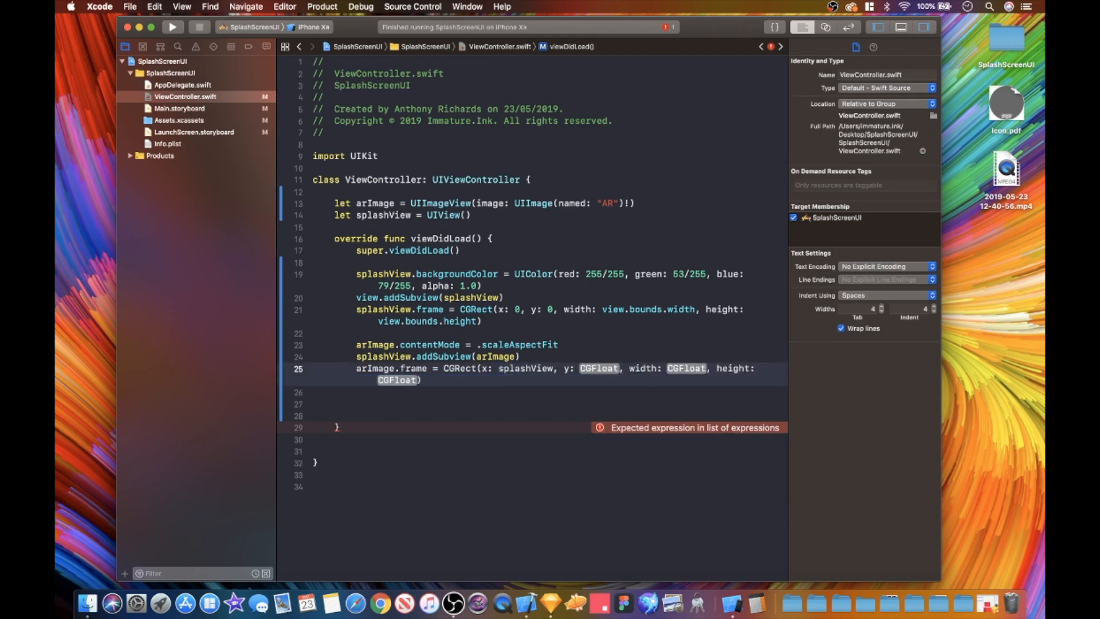
text(.frame)
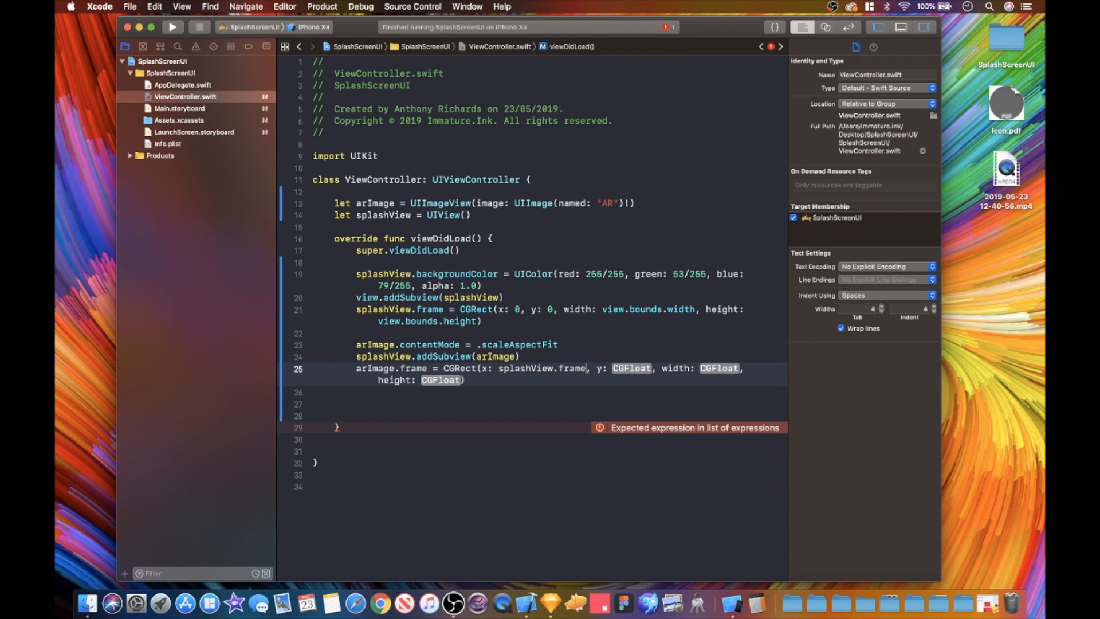
text(.maxX -)
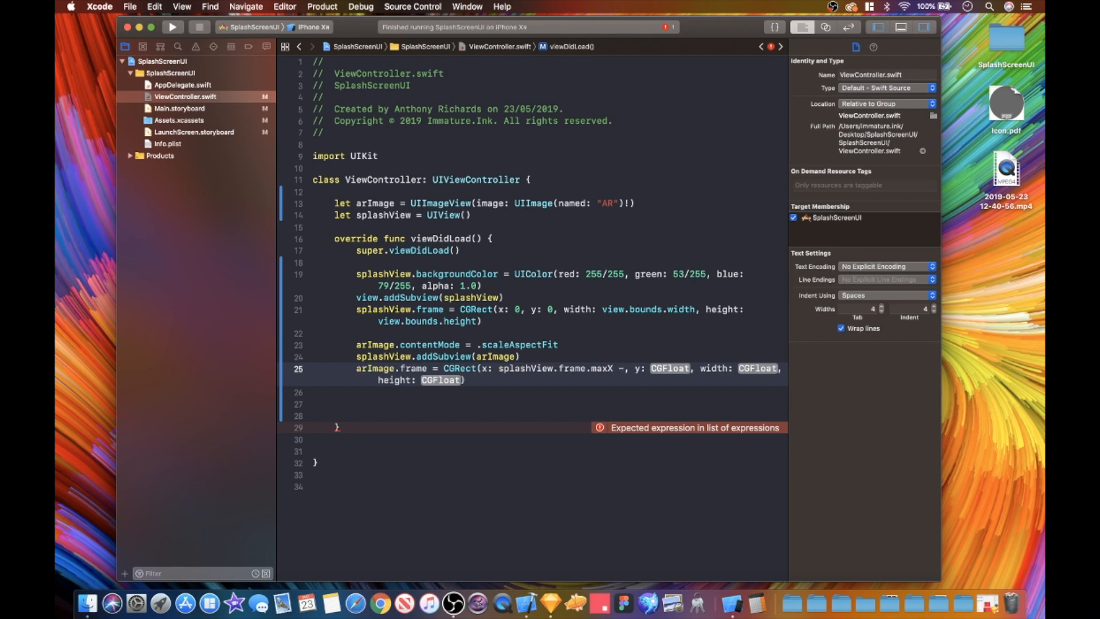
text(50)
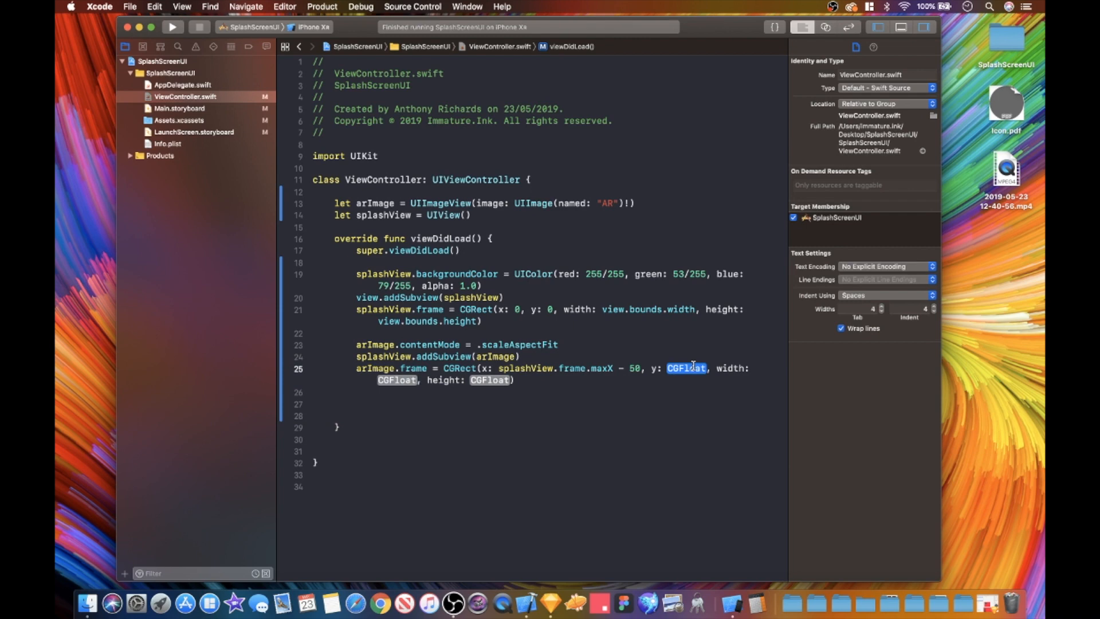
Step: Finish the CGRect with y at splashView.frame.maxY - 50, width 100 and height 100
text(splashView)
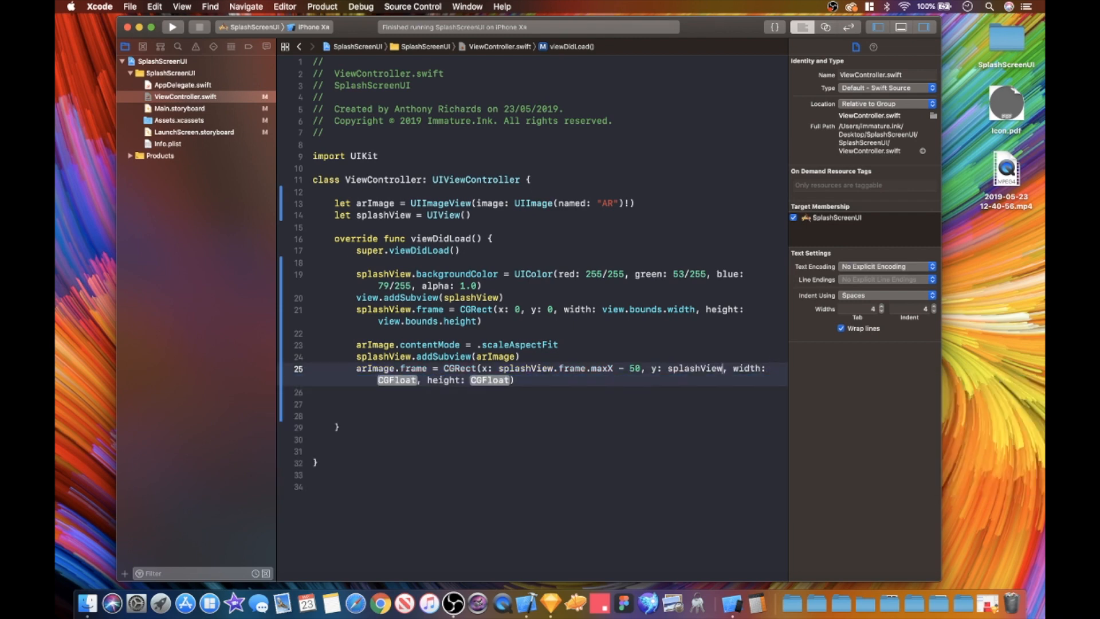
text(.m)
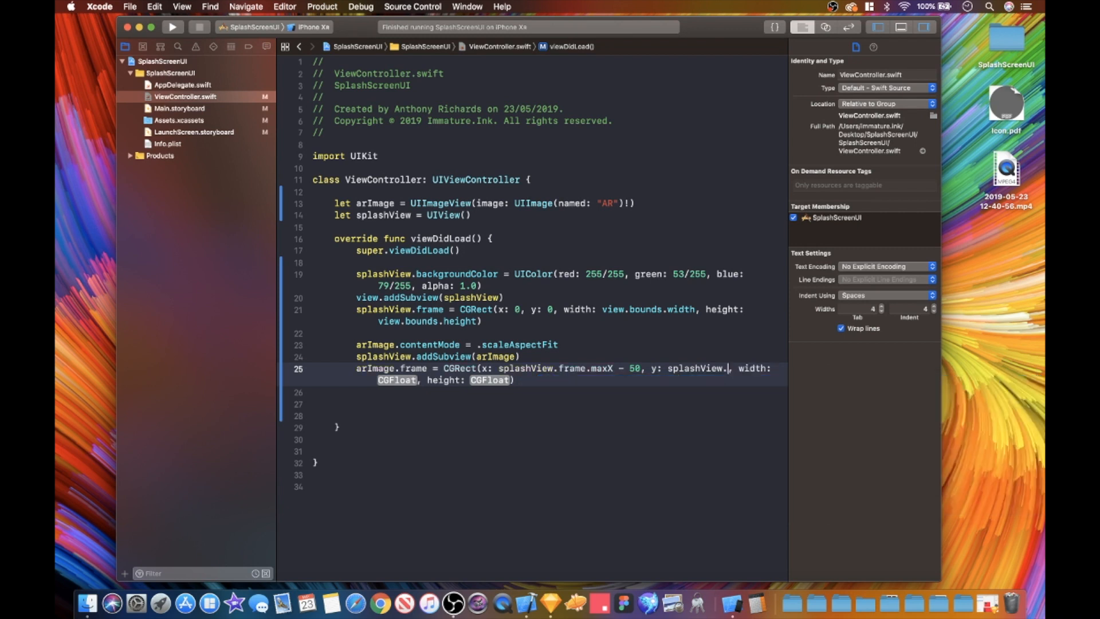
text(me.maxY)
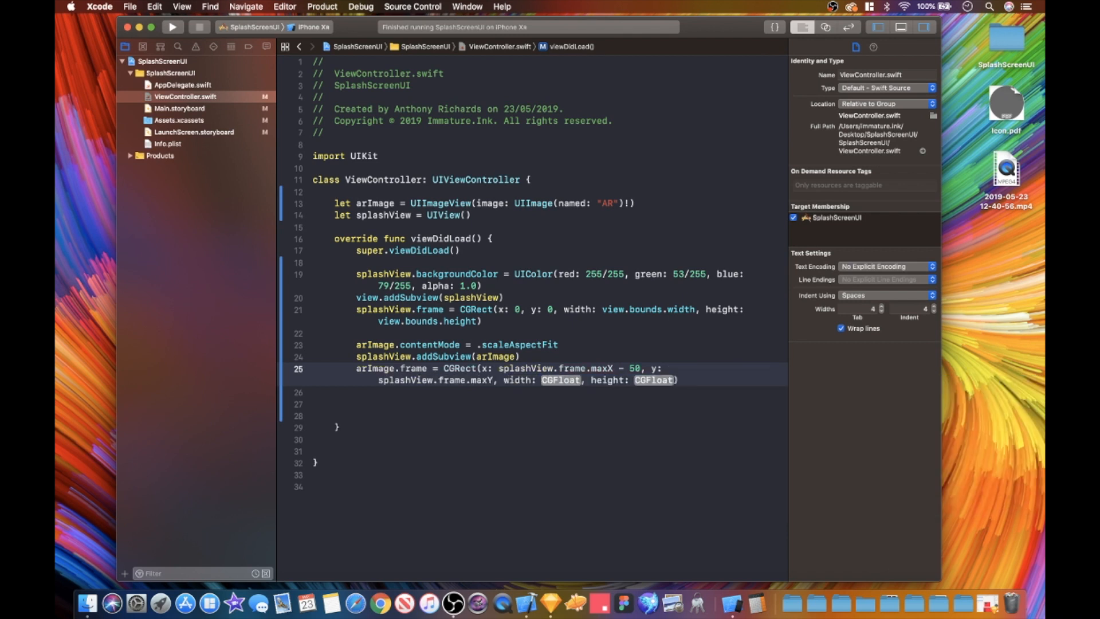
text(- 50)
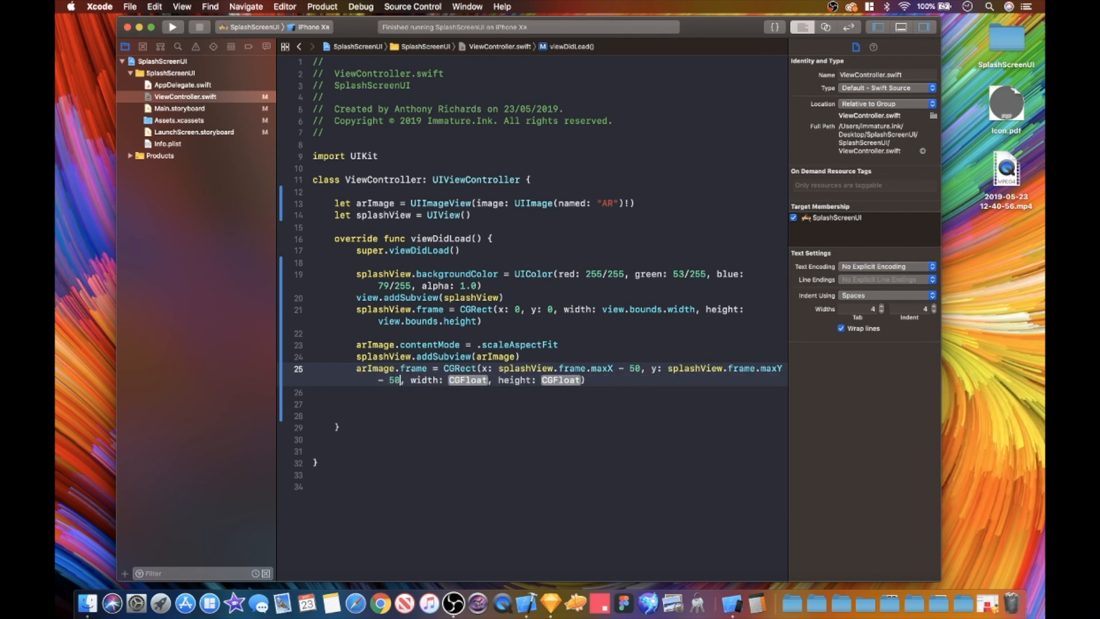
text(100)
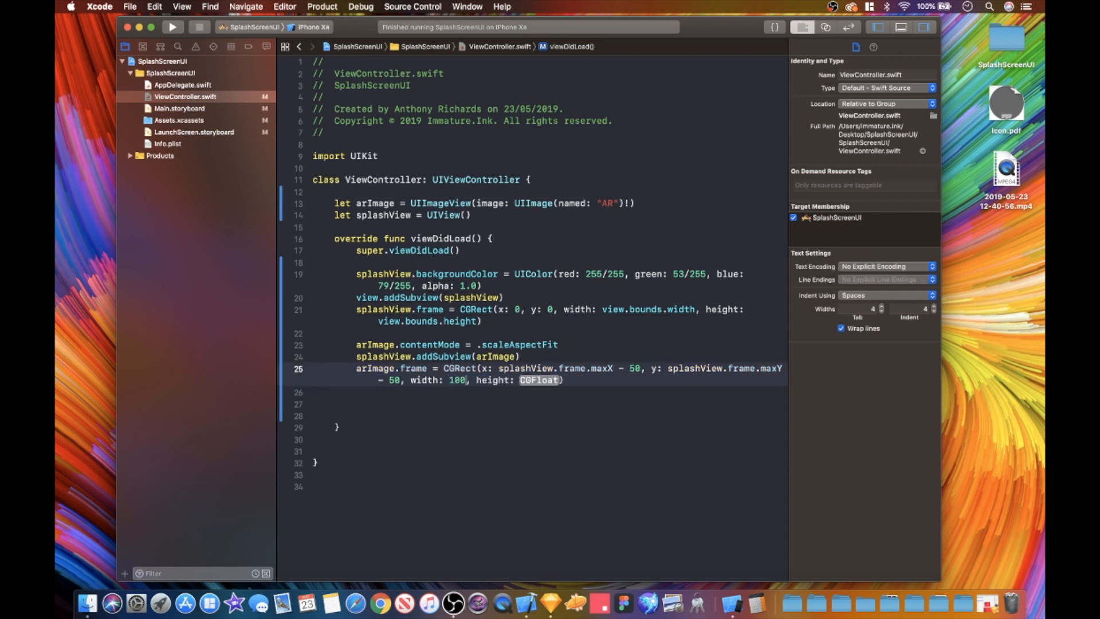
text(100)
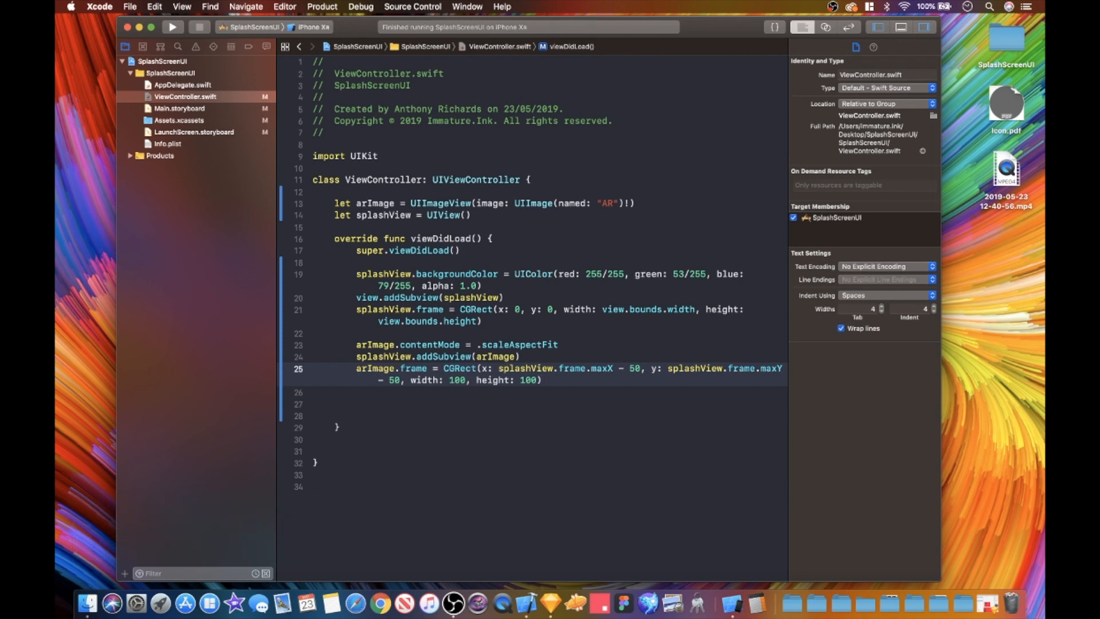
click(372, 415)
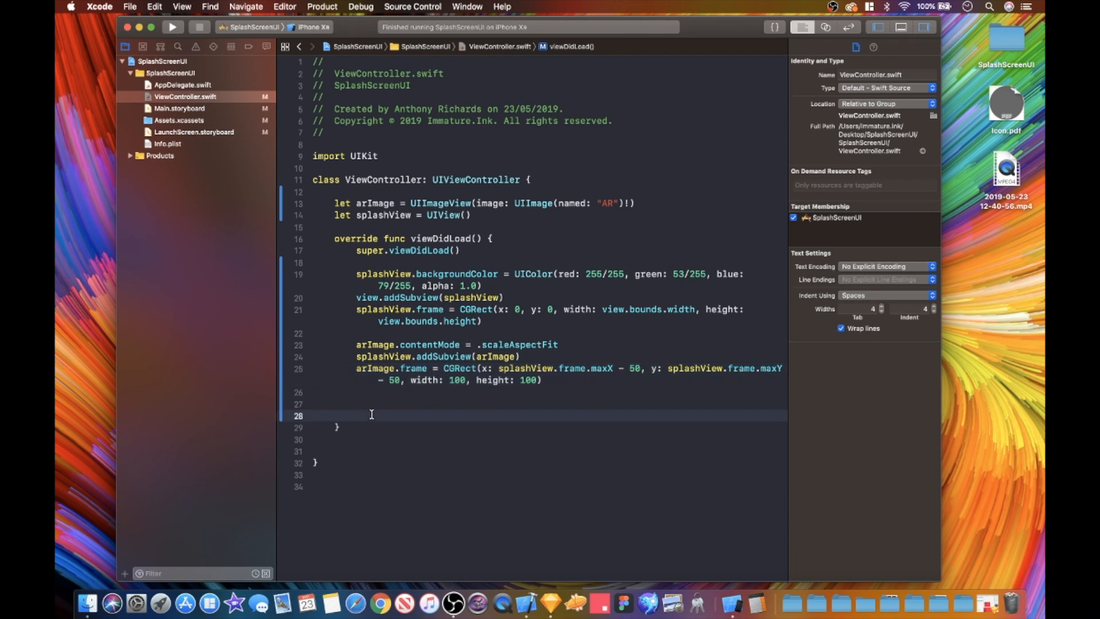
Step: Declare an empty func scaleDownAnimation() below viewDidLoad
key(Backspace)
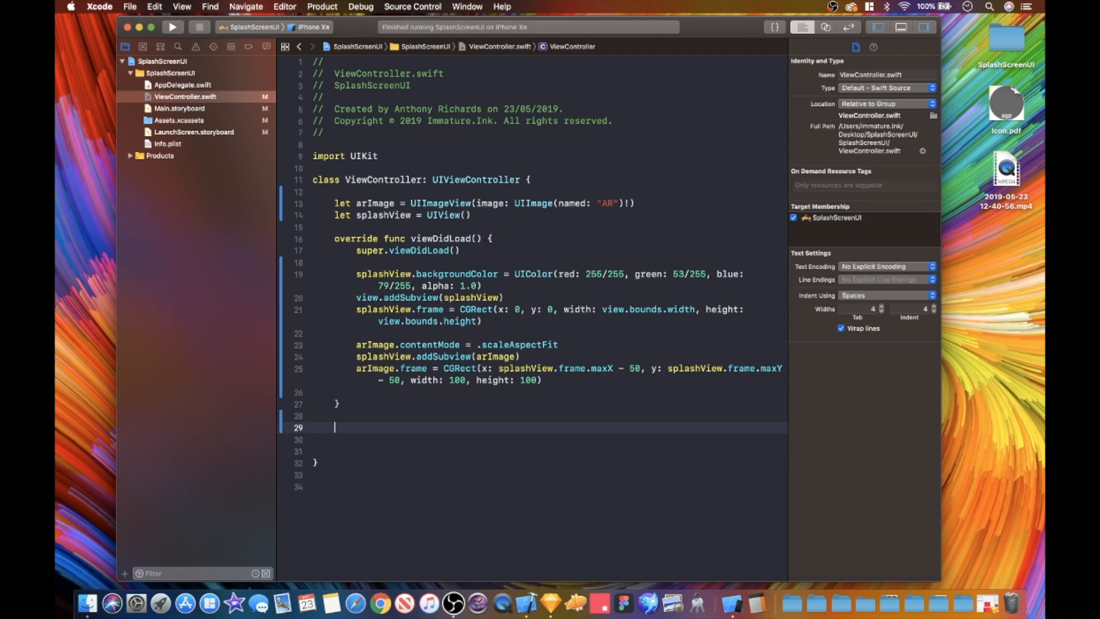
text(func)
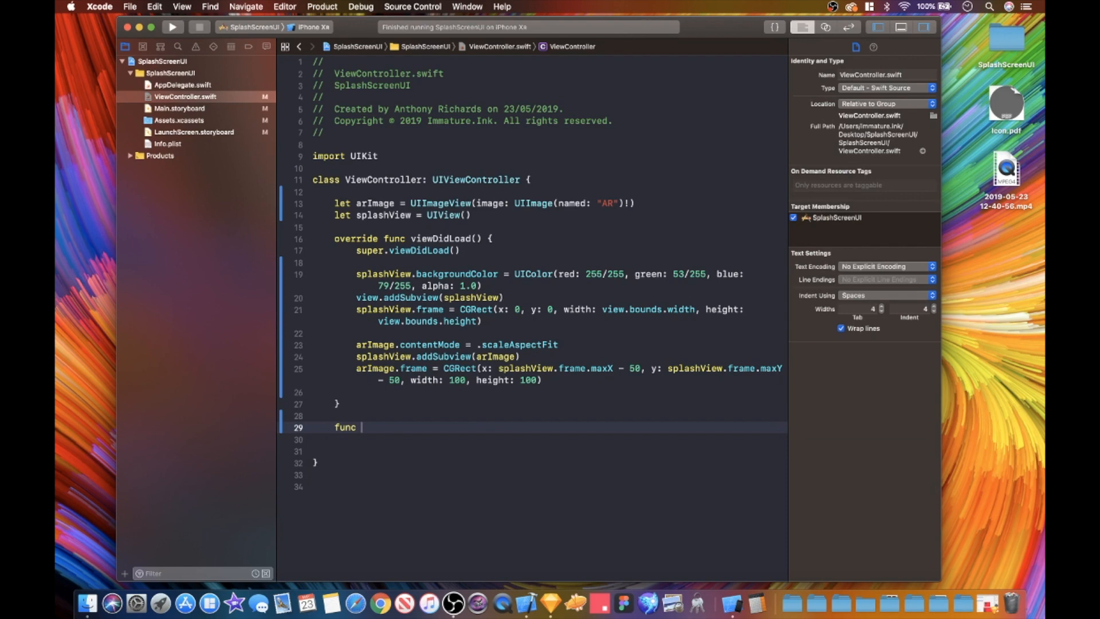
text(s)
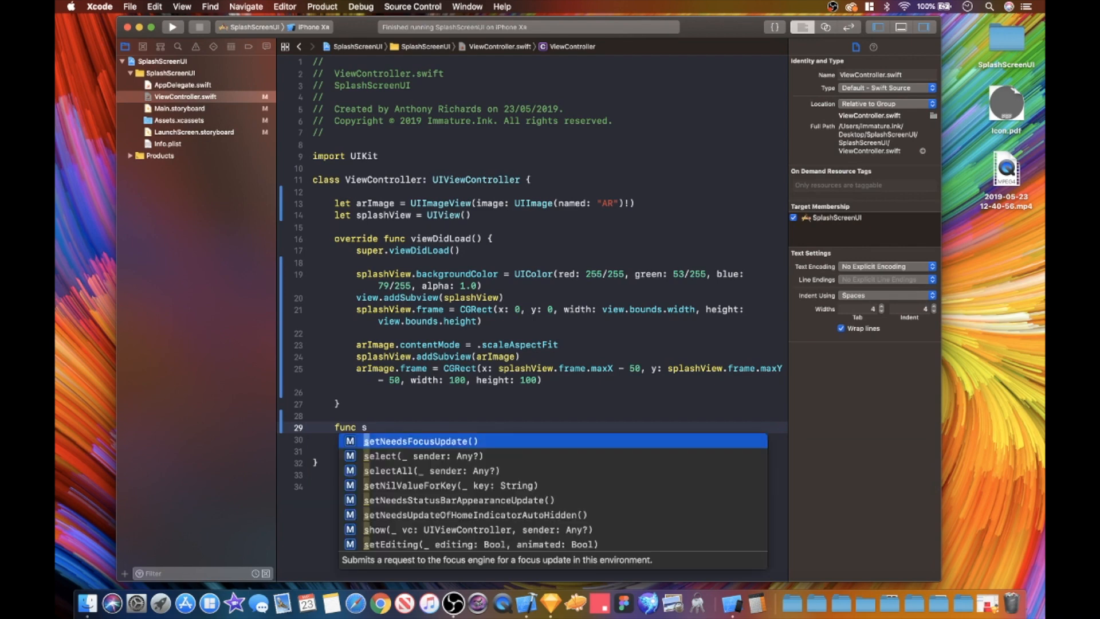
text(cale)
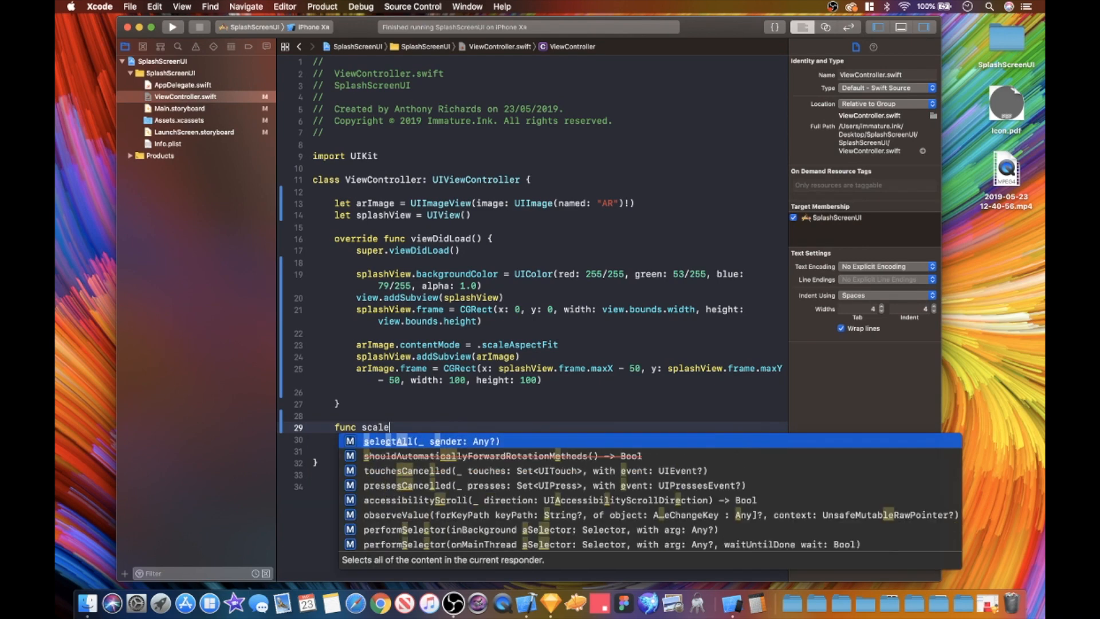
text(Doe)
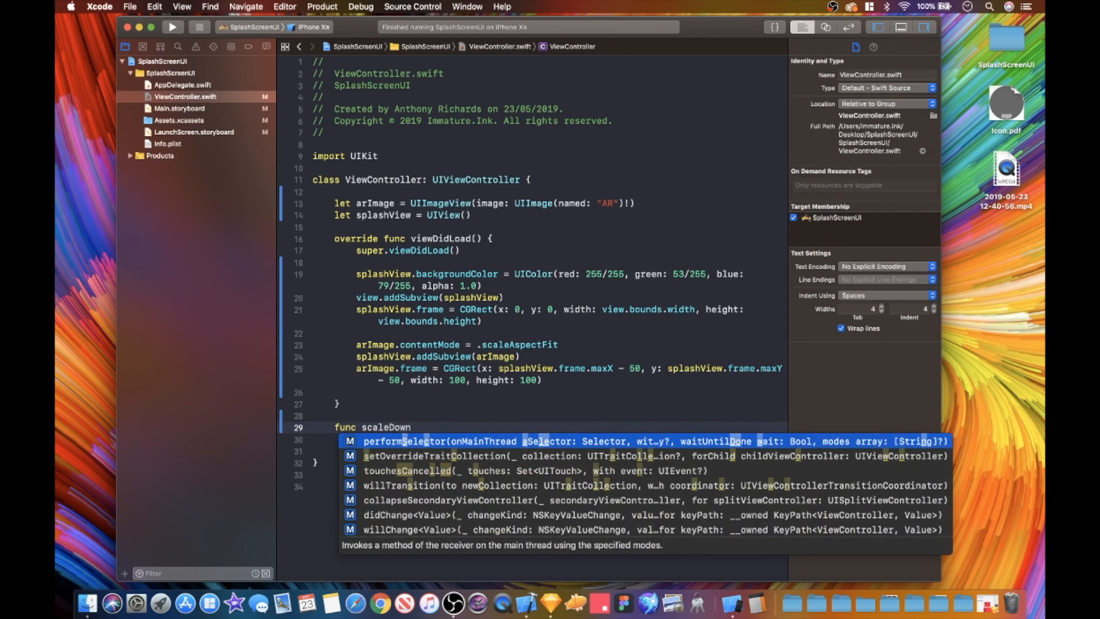
text(Anim)
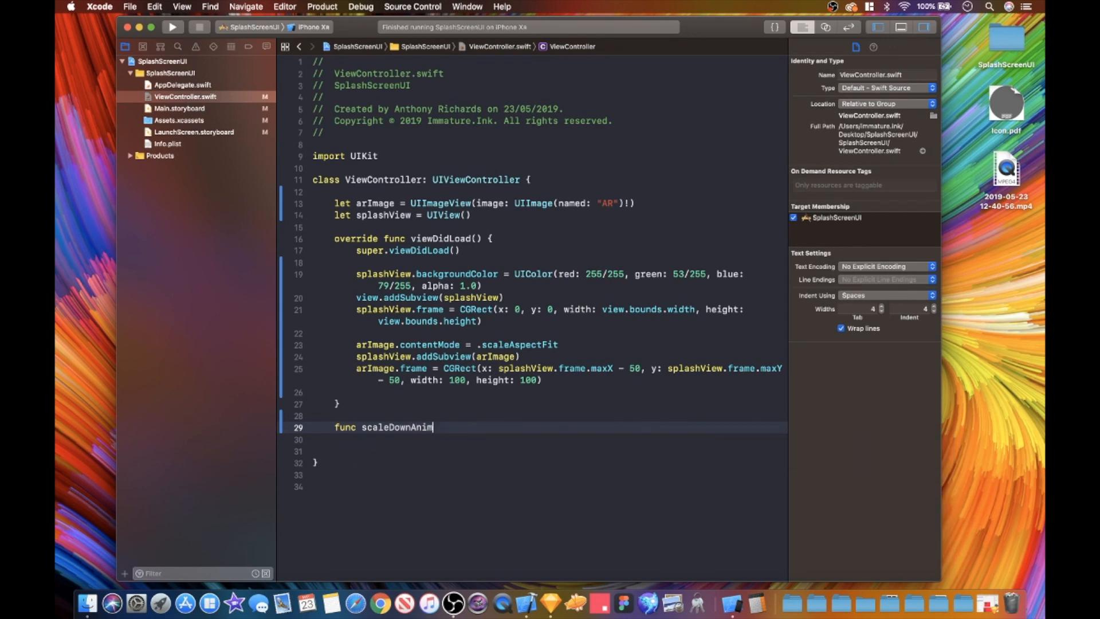
text(ation)
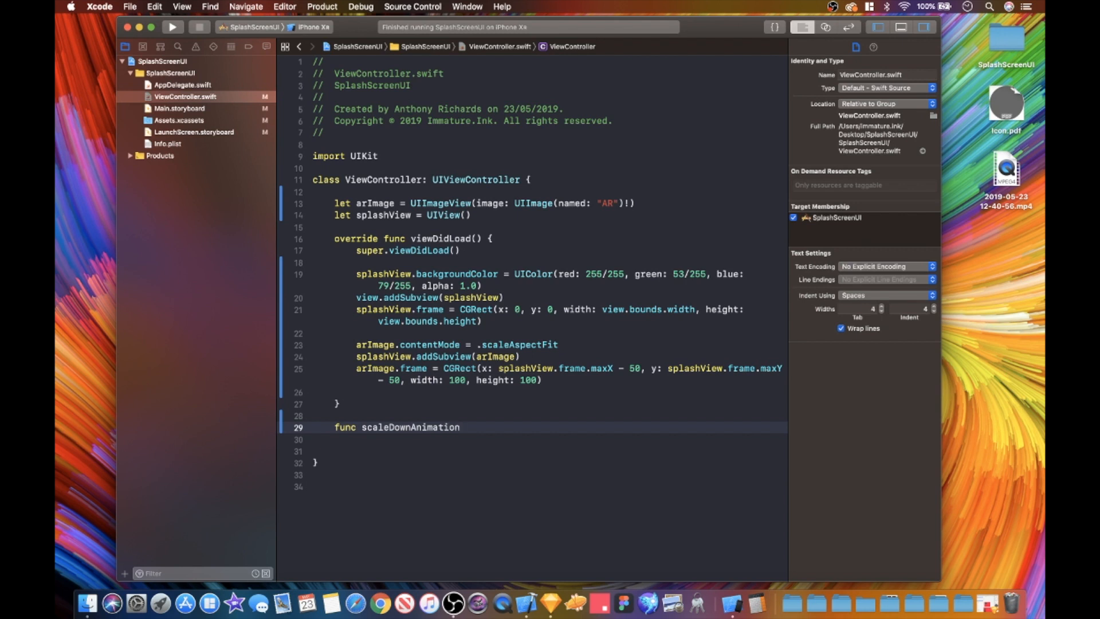
text(() {)
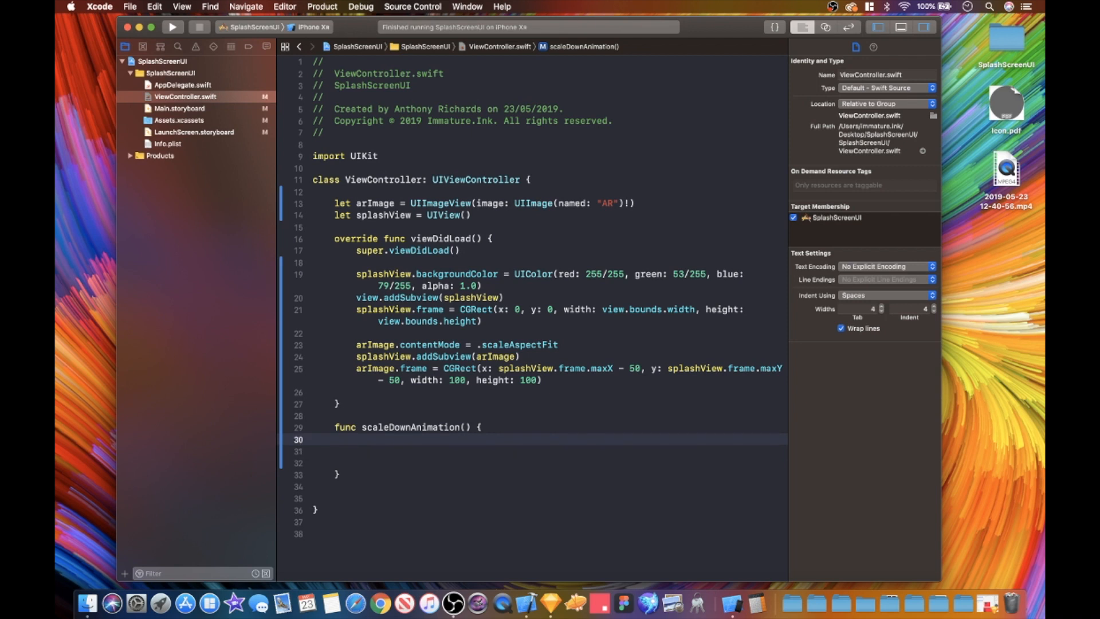
click(355, 439)
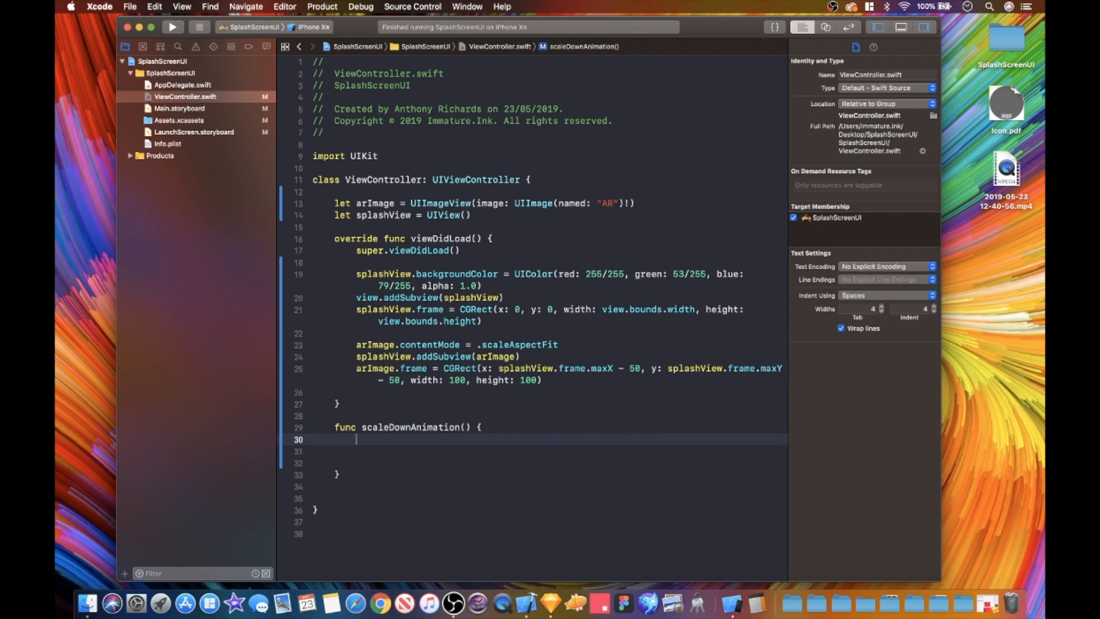
Step: Inside it, call UIView.animate with a 0.5-second duration and animations closure
text(UIView)
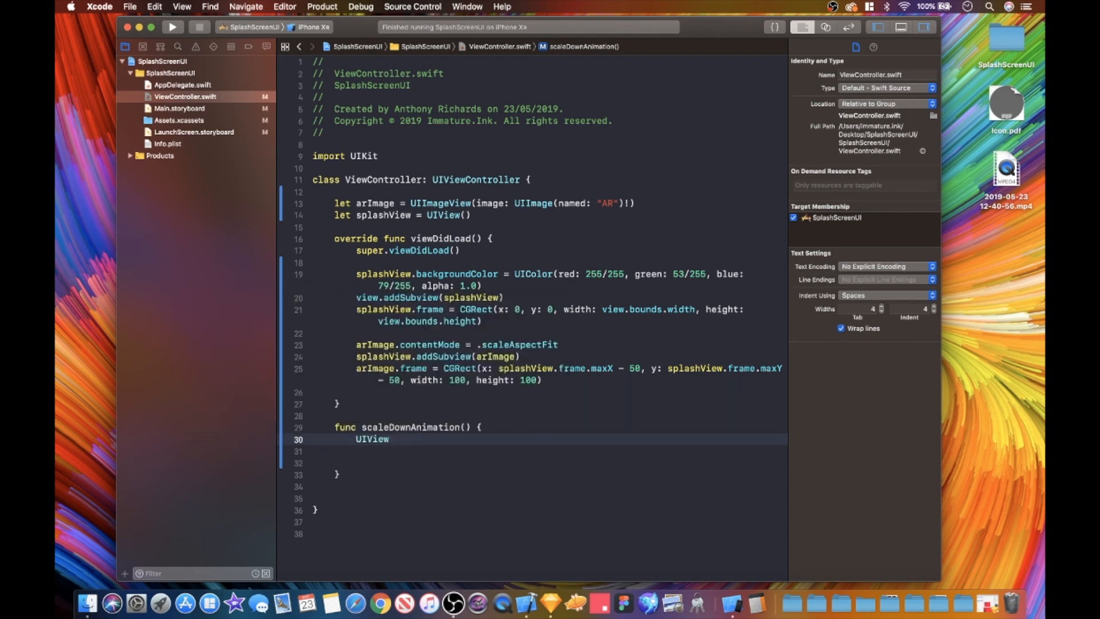
text(a)
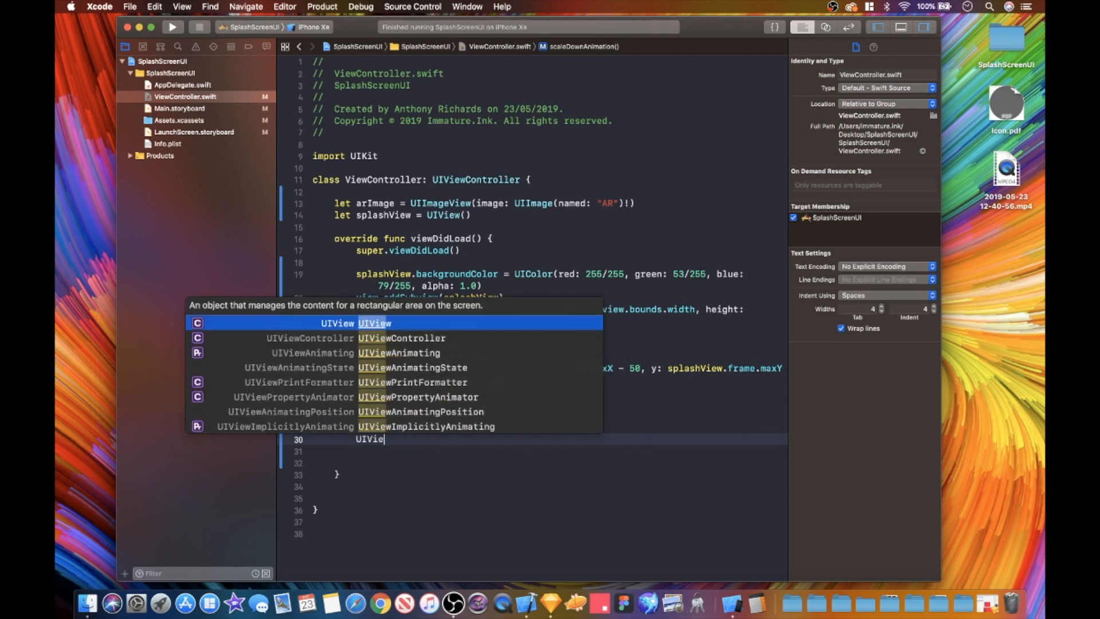
text(.ani)
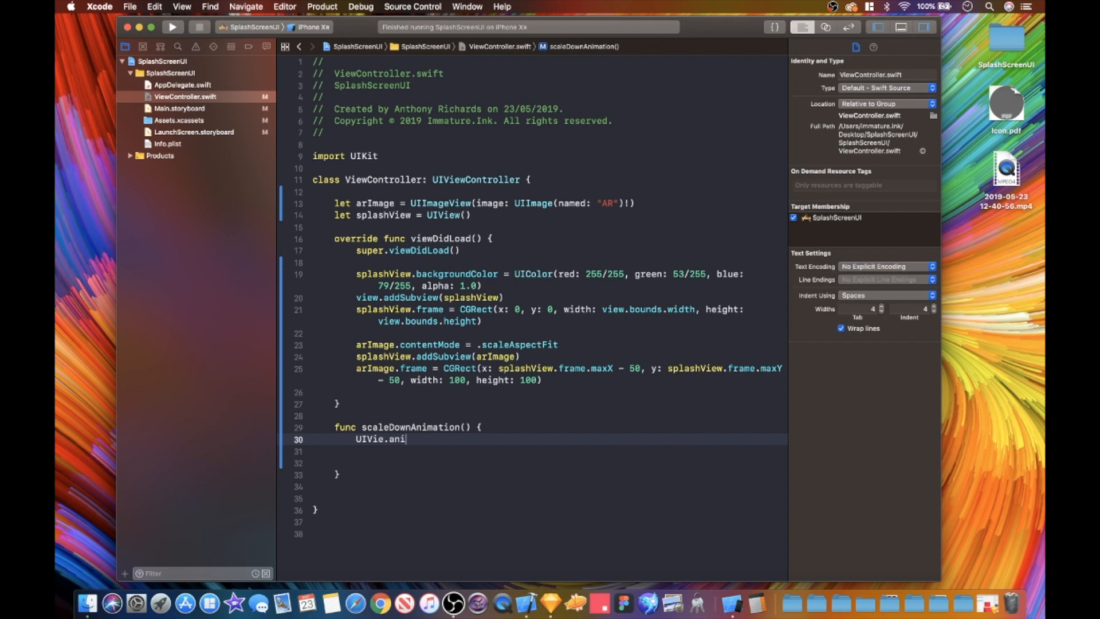
text(mate)
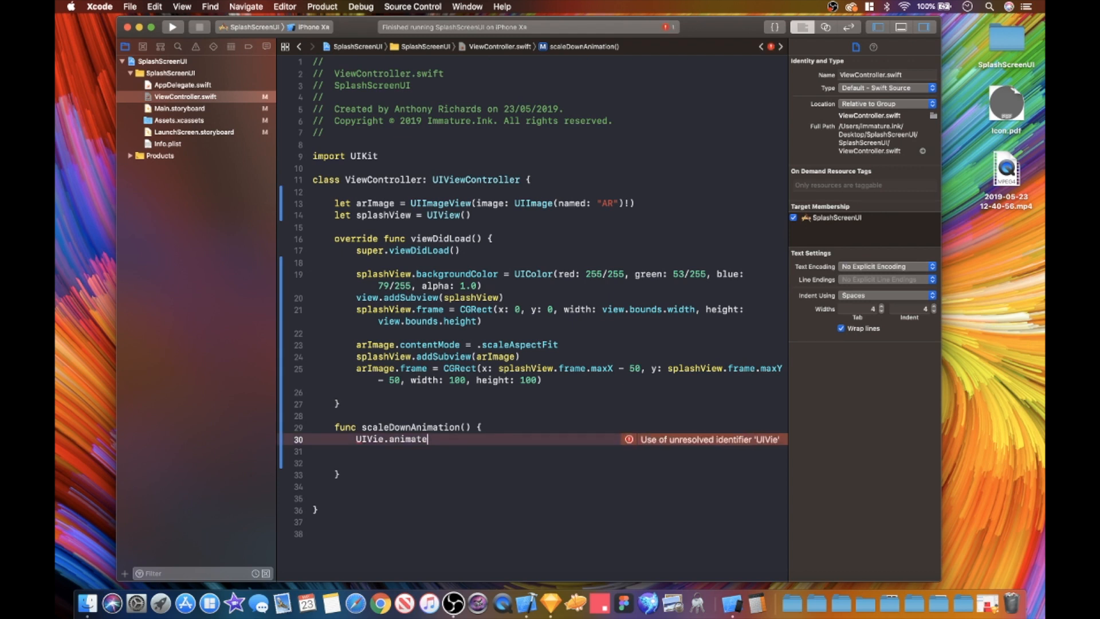
key(backspace)
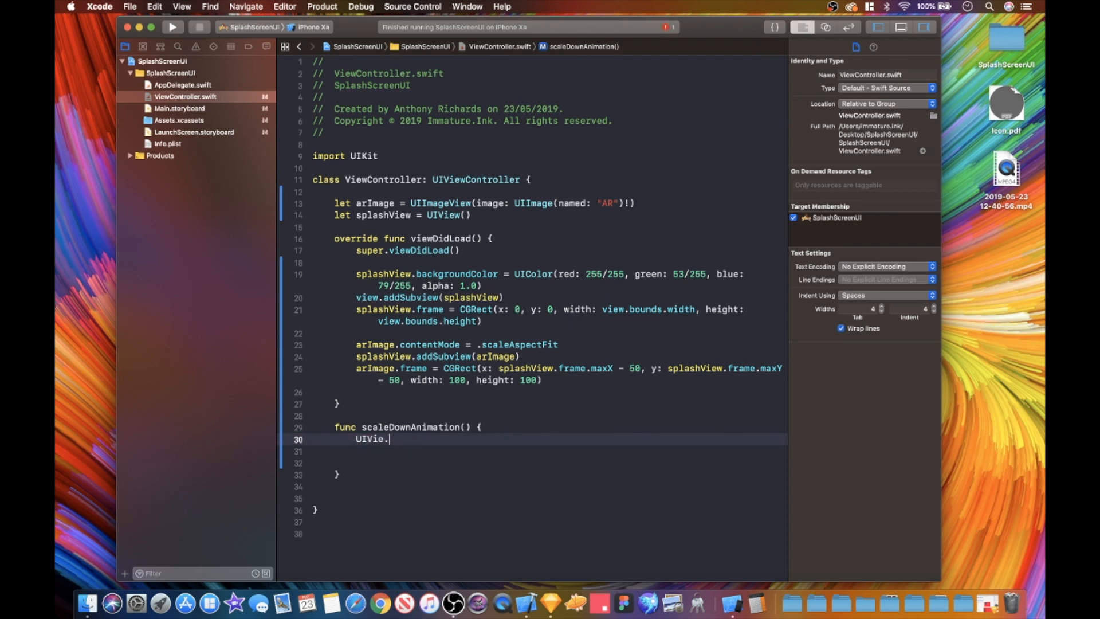
key(Backspace)
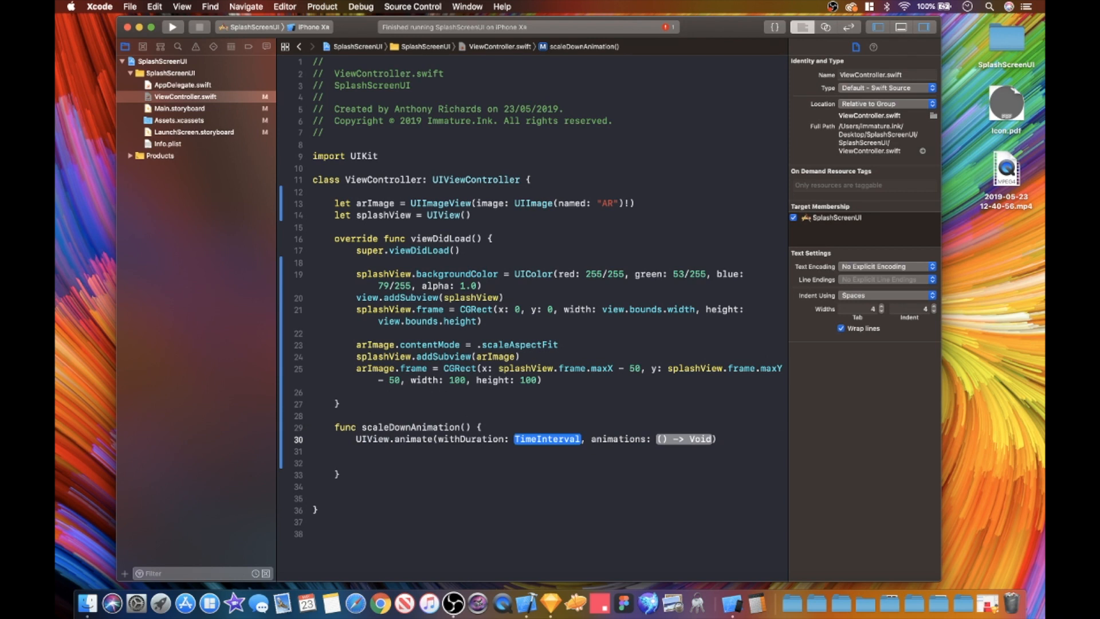
text(0.5) {)
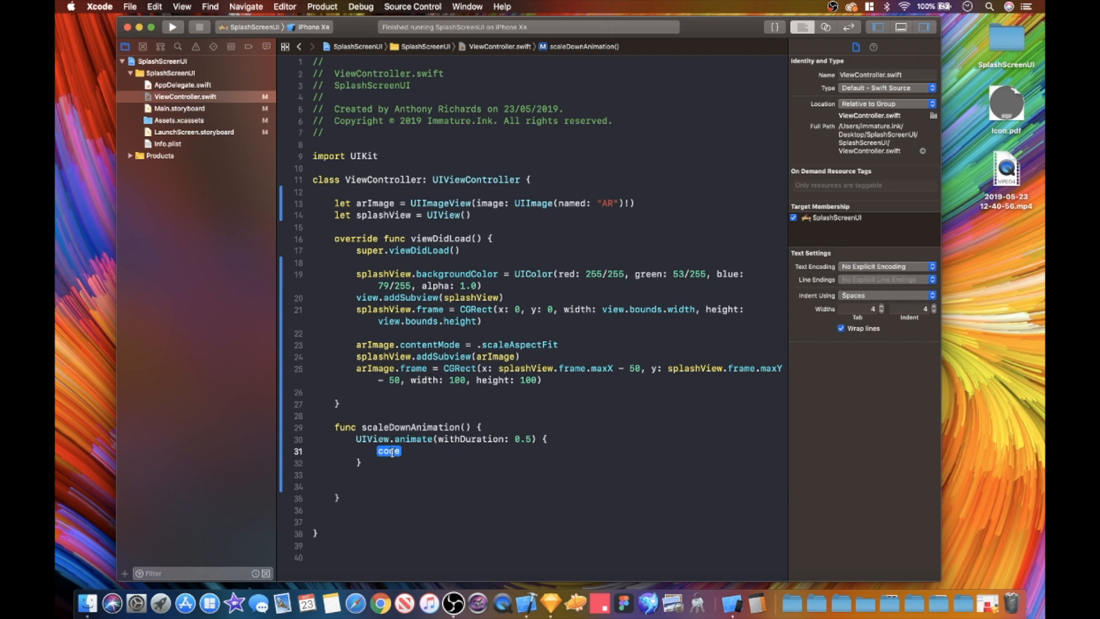
Step: Rewrite the animate call with an explicit animations: { } closure and a blank line inside it
key(Delete)
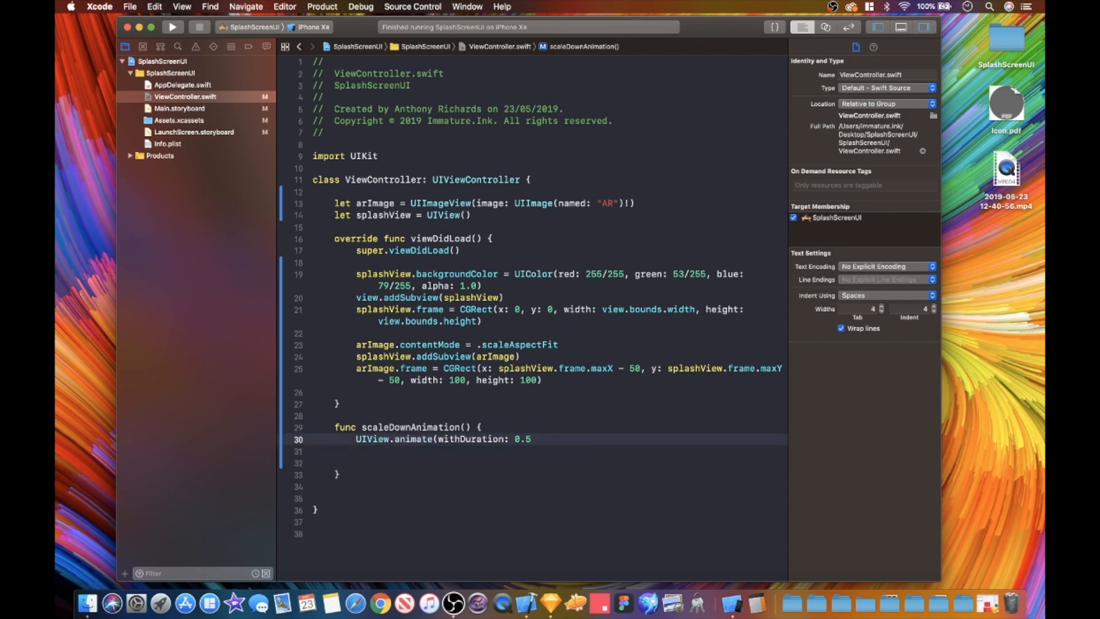
text(,)
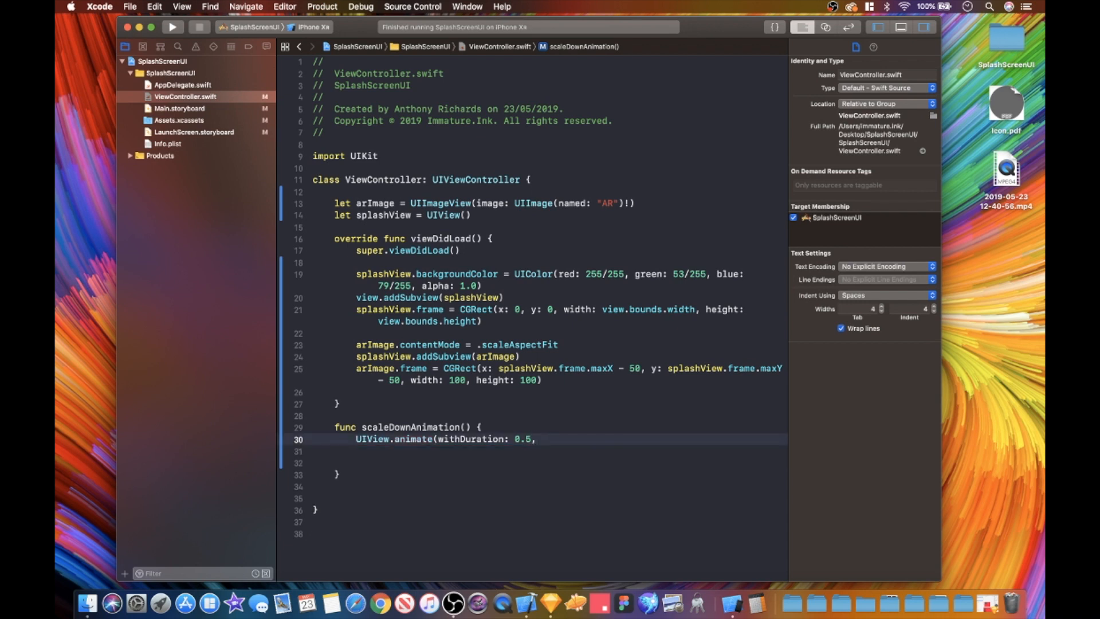
text(animations:)
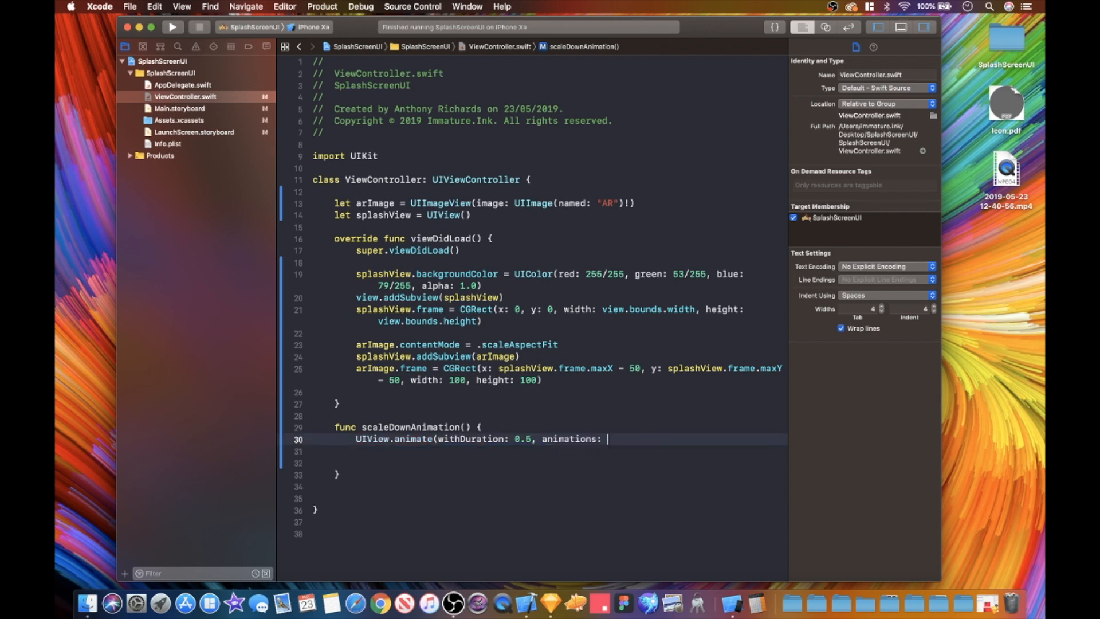
text({)
text(}))
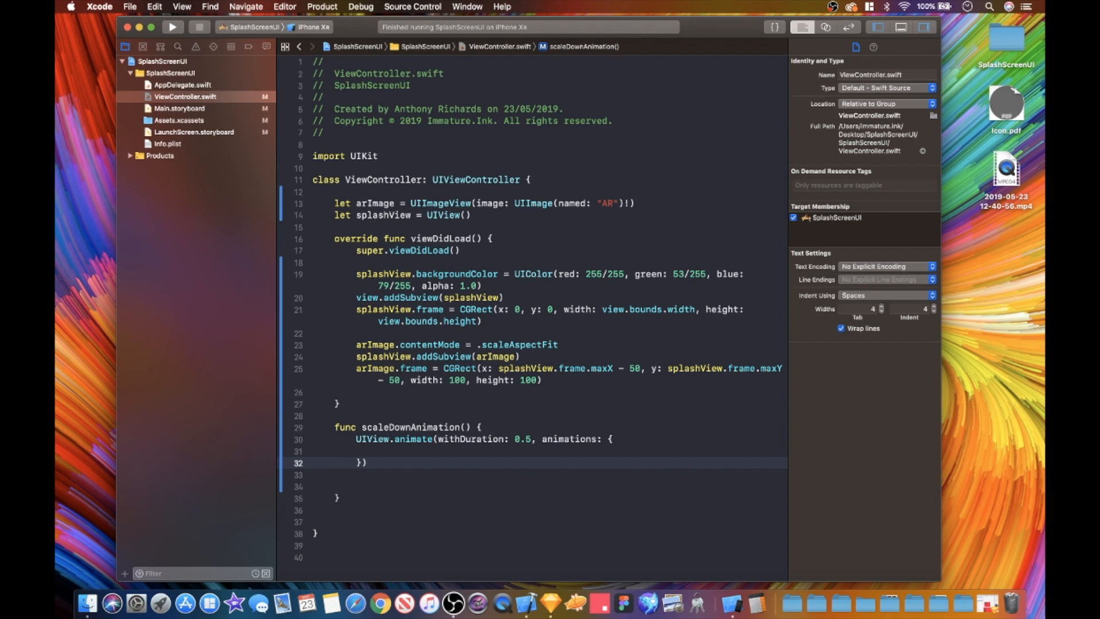
click(376, 462)
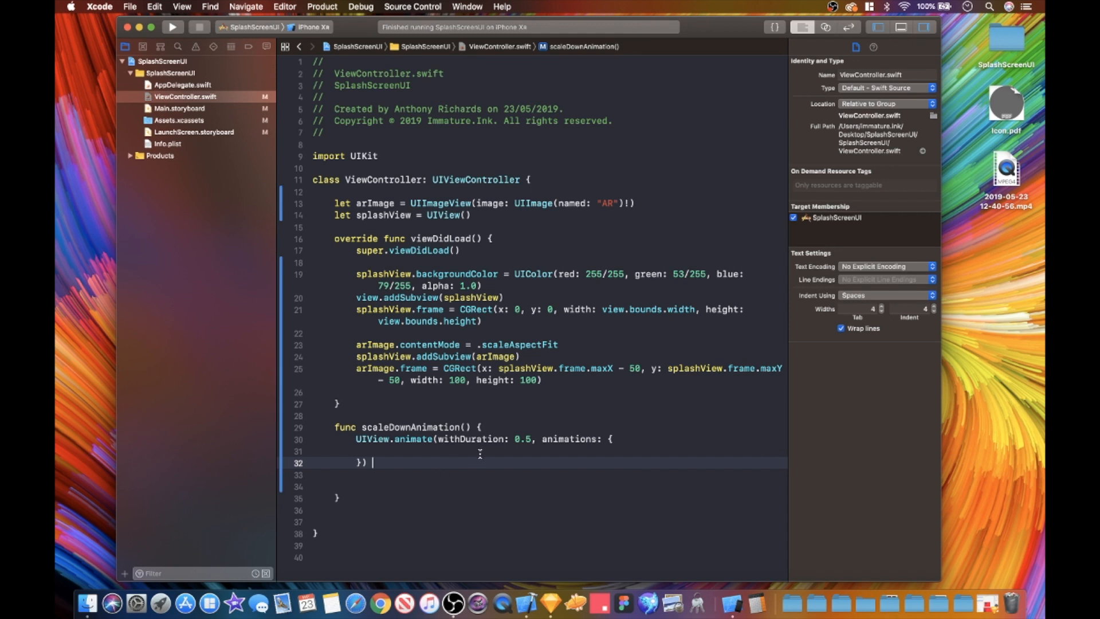
key(Return)
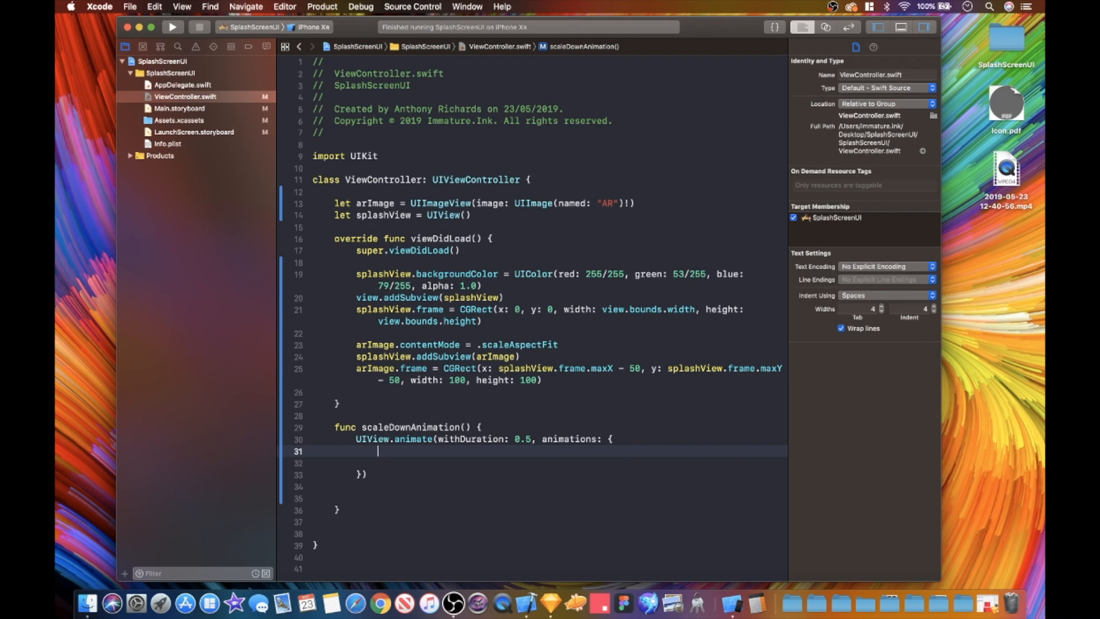
Step: Scale arImage to half size with self.arImage.transform = CGAffineTransform(scaleX: 0.5, y: 0.5)
text(self)
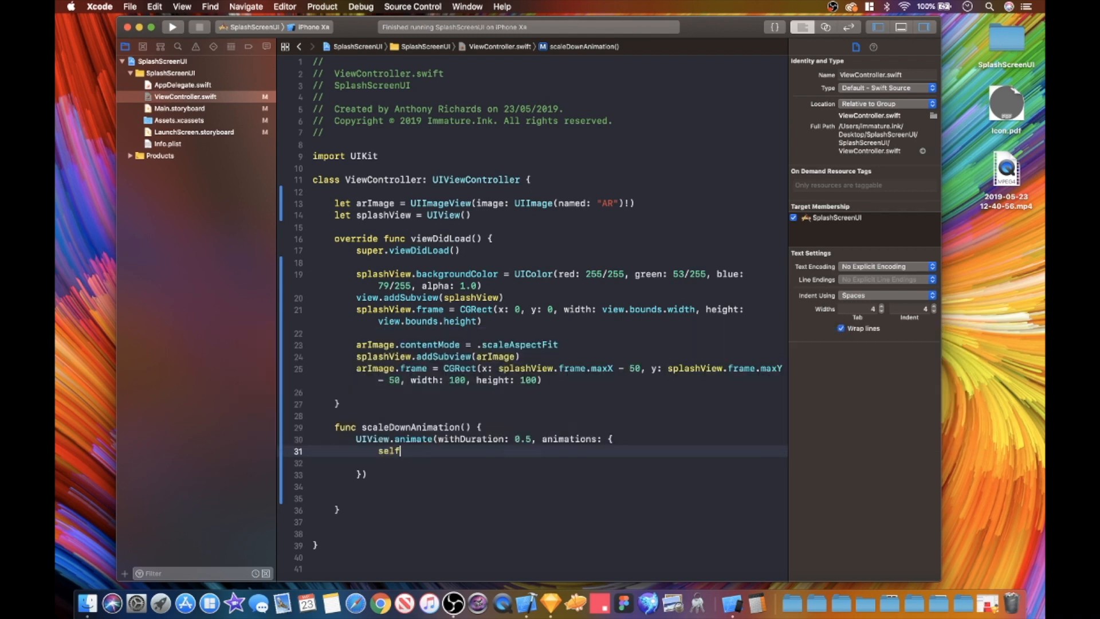
text(.arImage)
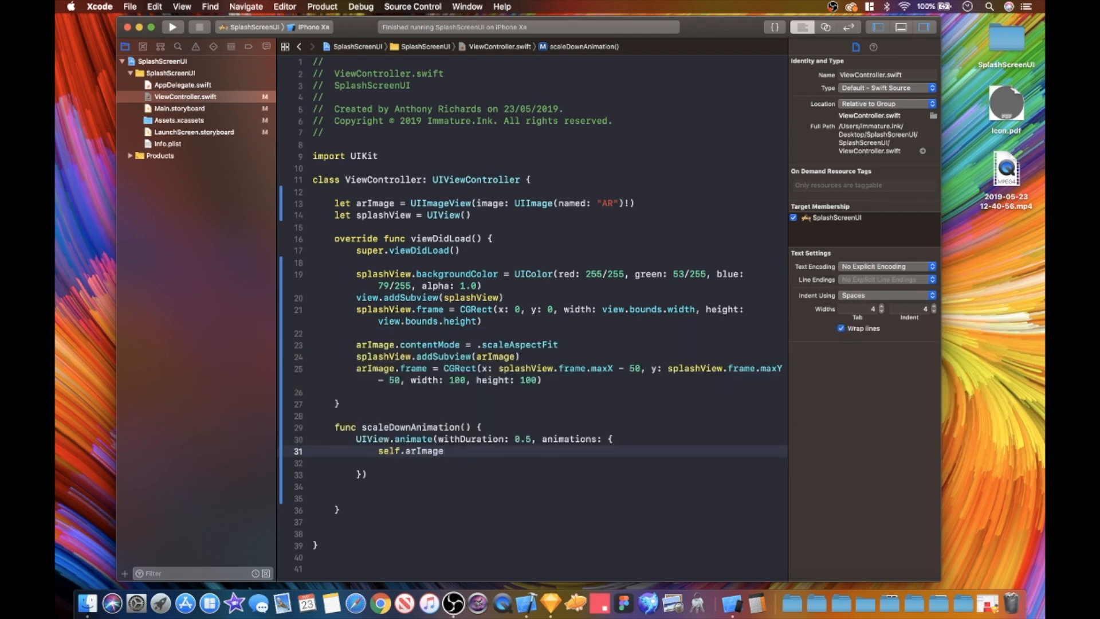
text(.t)
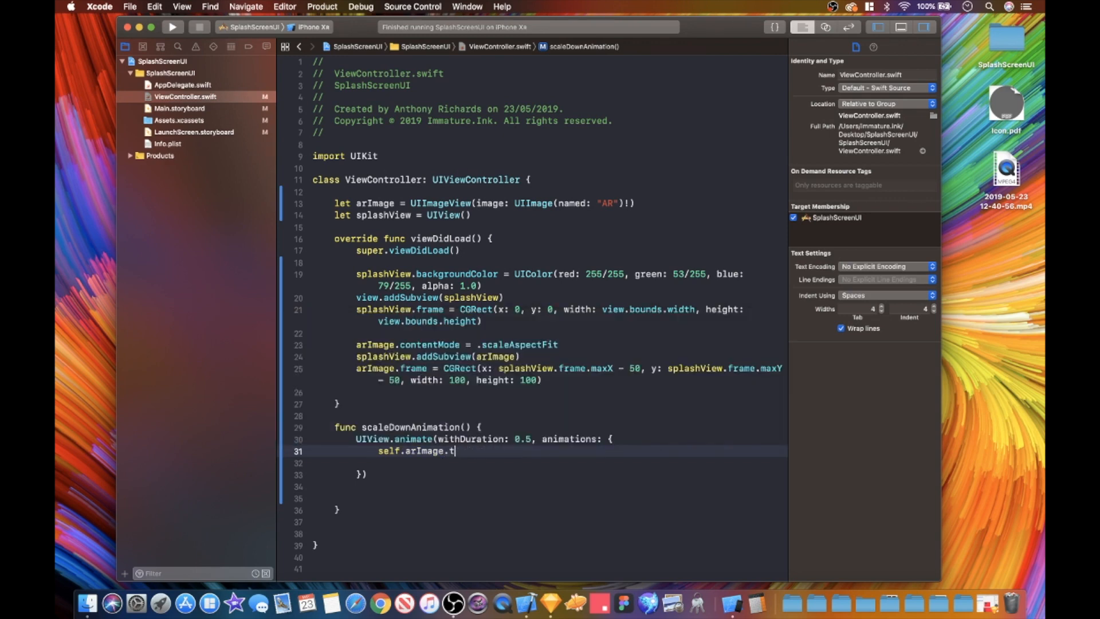
text(ransform =)
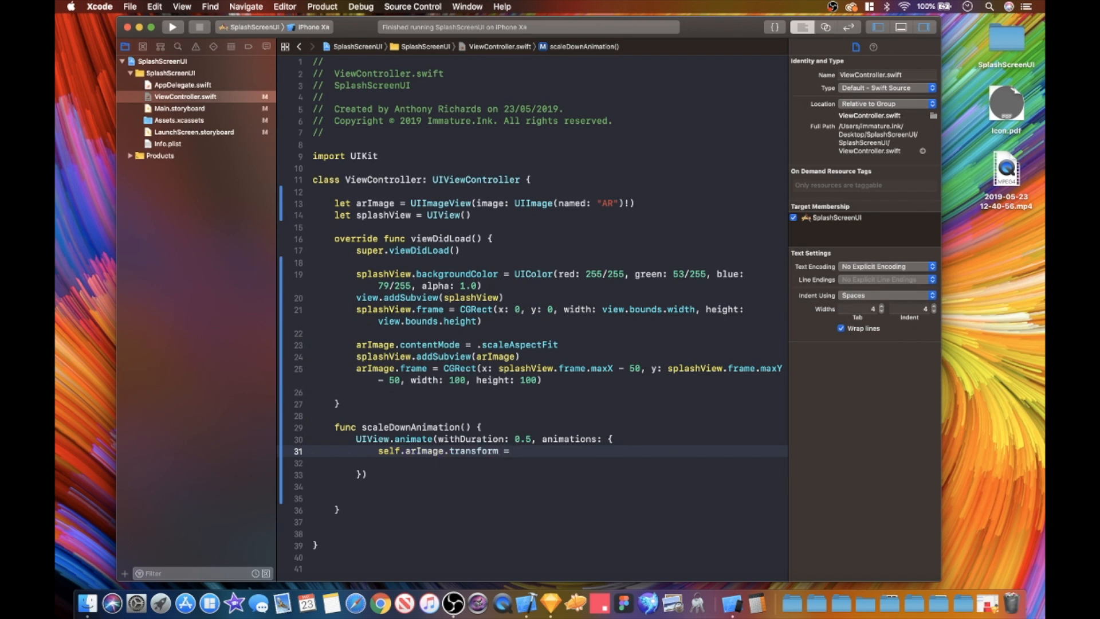
text(C)
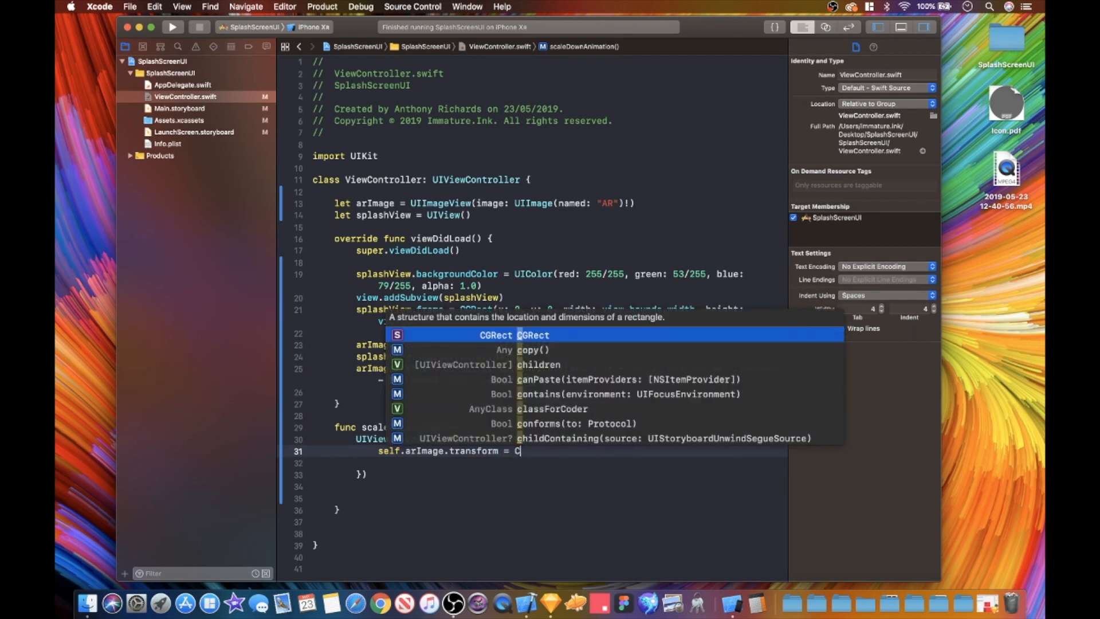
text(GAF)
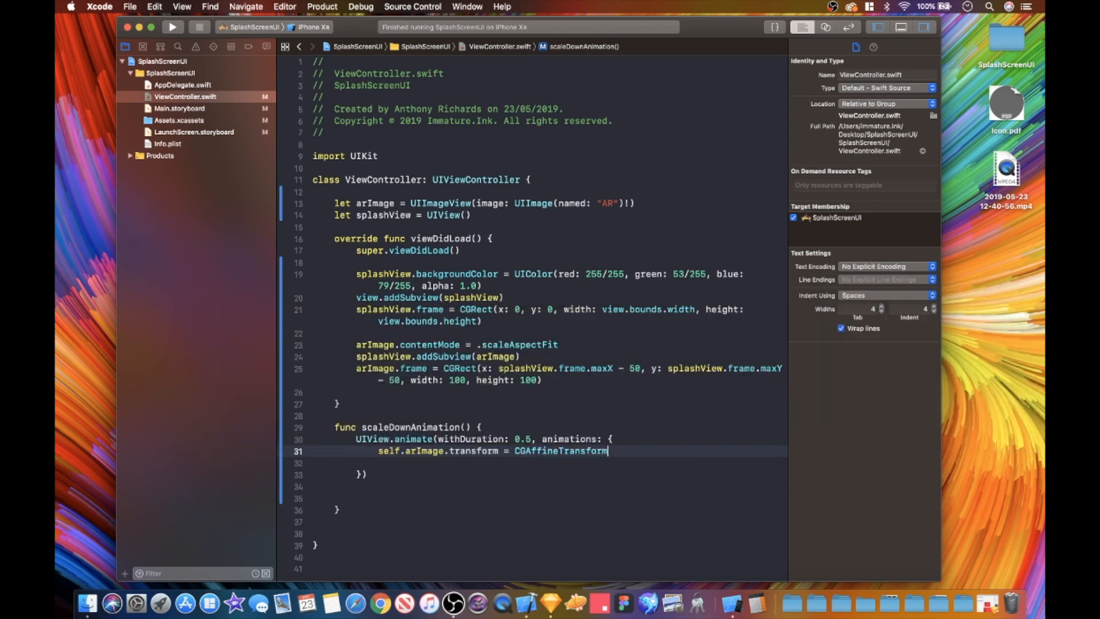
text((scaleX: CGFloat, y: CGFloat)
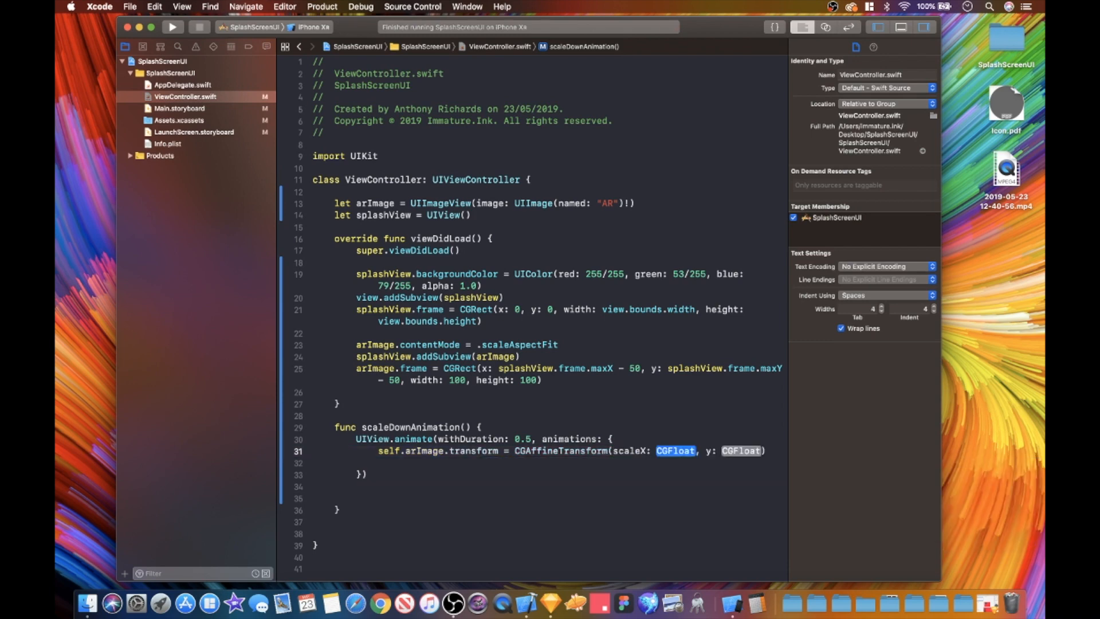
text(0.5)
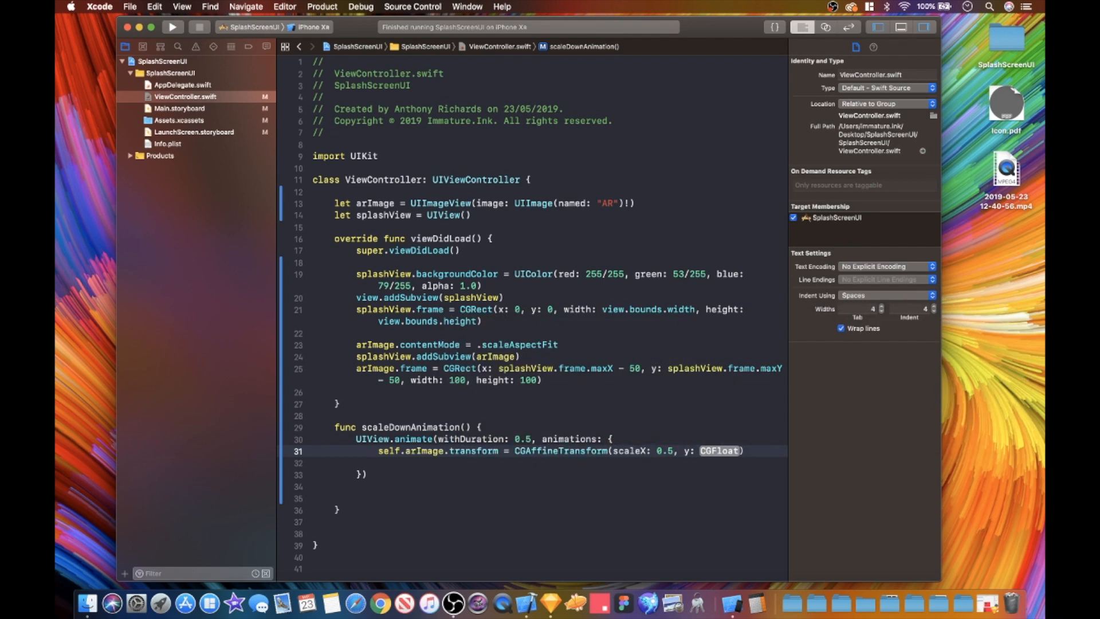
text(0.5)
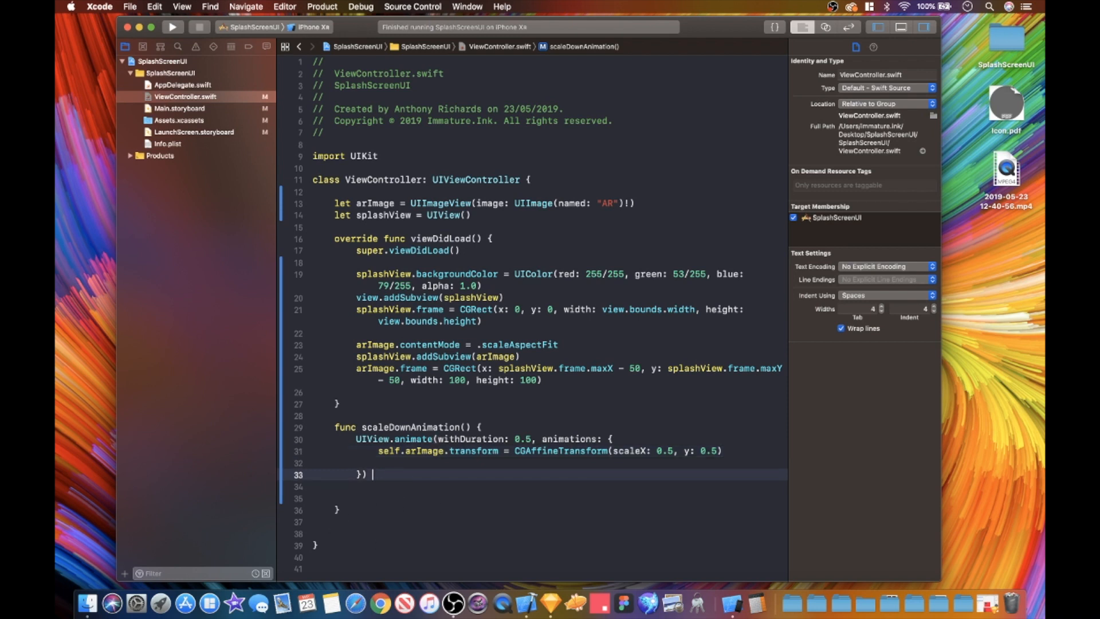
Step: Start a trailing completion closure taking a success flag
text({)
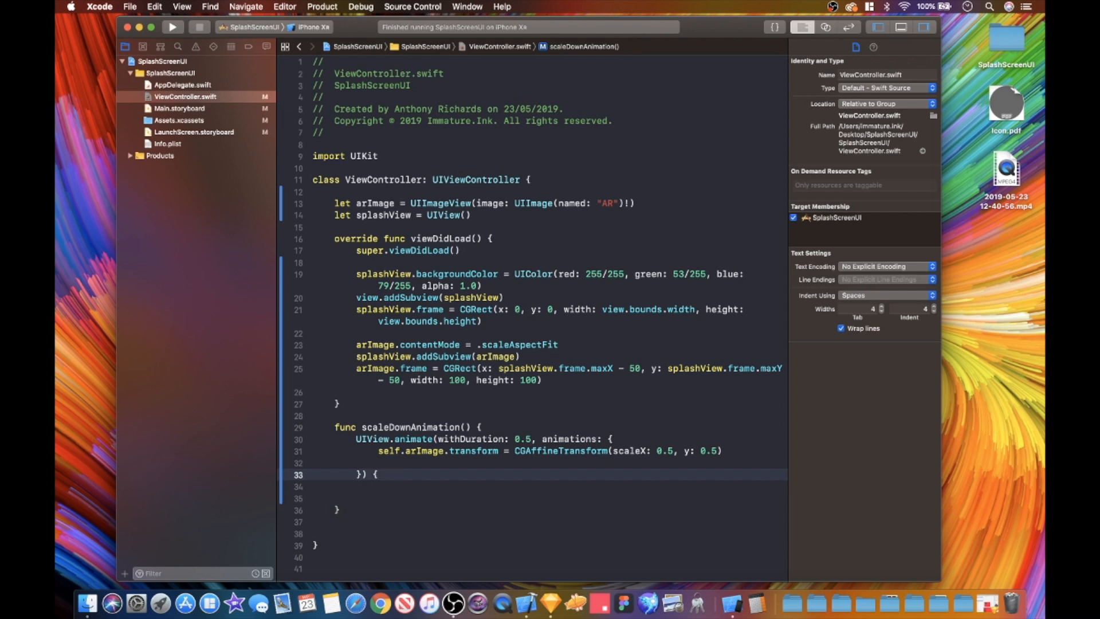
text({})
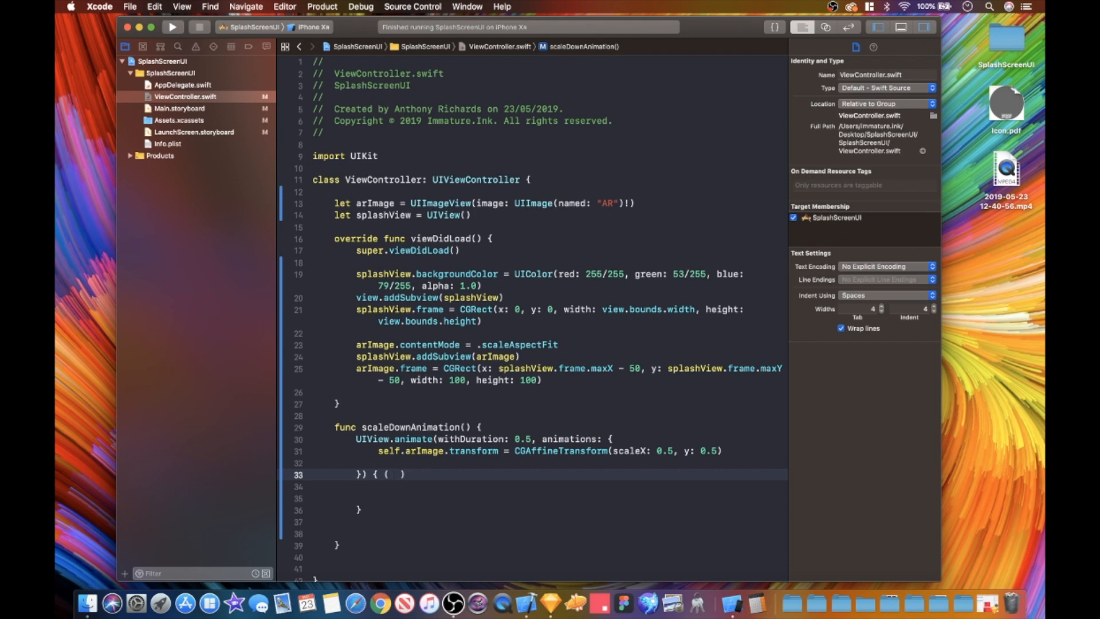
text(su)
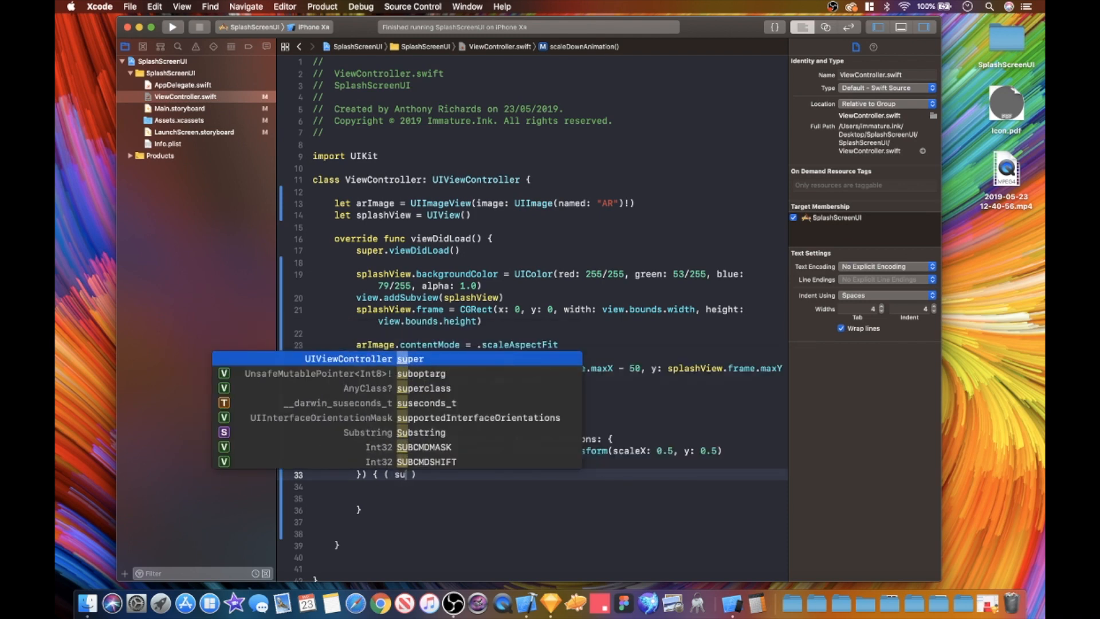
text(ccess)
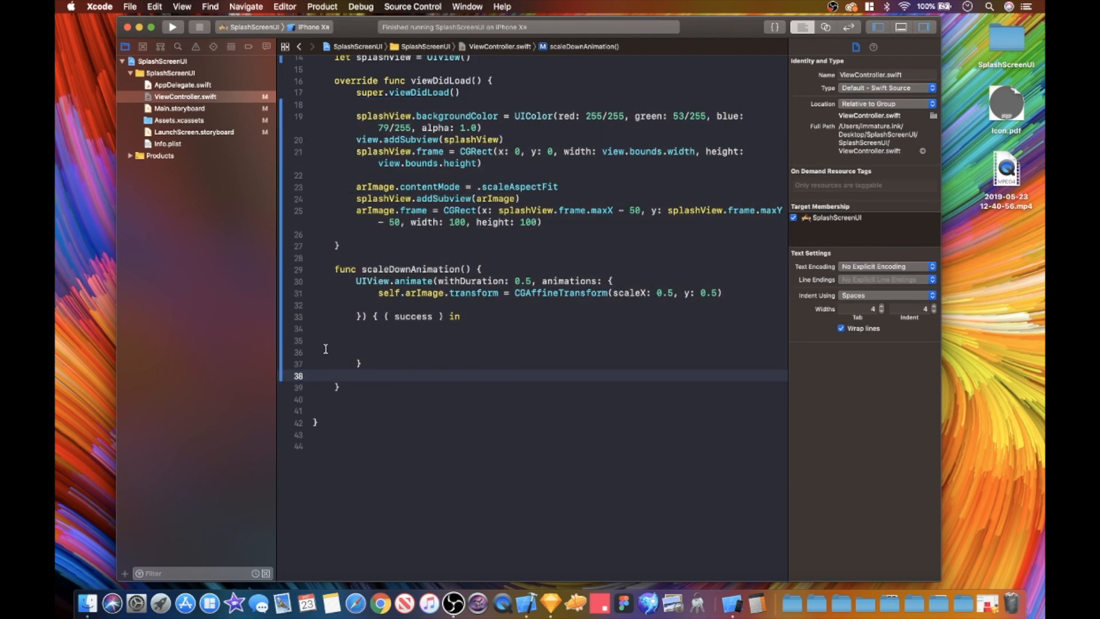
Step: Declare an empty func scaleUpAnimation() below scaleDownAnimation and begin a self. call in the completion
drag(324, 328, 324, 352)
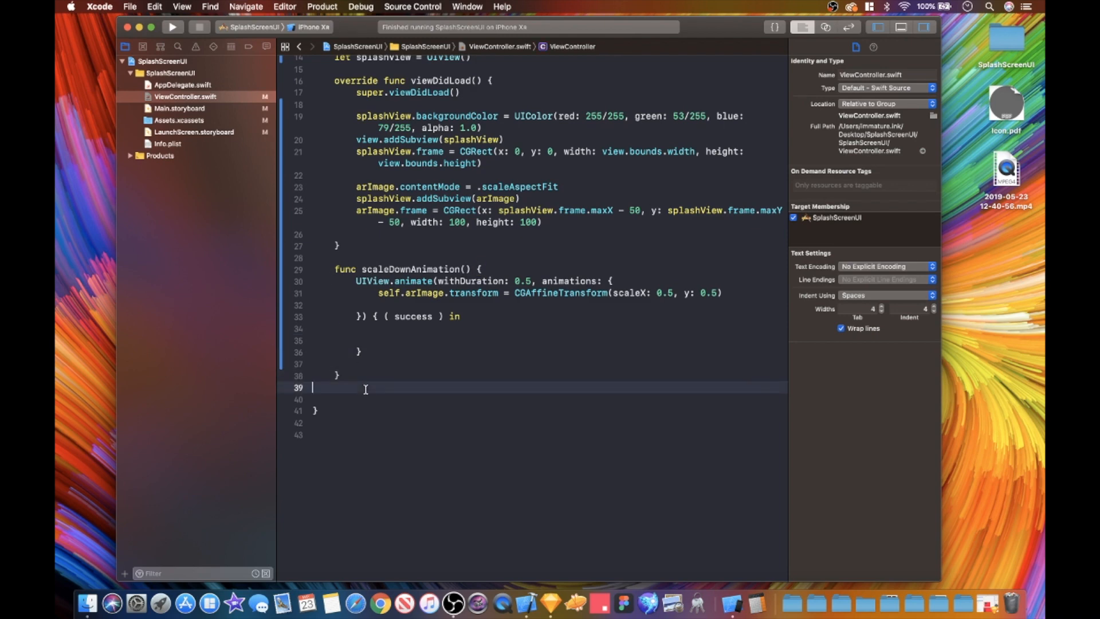
text(func)
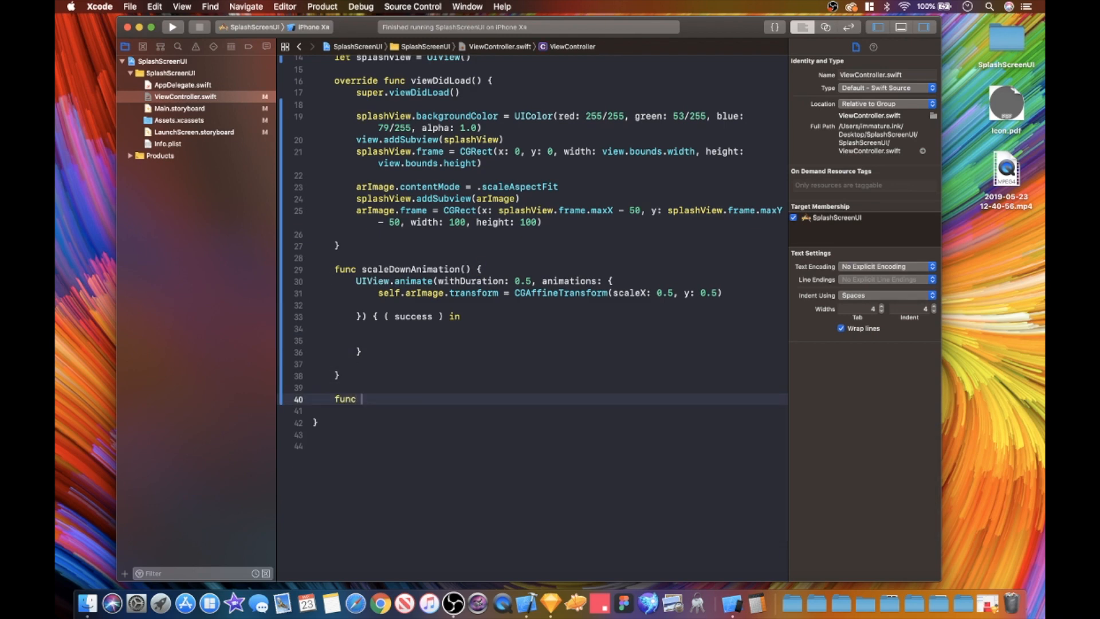
text(scaleU)
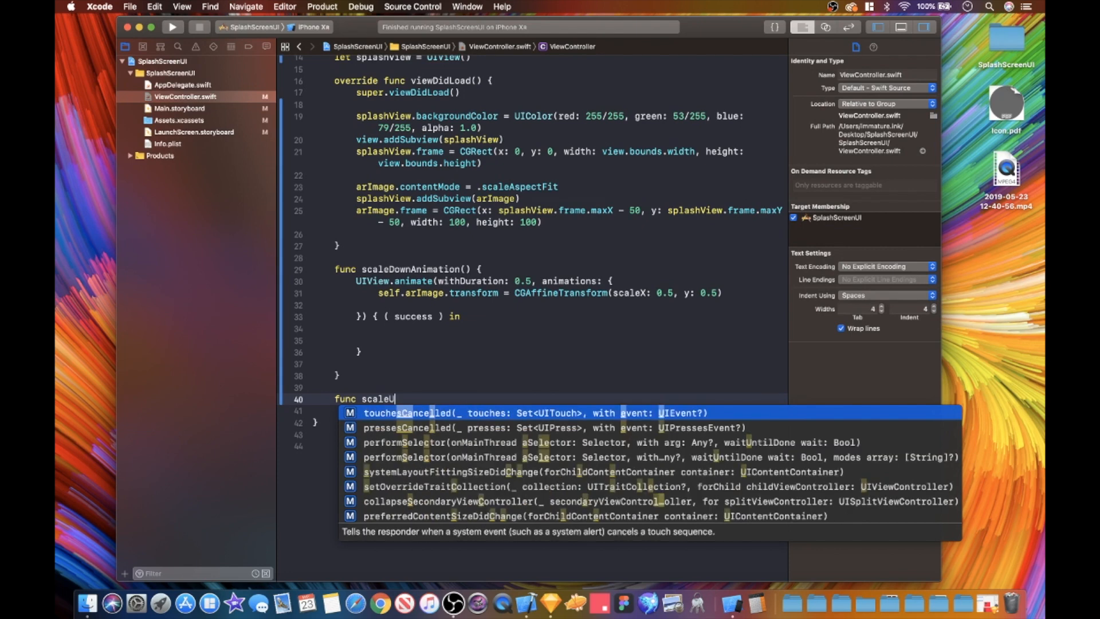
text(pAnimation()
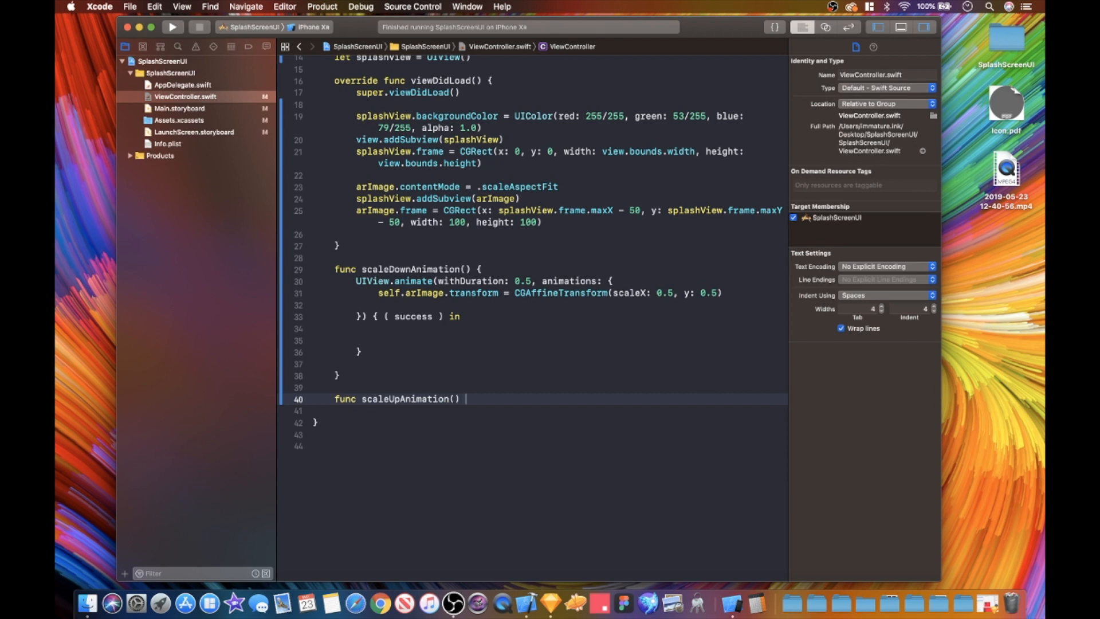
text({)
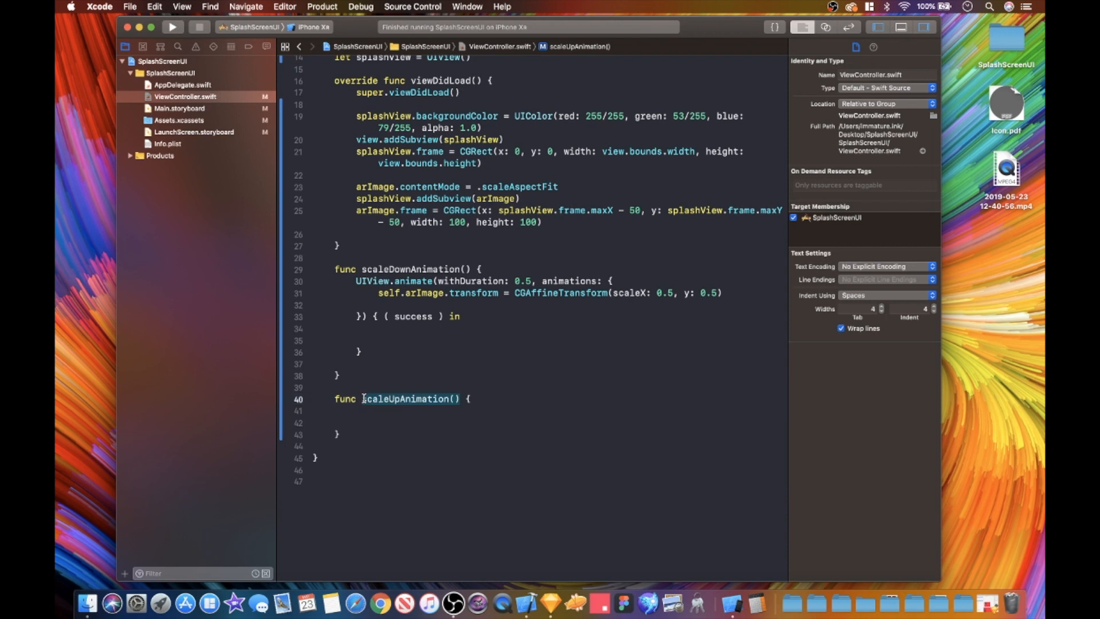
text(self.)
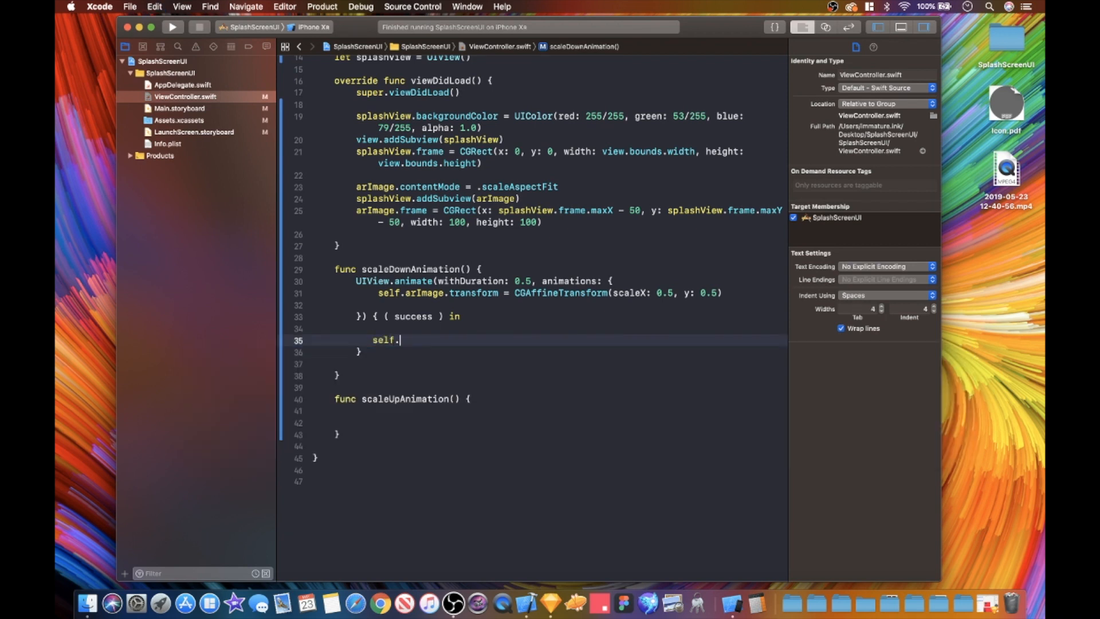
Step: Call self.scaleUpAnimation() from the completion closure and start a UIView statement in scaleUpAnimation
text(scaleUpAnimation())
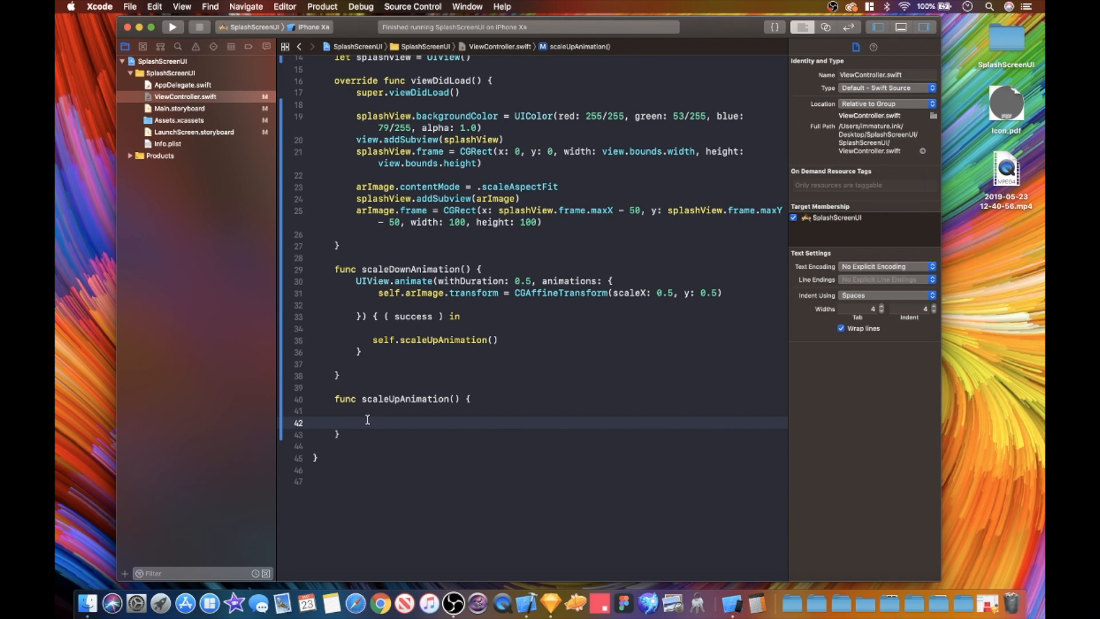
text(UIView)
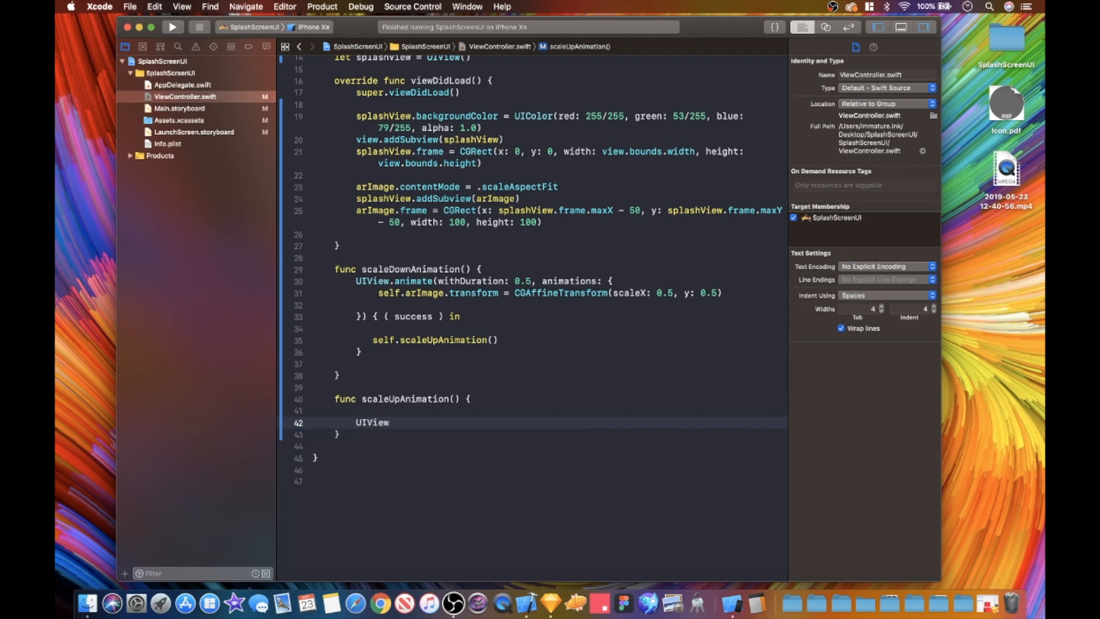
Step: Call UIView.animate with 0.35 s duration, 0.1 s delay and .curveEaseIn options, expanding its closures
text(.a)
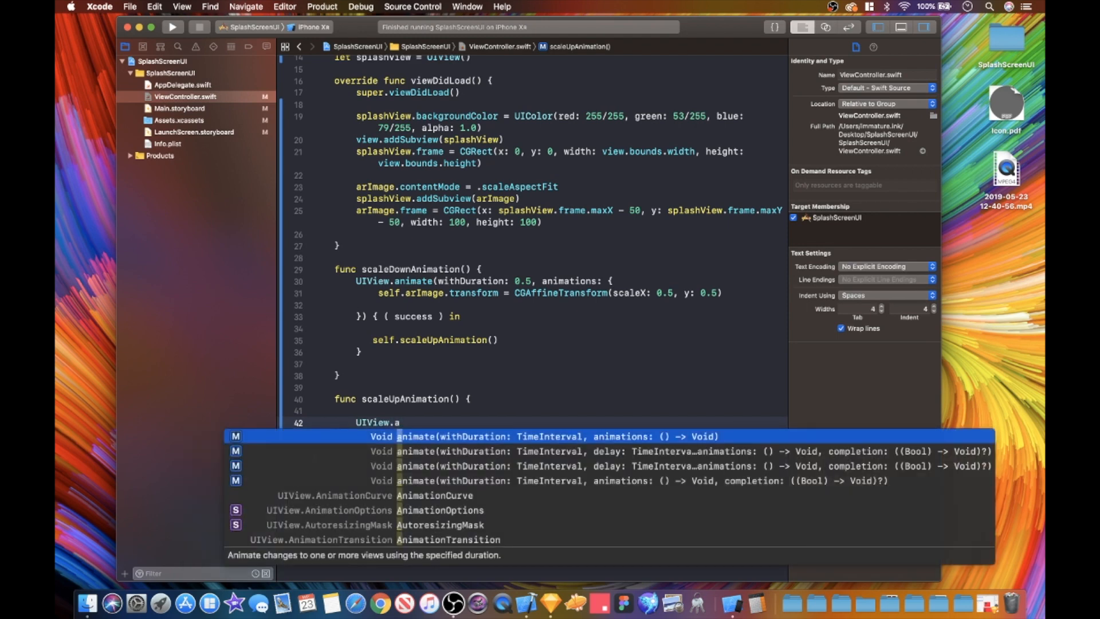
key(Down)
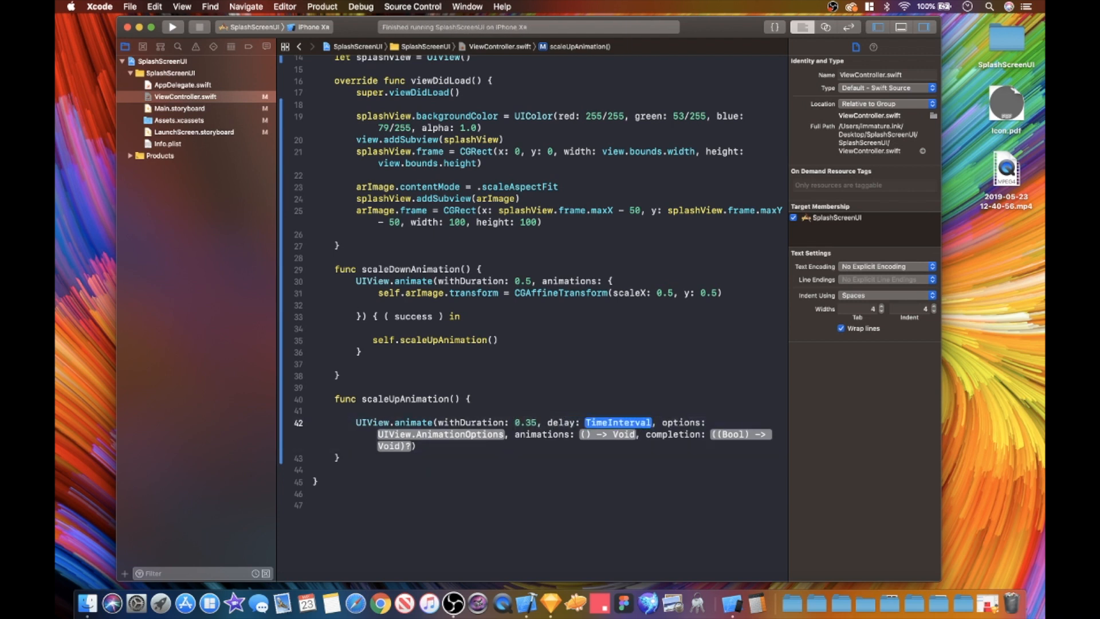
text(0.1)
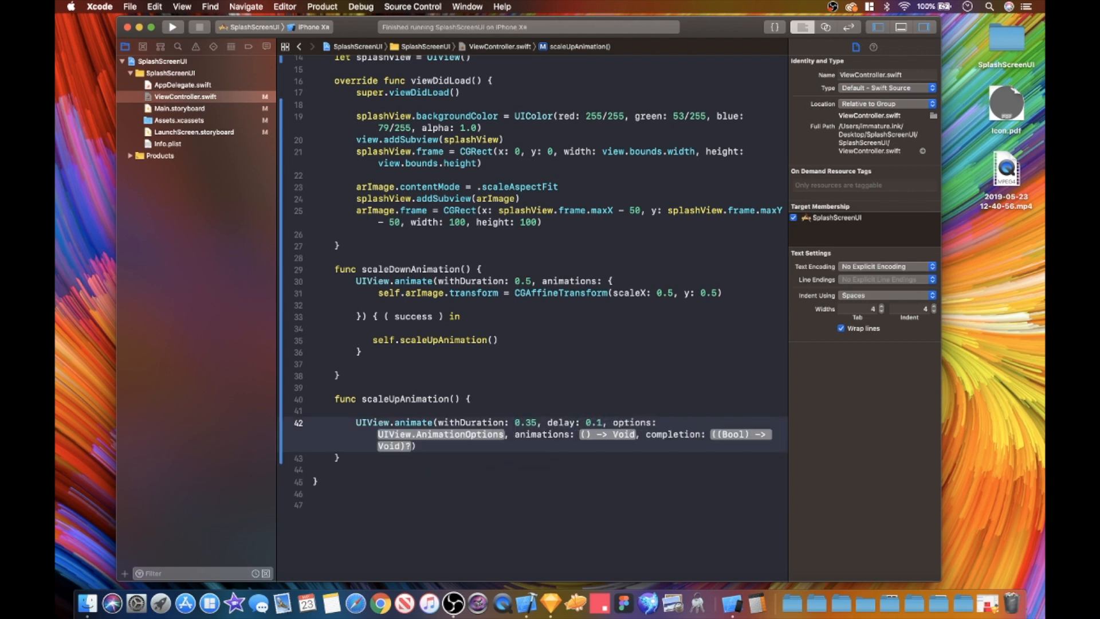
double_click(439, 434)
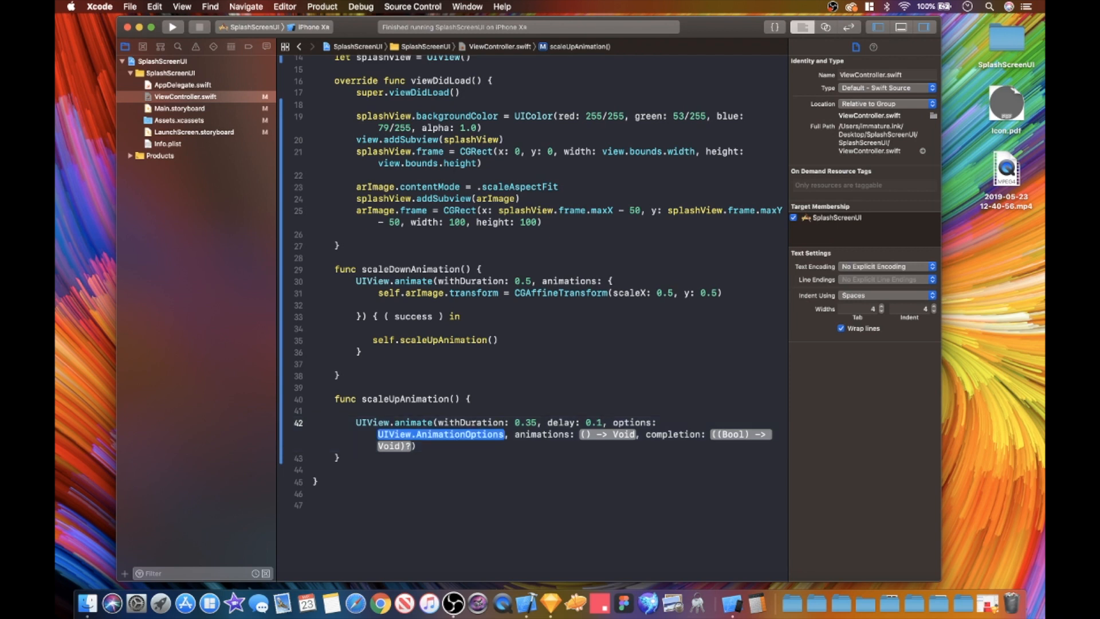
text(.curveEase)
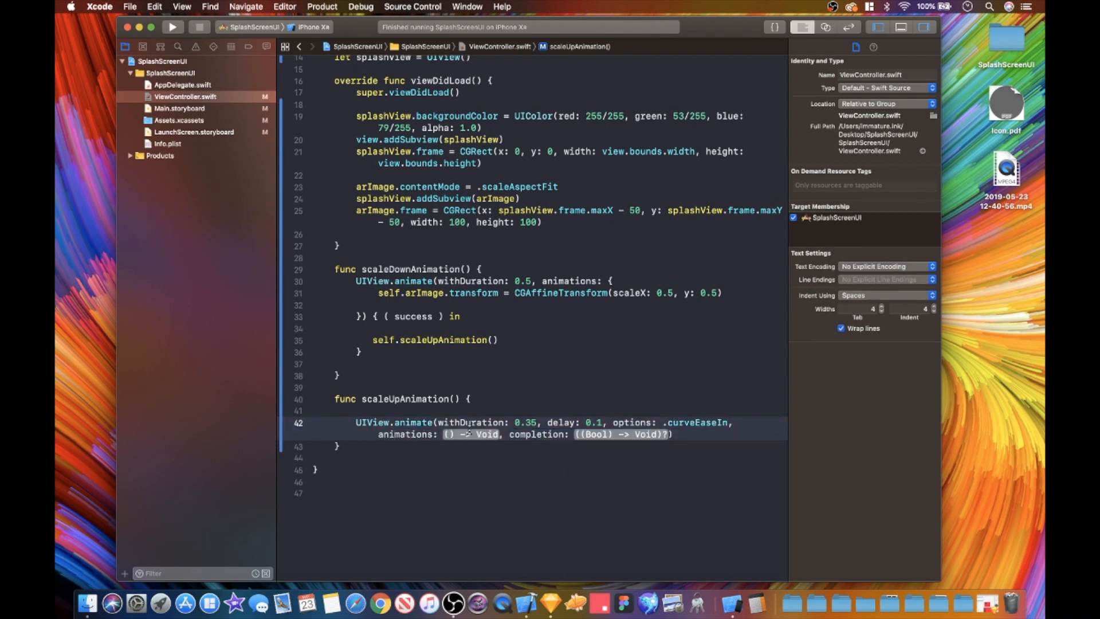
double_click(469, 433)
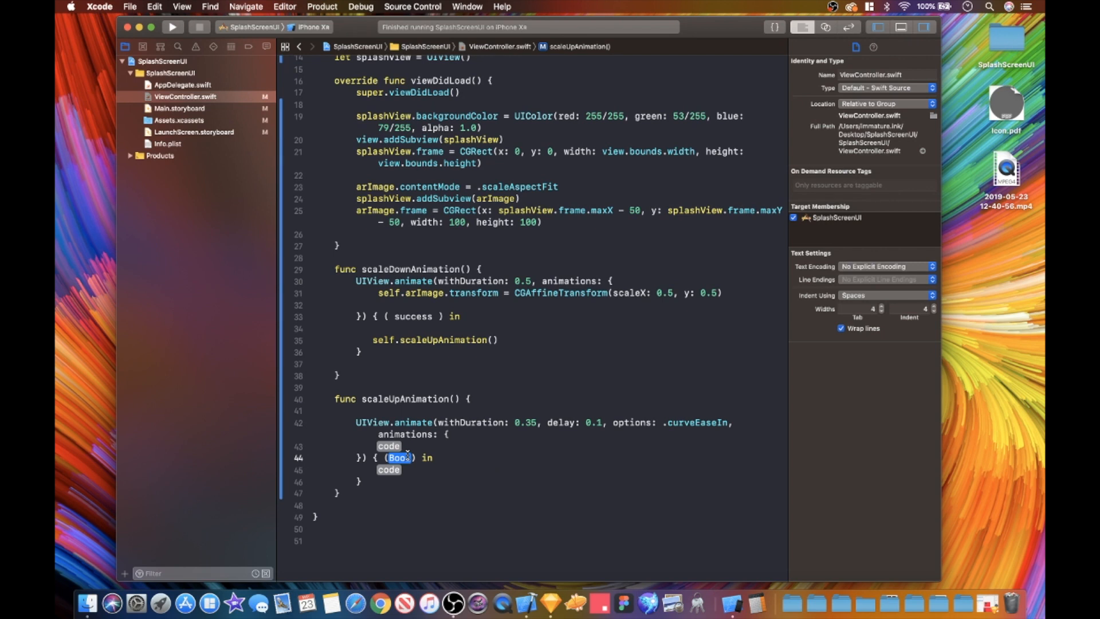
Step: Set self.arImage.transform = CGAffineTransform(scaleX: 5, y: 5) inside the animations closure
text(succes)
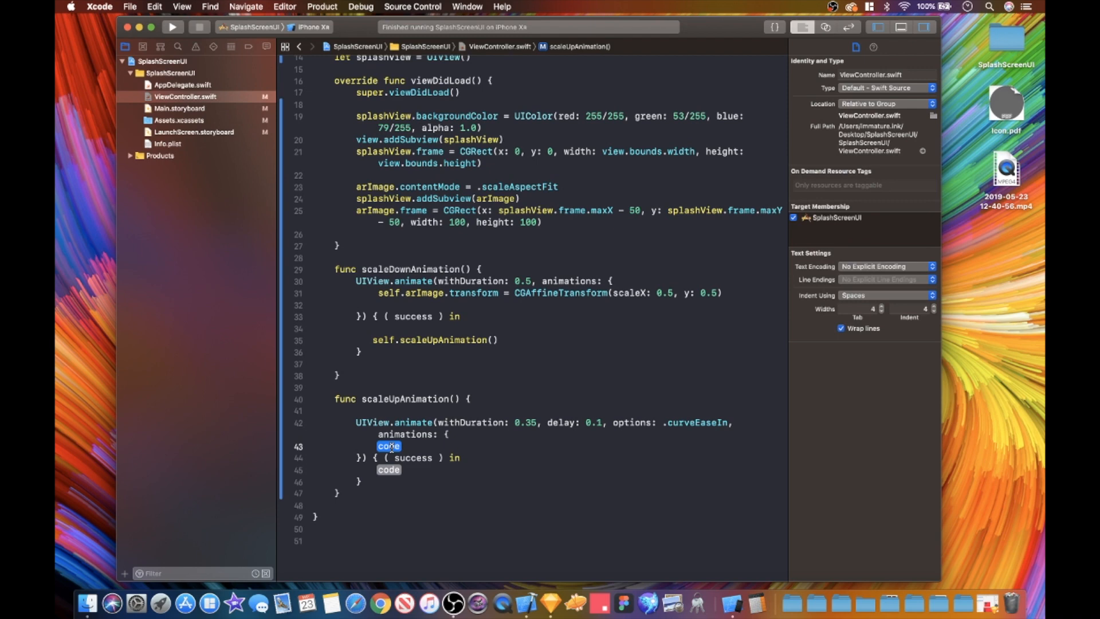
text(self.arImage.)
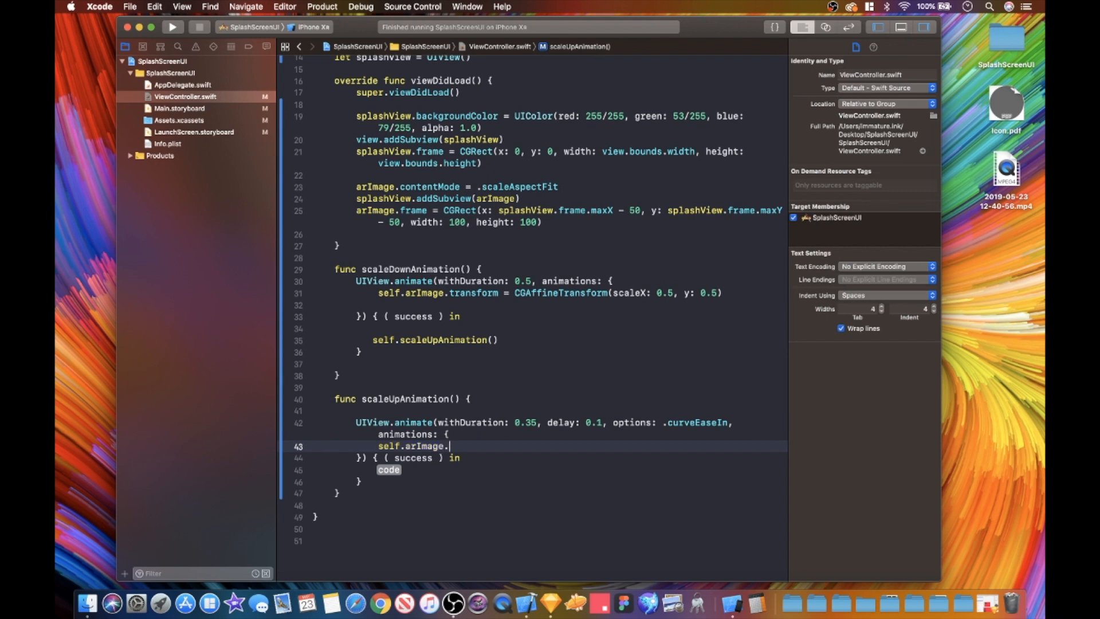
text(t)
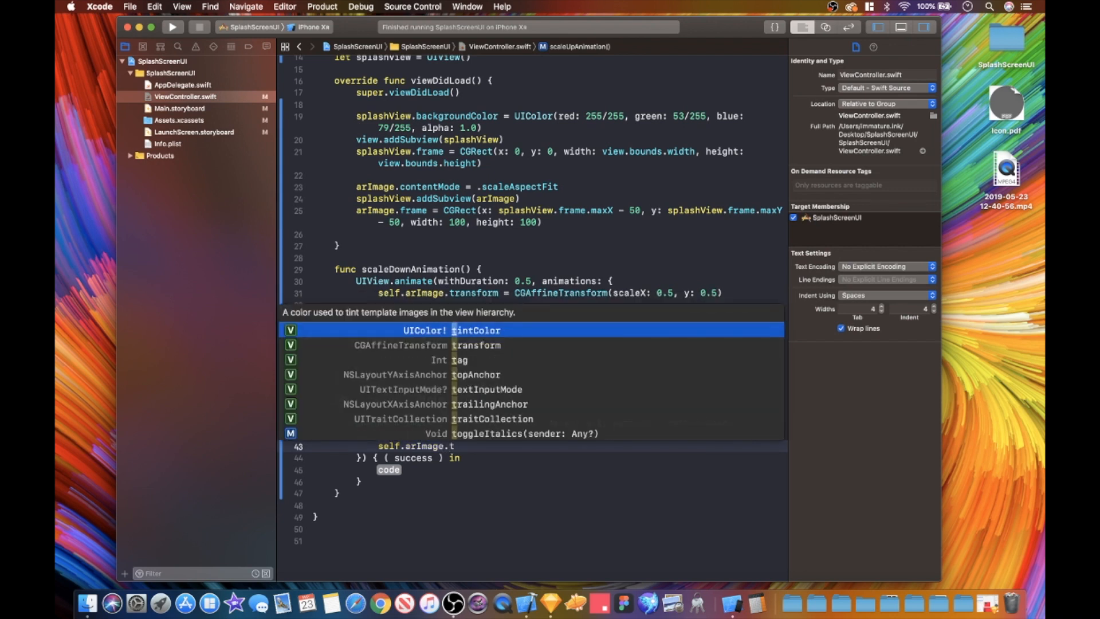
text(ti)
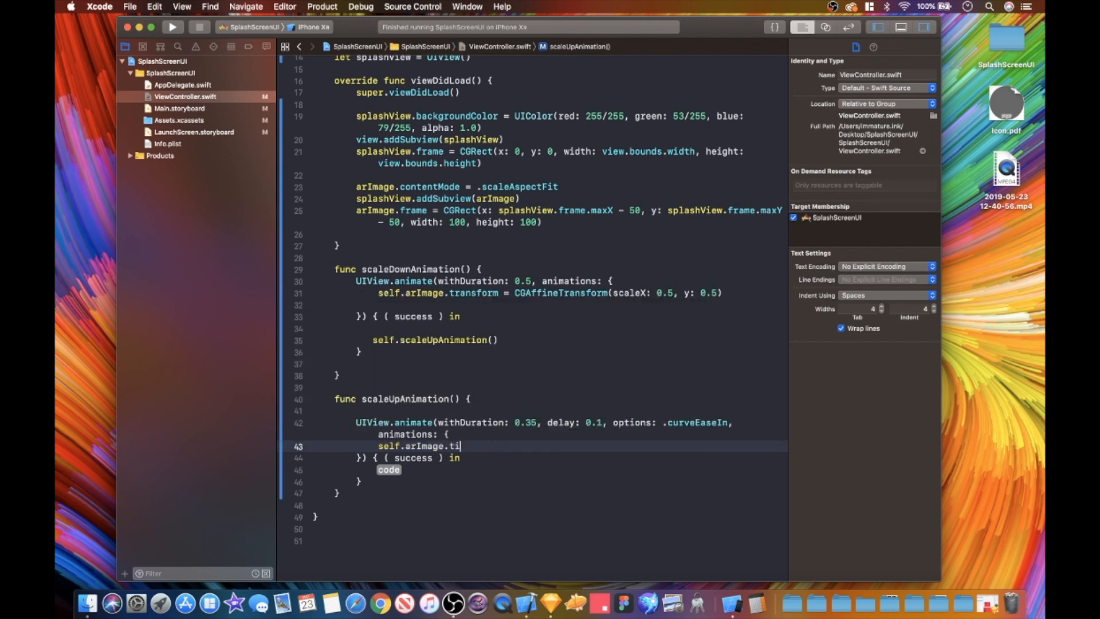
text(ransform)
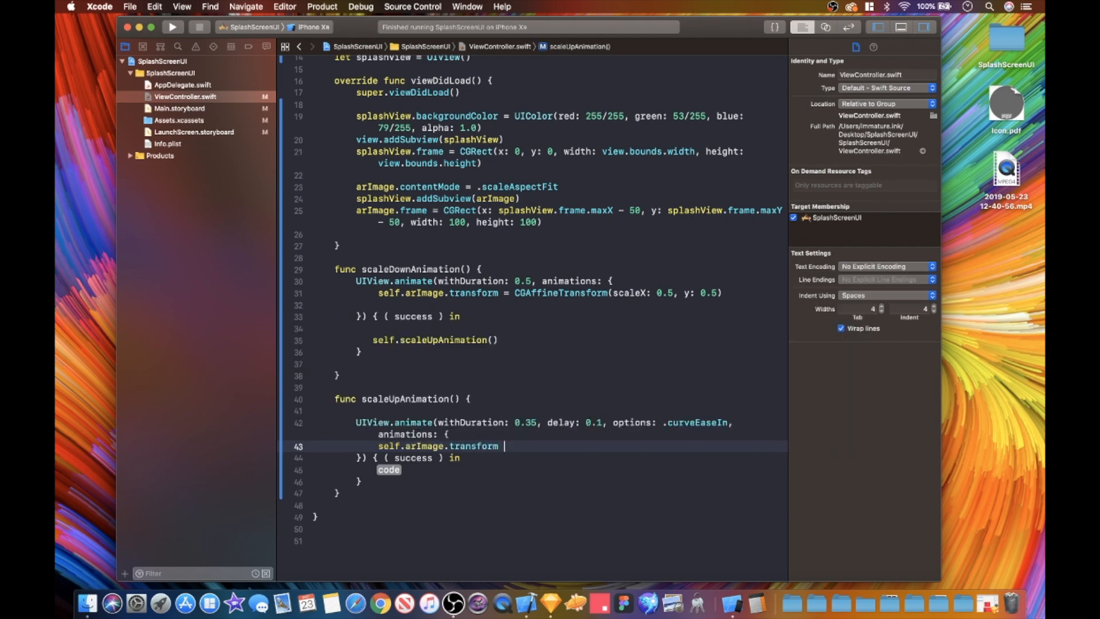
text(=)
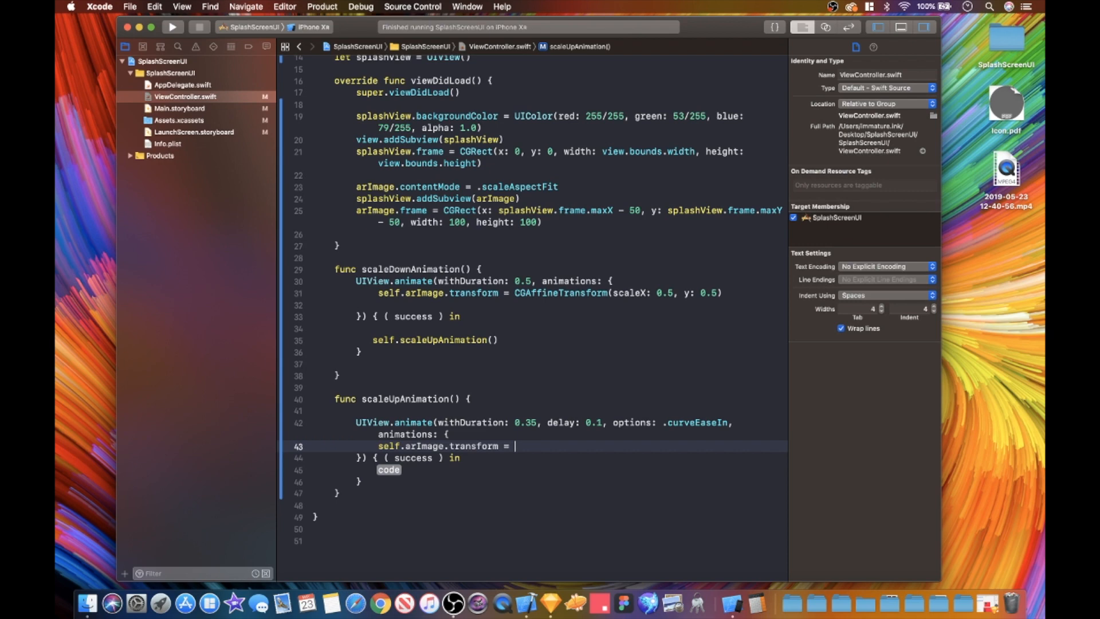
text(CA)
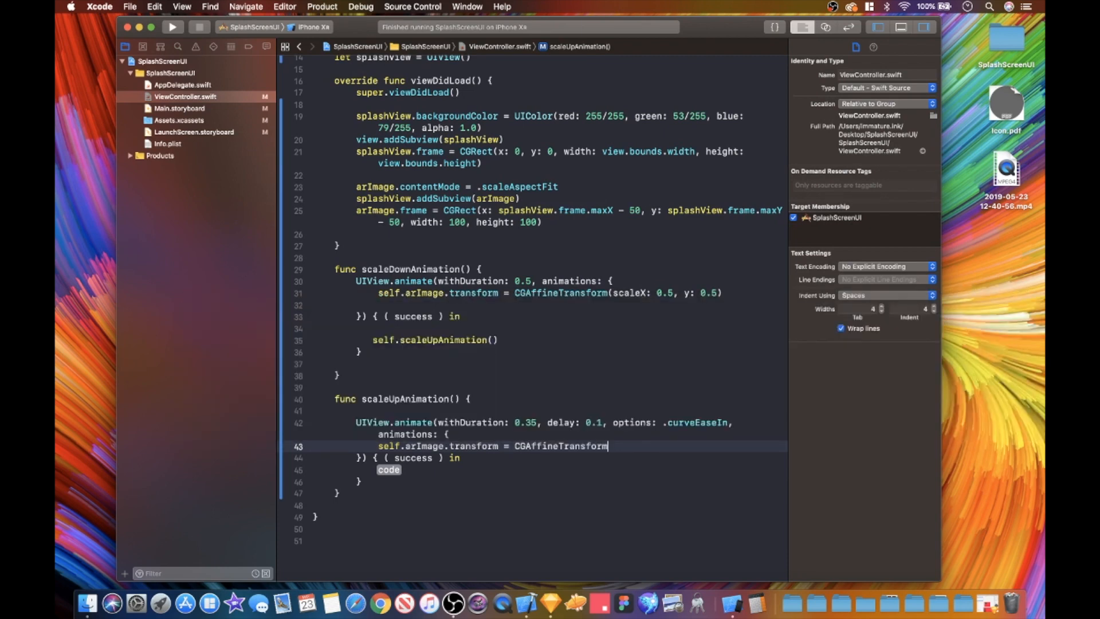
text((scaleX: CGFloat, y: CGFloat)
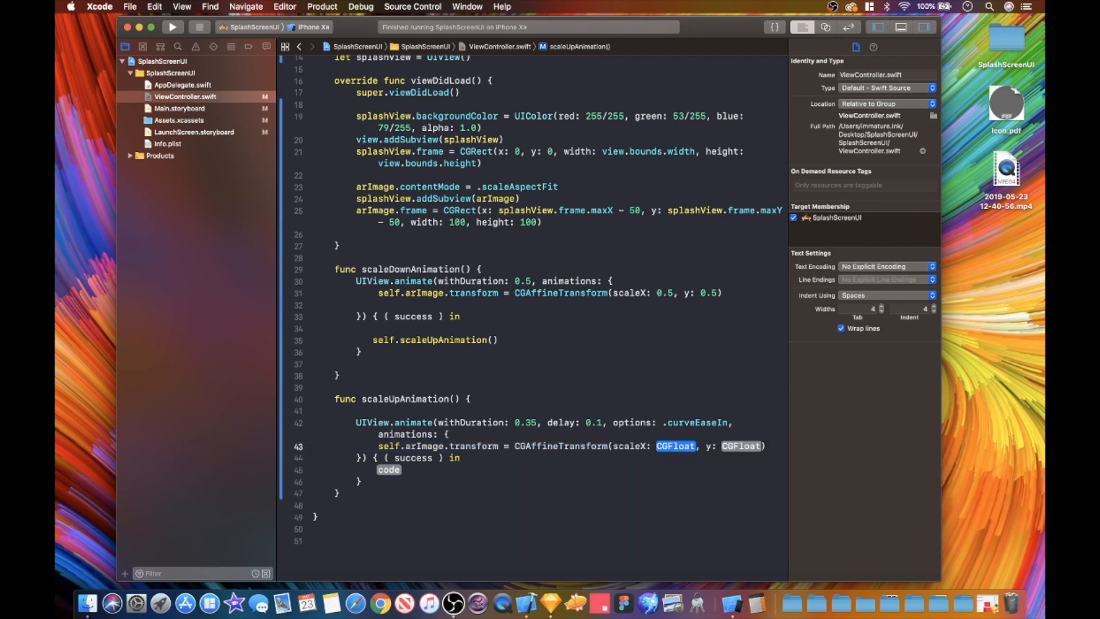
text(5)
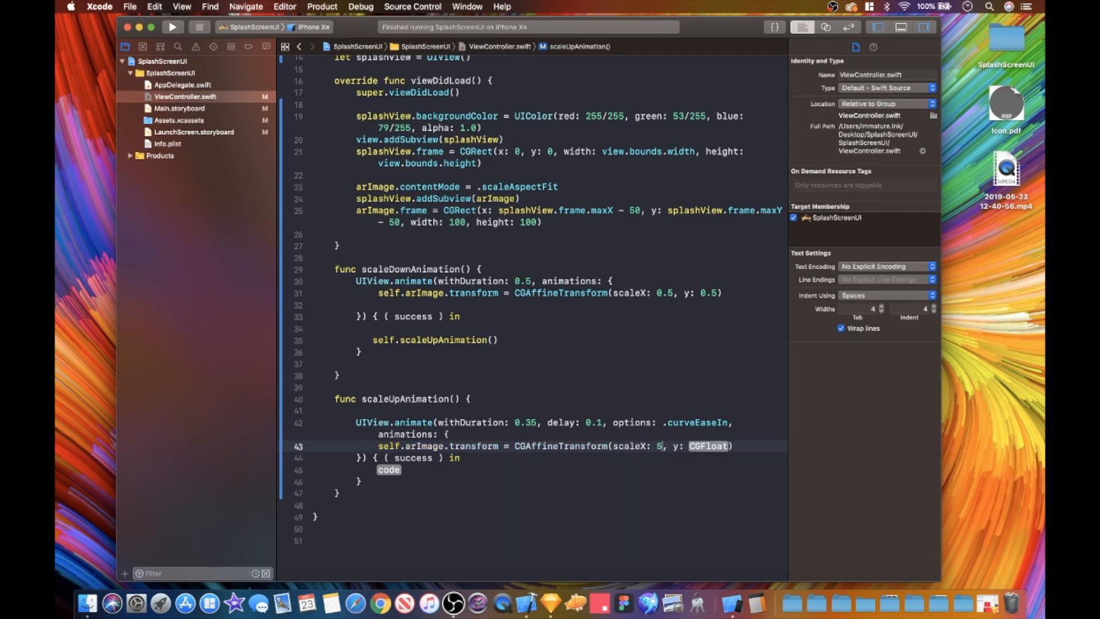
text(5)
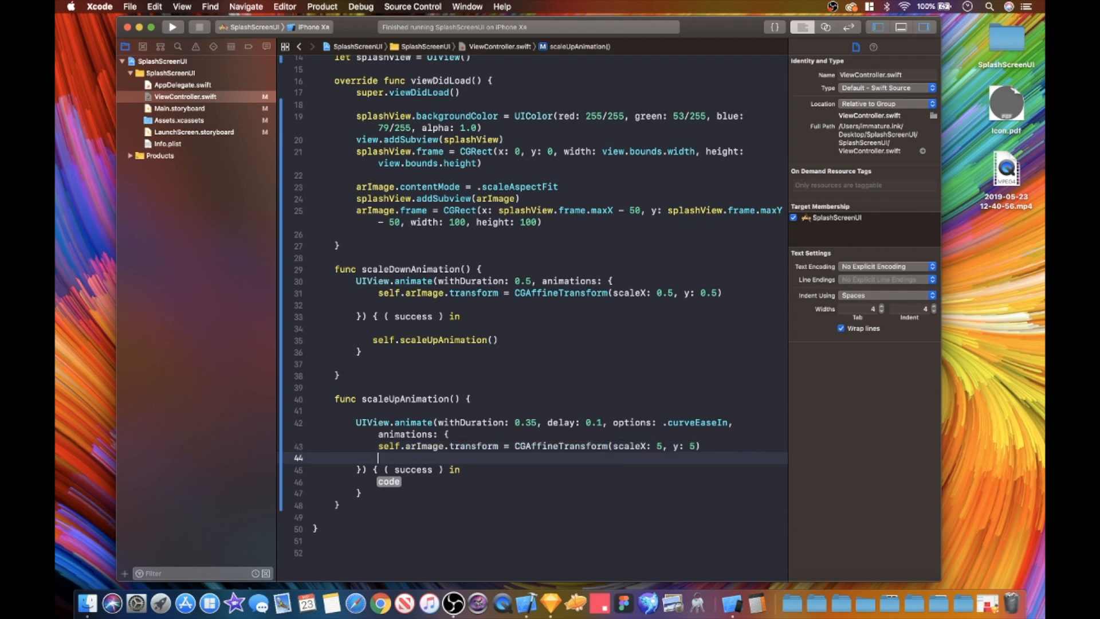
Step: Check the scaleUpAnimation name and reselect the completion placeholder in its animate call
double_click(388, 481)
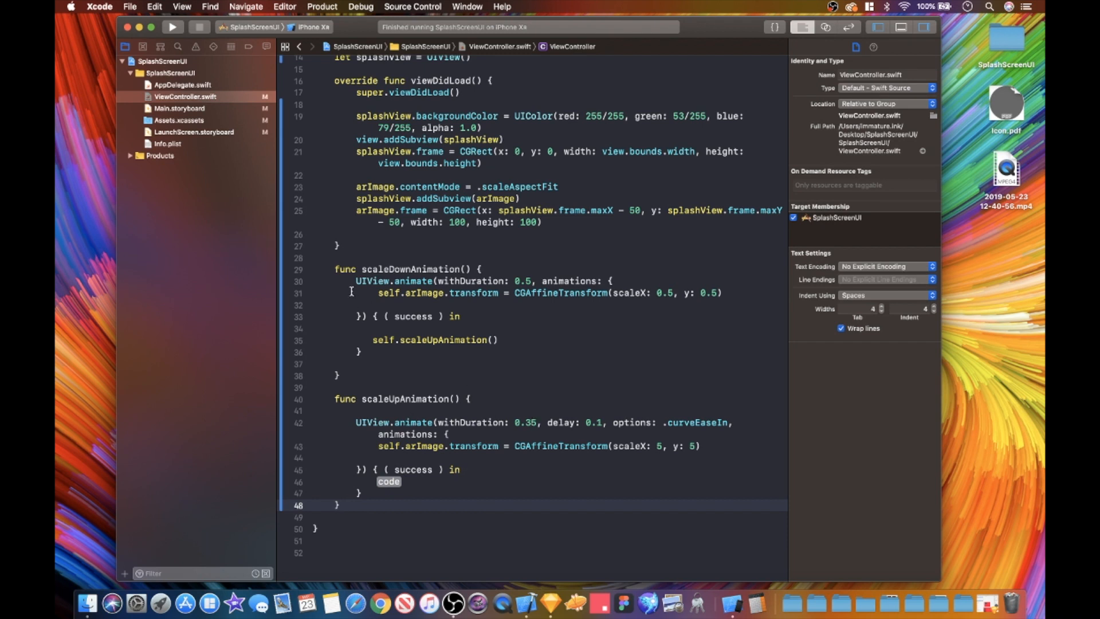
double_click(408, 268)
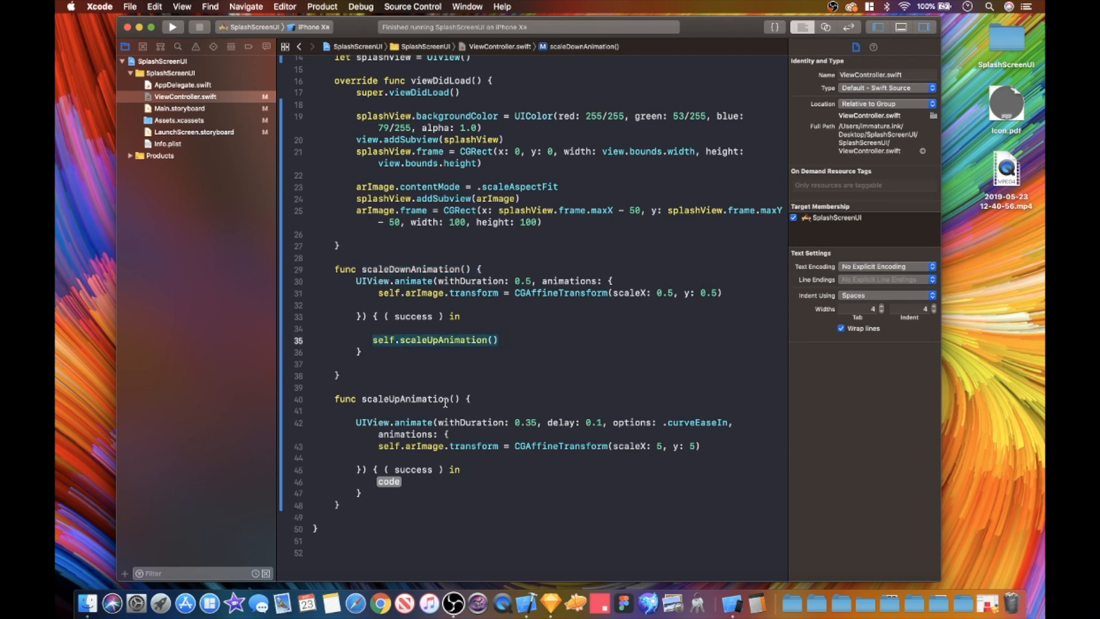
double_click(388, 481)
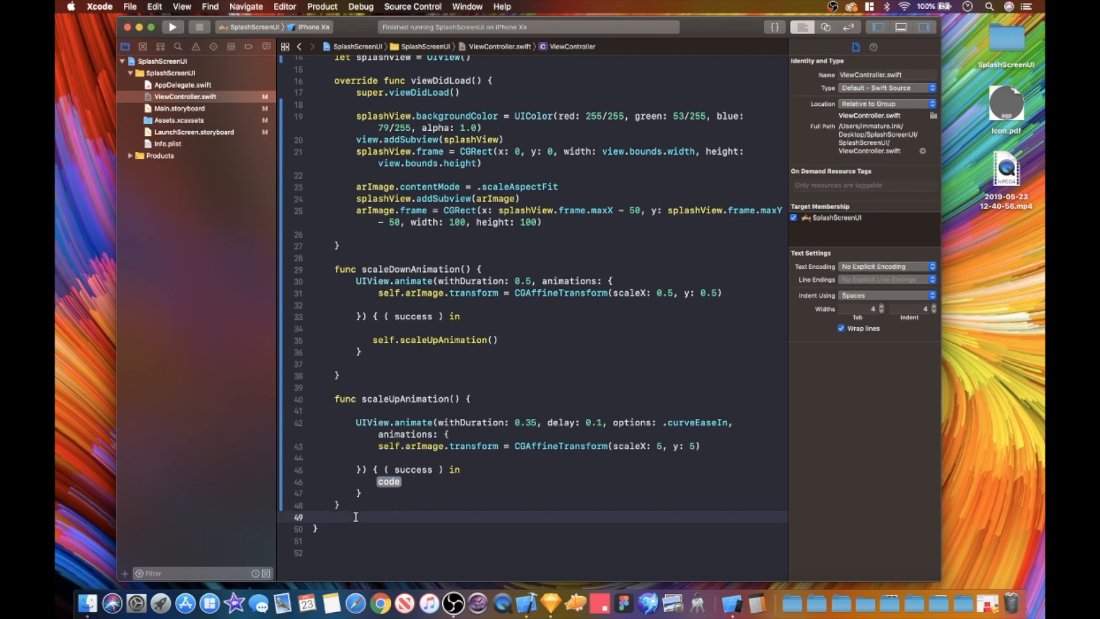
Step: Add func removeSplashScreen() calling splashView.removeFromSuperview()
text(func)
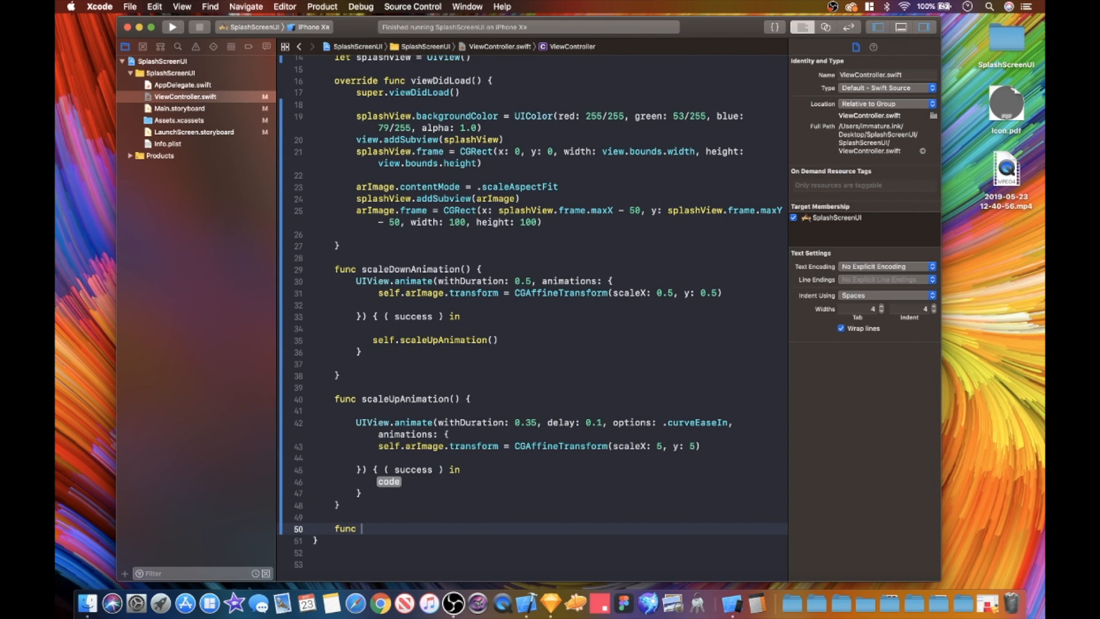
text(removw)
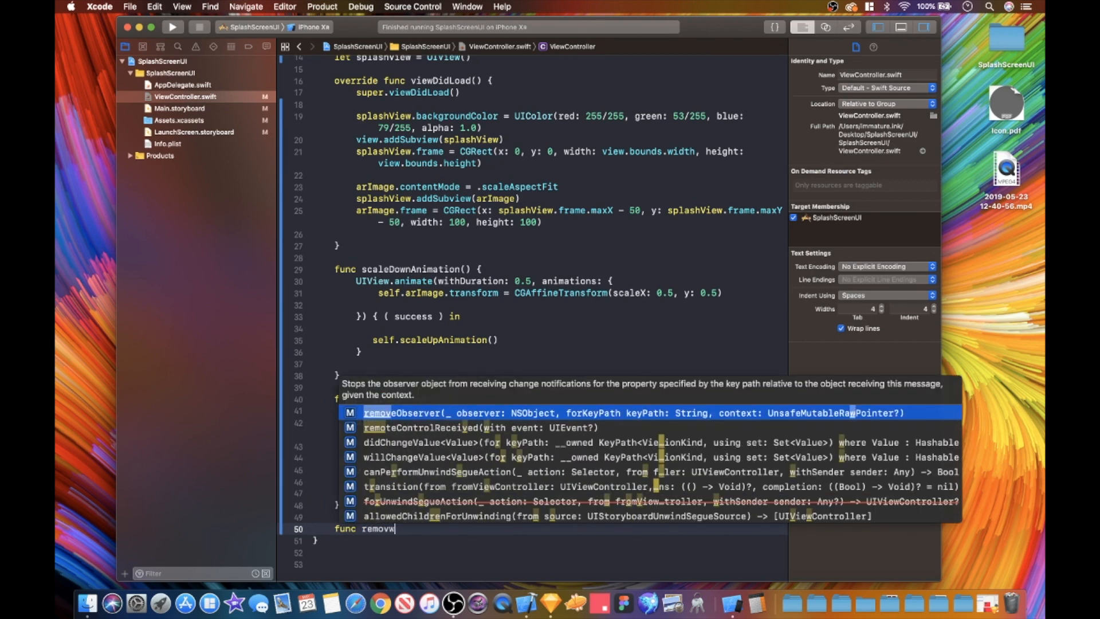
text(eSplash)
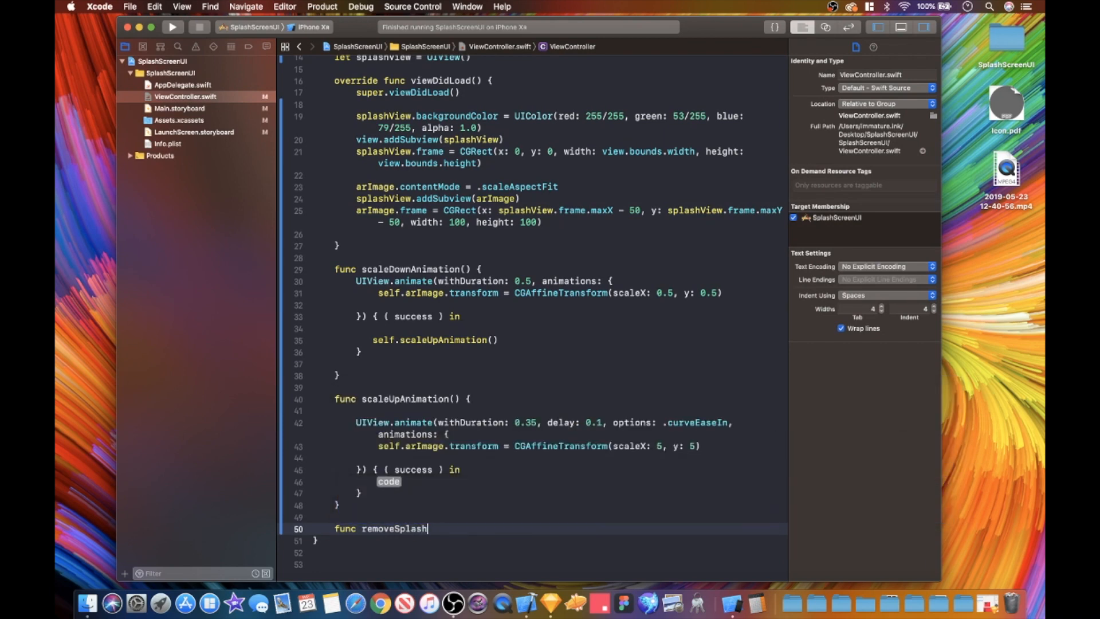
text(Screen)
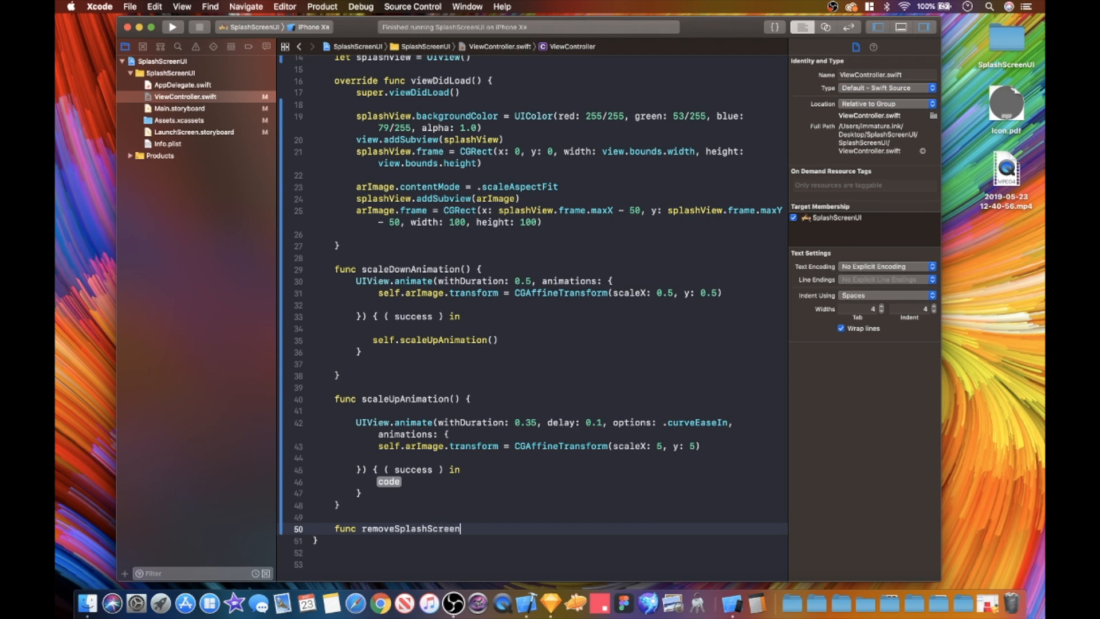
text(() {)
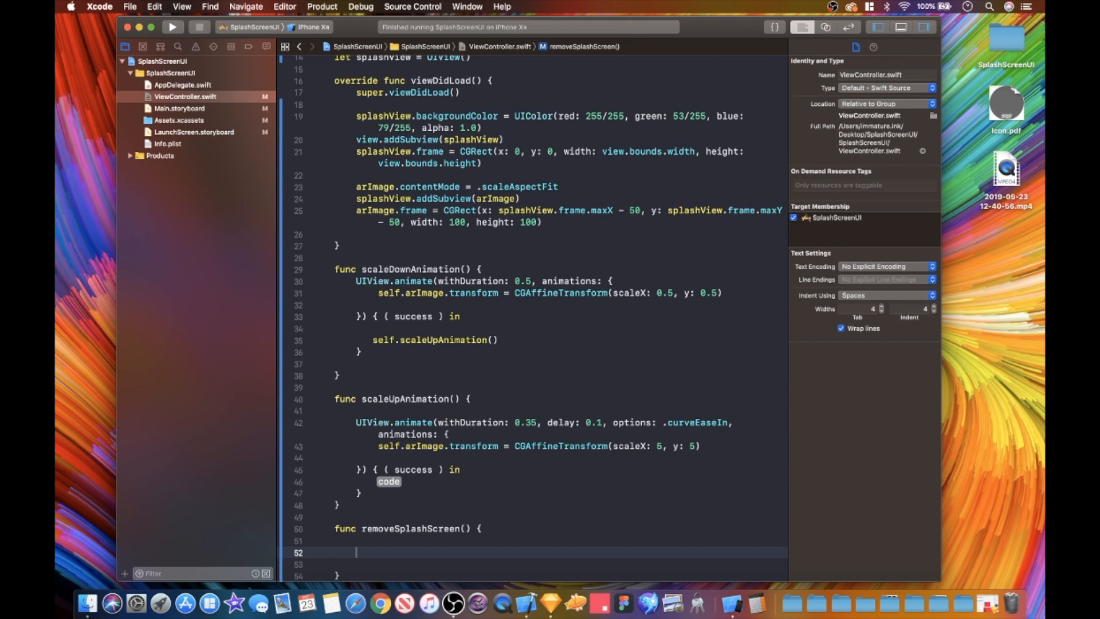
text(spl)
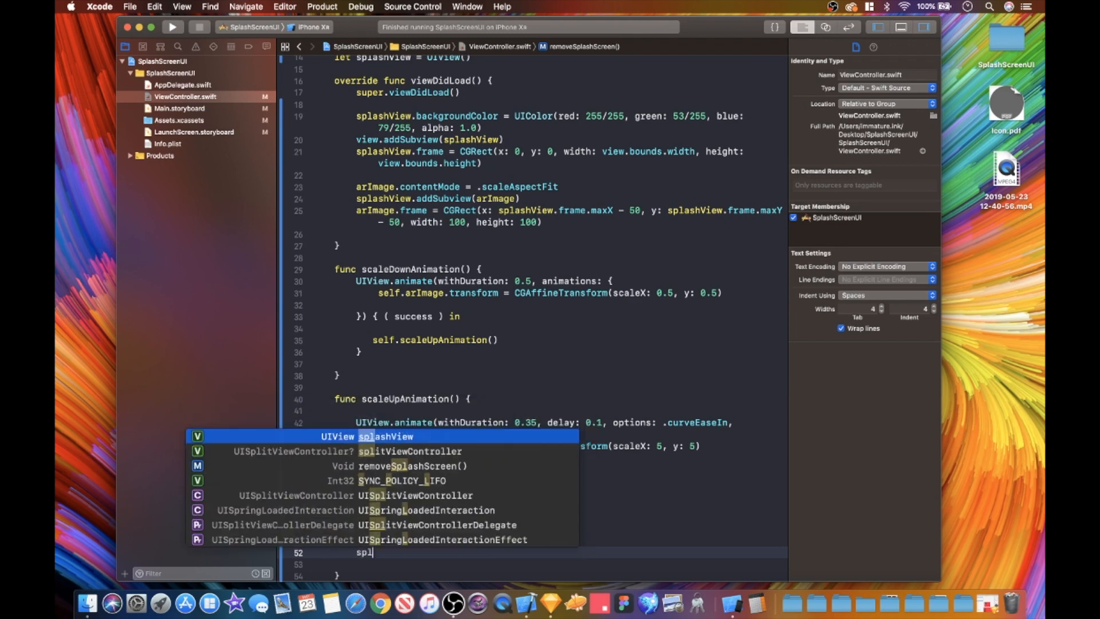
text(removeFromSuperview()
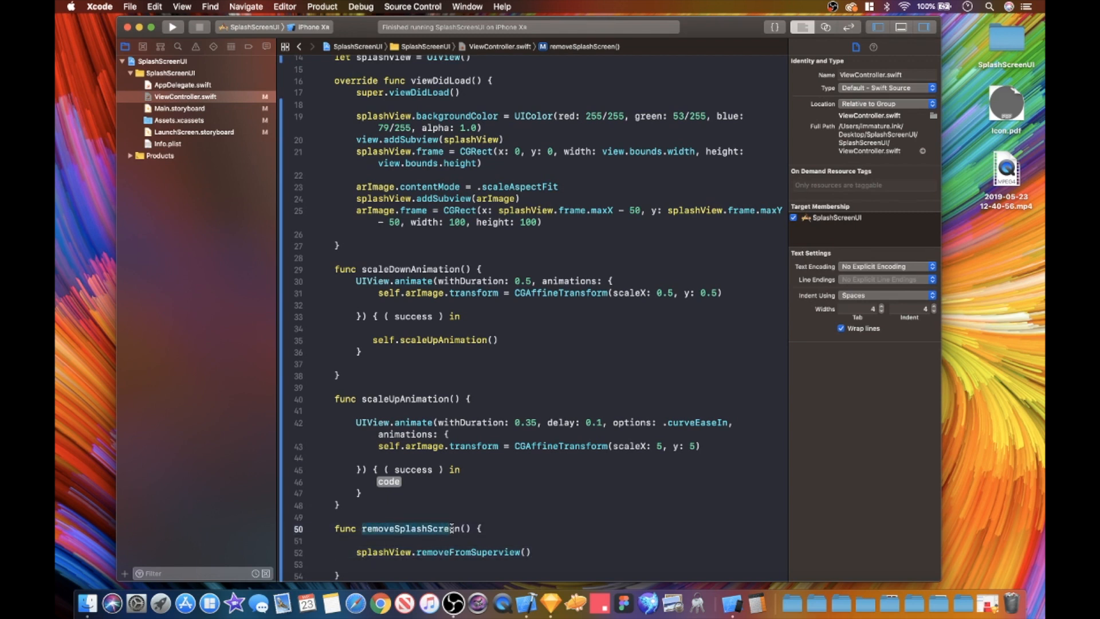
Step: Begin a self. call in the scale-up completion placeholder
double_click(389, 482)
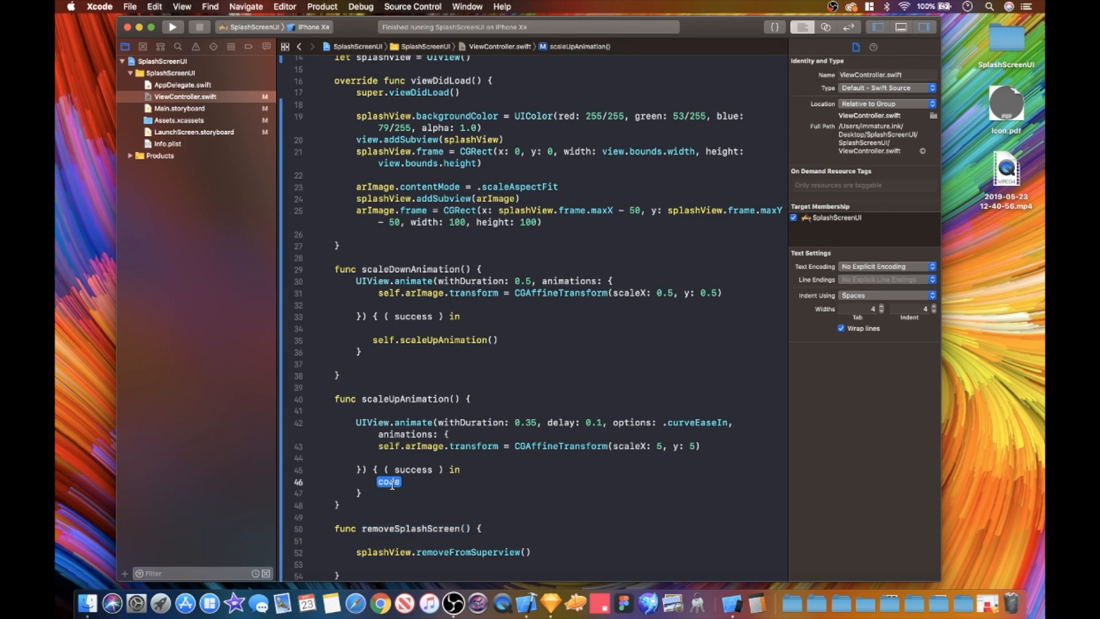
text(self.)
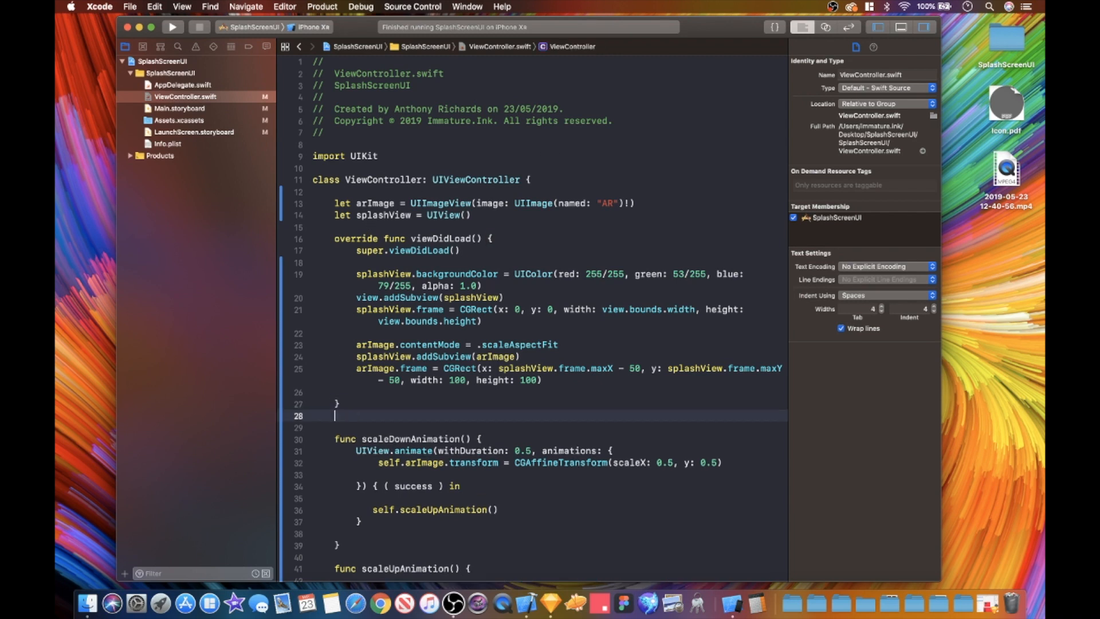
Step: Add an empty viewDidAppear(_ animated:) override below viewDidLoad via the autocomplete suggestion
key(Return)
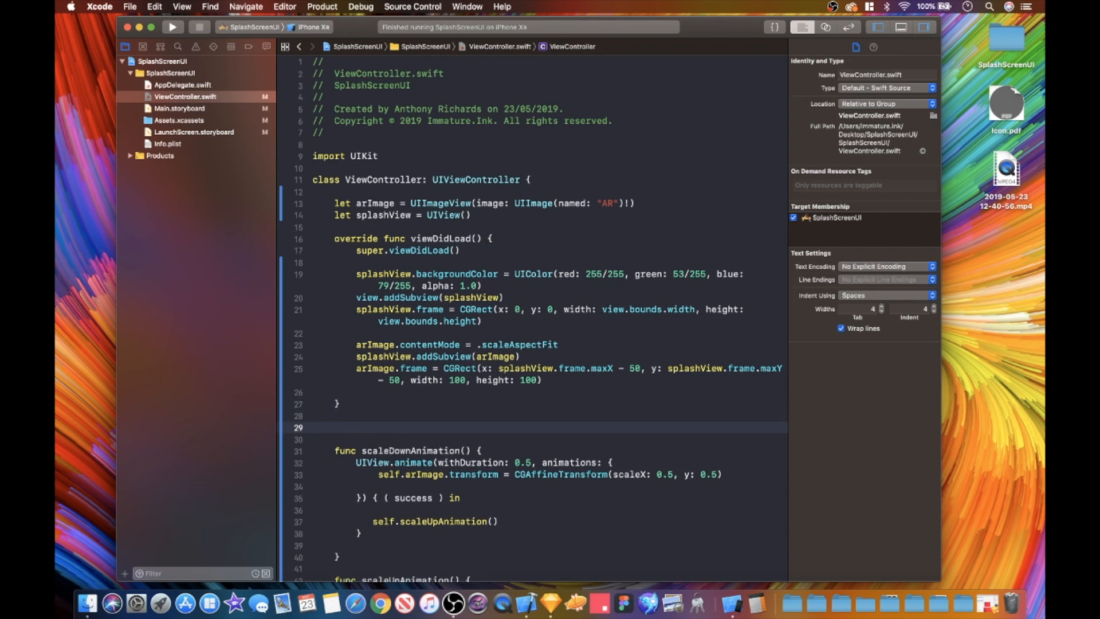
text(viewDidAppear(_ animated: Bool) {)
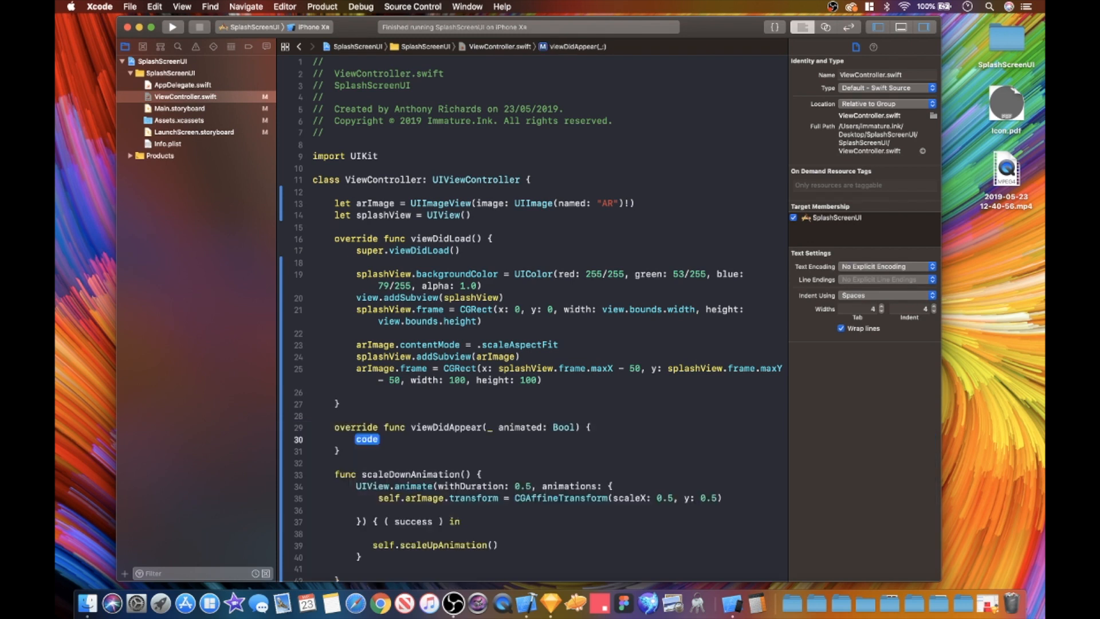
key(Delete)
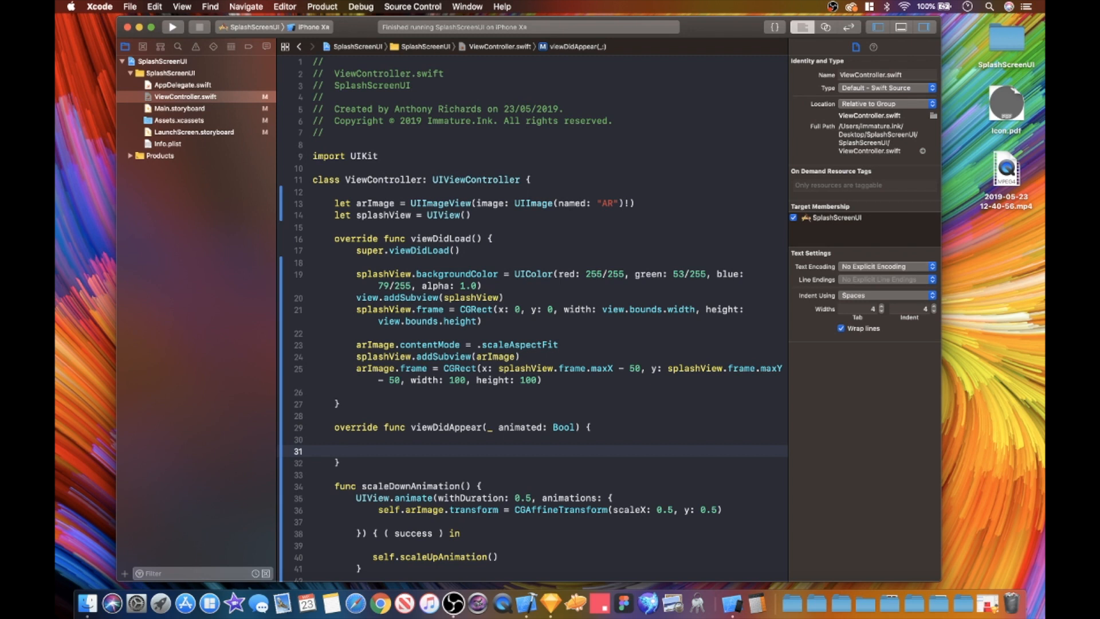
click(356, 451)
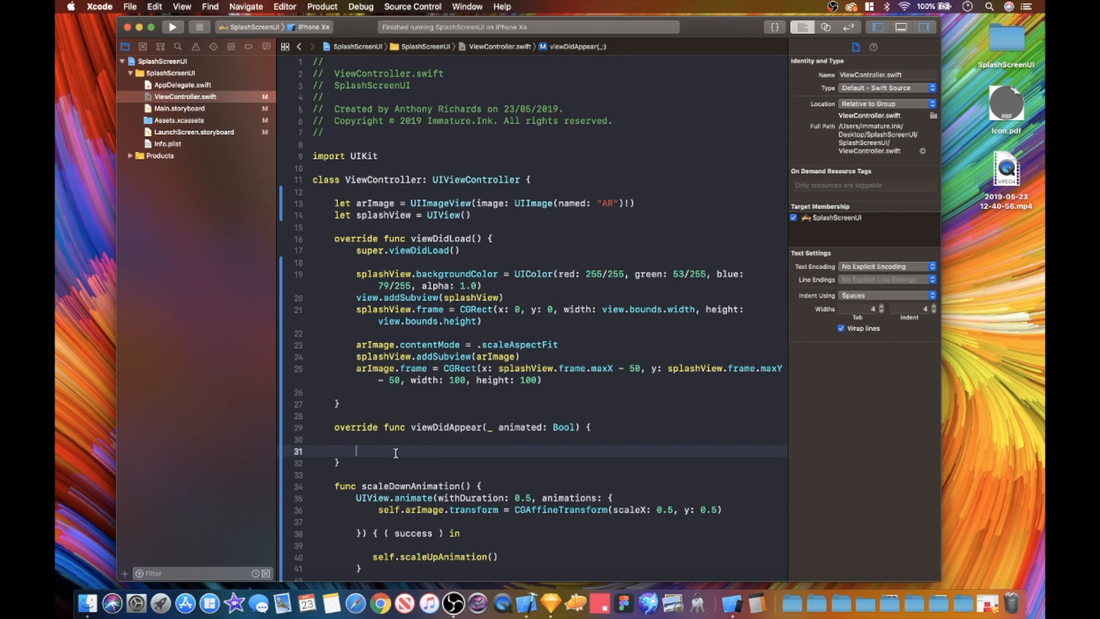
Step: Call DispatchQueue.main.asyncAfter with a deadline of DispatchTime.now() + 2 and expand its closure
text(DispatchQueue.m)
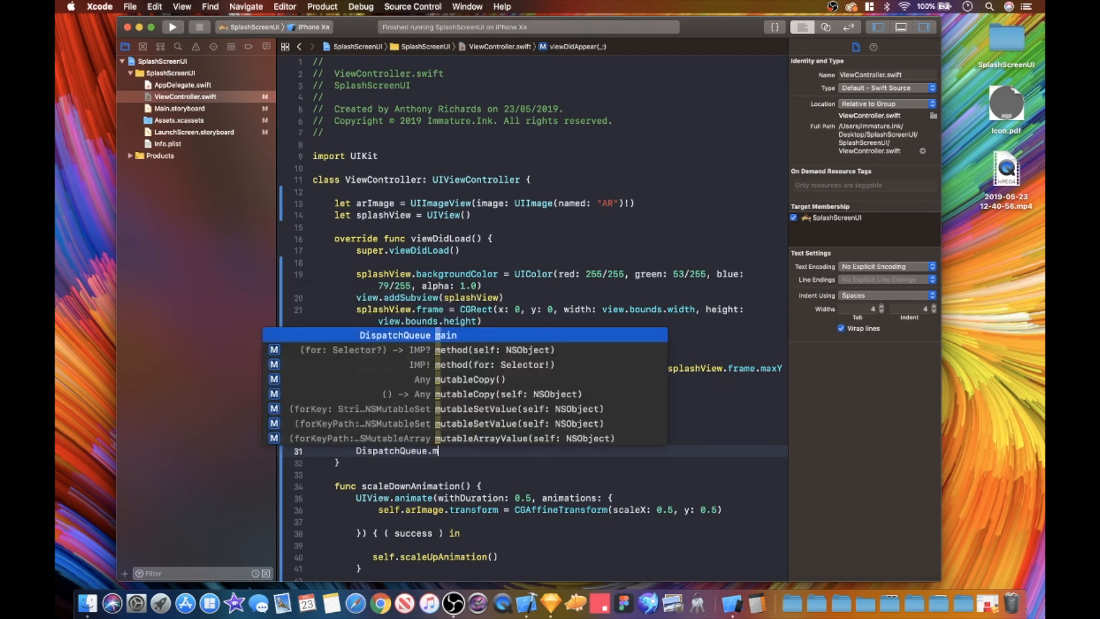
text(.)
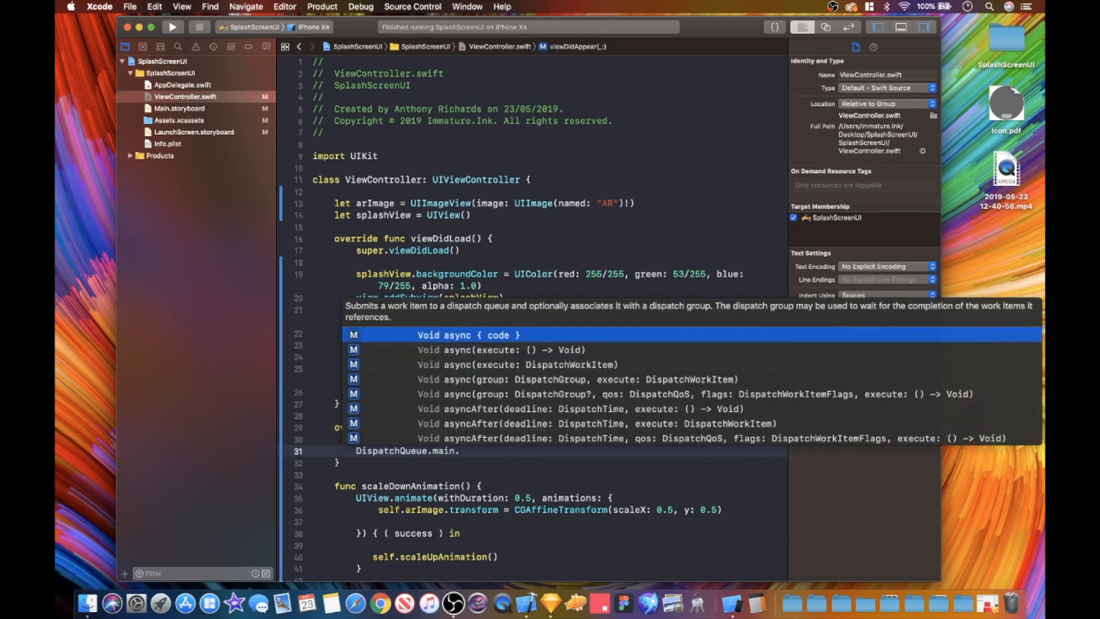
text(a)
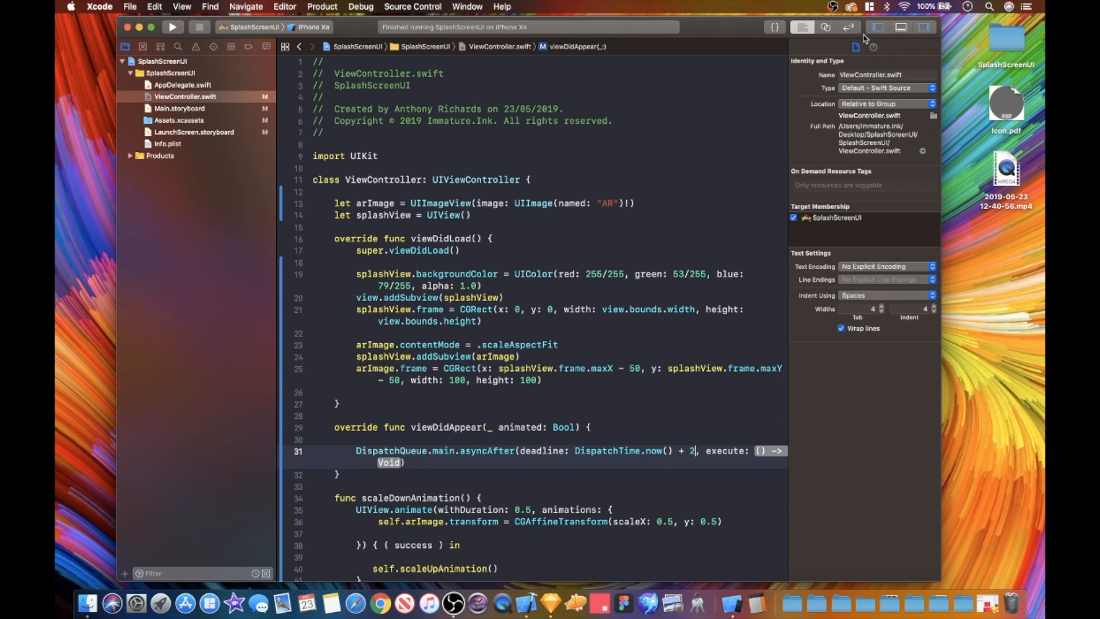
click(924, 26)
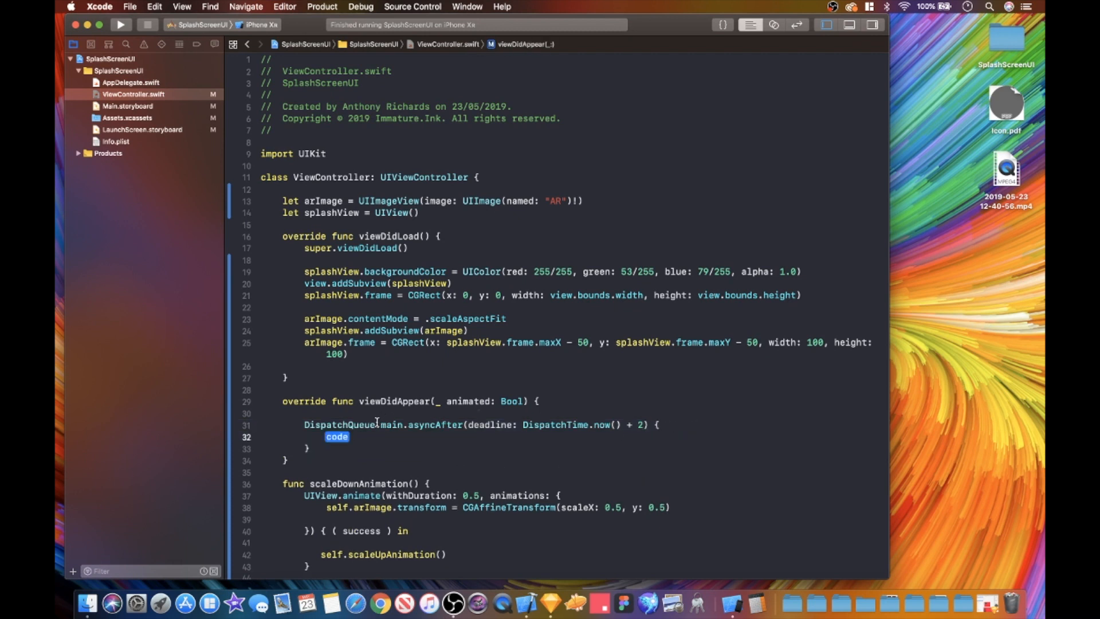
Step: Inside the delayed closure, invoke self.scaleDownAnimation()
text(s)
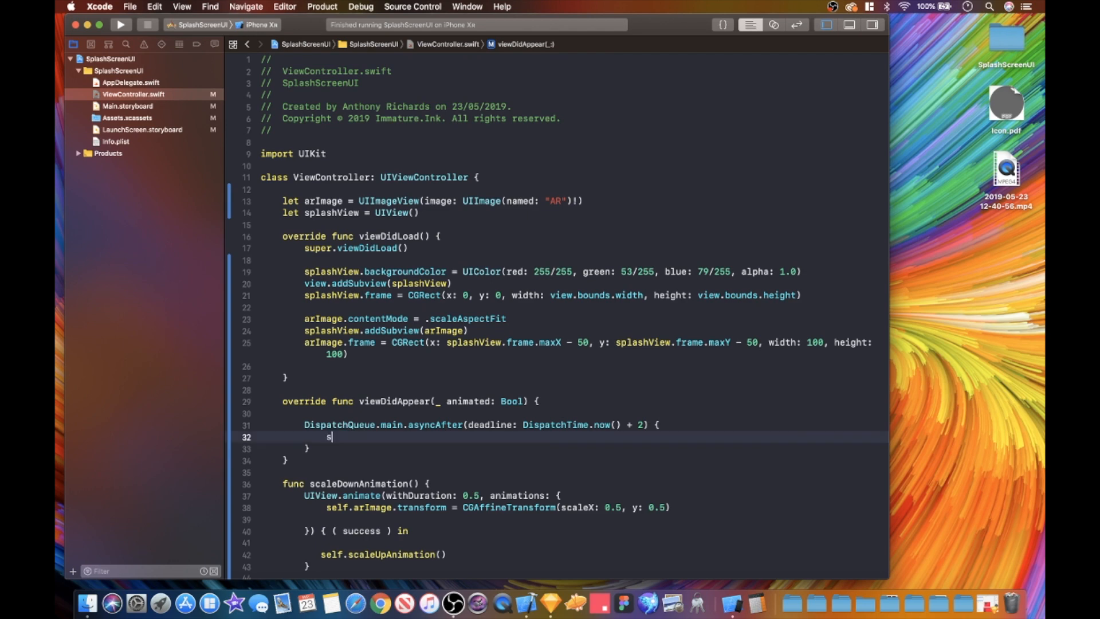
text(elf.)
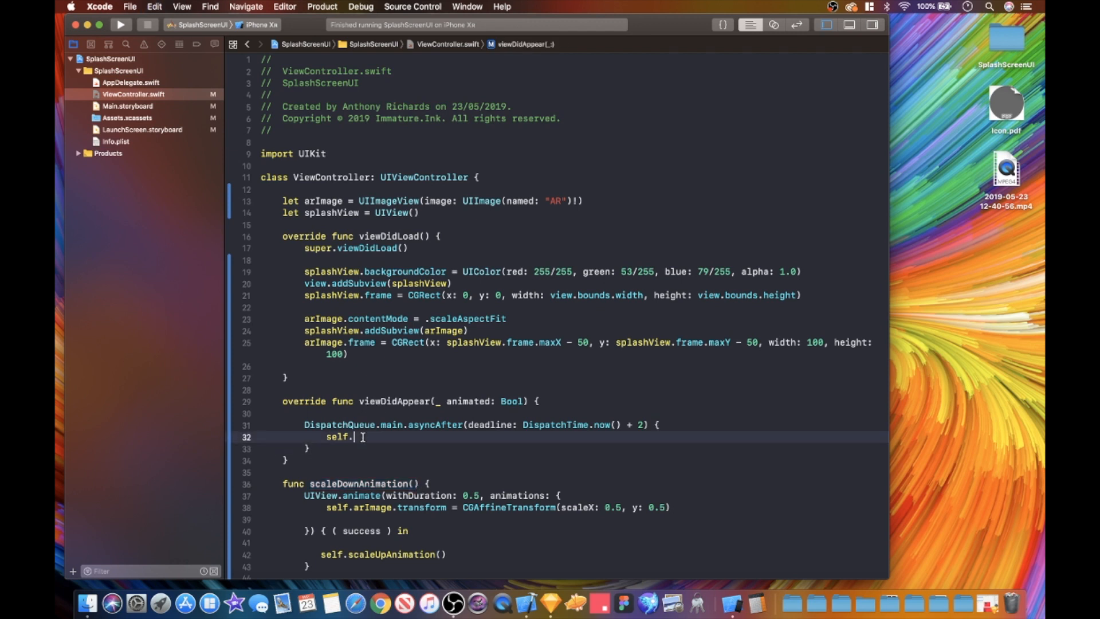
text(scaleDownAnimation())
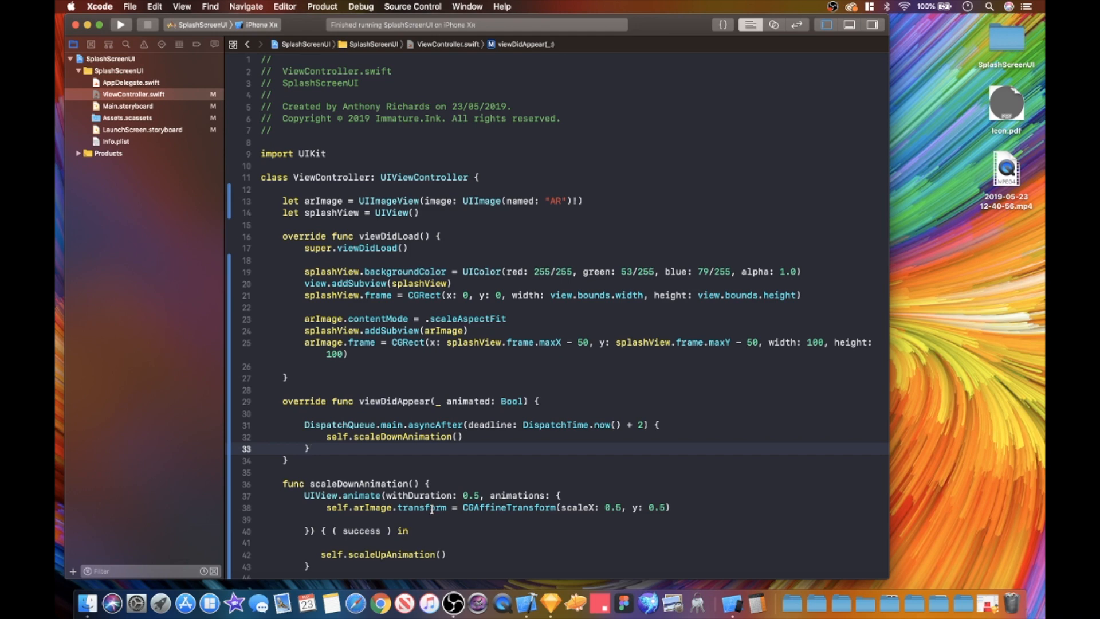
scroll(down, 3)
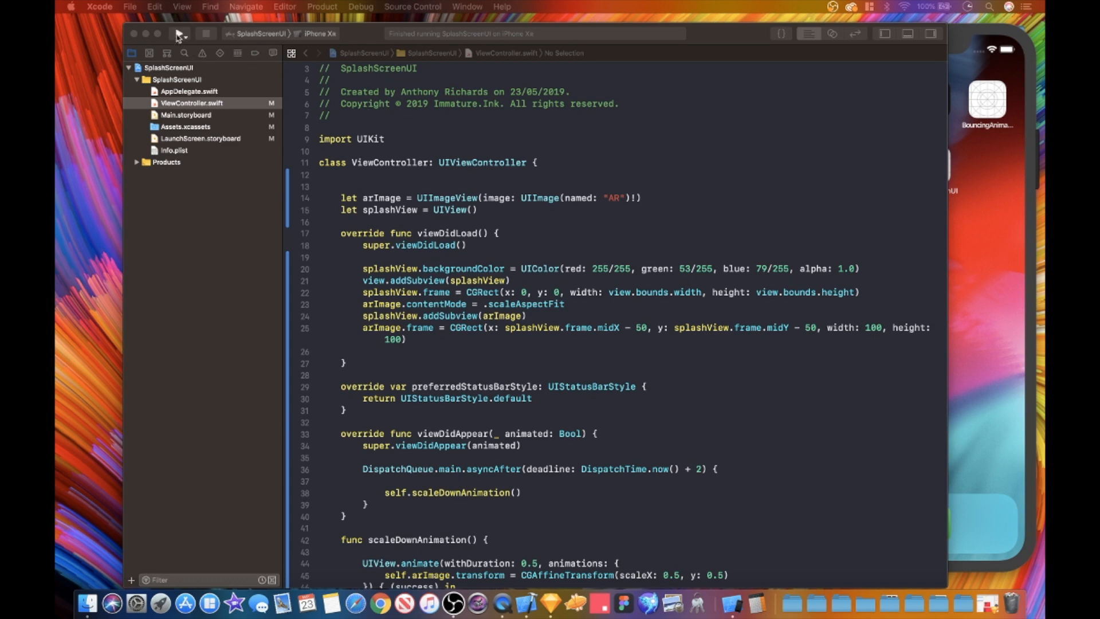
Step: Build and run SplashScreenUI on the iPhone XR simulator
click(178, 33)
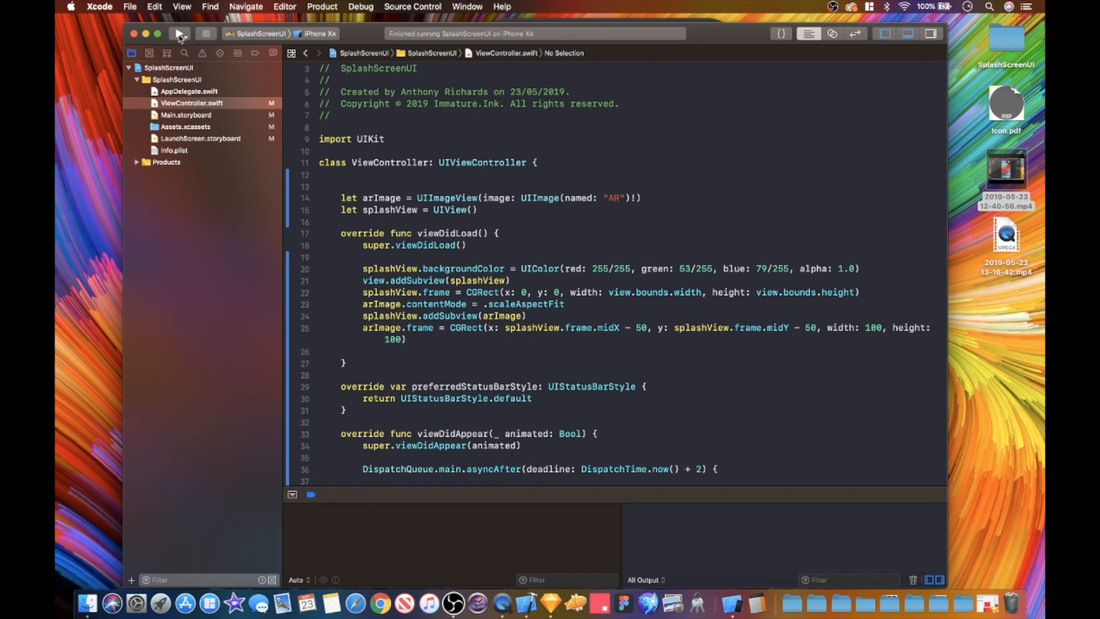
click(179, 33)
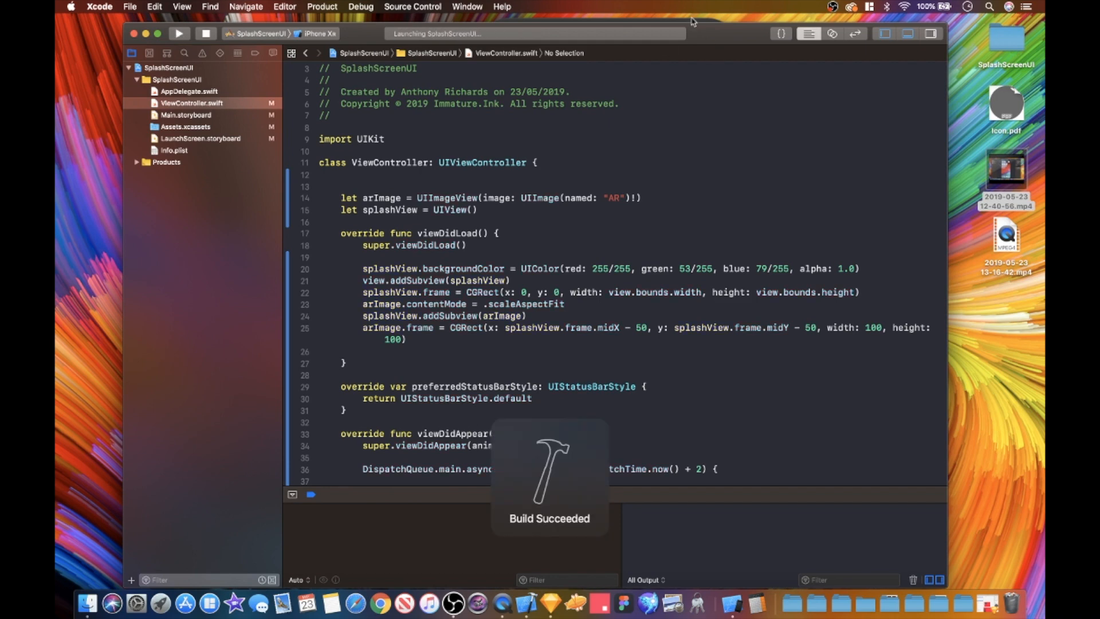